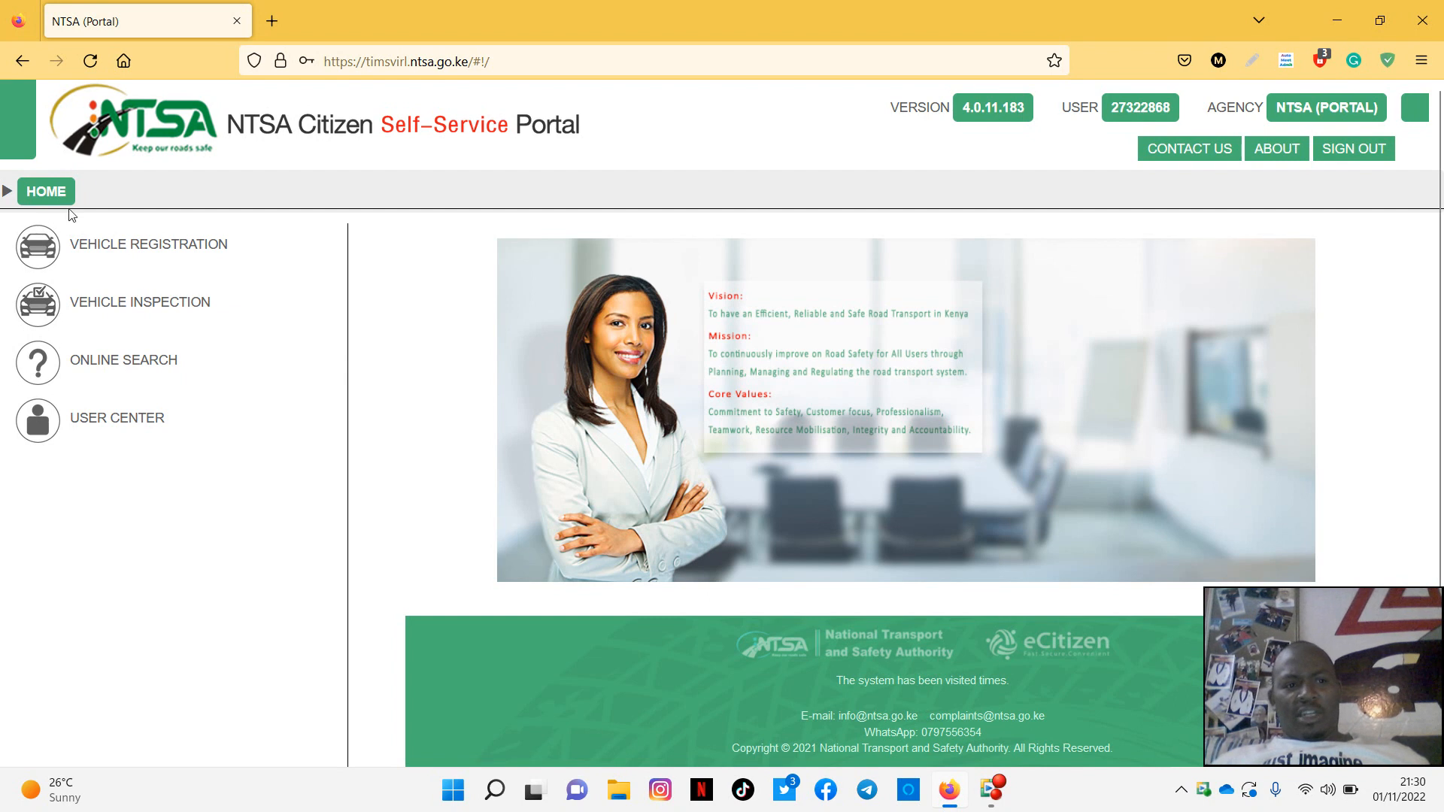
mouse_move(129, 253)
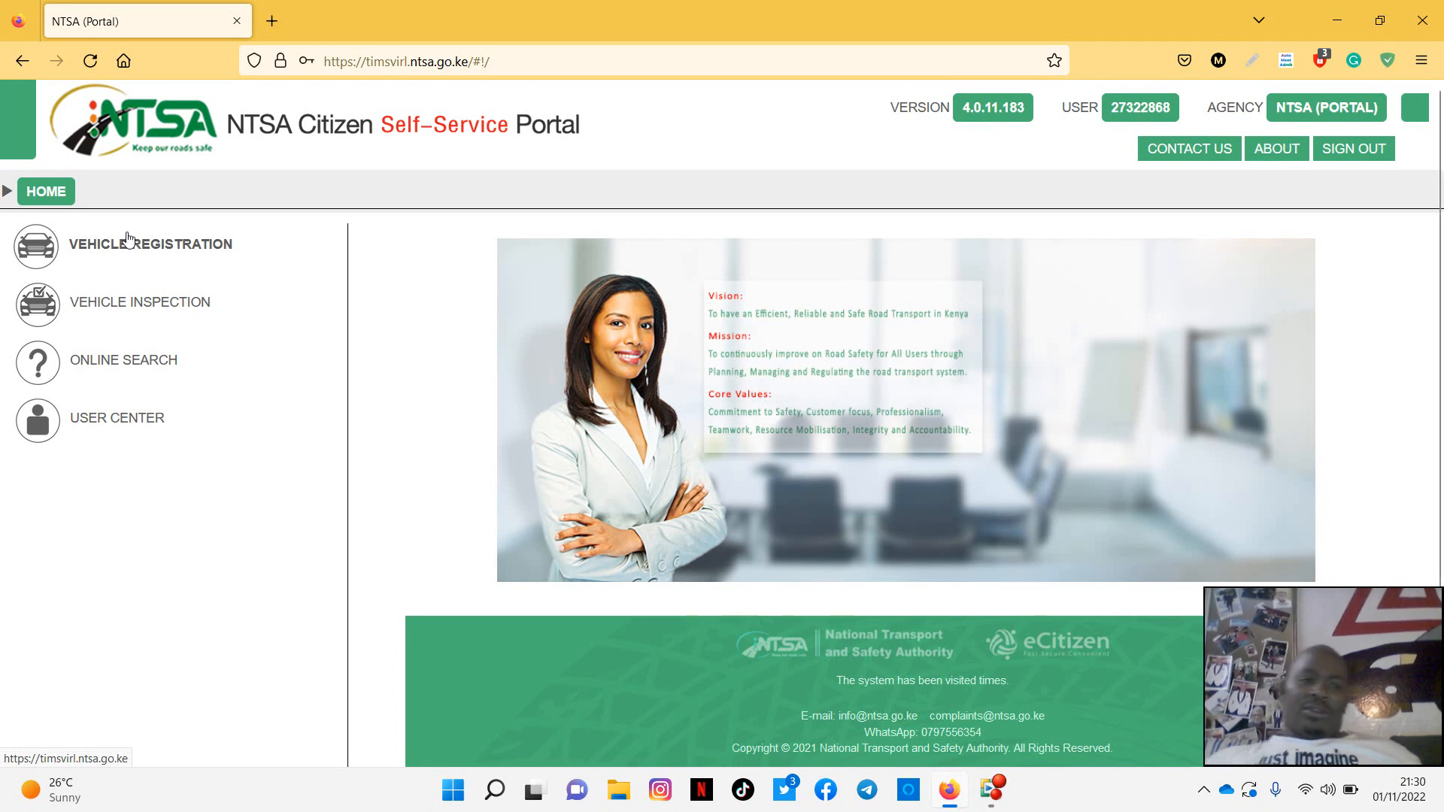
- Expand Vehicle Registration and its Reflective No. Plate submenu
click(149, 243)
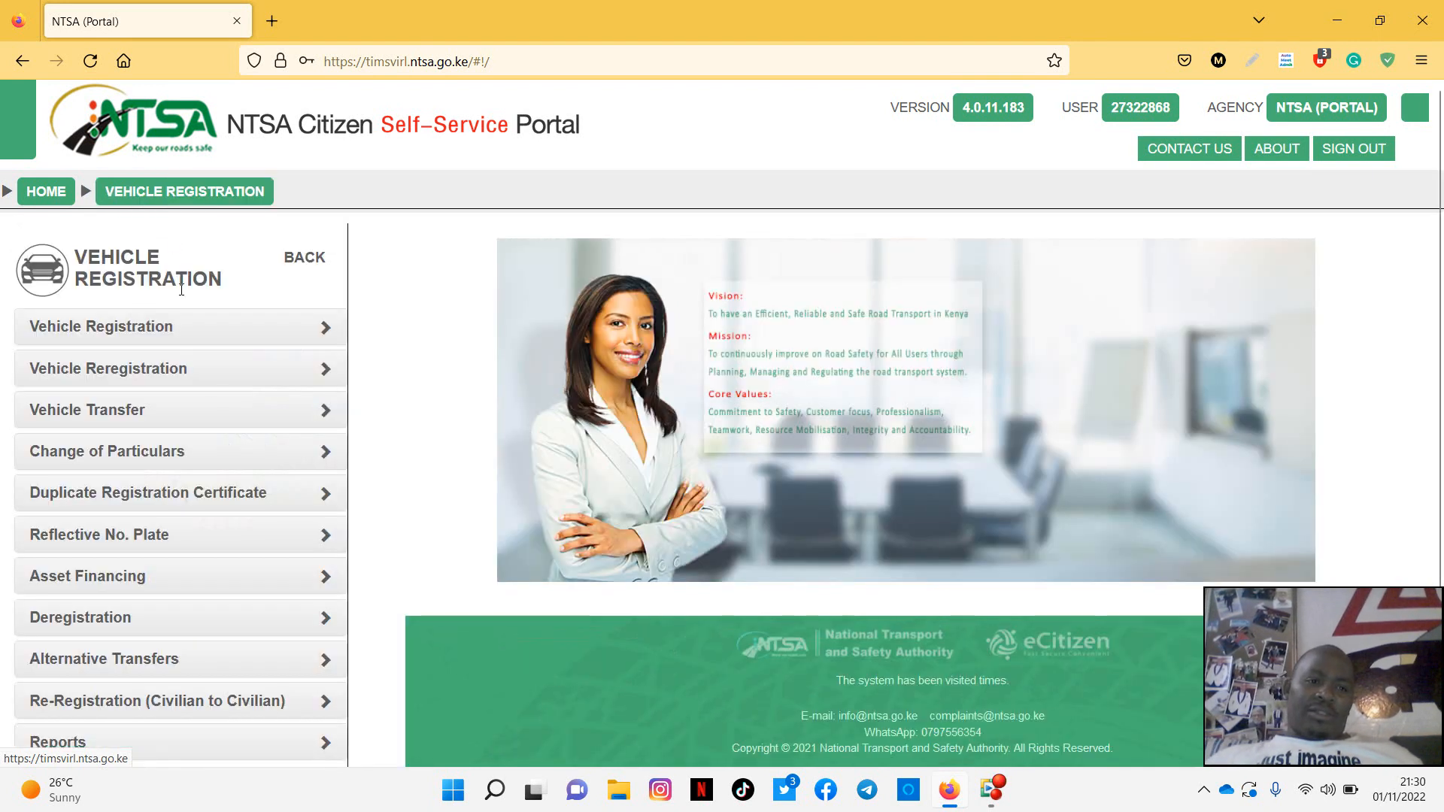
mouse_move(182, 534)
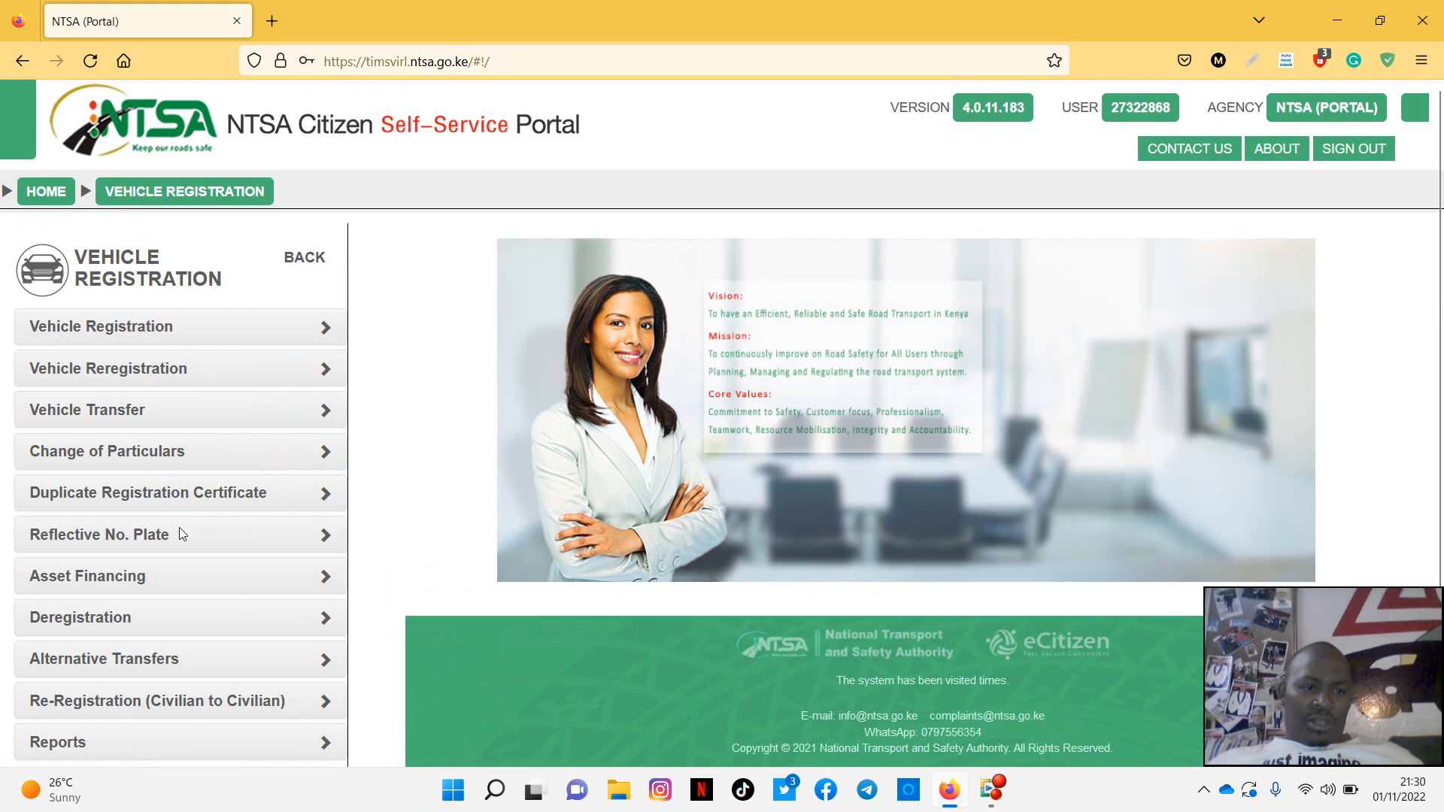
mouse_move(91, 430)
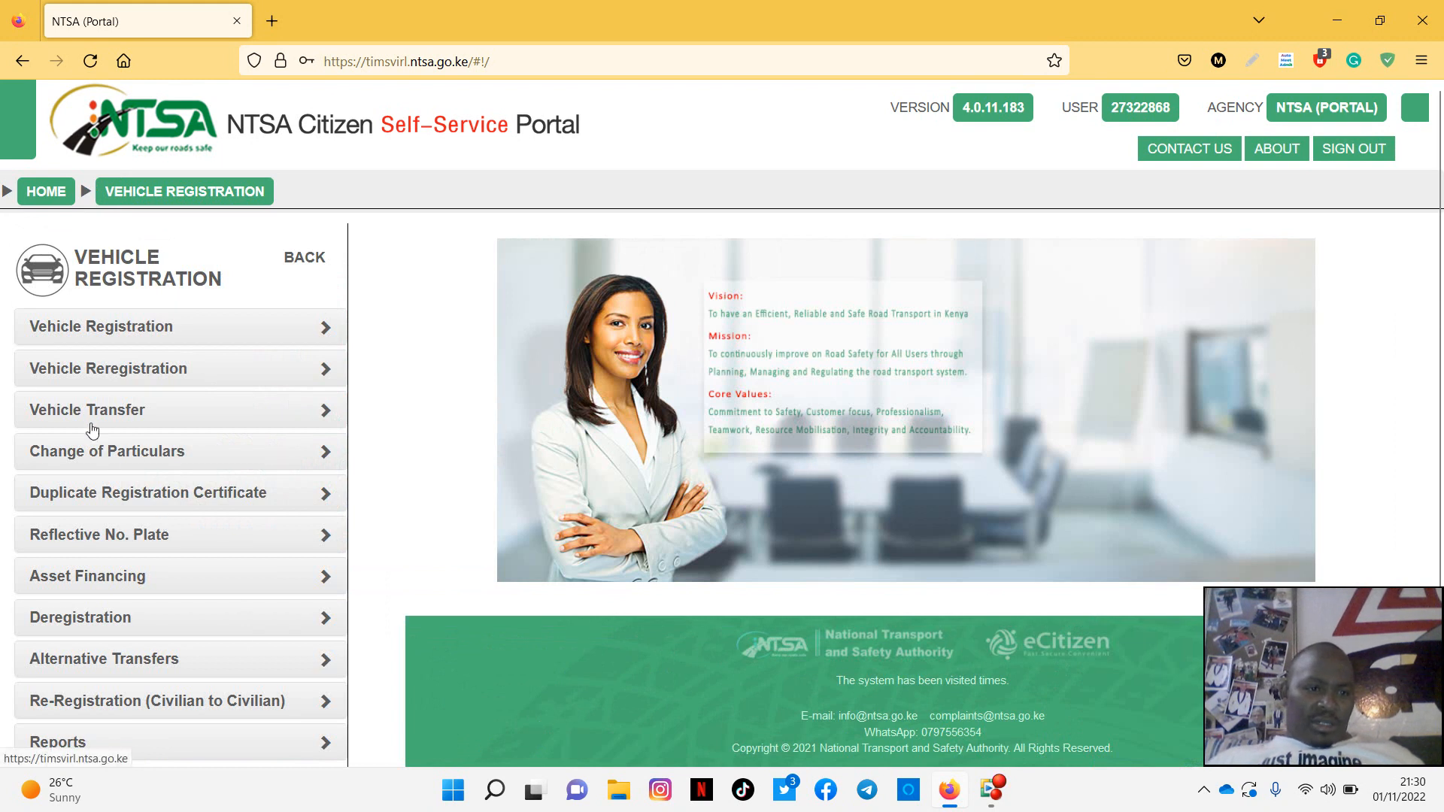
mouse_move(165, 537)
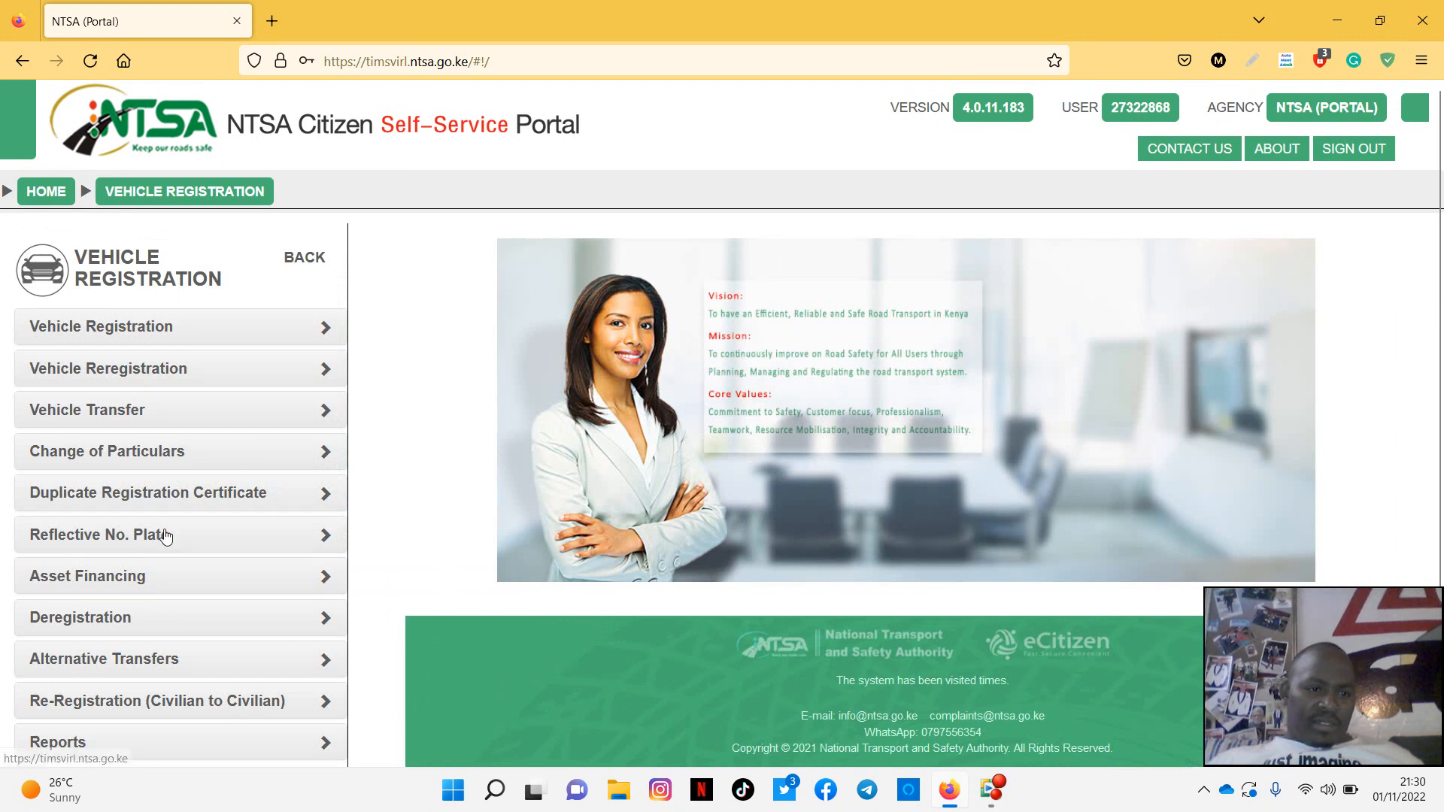
mouse_move(323, 537)
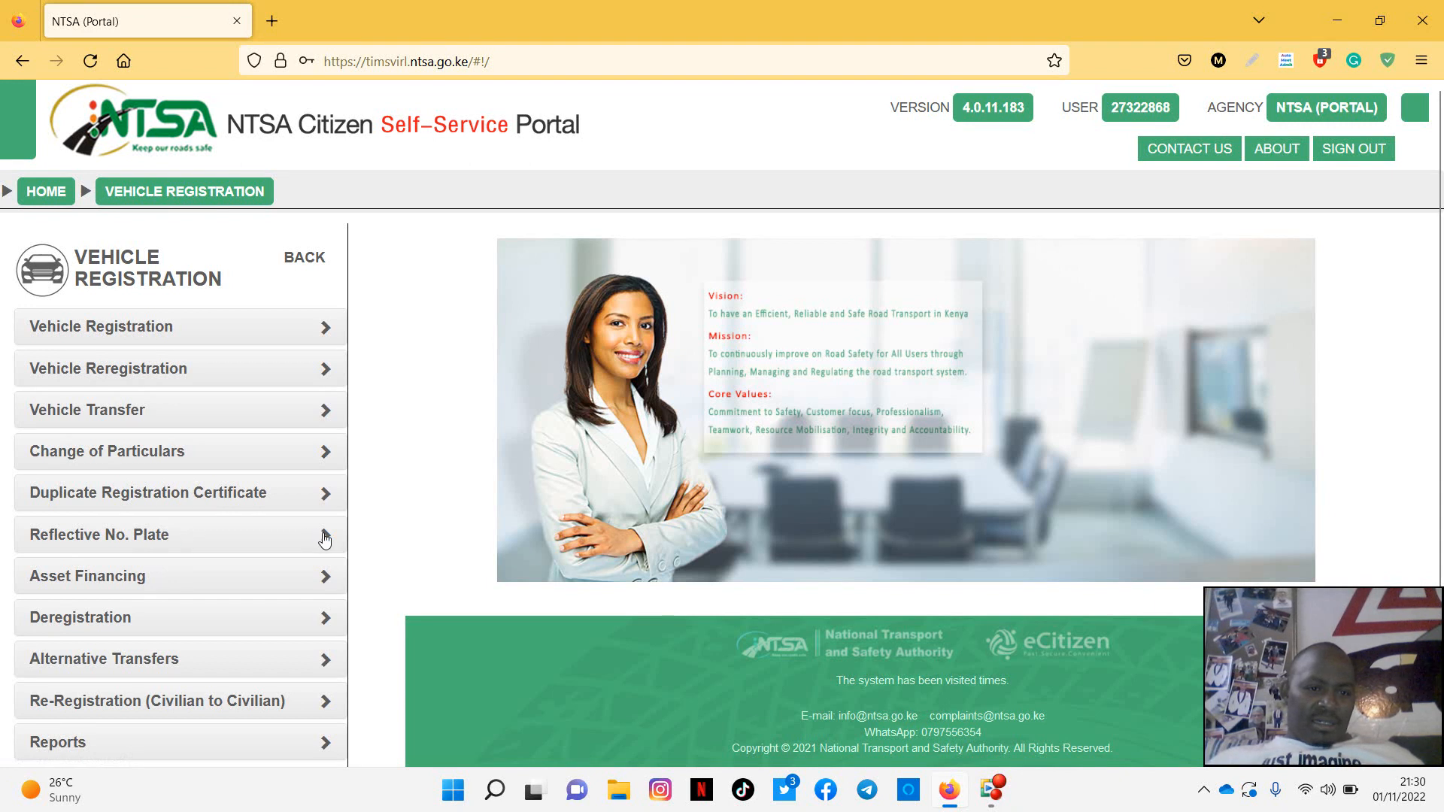
click(180, 534)
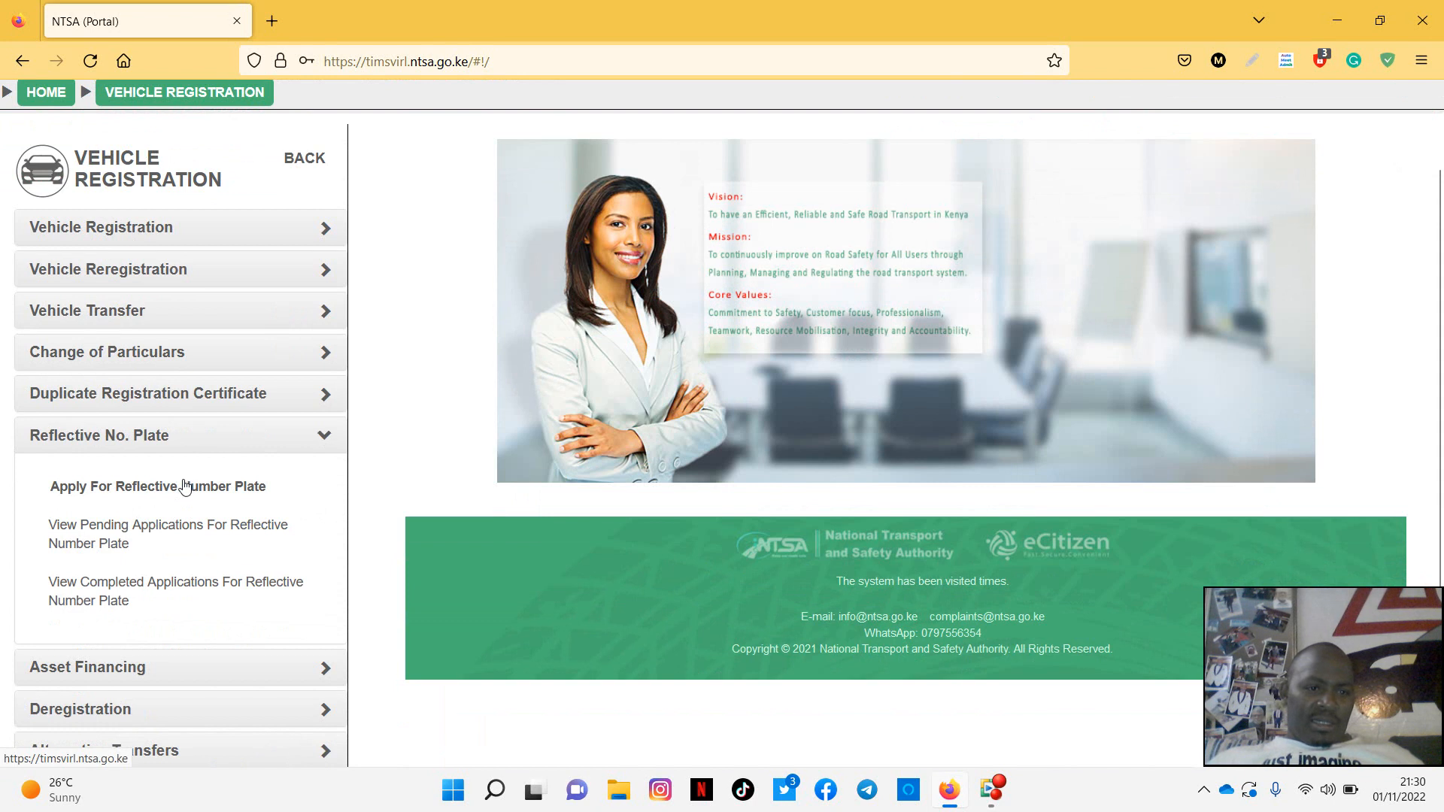
click(158, 486)
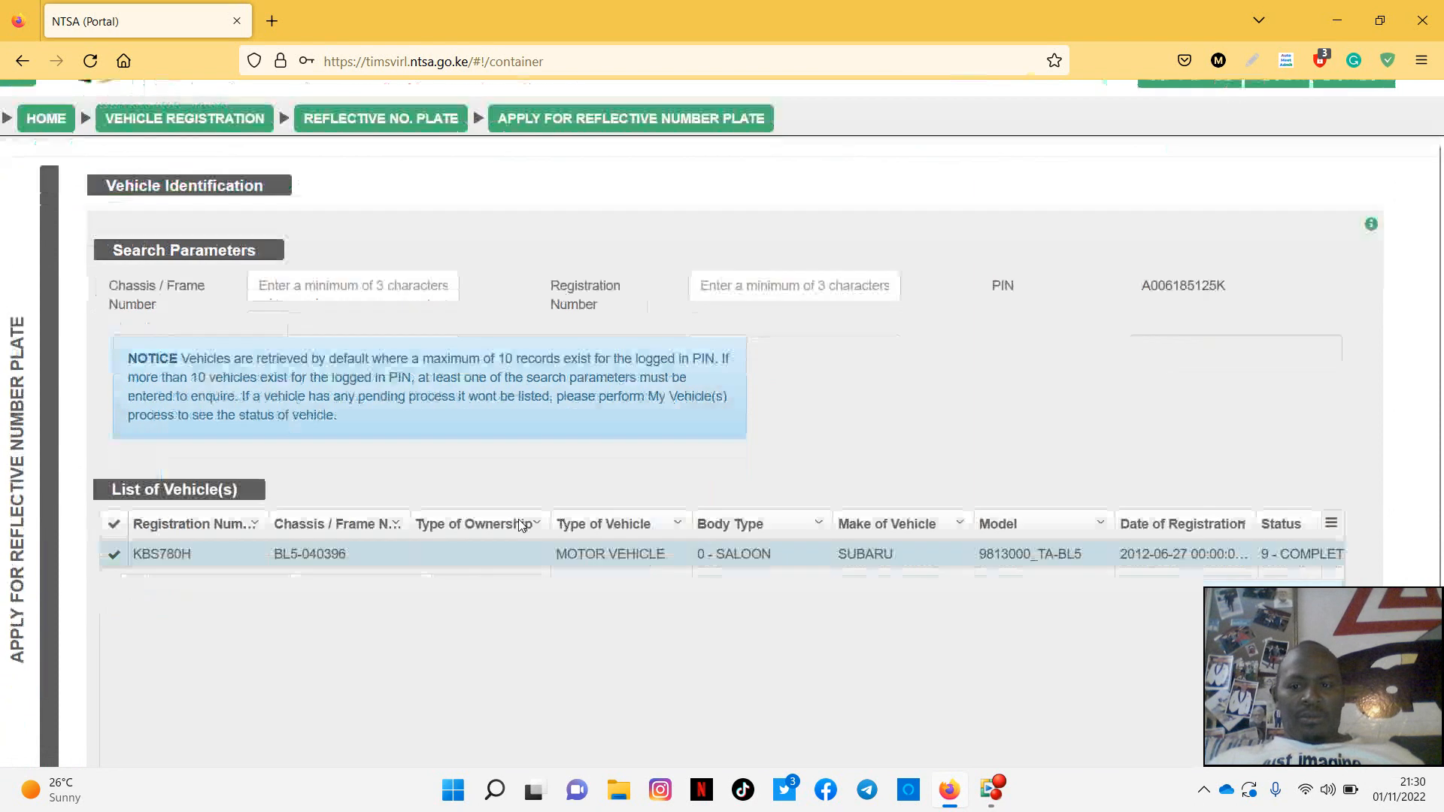
scroll(down, 3)
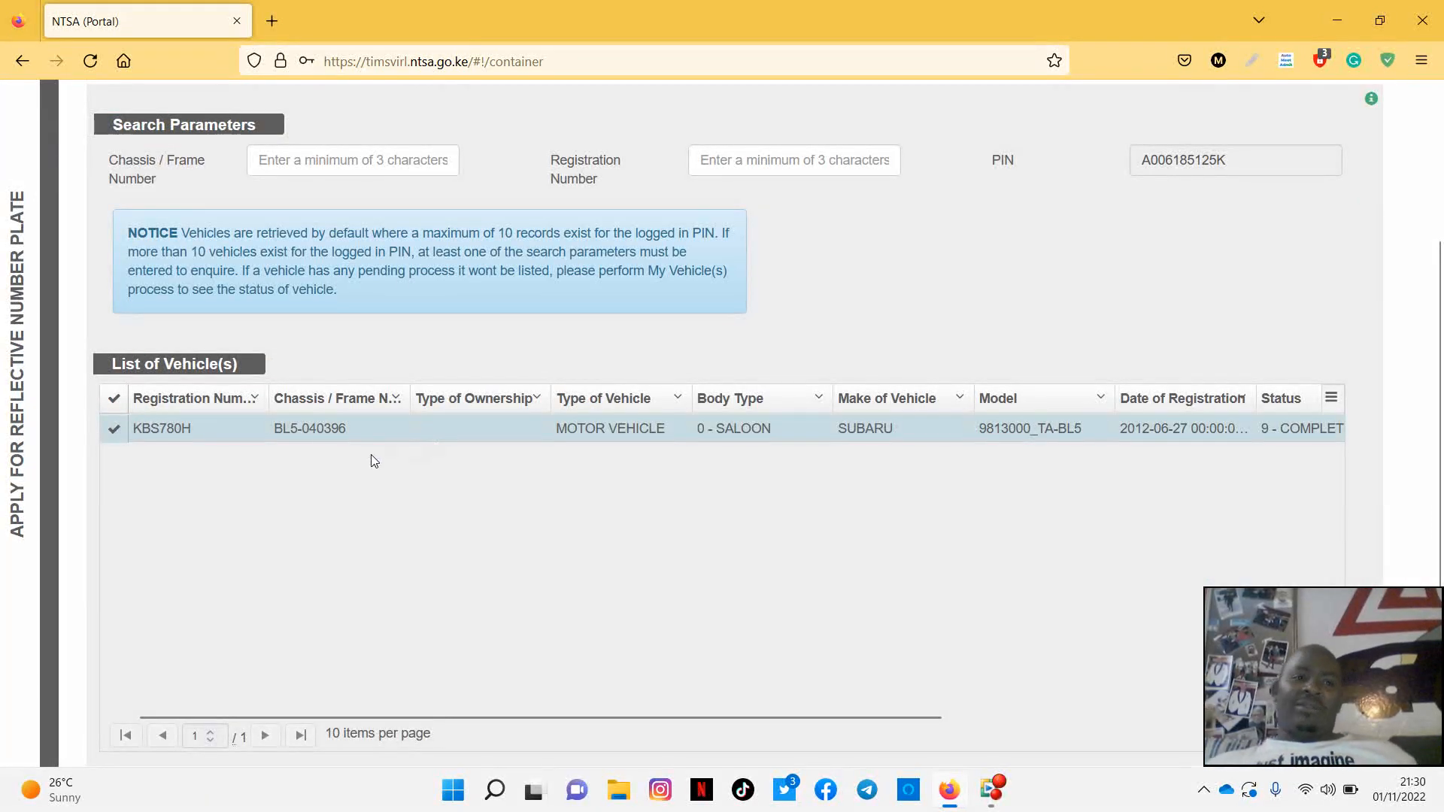
mouse_move(932, 473)
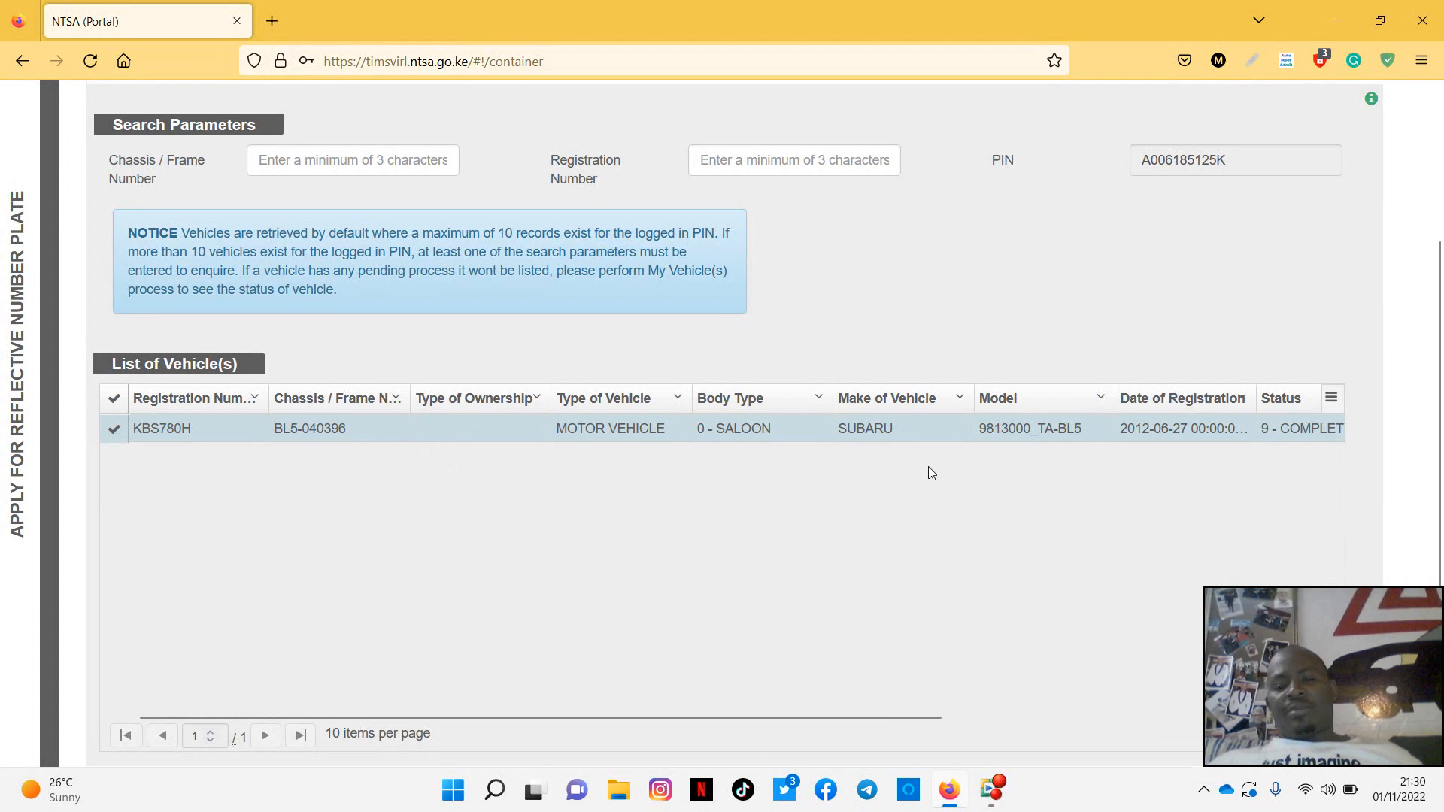
scroll(up, 3)
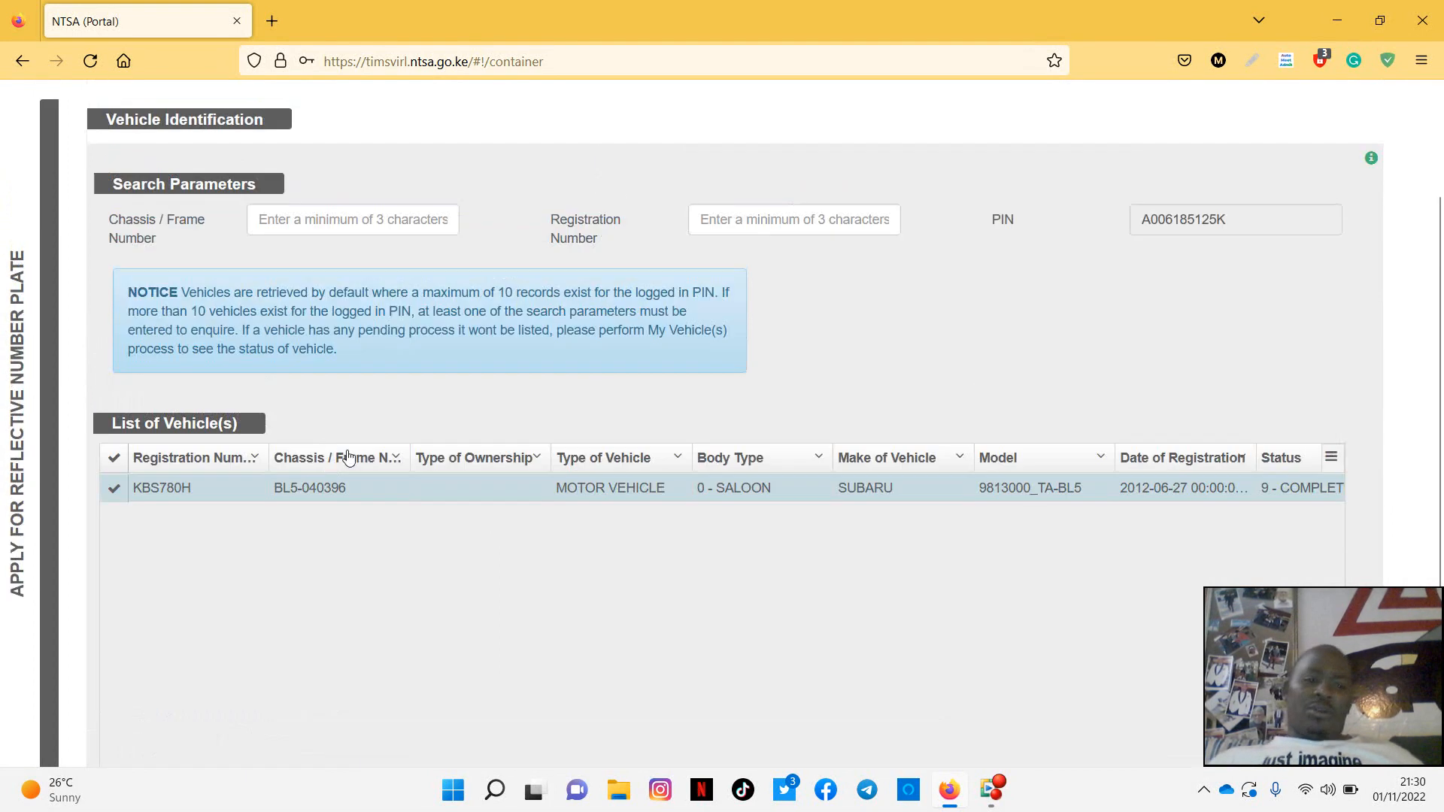
scroll(down, 3)
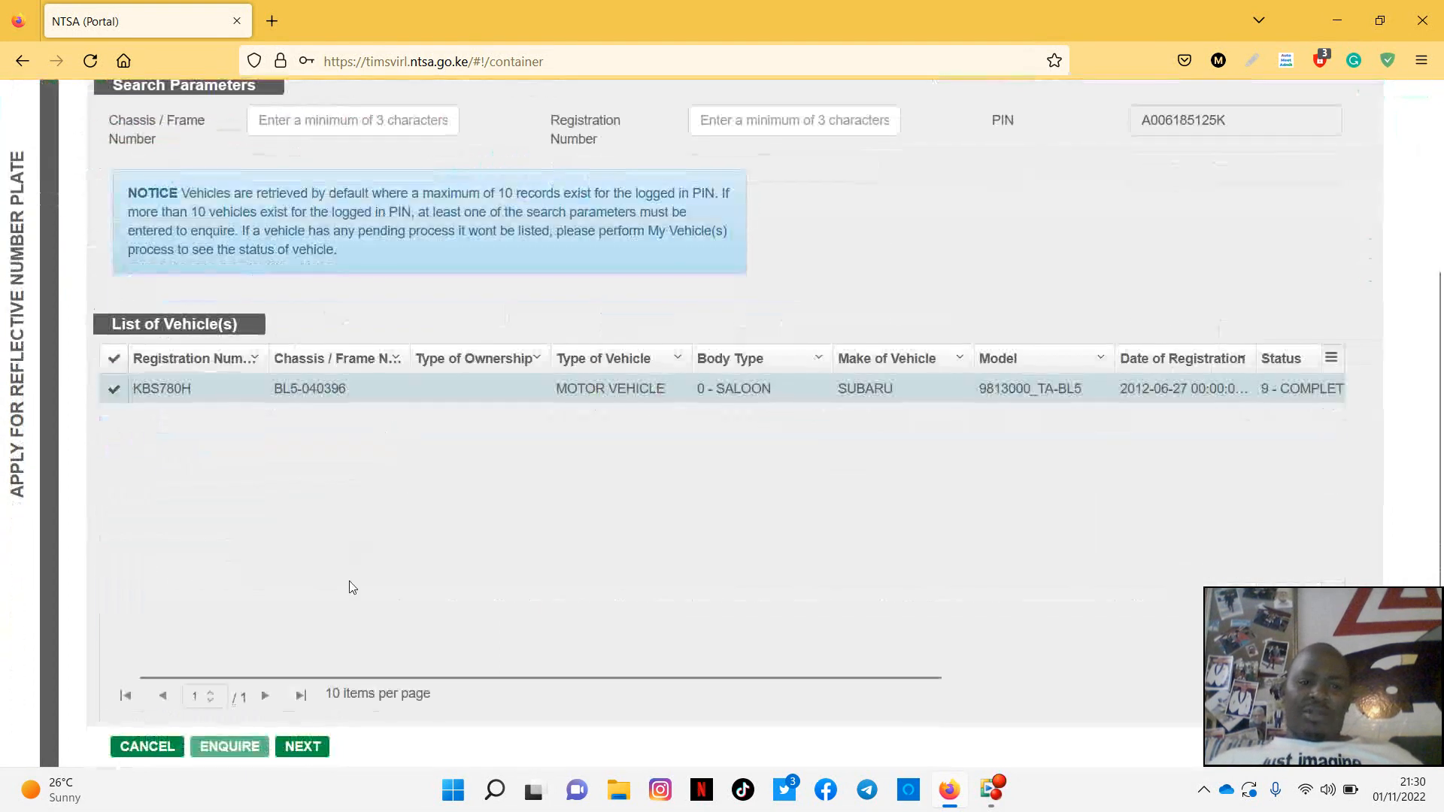
scroll(up, 3)
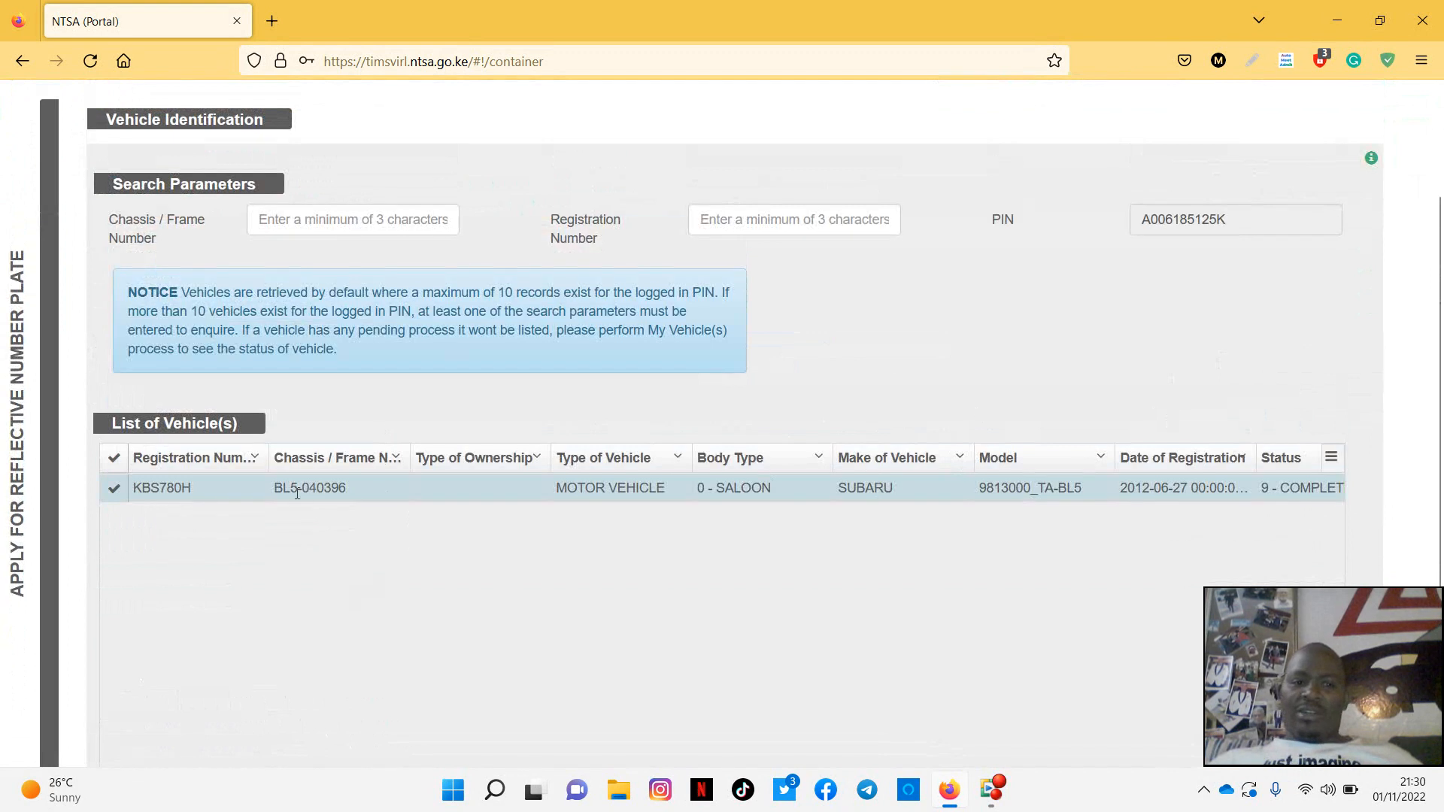
mouse_move(909, 718)
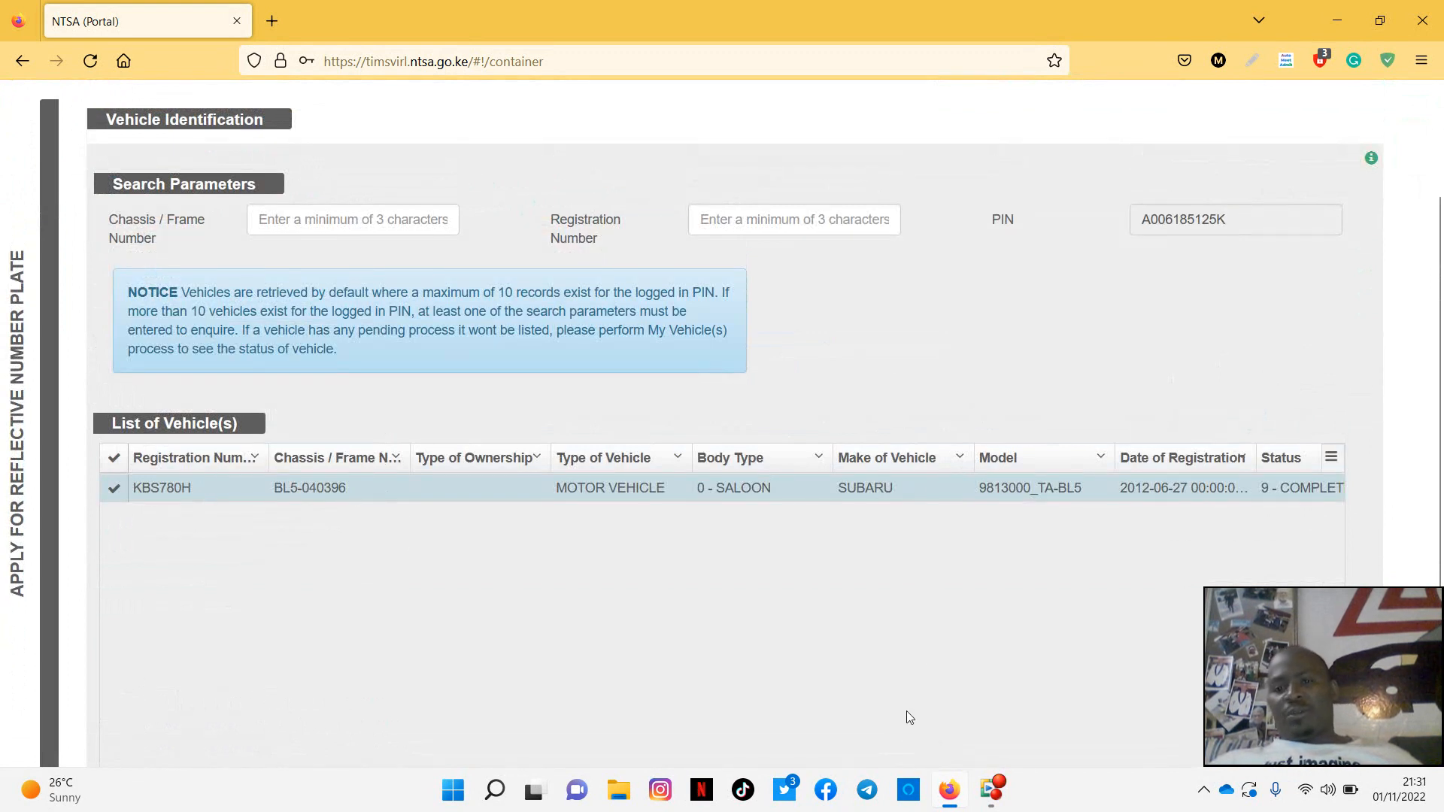
scroll(down, 3)
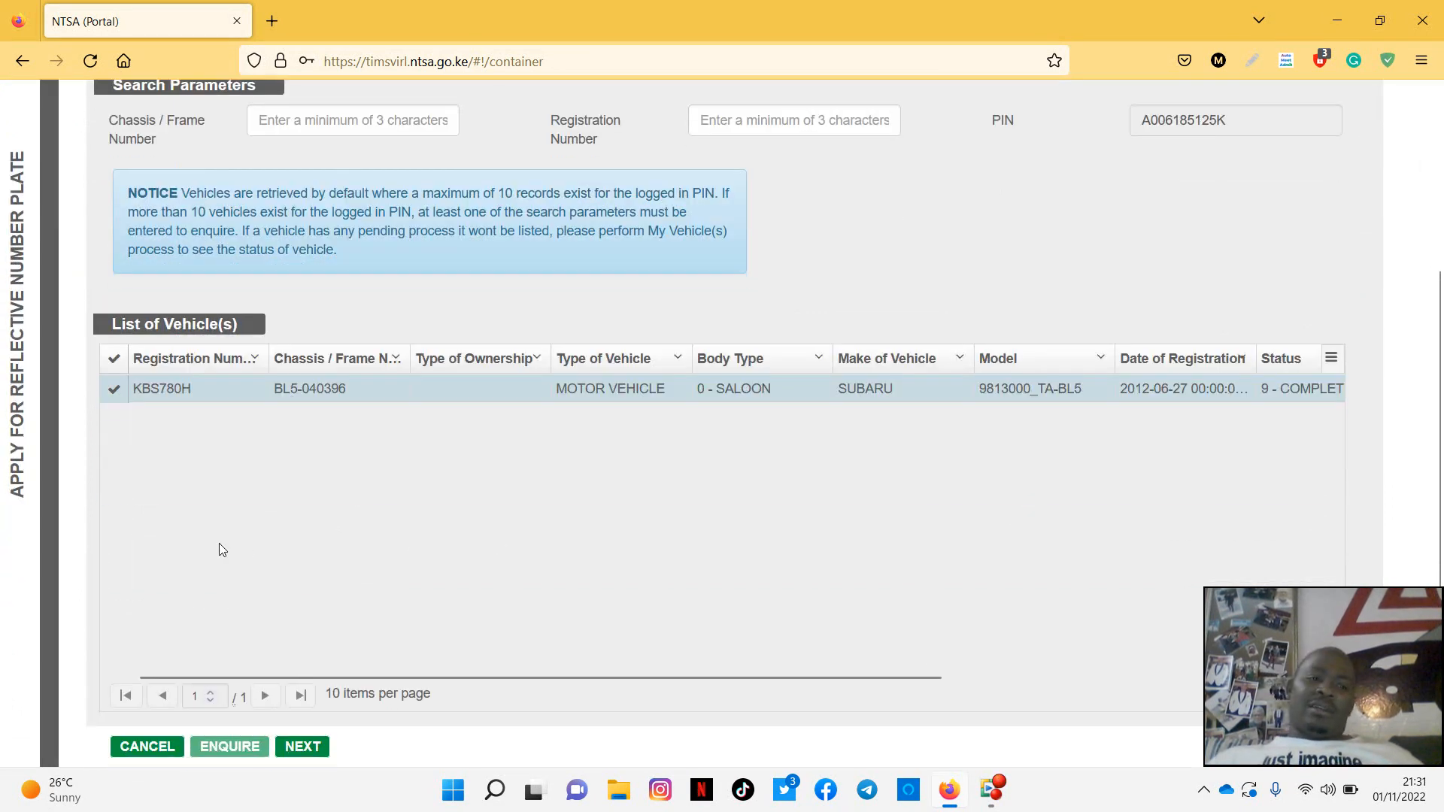
mouse_move(1044, 692)
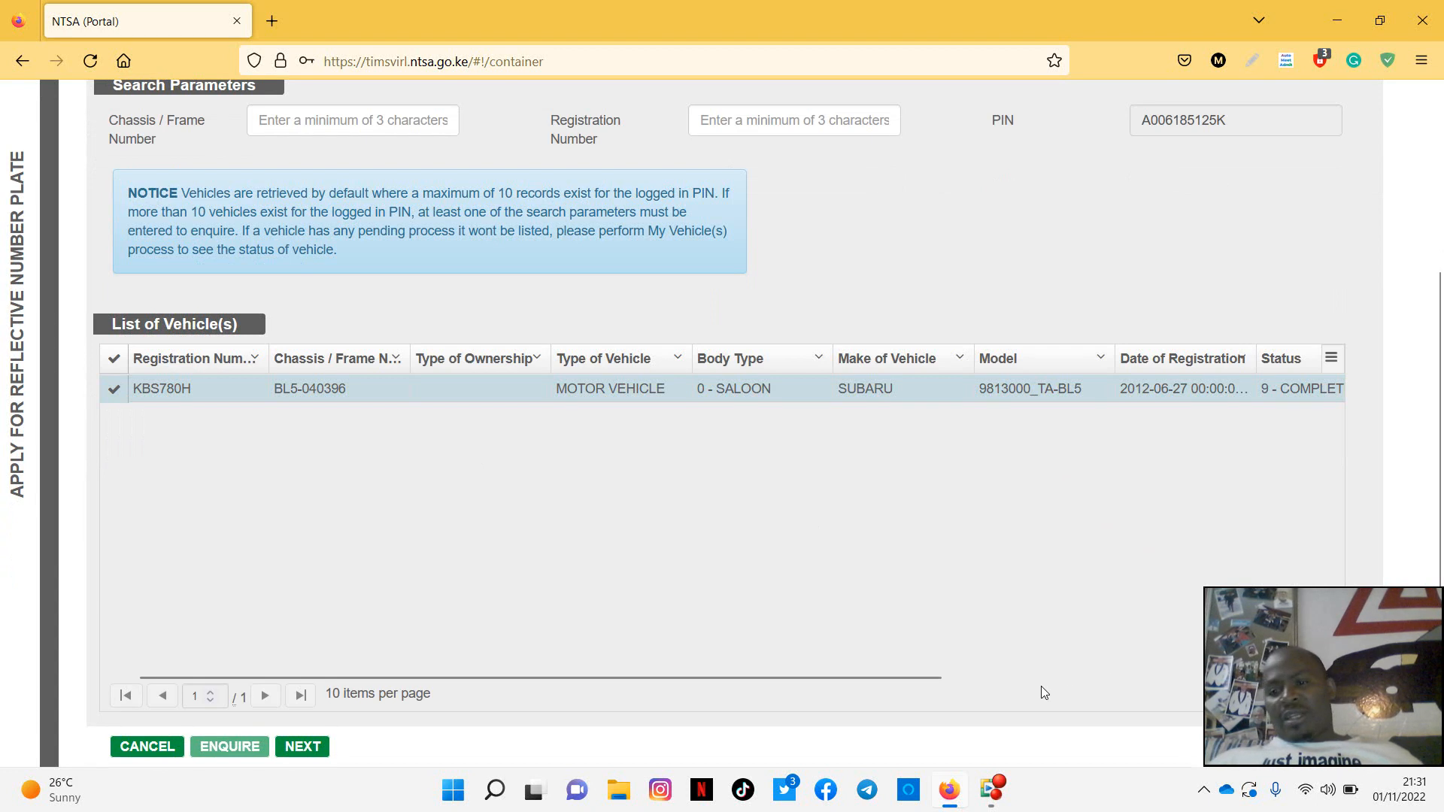
mouse_move(640, 704)
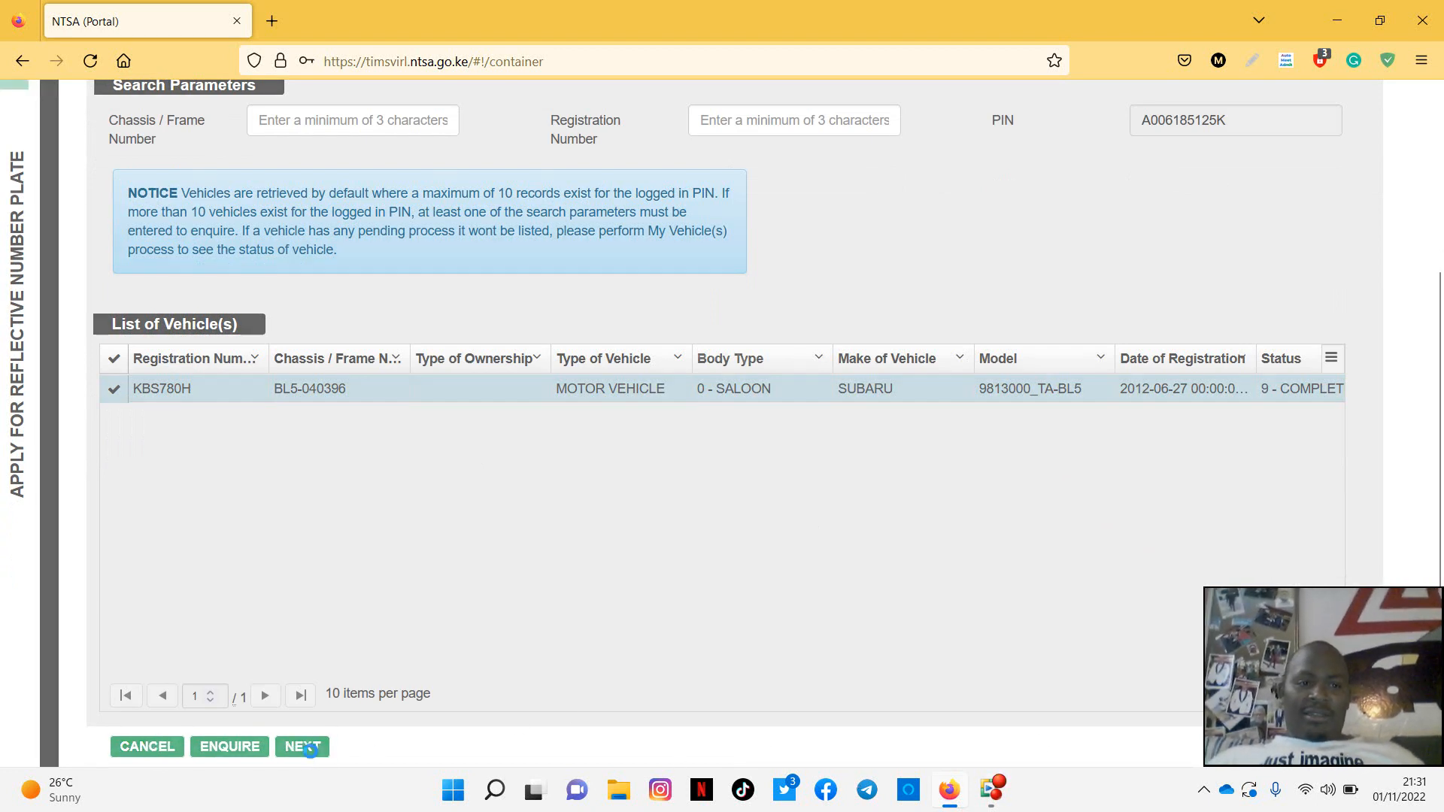
- Proceed with KBS780H, which brings up the existing pending-application message
click(302, 746)
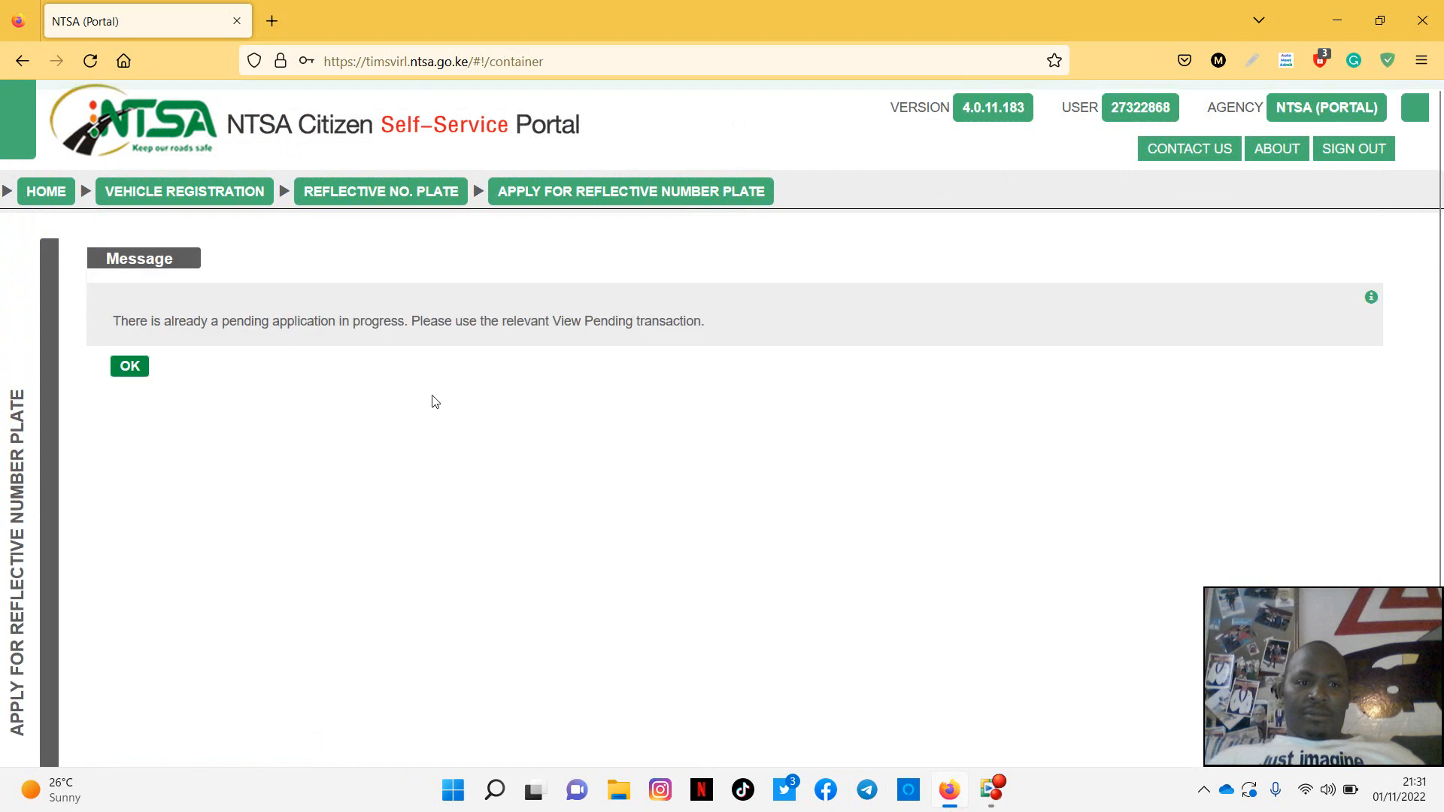
mouse_move(555, 321)
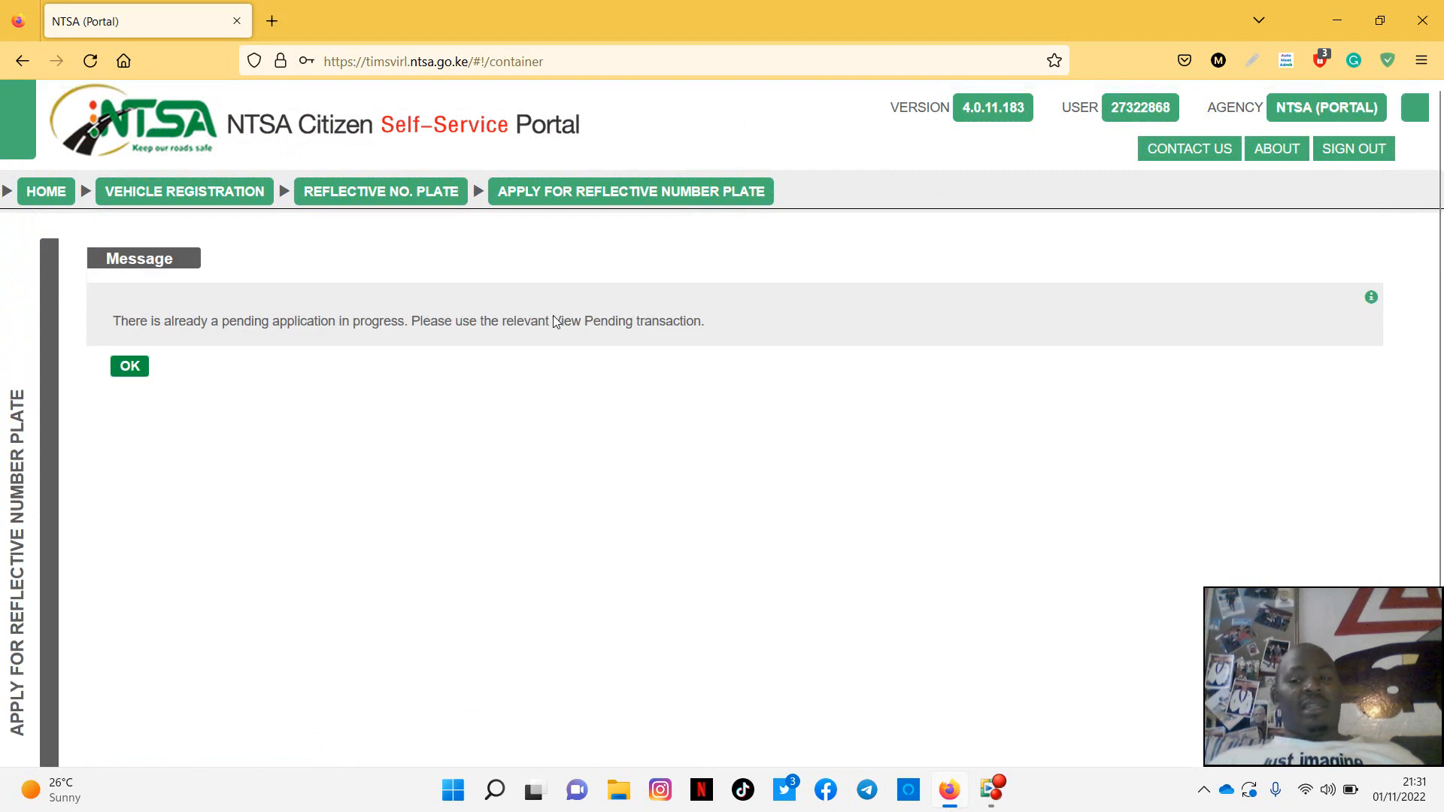
mouse_move(304, 320)
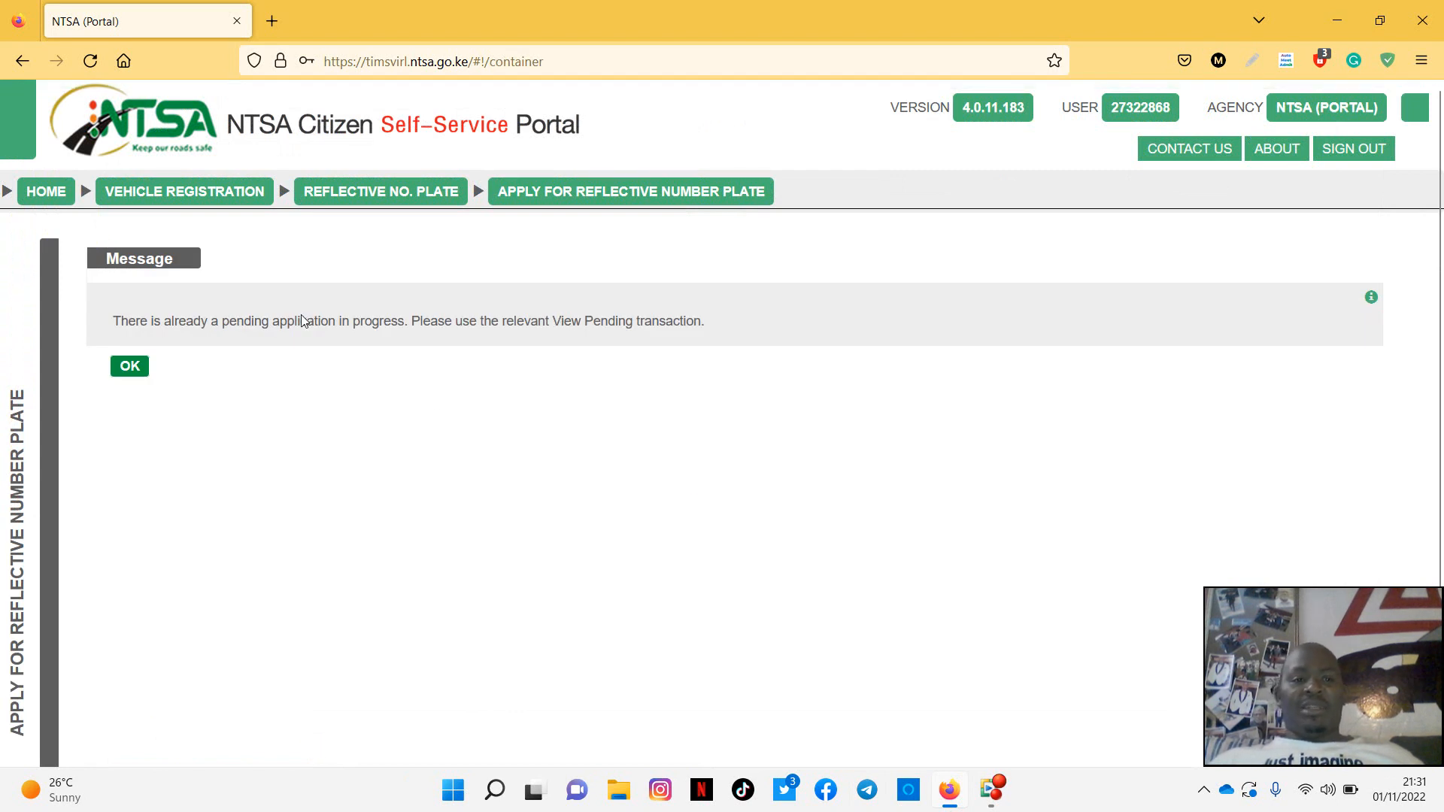
mouse_move(467, 328)
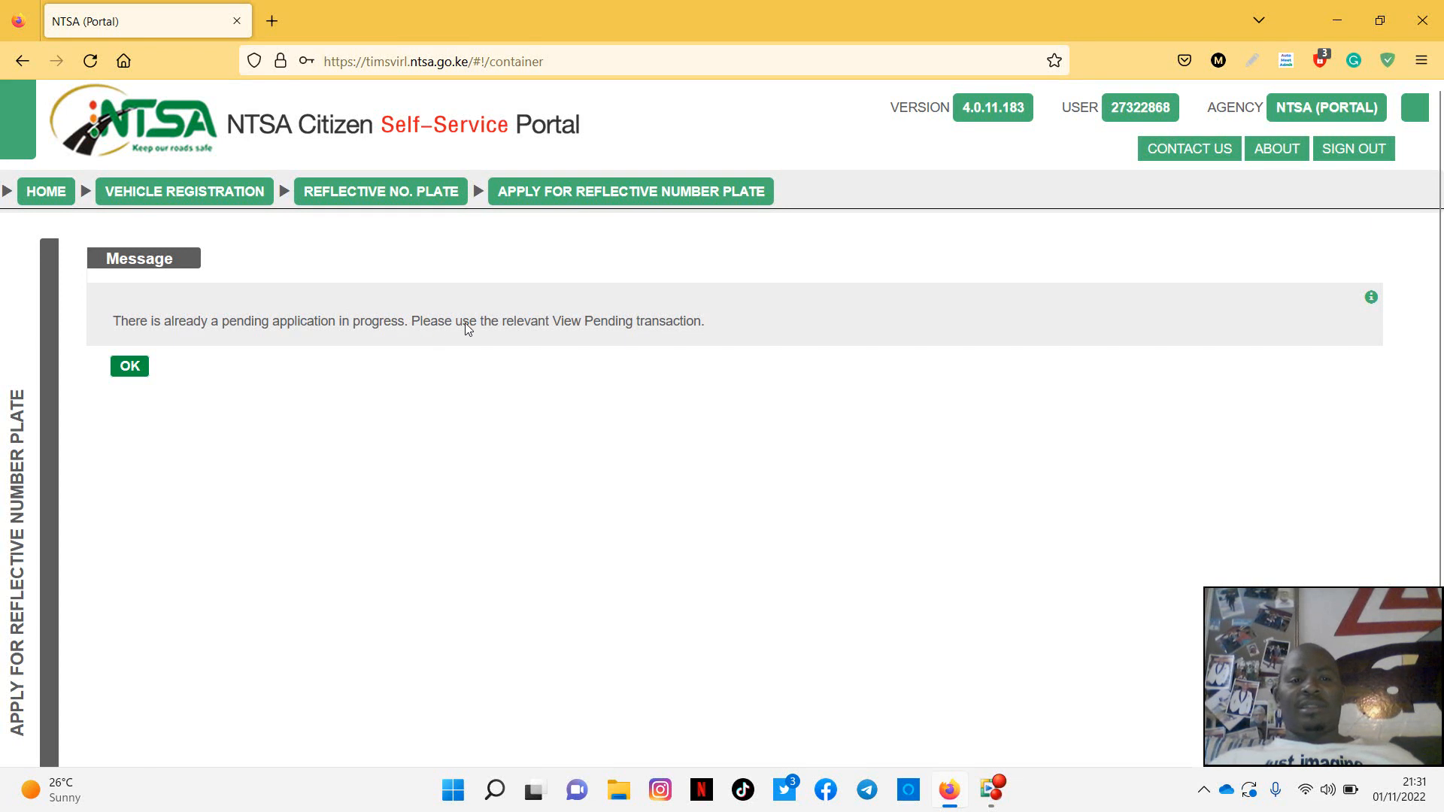
mouse_move(607, 323)
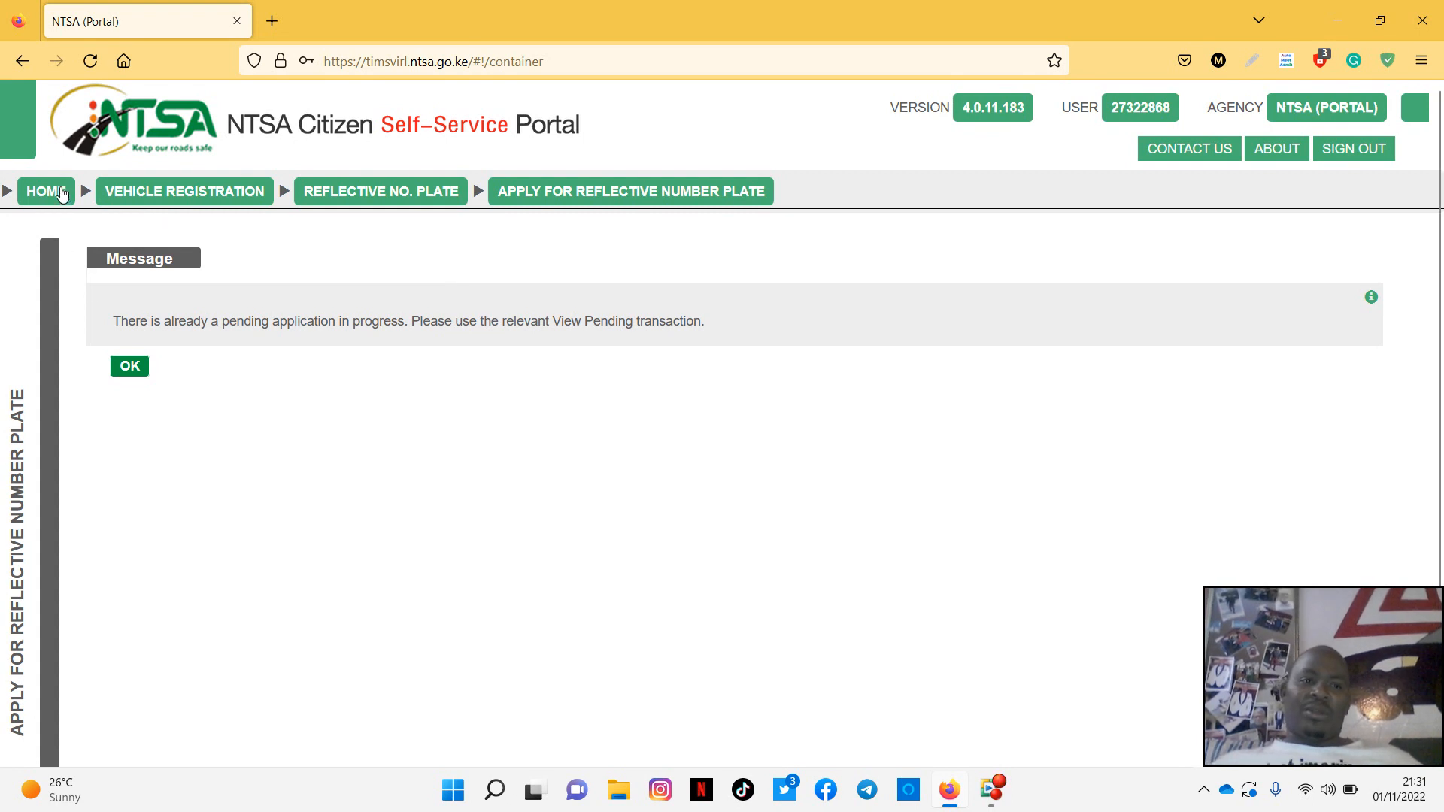
- Return to Vehicle Registration and reopen pending reflective plate applications after dismissing an error
click(185, 192)
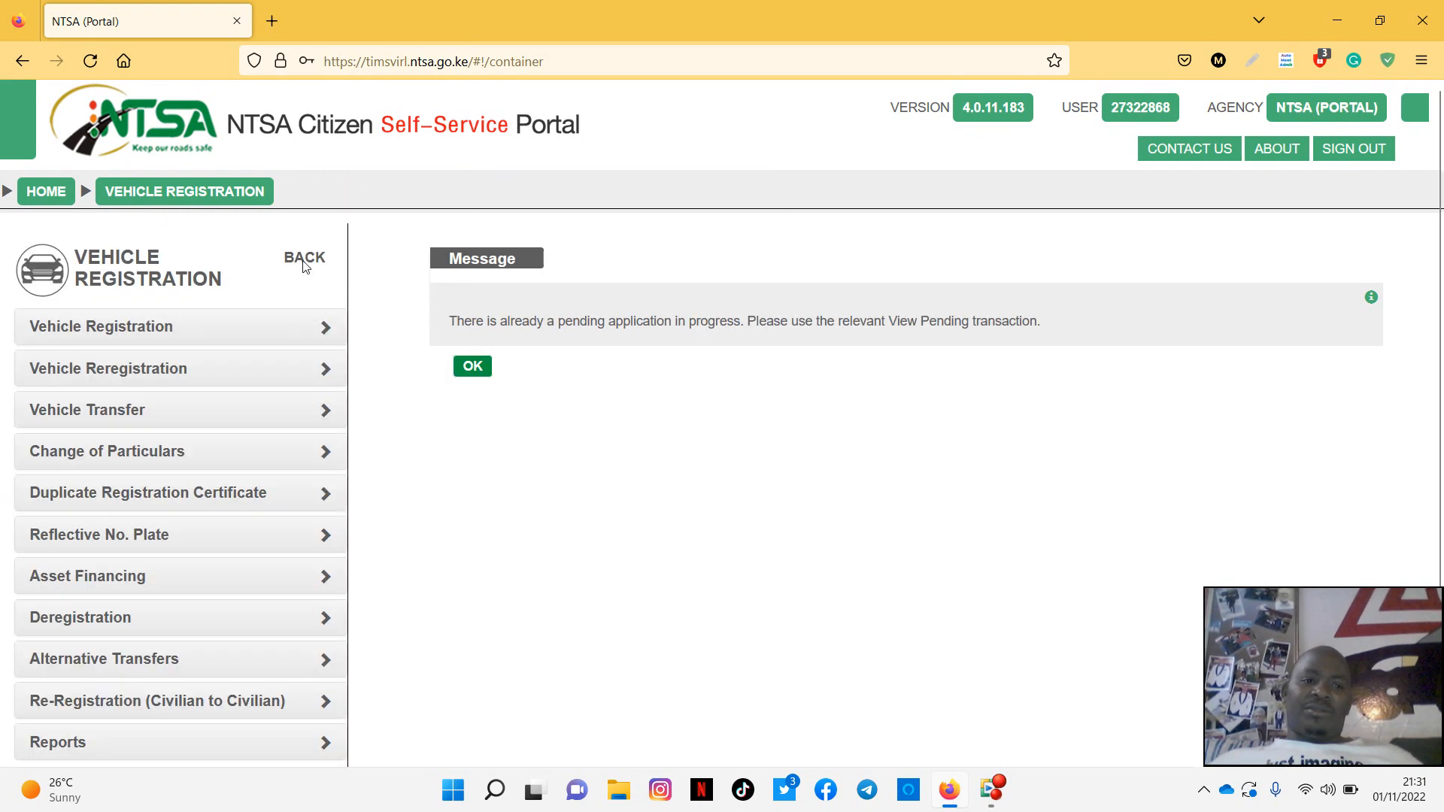
mouse_move(161, 545)
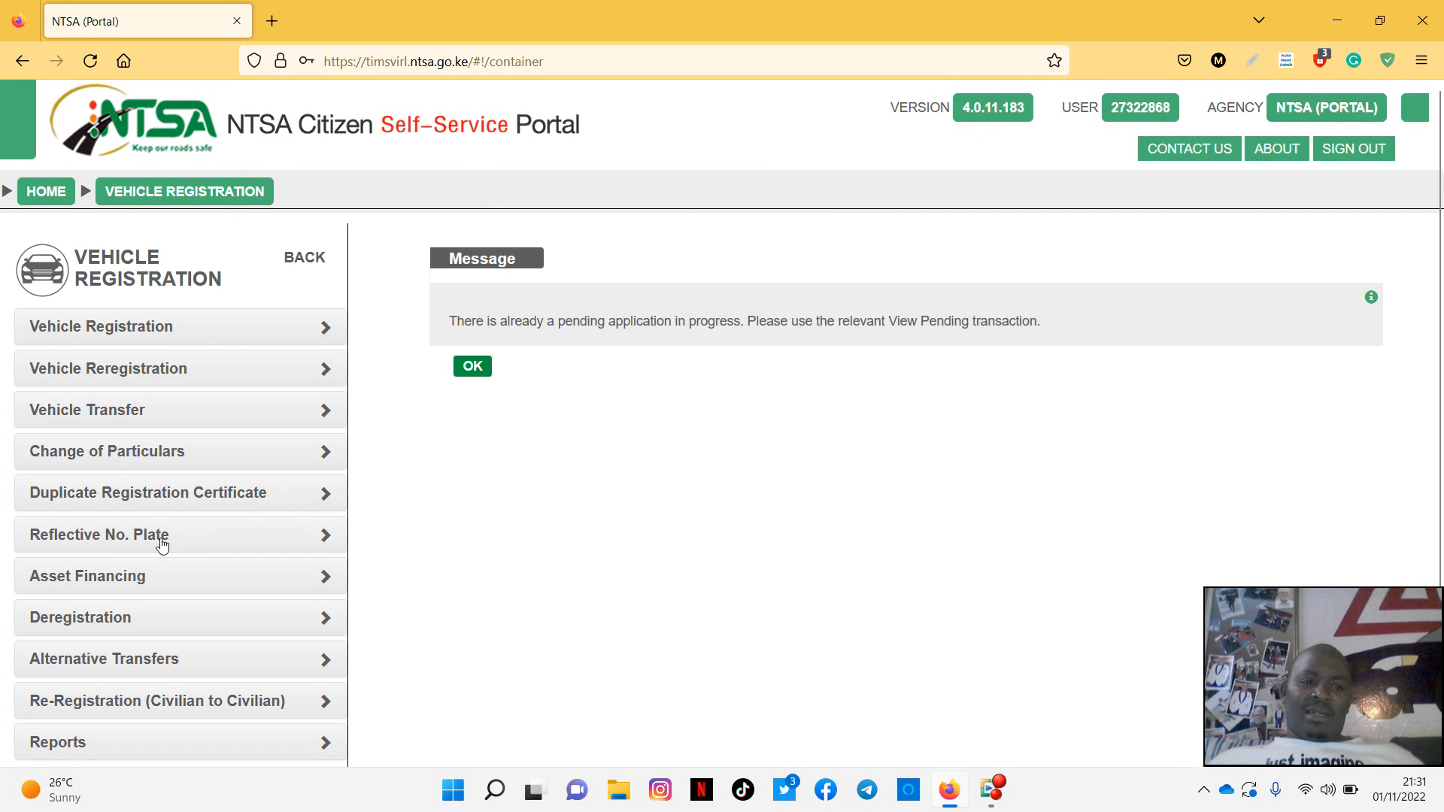
mouse_move(317, 540)
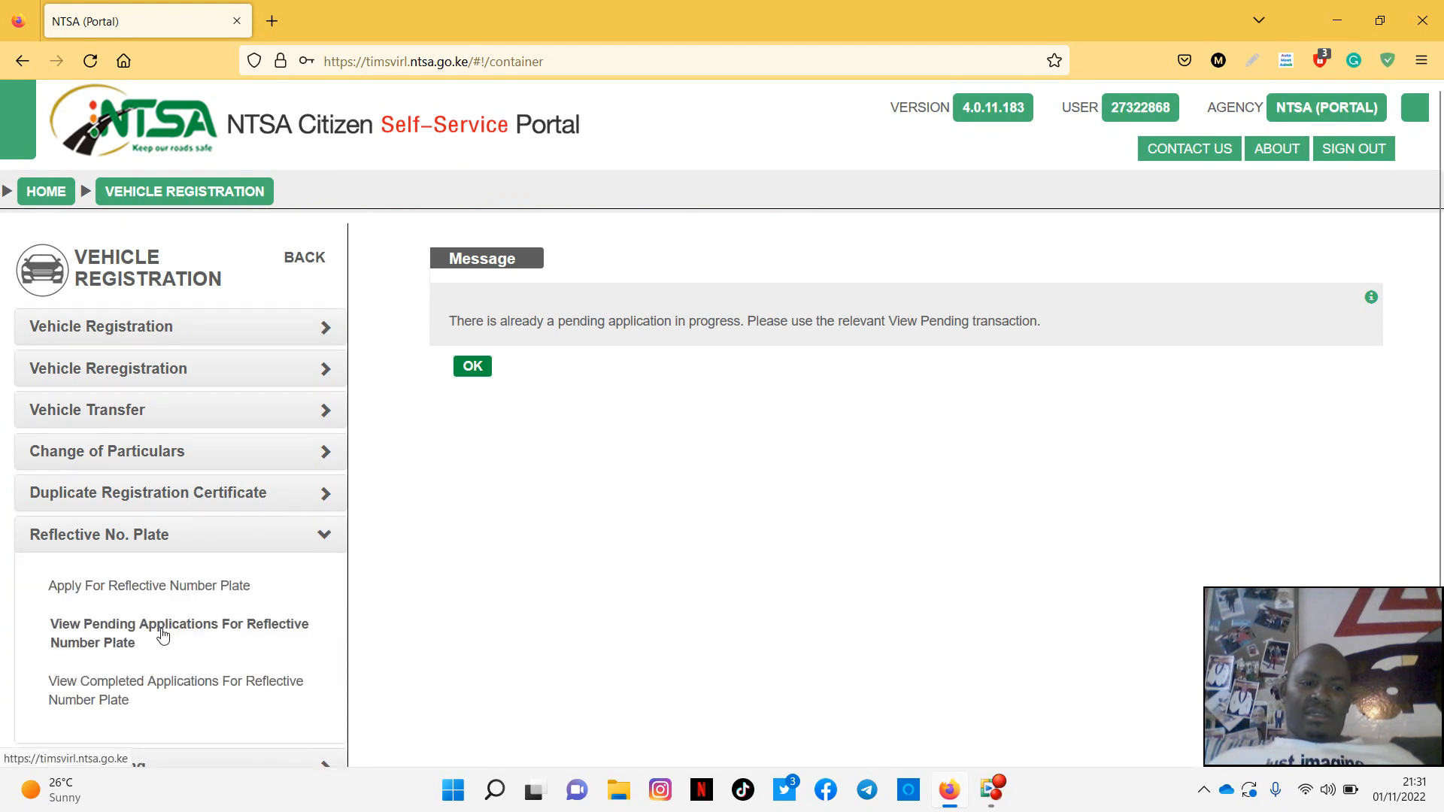
click(471, 365)
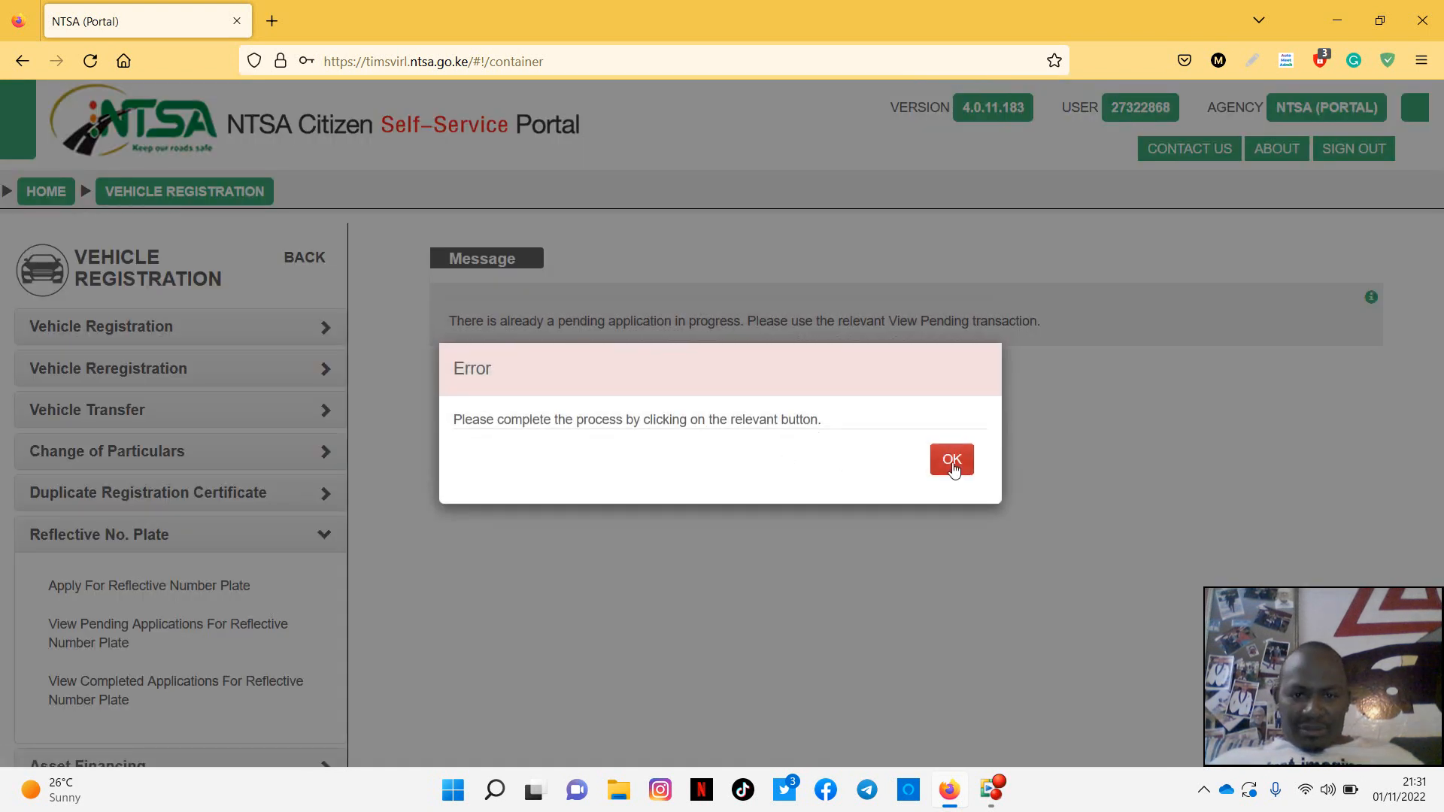
click(952, 460)
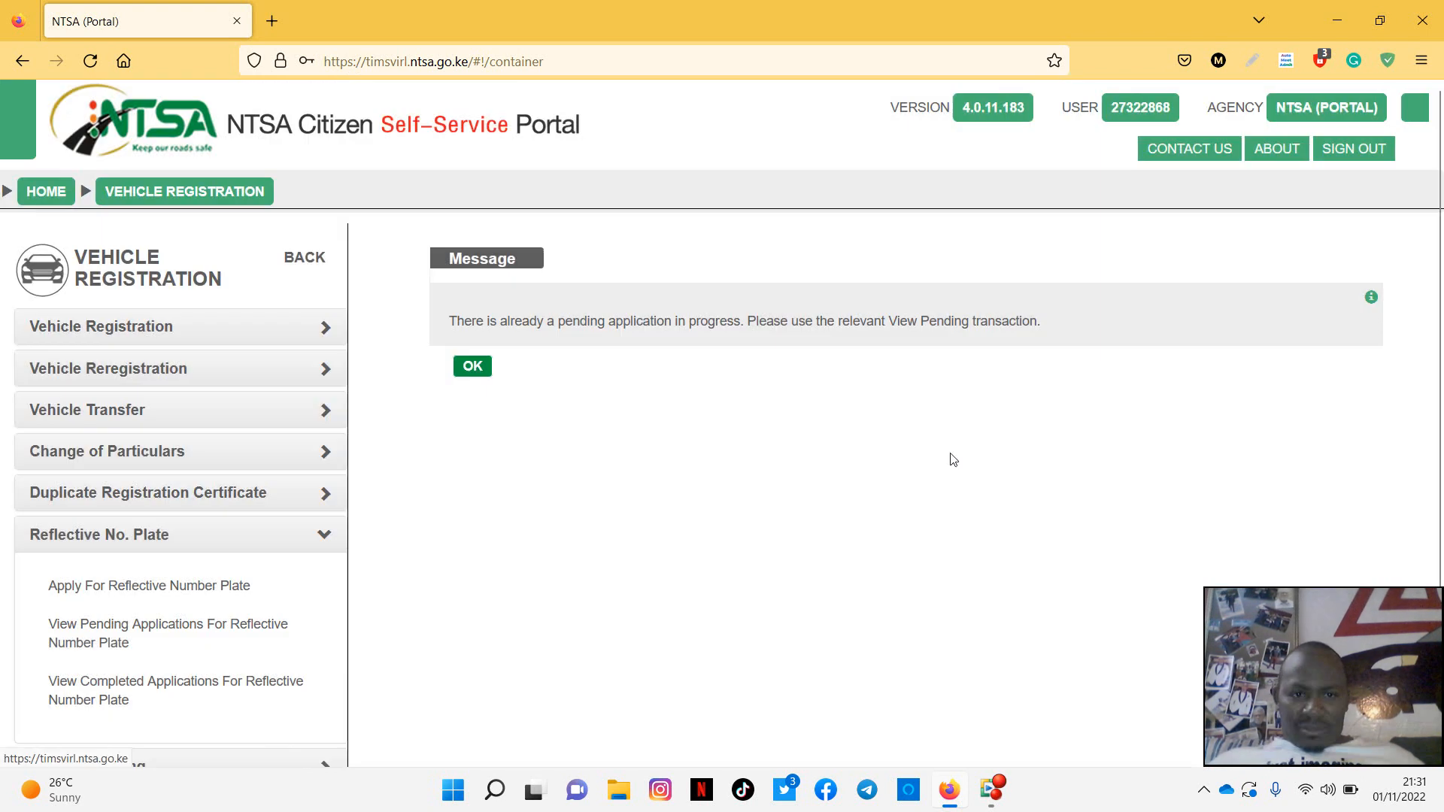
click(471, 366)
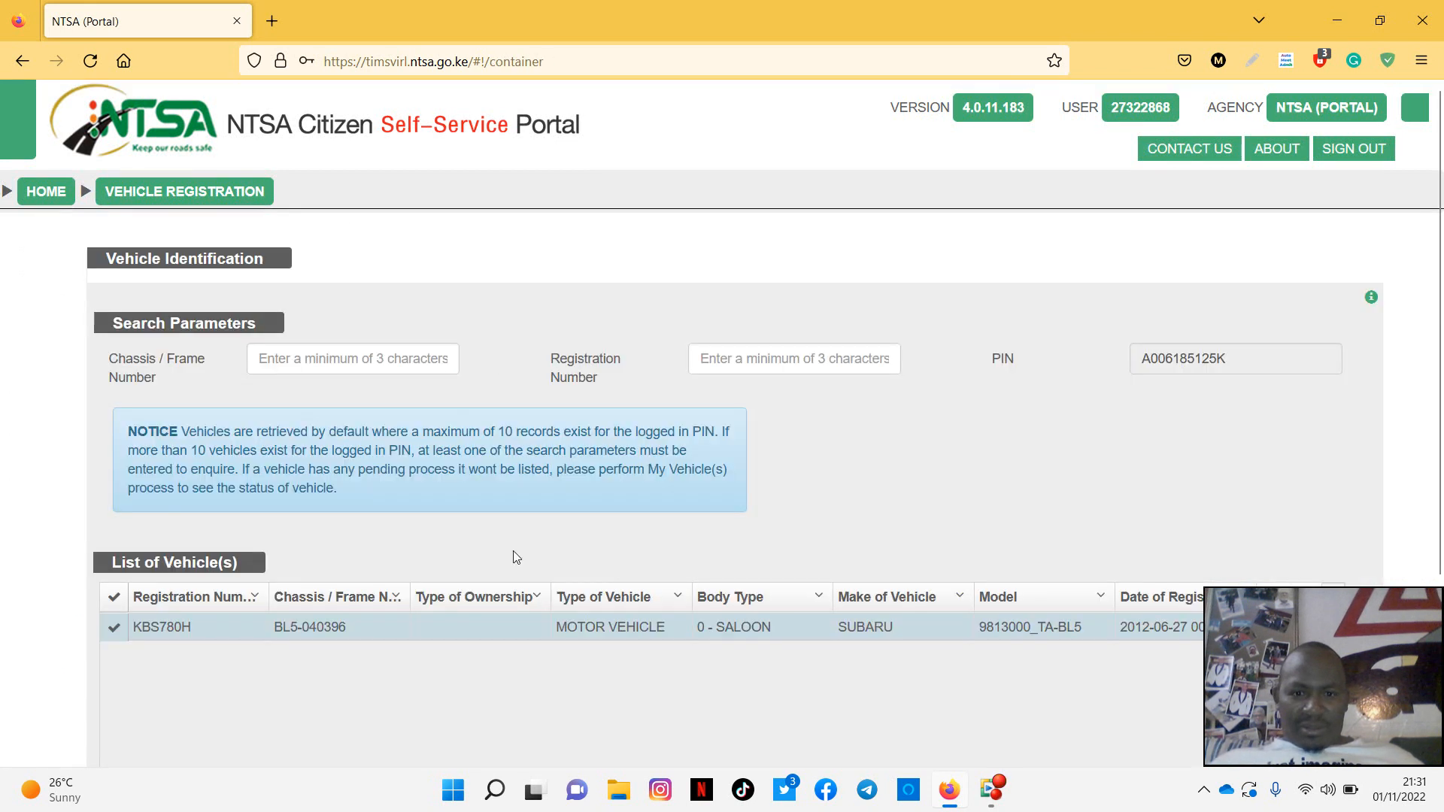
mouse_move(254, 520)
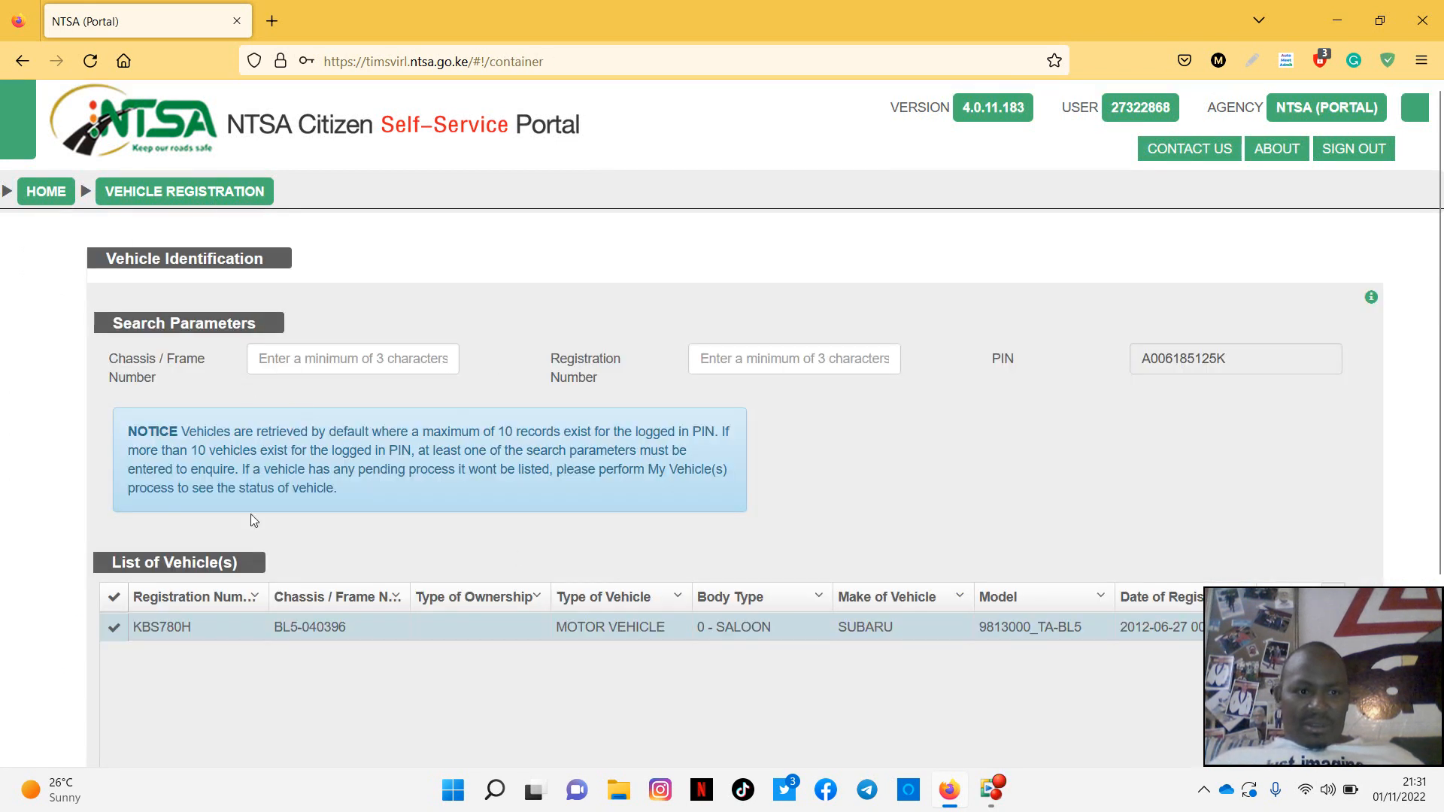
scroll(down, 3)
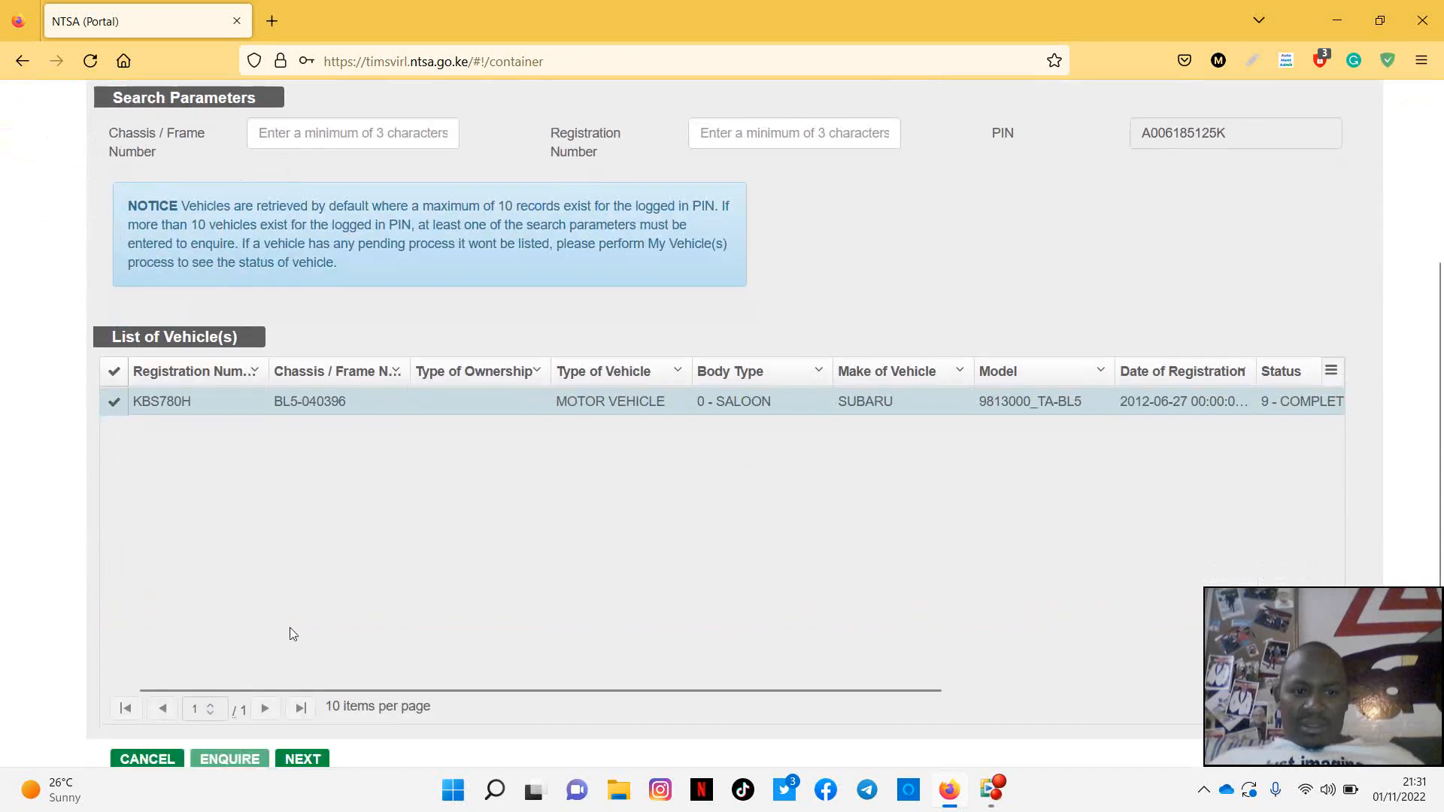
scroll(up, 3)
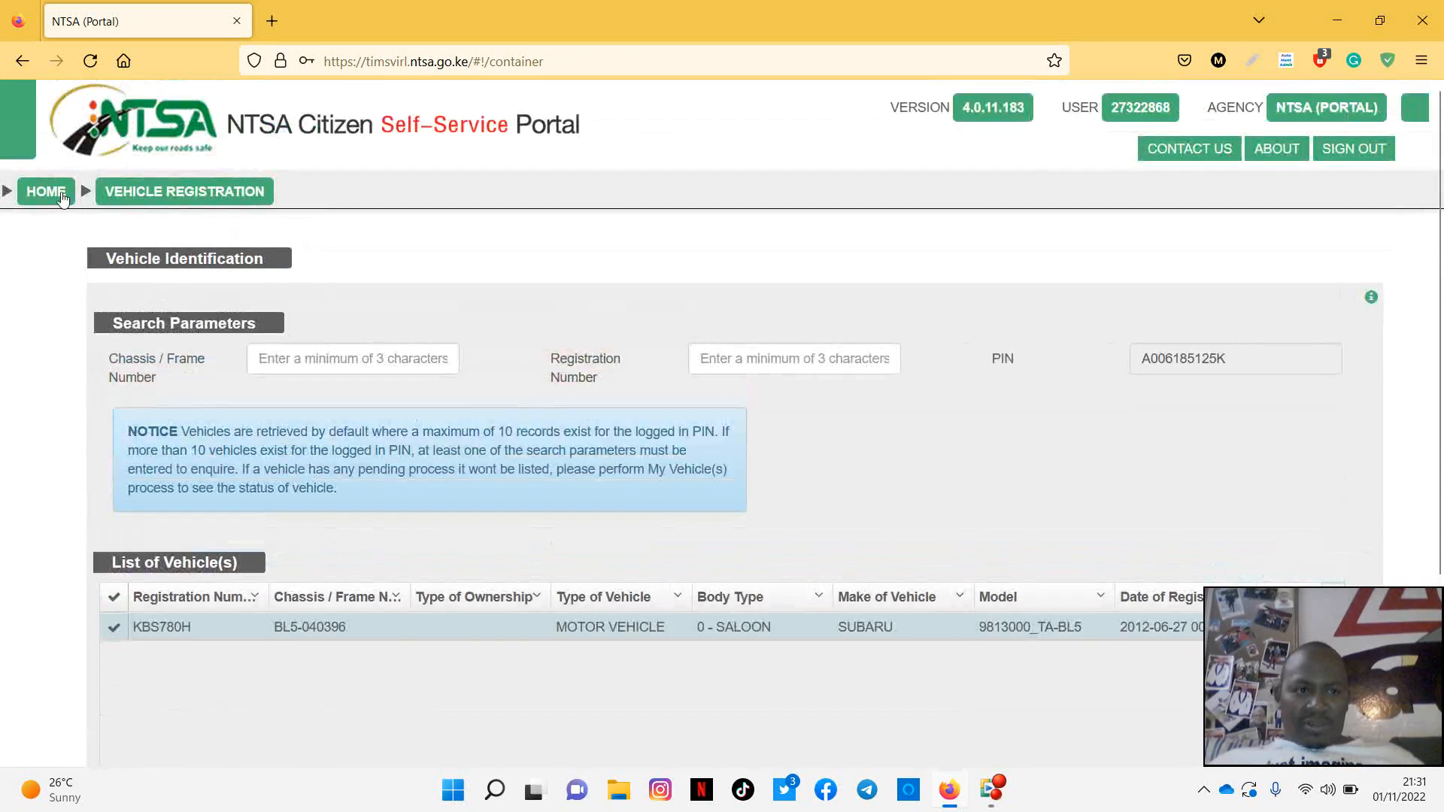
- Re-expand Reflective No. Plate, dismiss the error, and proceed with KBS780H to the pending notice
click(184, 192)
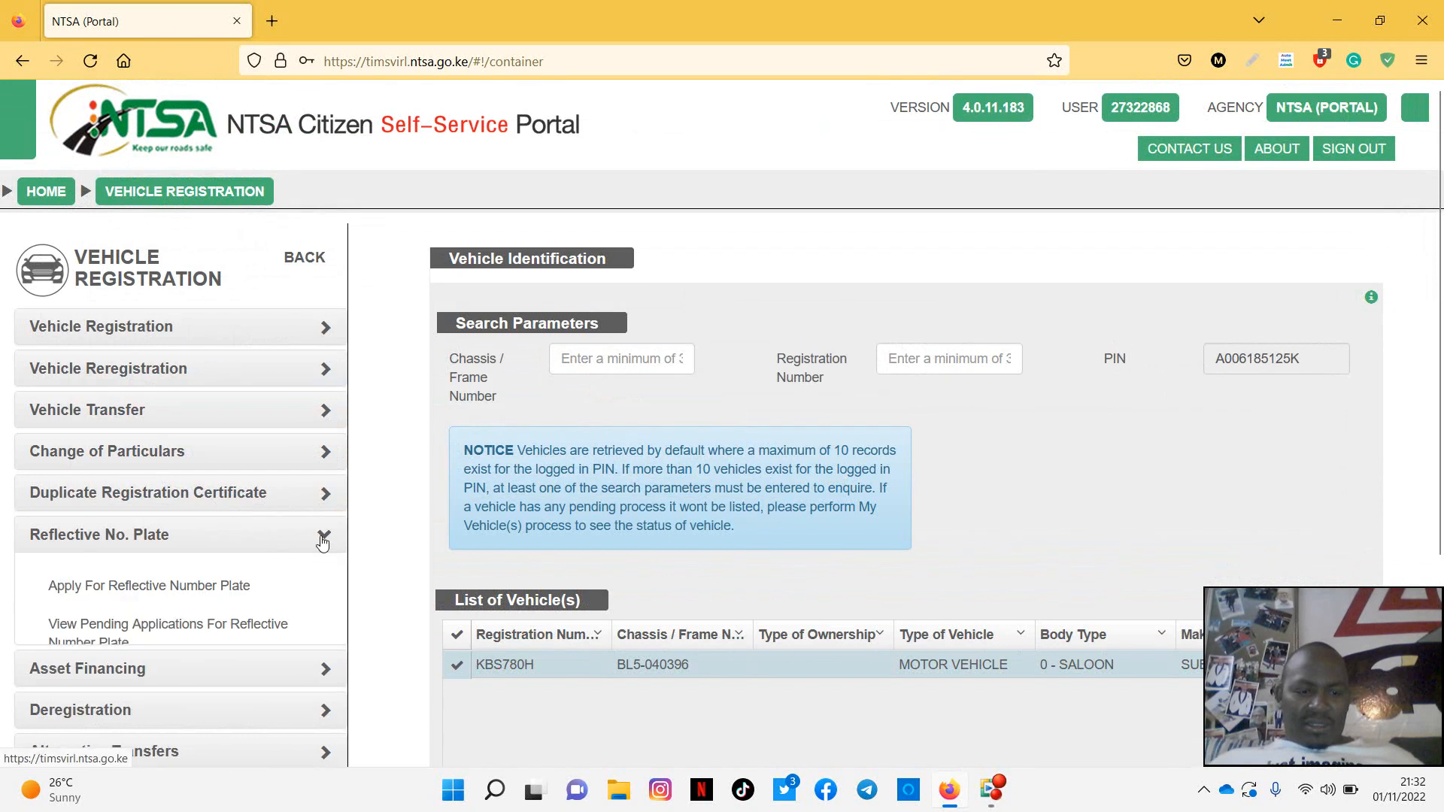
click(148, 585)
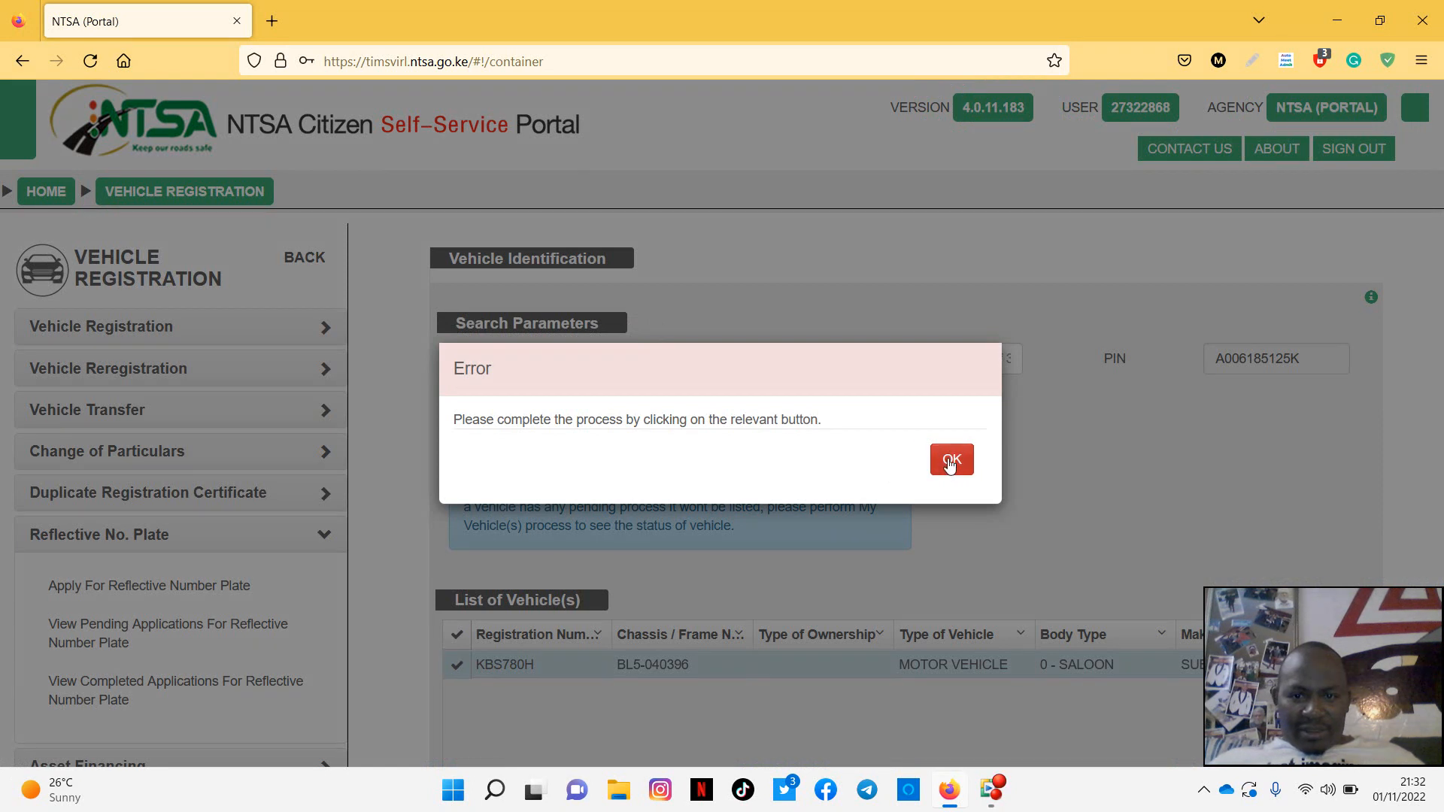
click(951, 460)
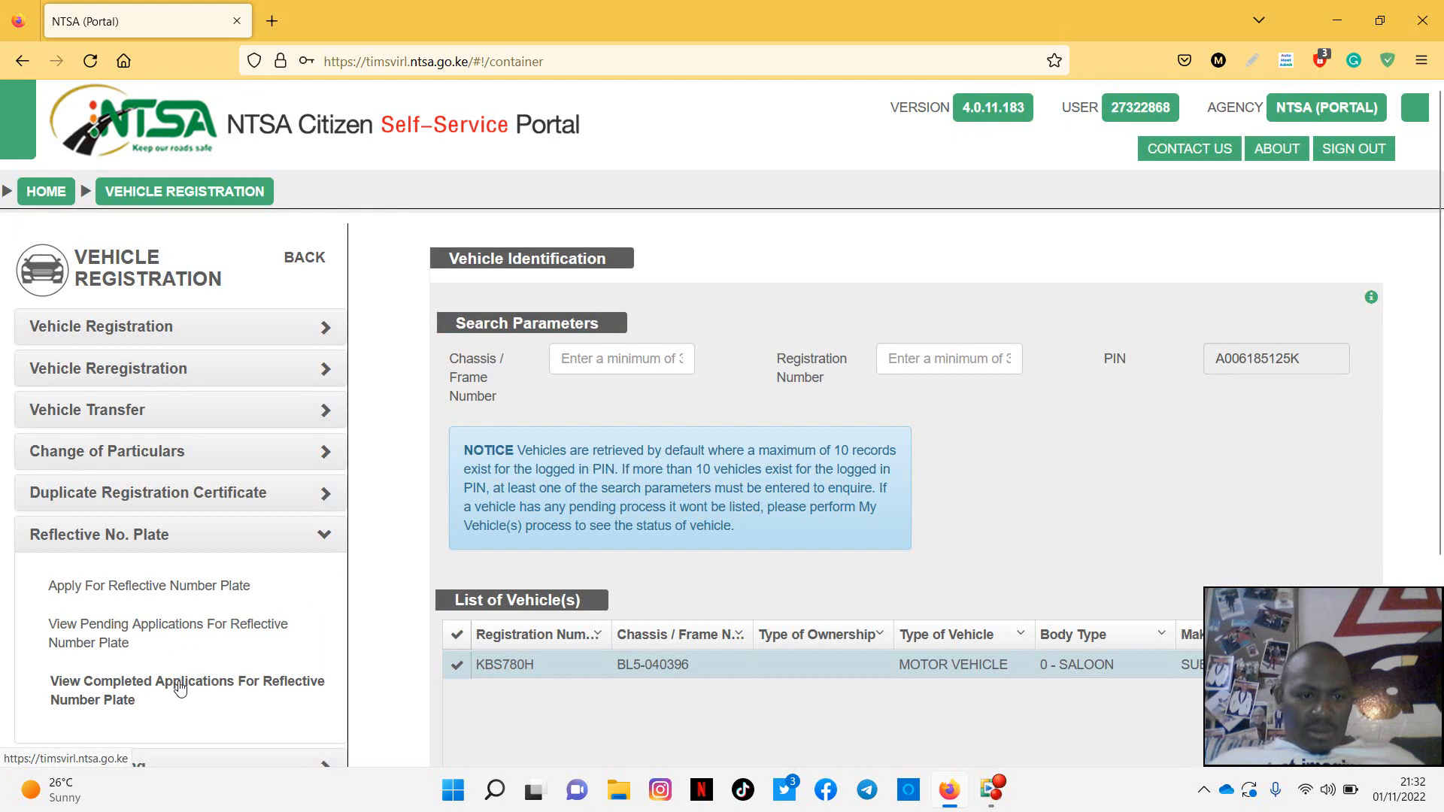
mouse_move(630, 578)
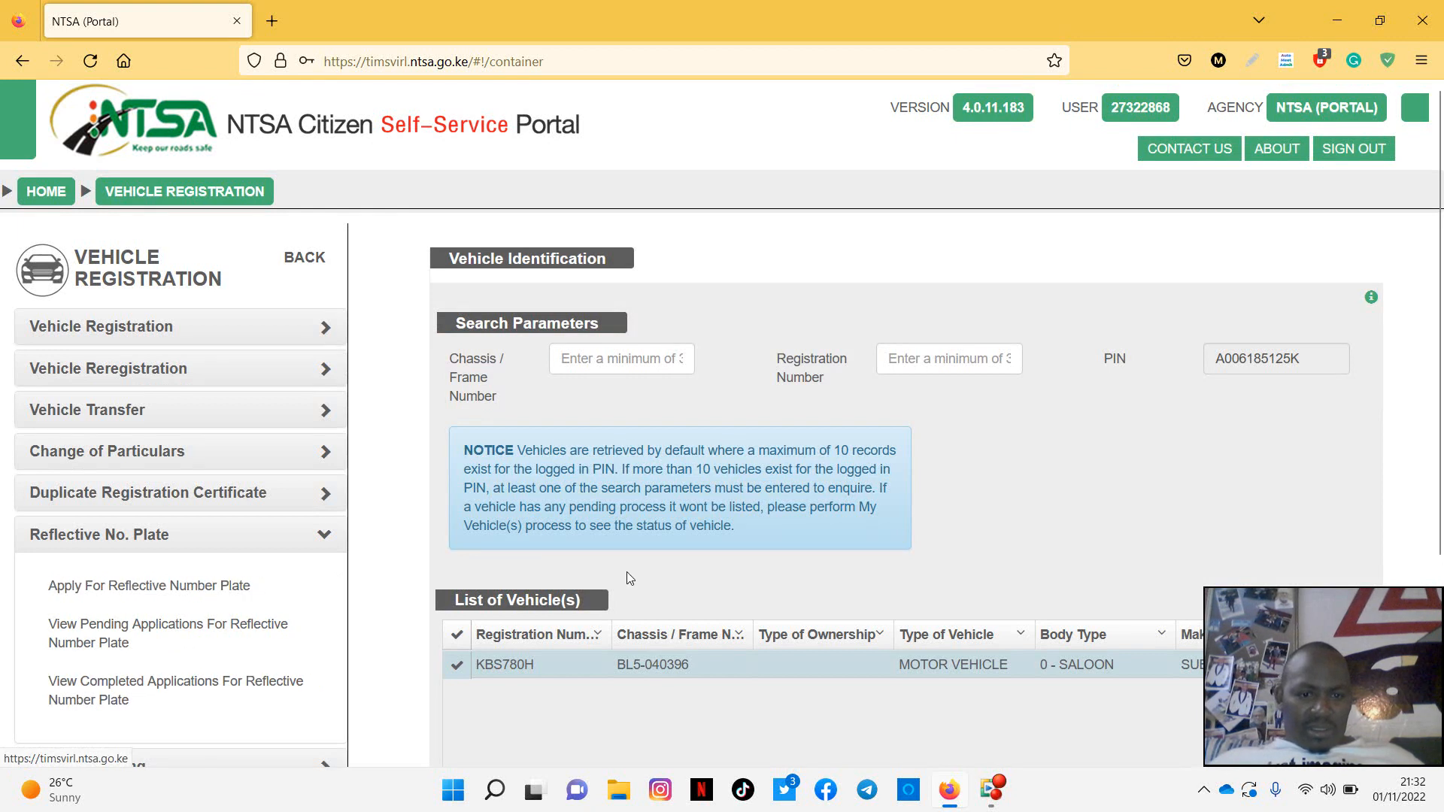
scroll(down, 3)
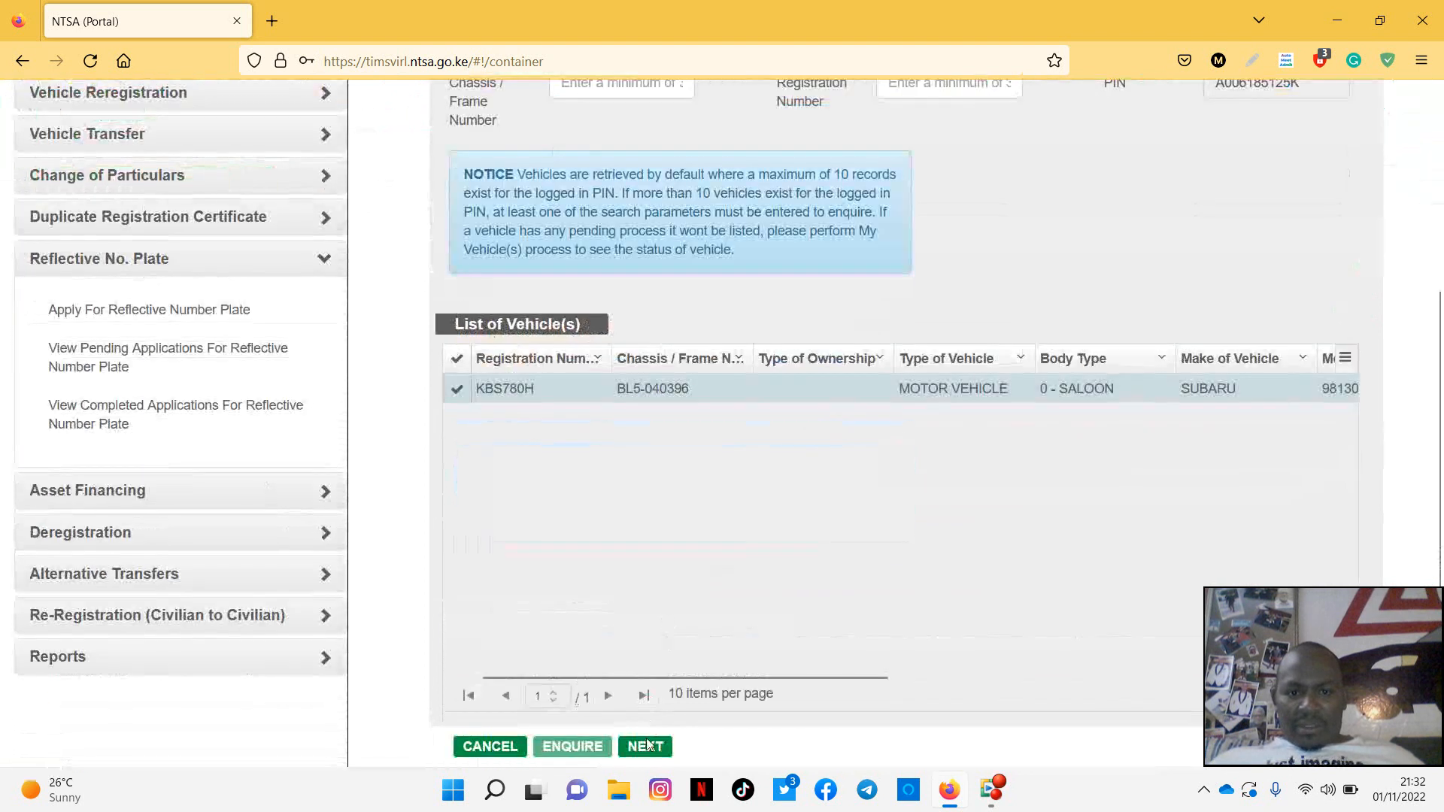
click(645, 746)
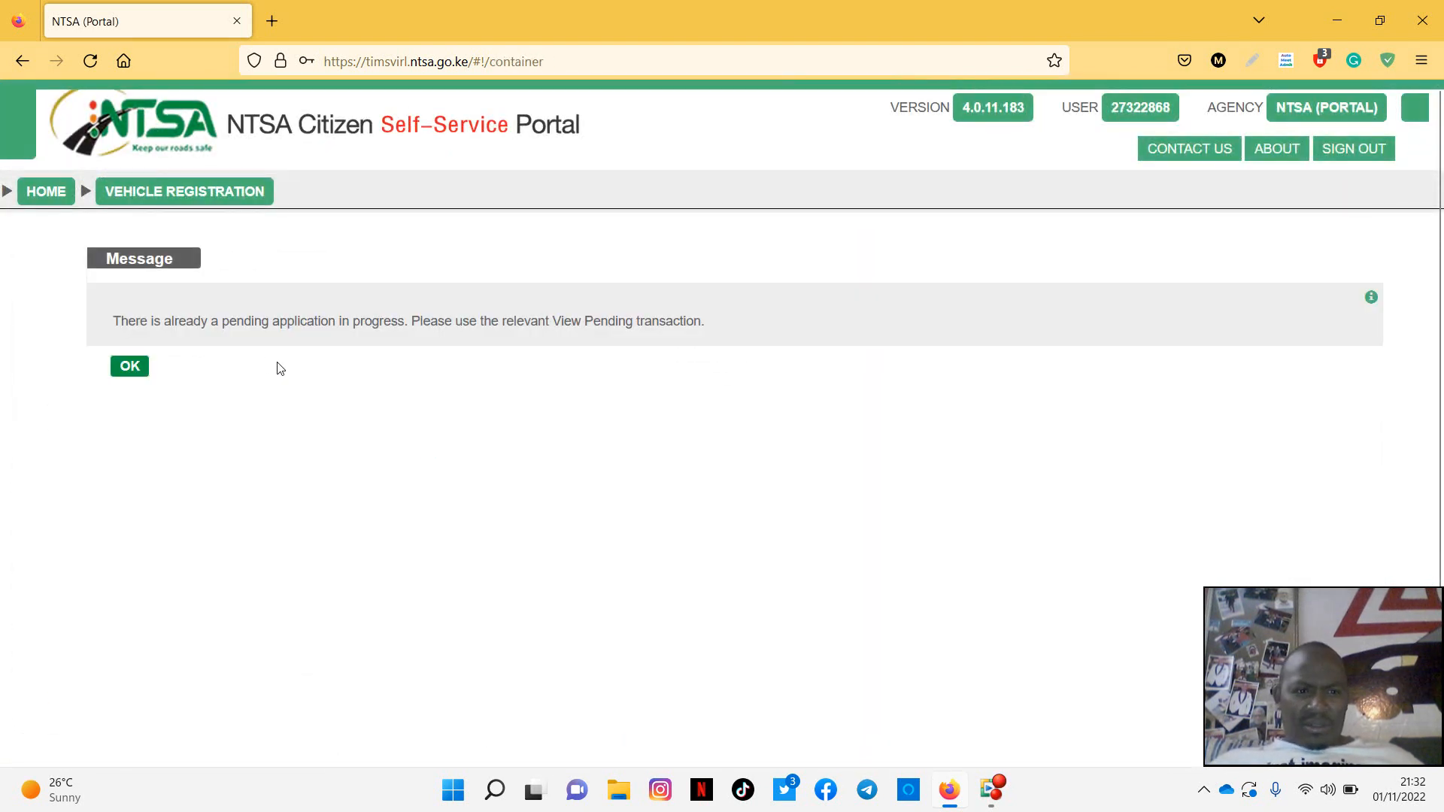
mouse_move(135, 300)
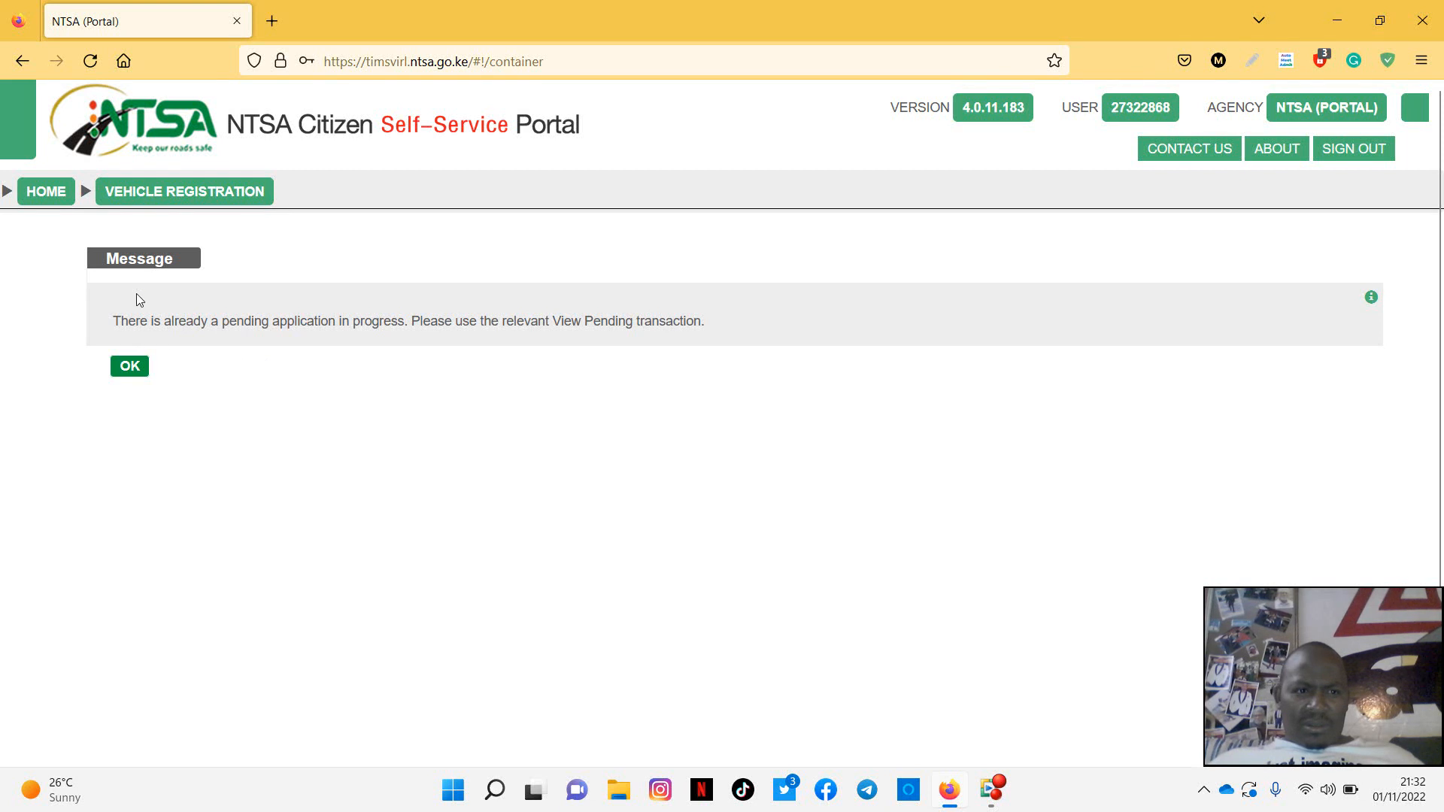
click(129, 365)
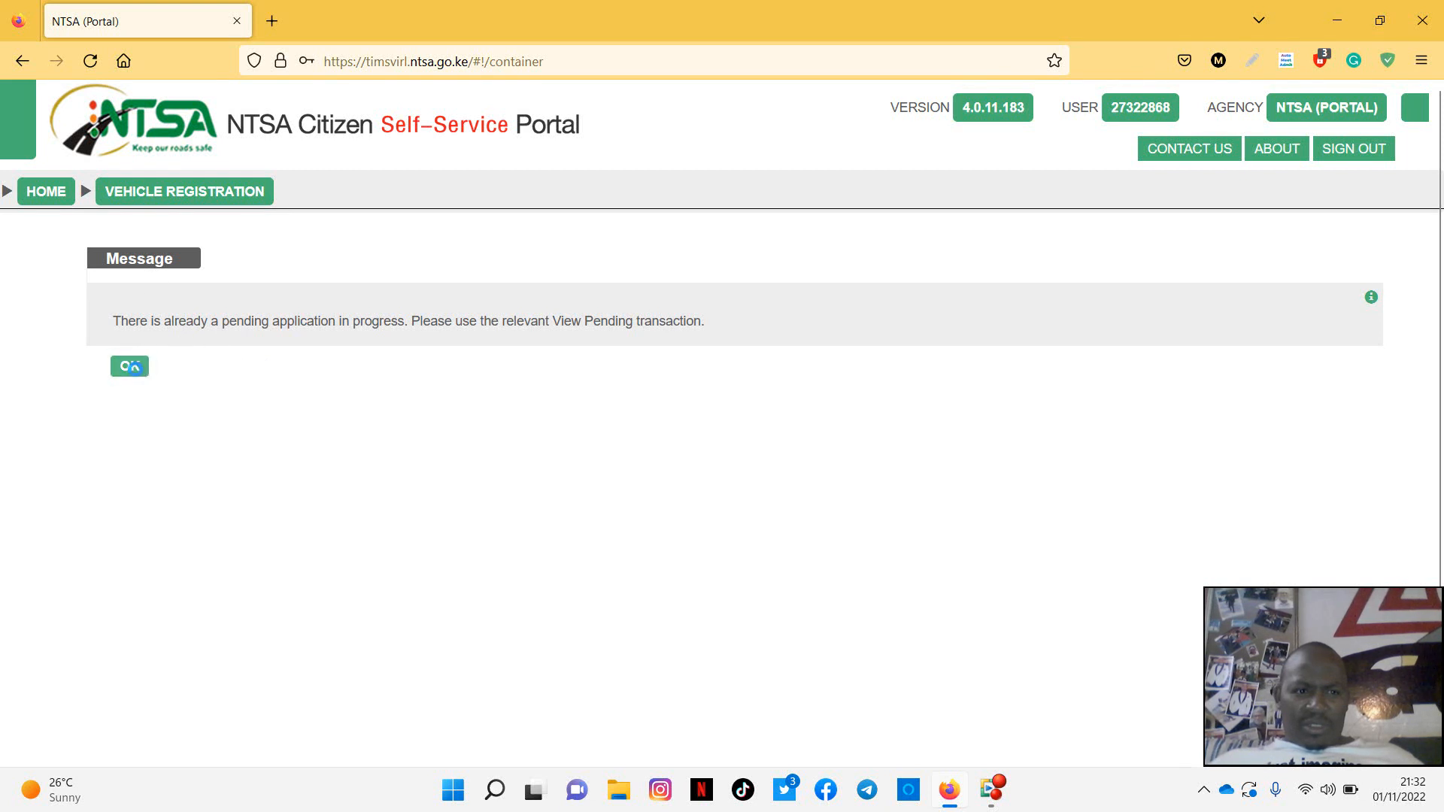
- Dismiss the pending-application notice to reach the pending applications listing BL5-040396
click(128, 366)
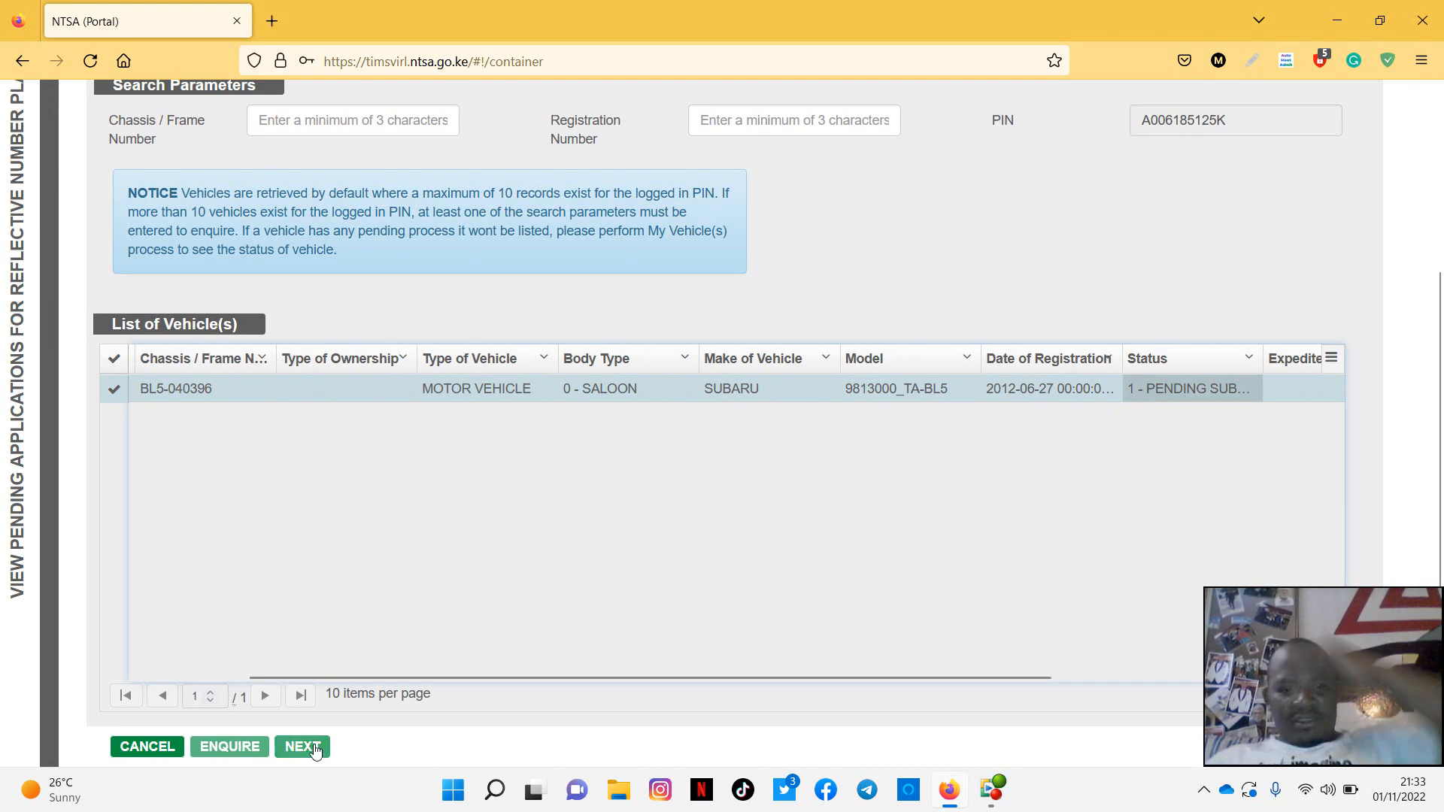
click(302, 746)
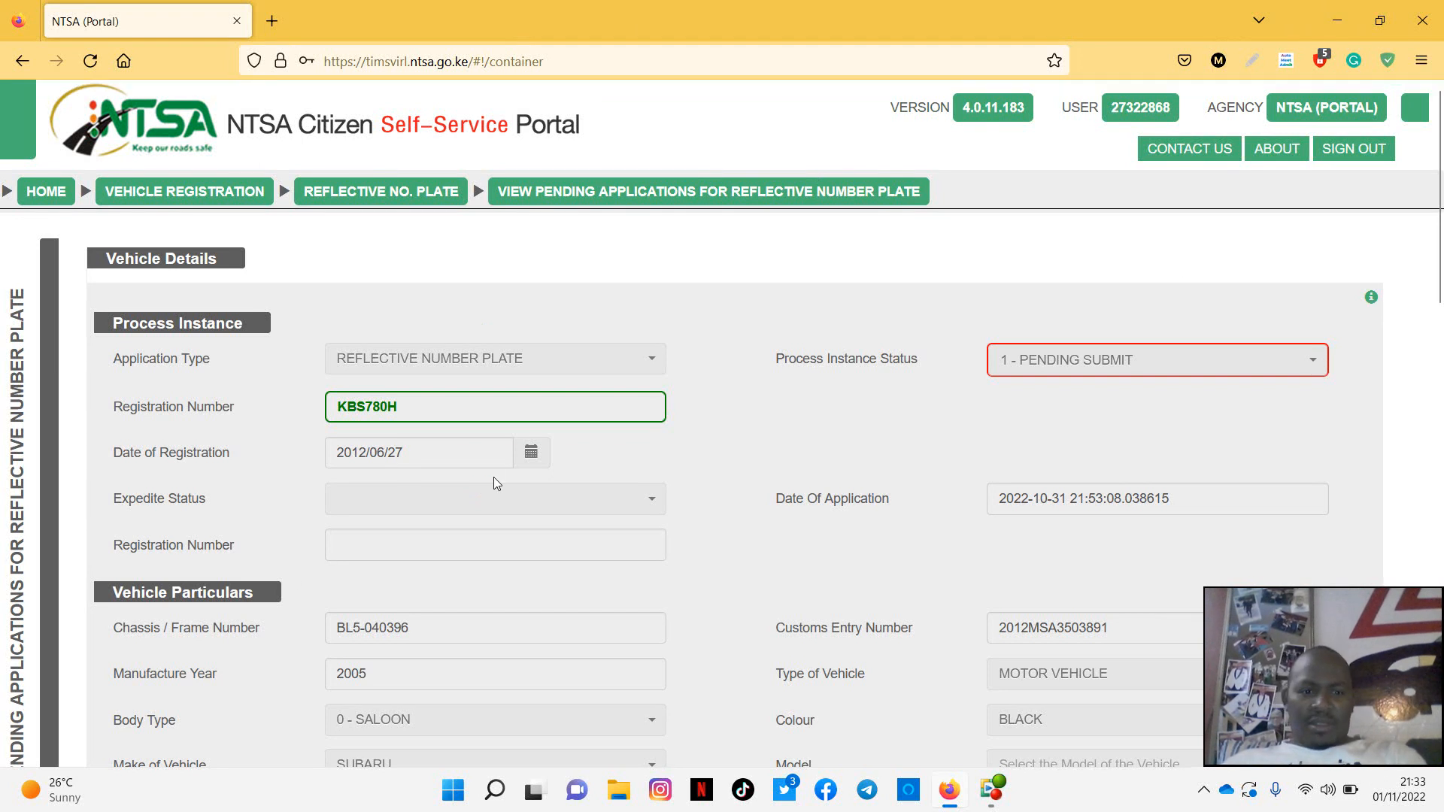
mouse_move(348, 394)
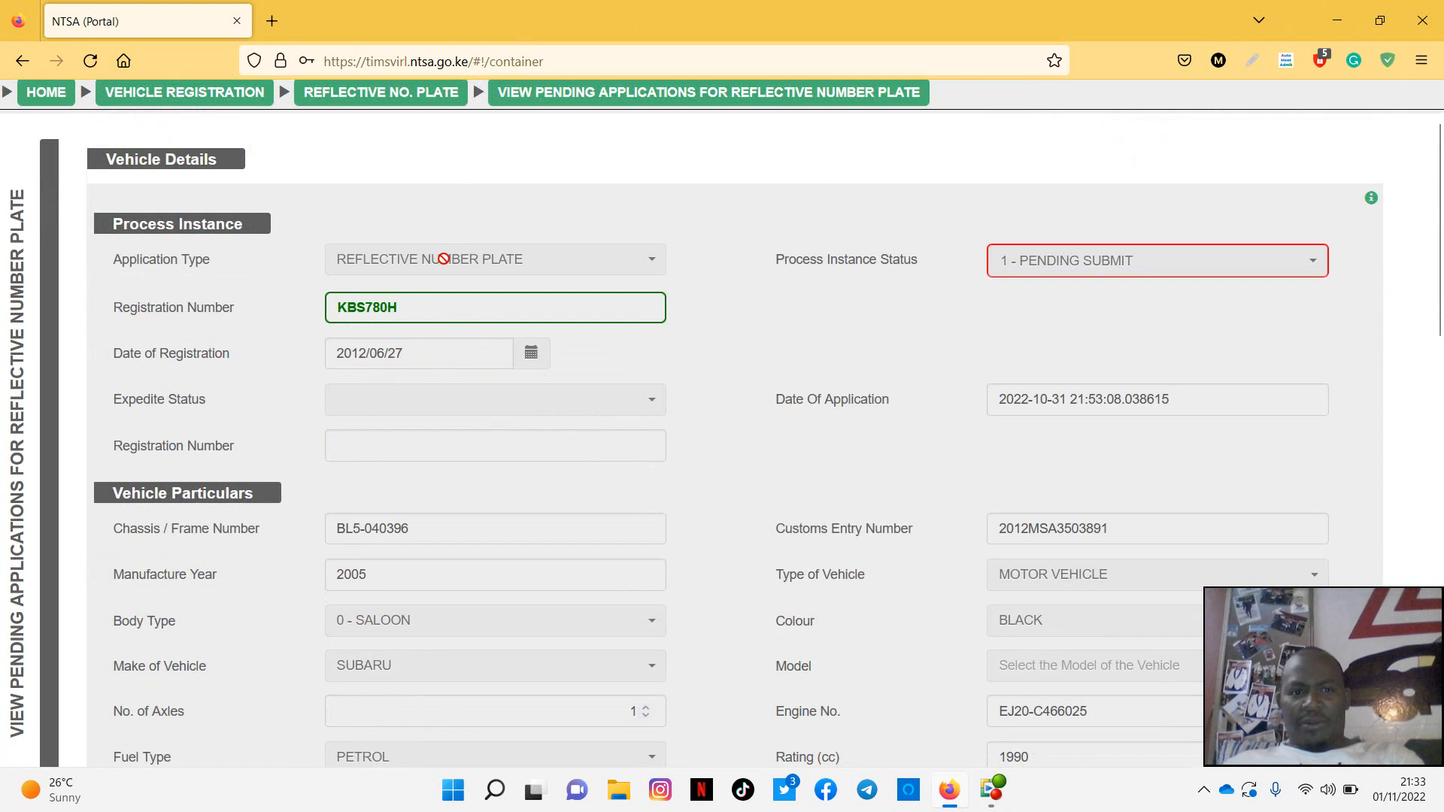
scroll(down, 3)
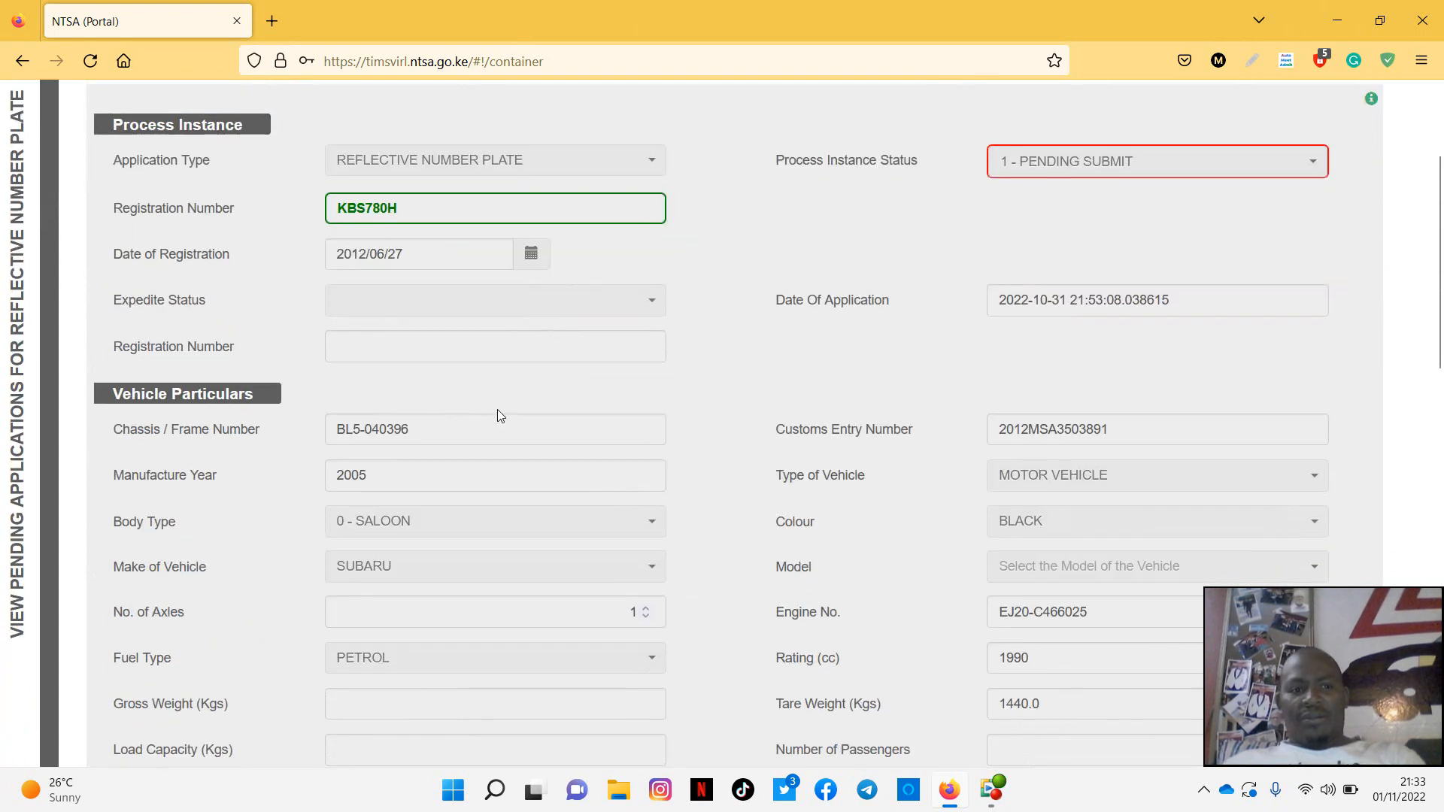
scroll(up, 3)
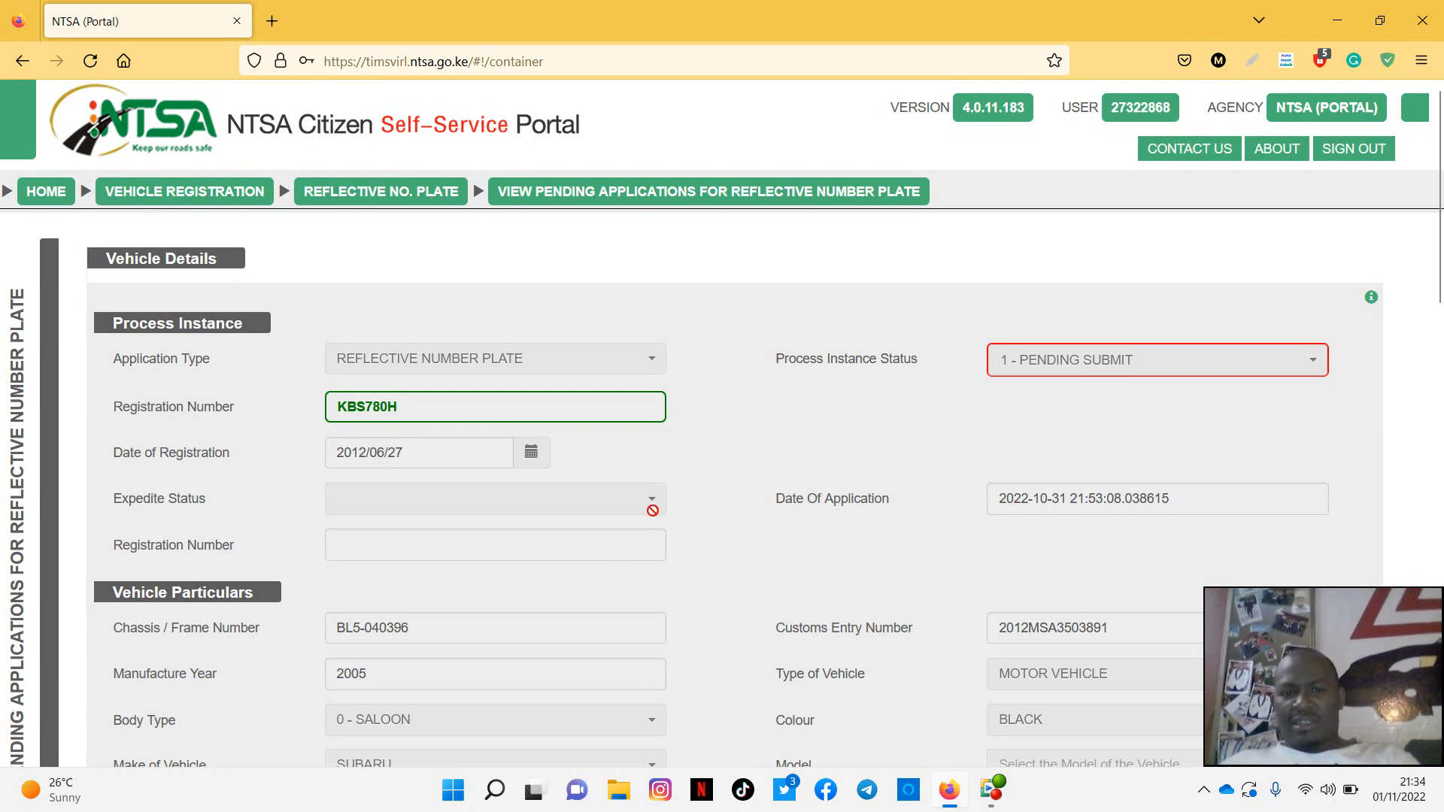
scroll(down, 3)
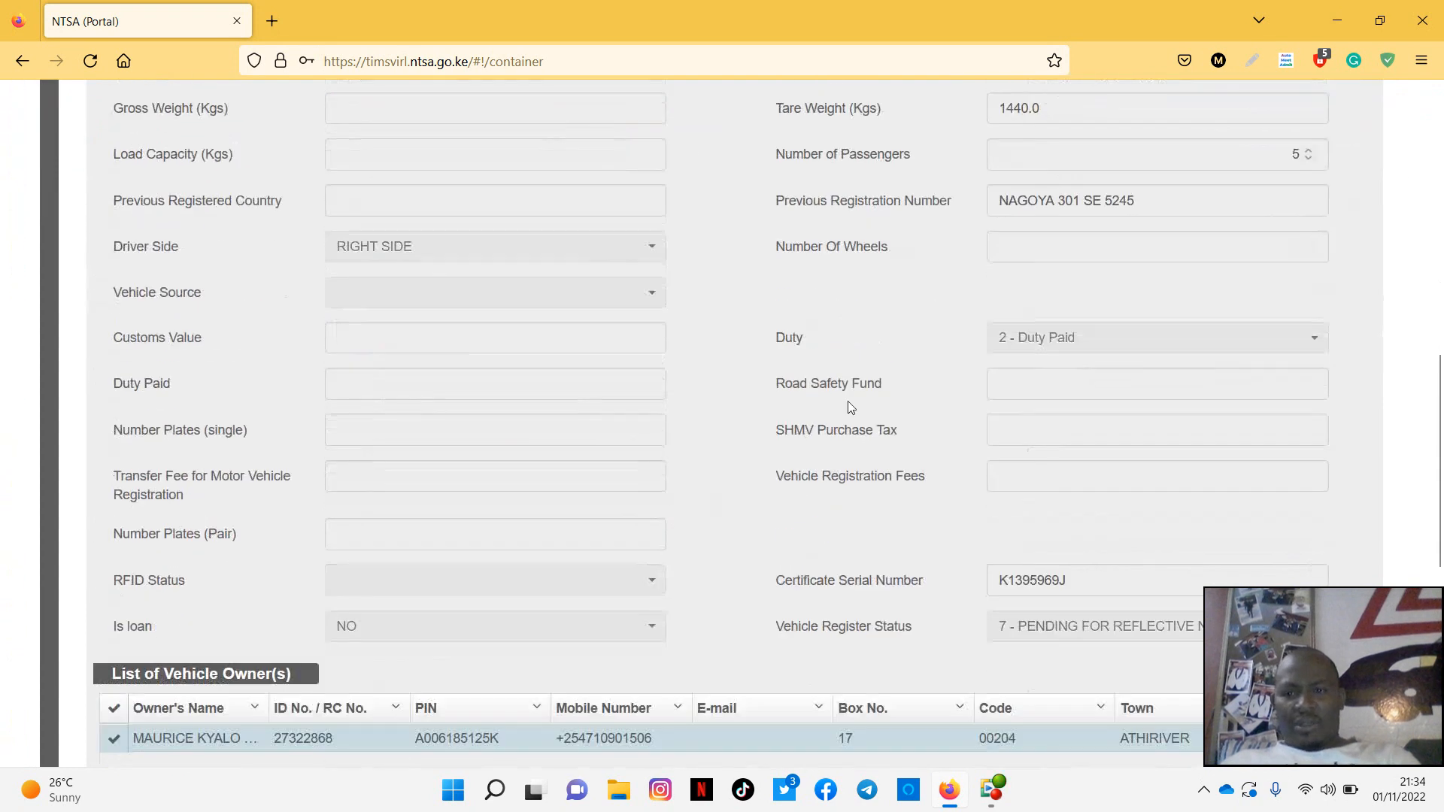
scroll(down, 3)
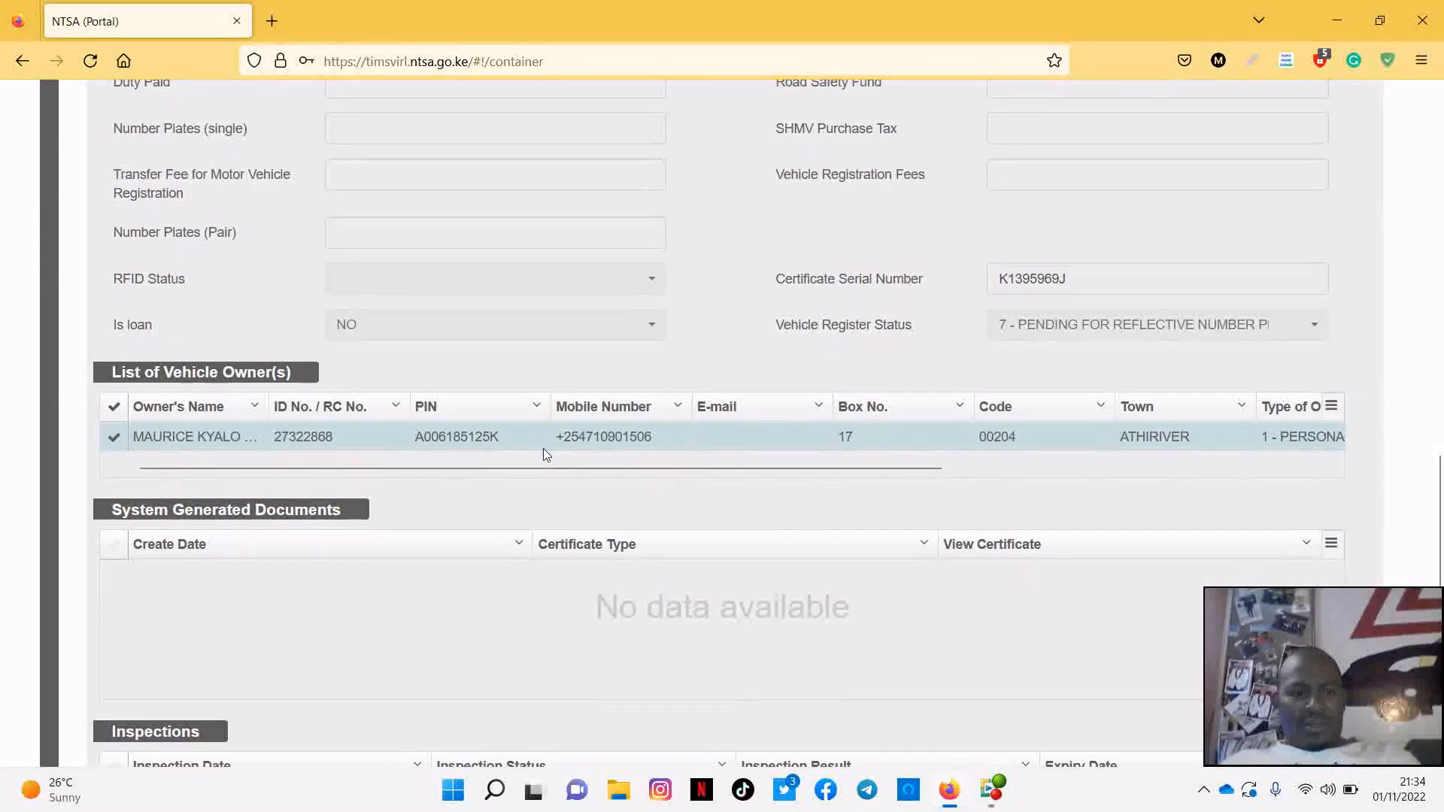
scroll(up, 3)
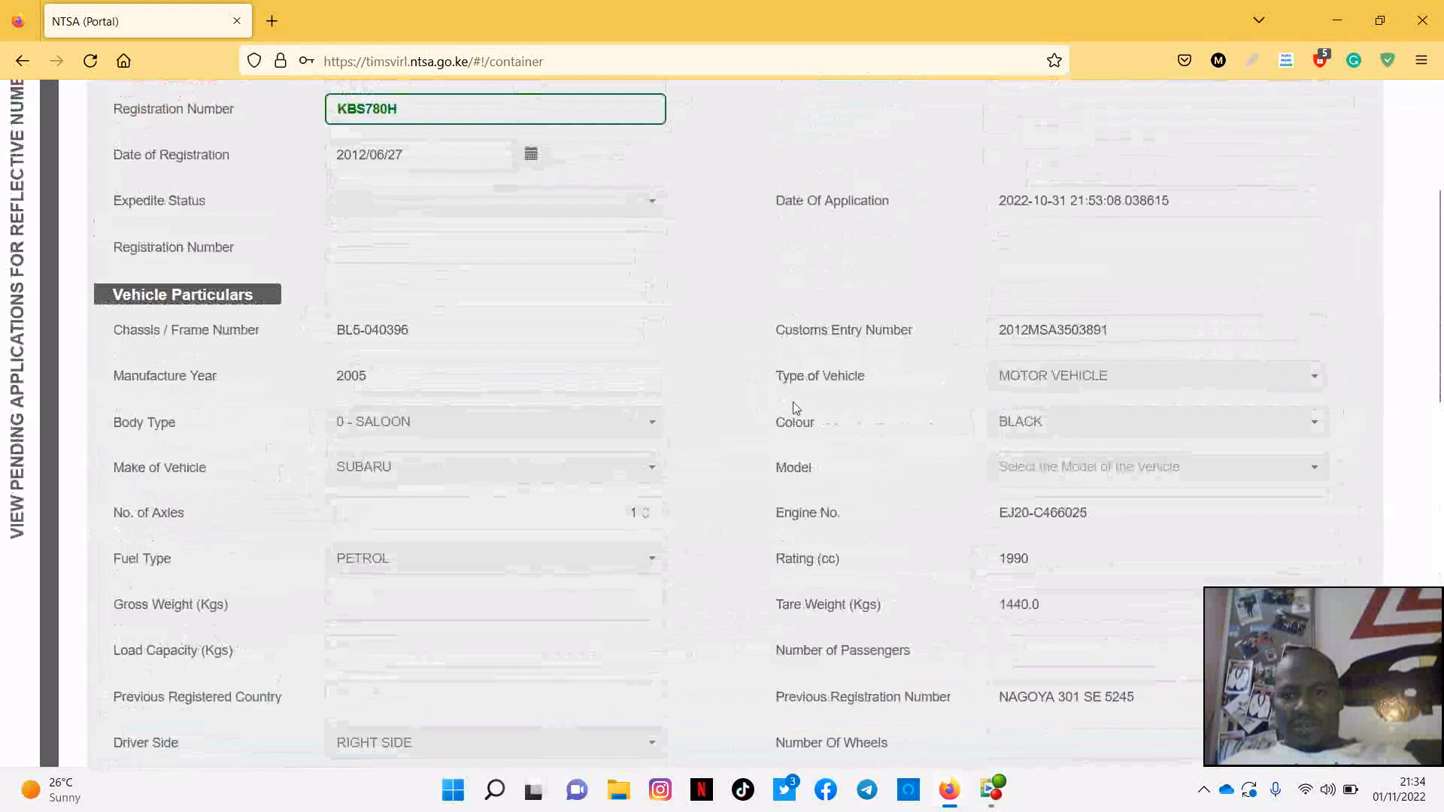
scroll(up, 3)
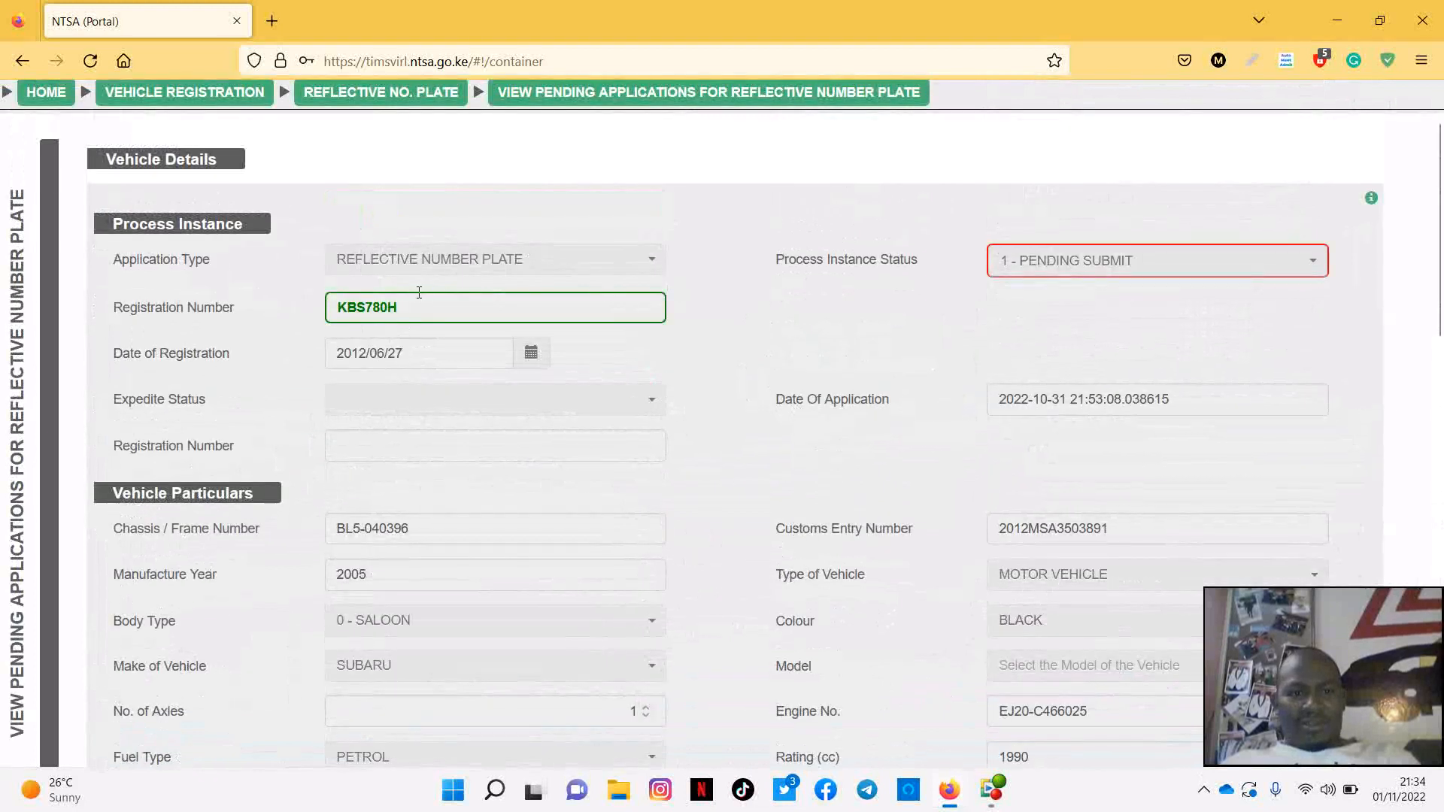
scroll(down, 3)
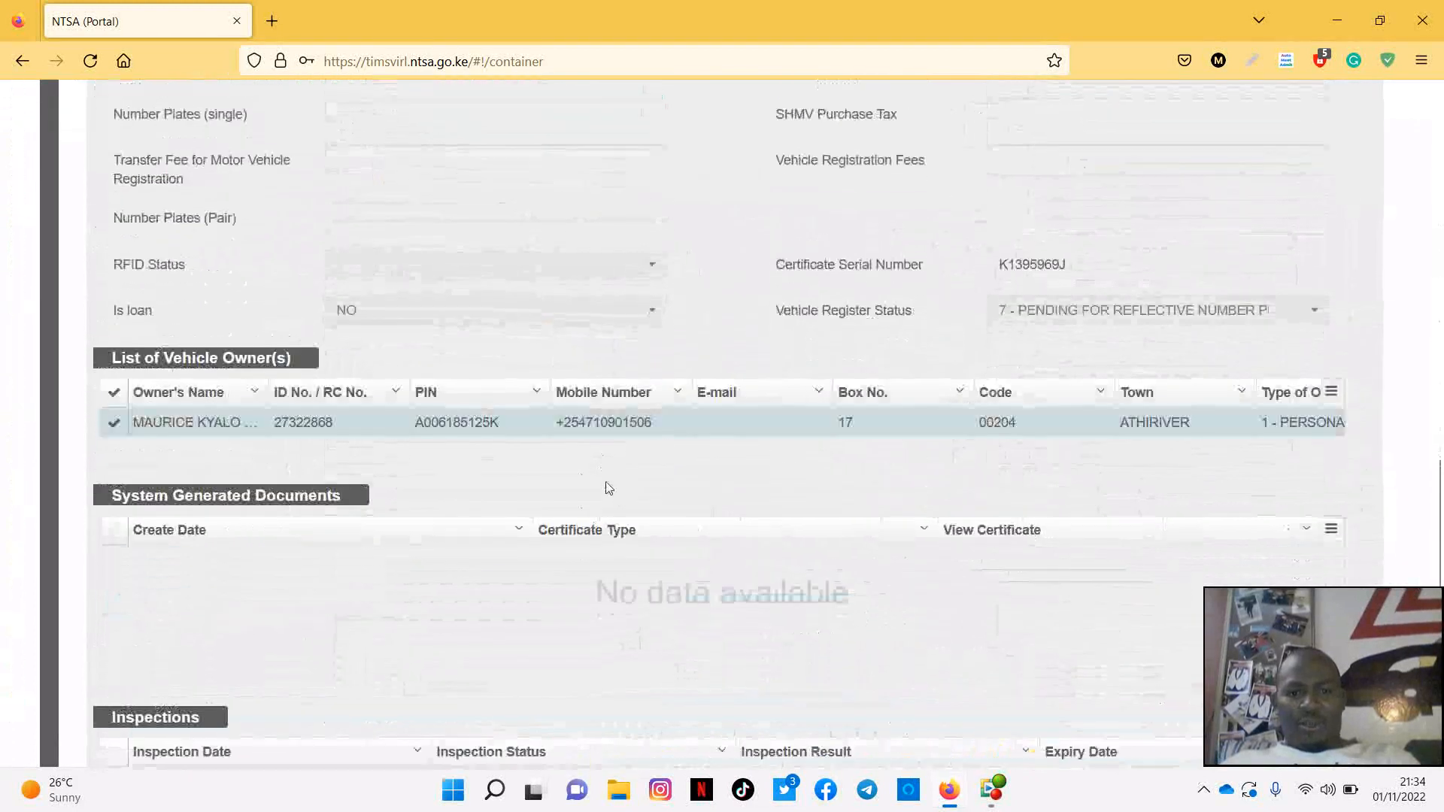
scroll(down, 3)
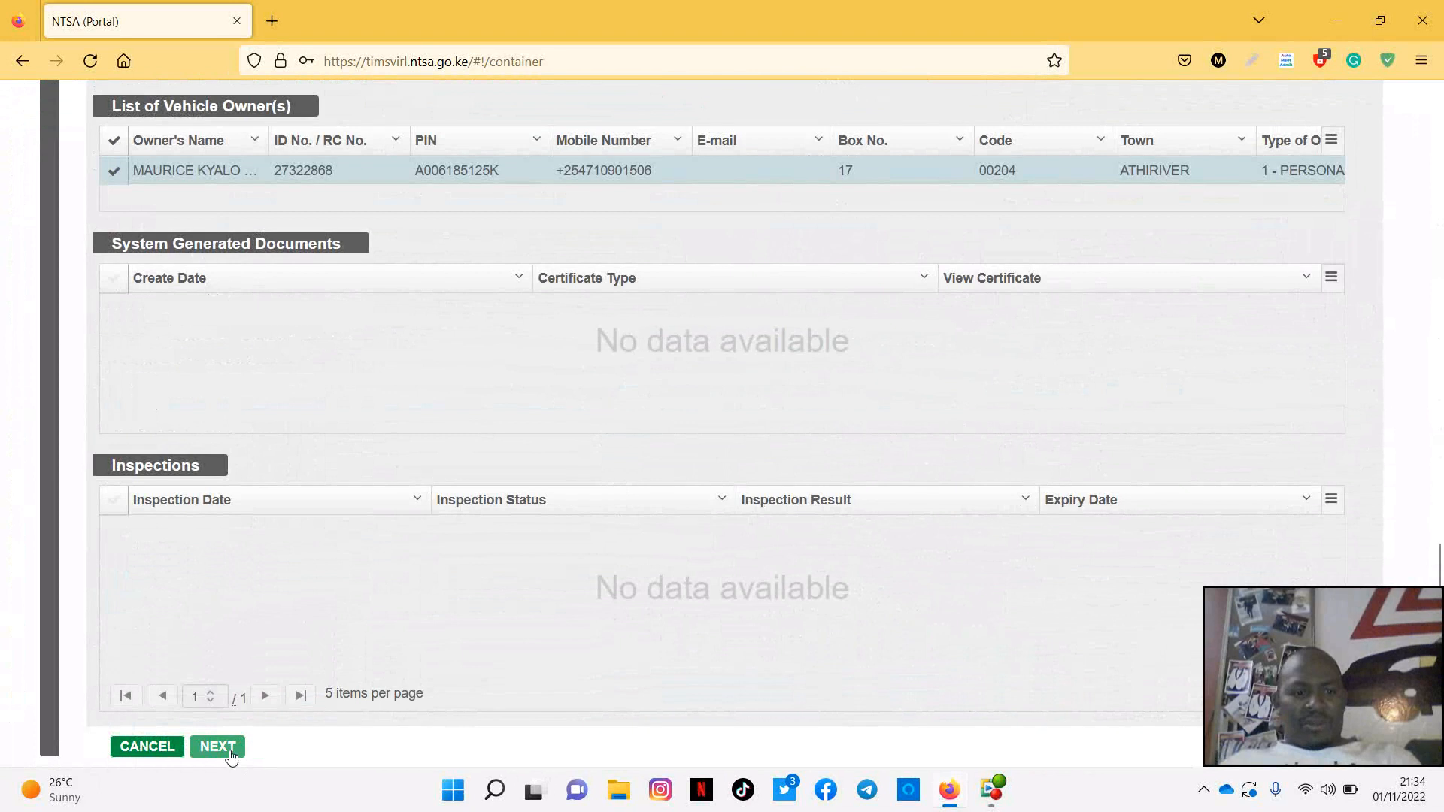
- Continue to the plate collection form and choose NEW GENERATION PLATE as the reason
click(217, 746)
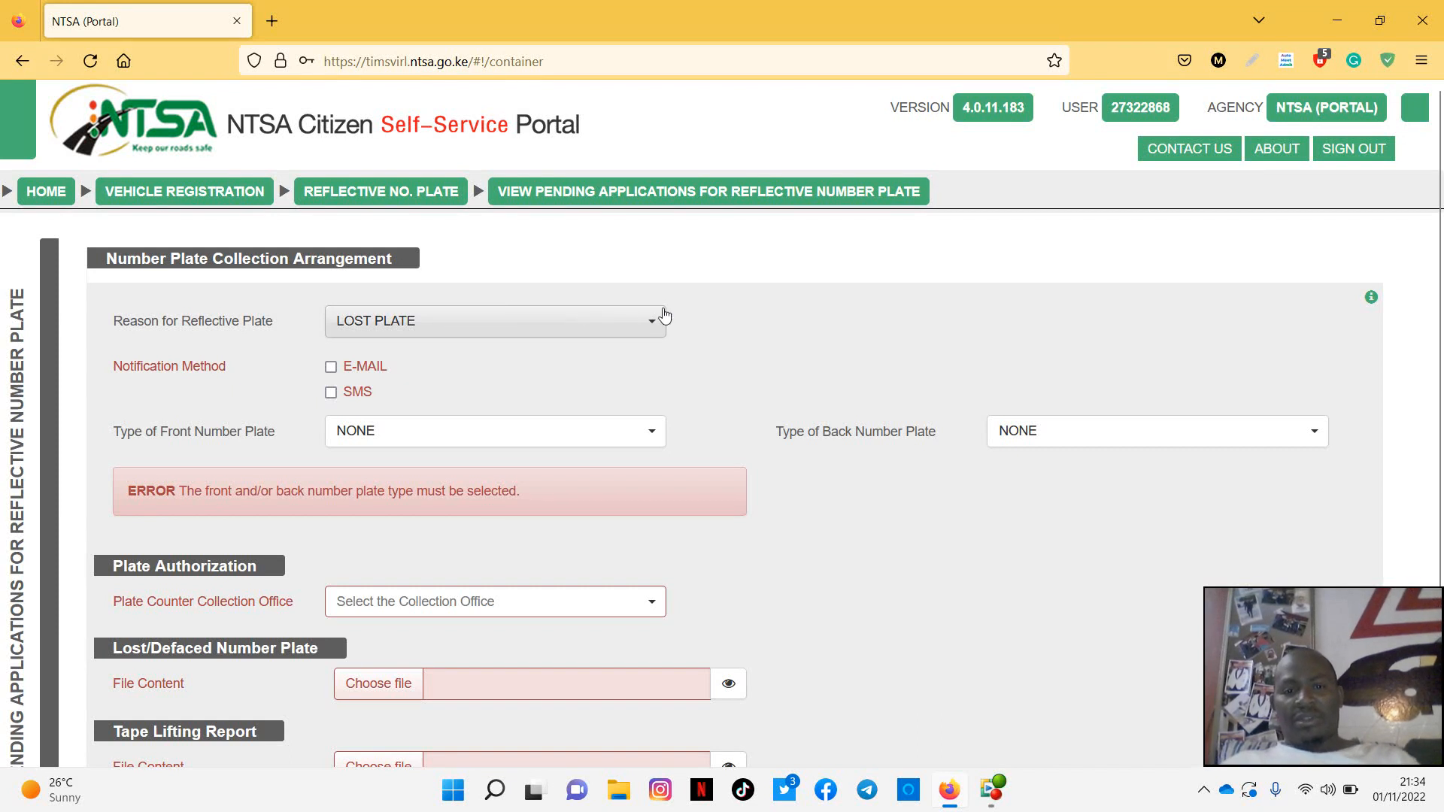
mouse_move(468, 340)
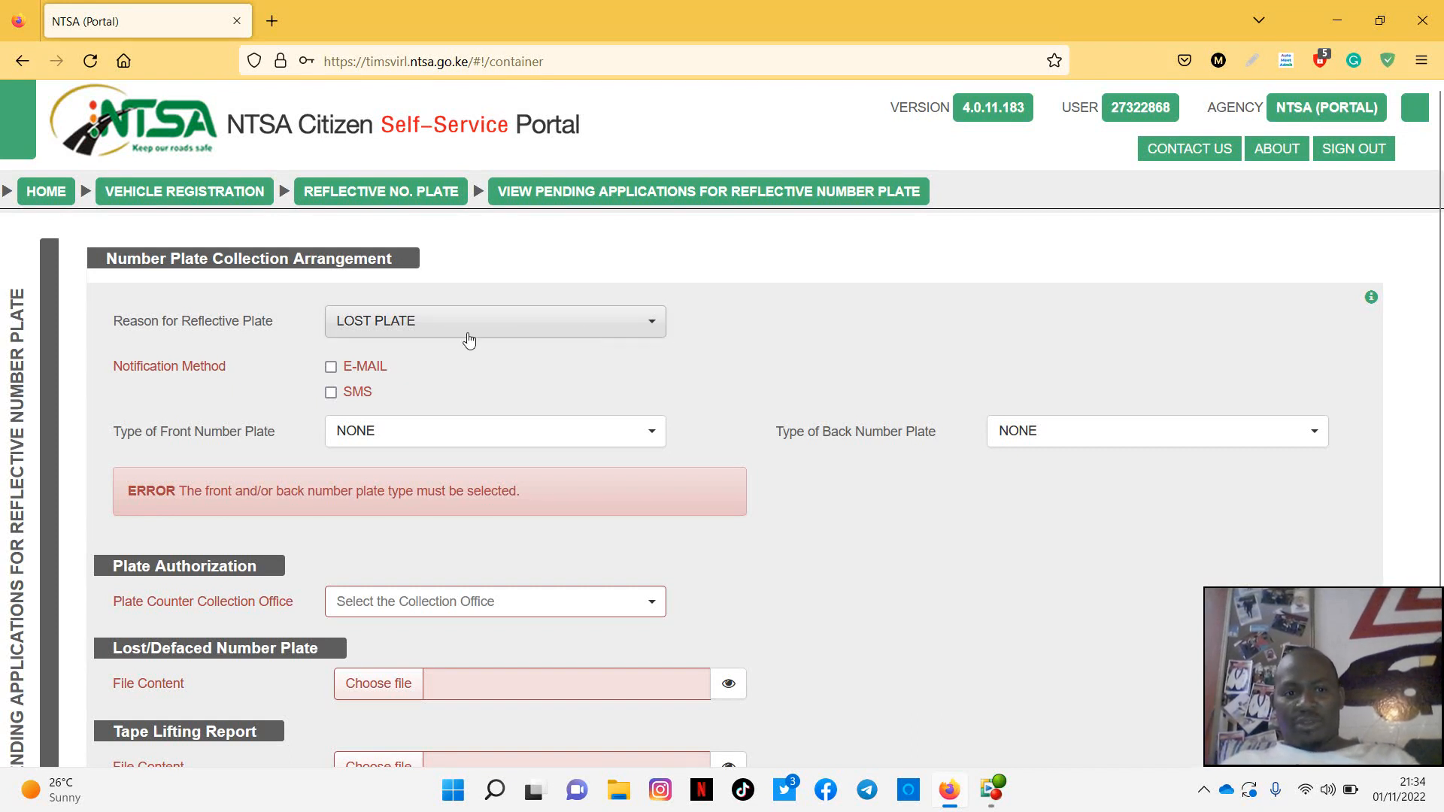
click(495, 320)
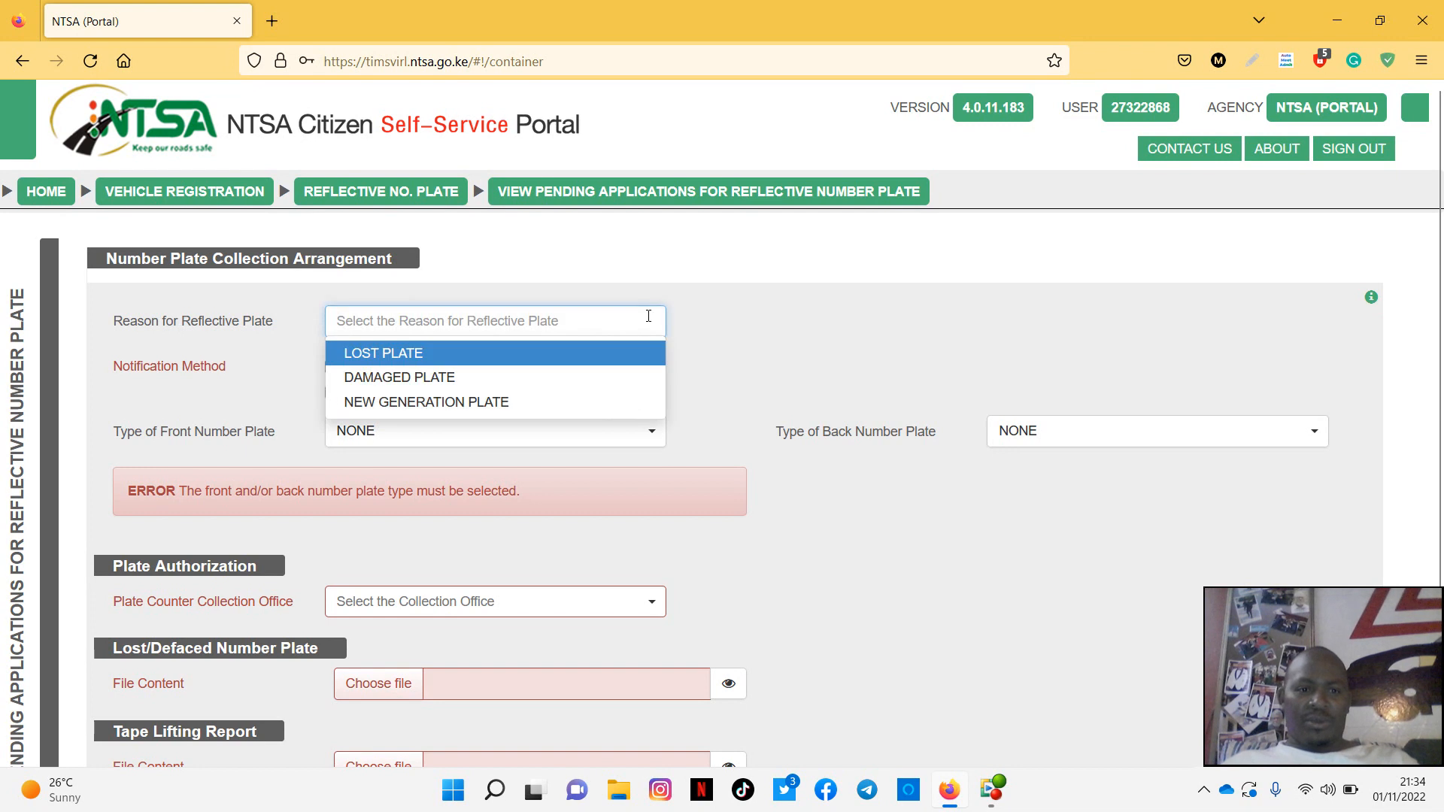
mouse_move(472, 403)
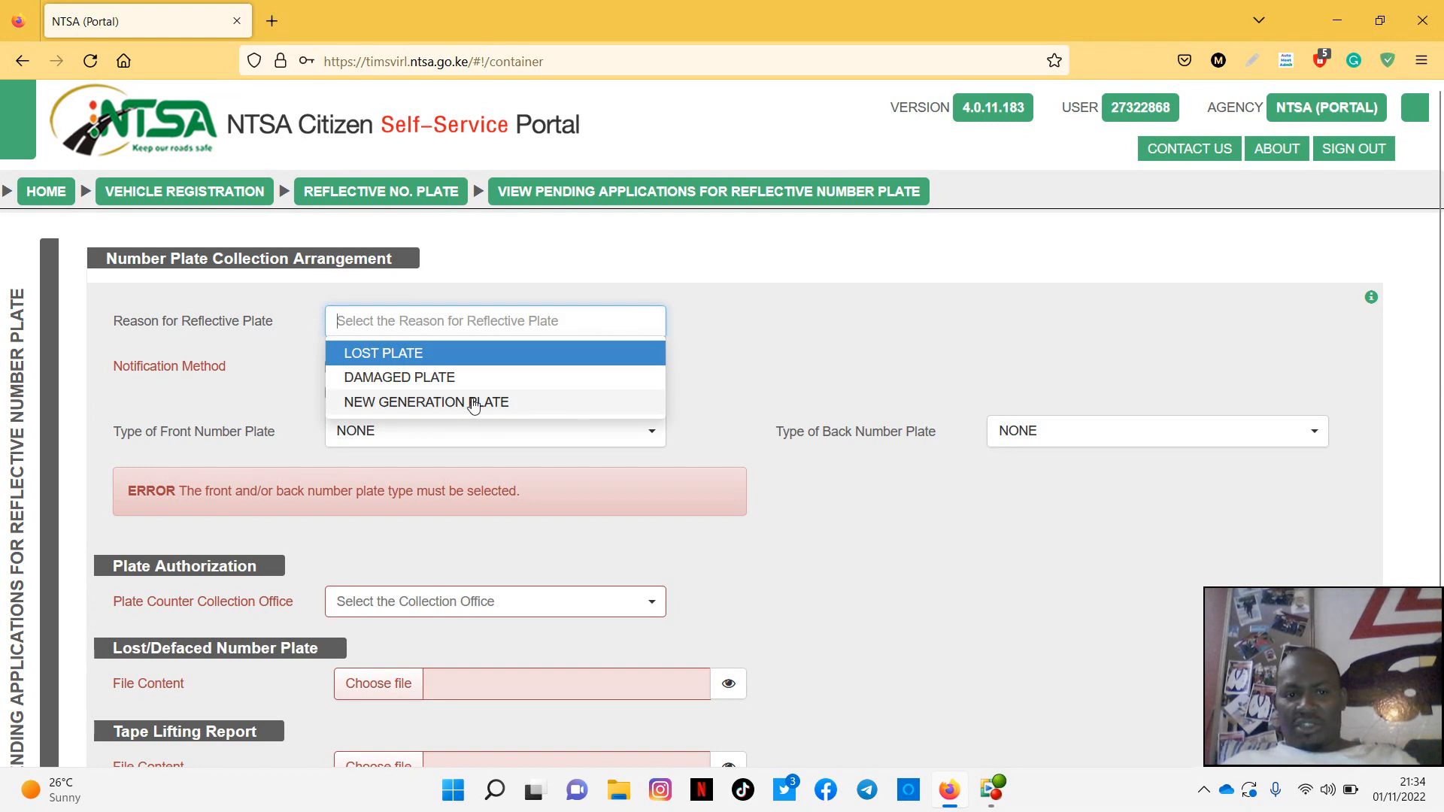
click(426, 401)
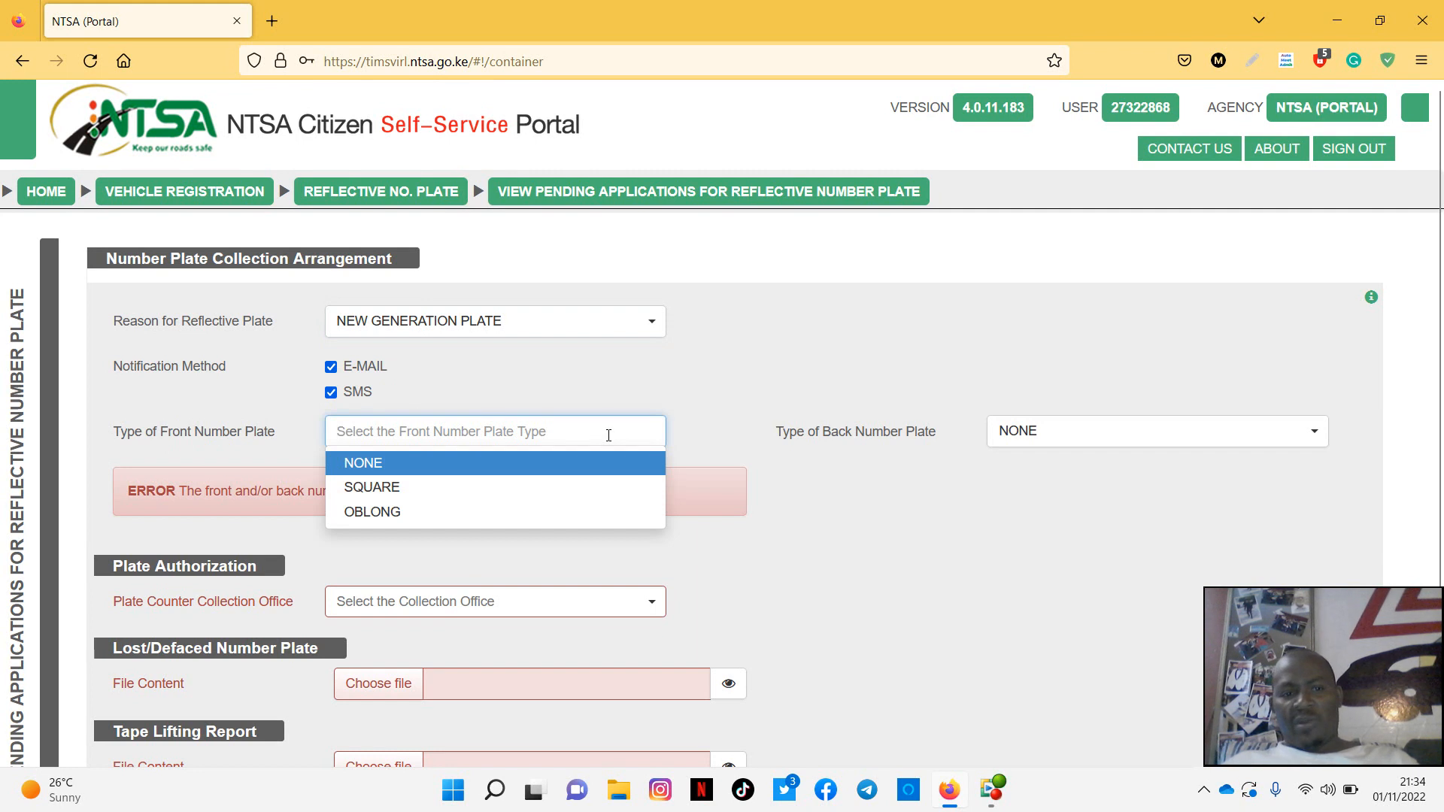
mouse_move(399, 512)
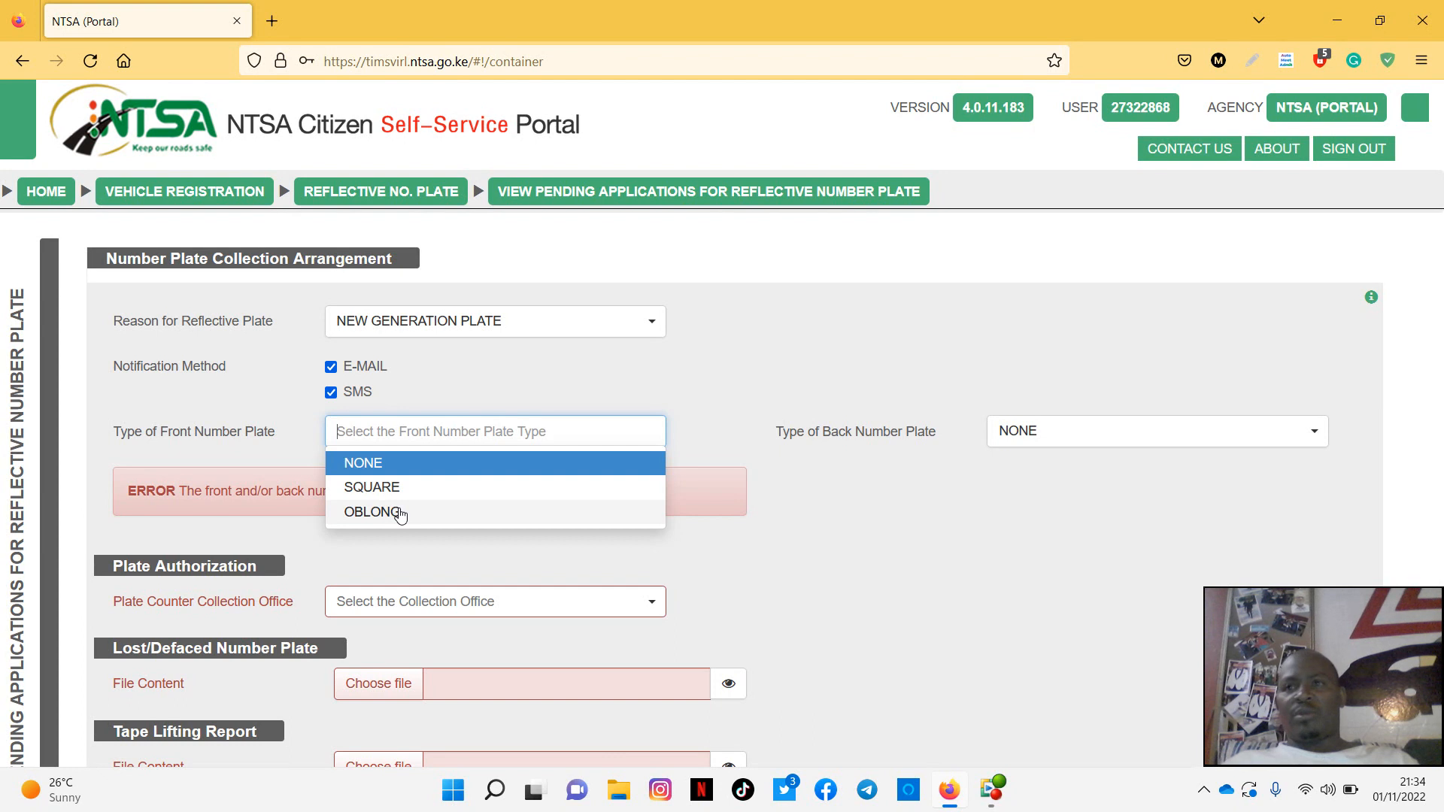
mouse_move(401, 525)
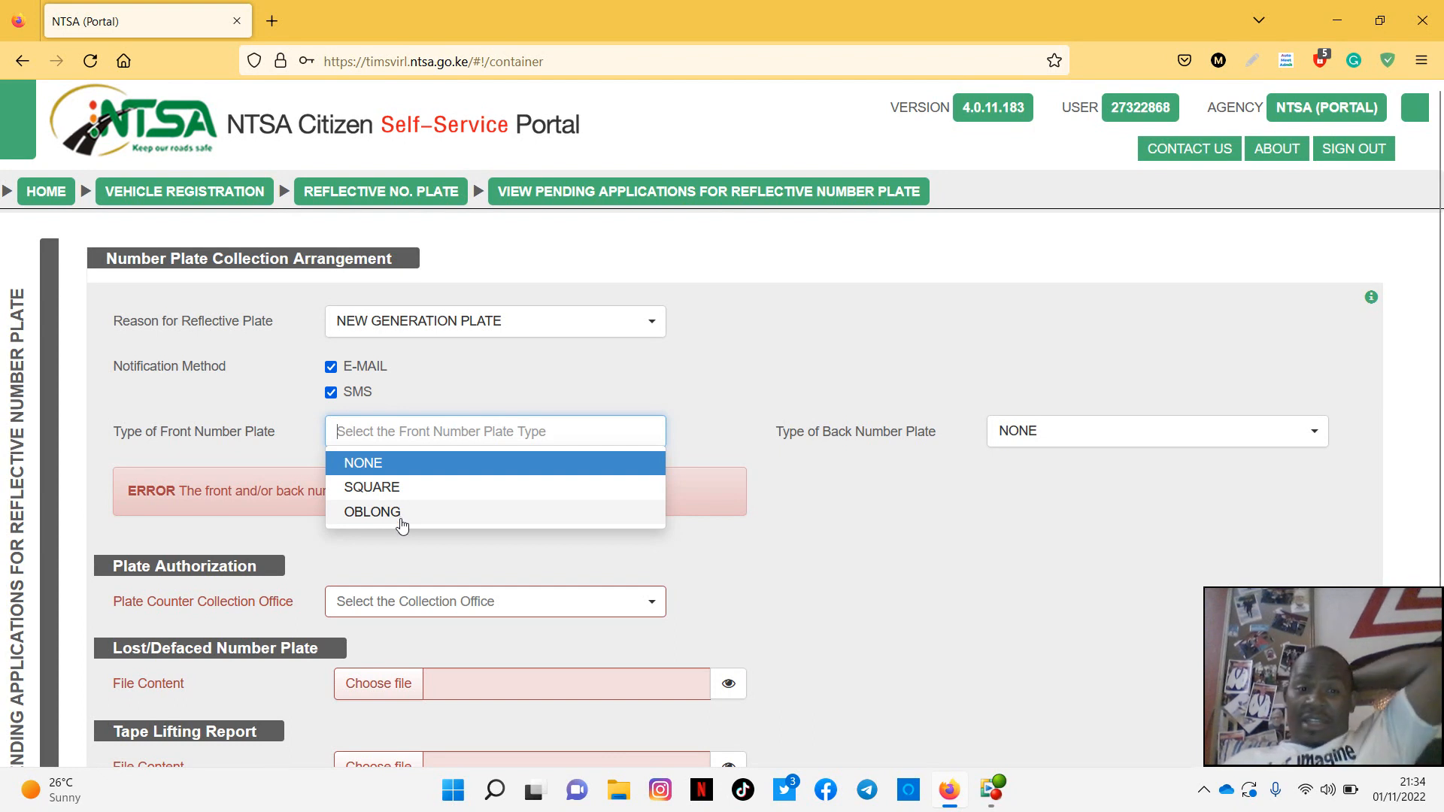
- Set the front number plate type to OBLONG and the back plate to SQUARE
click(373, 512)
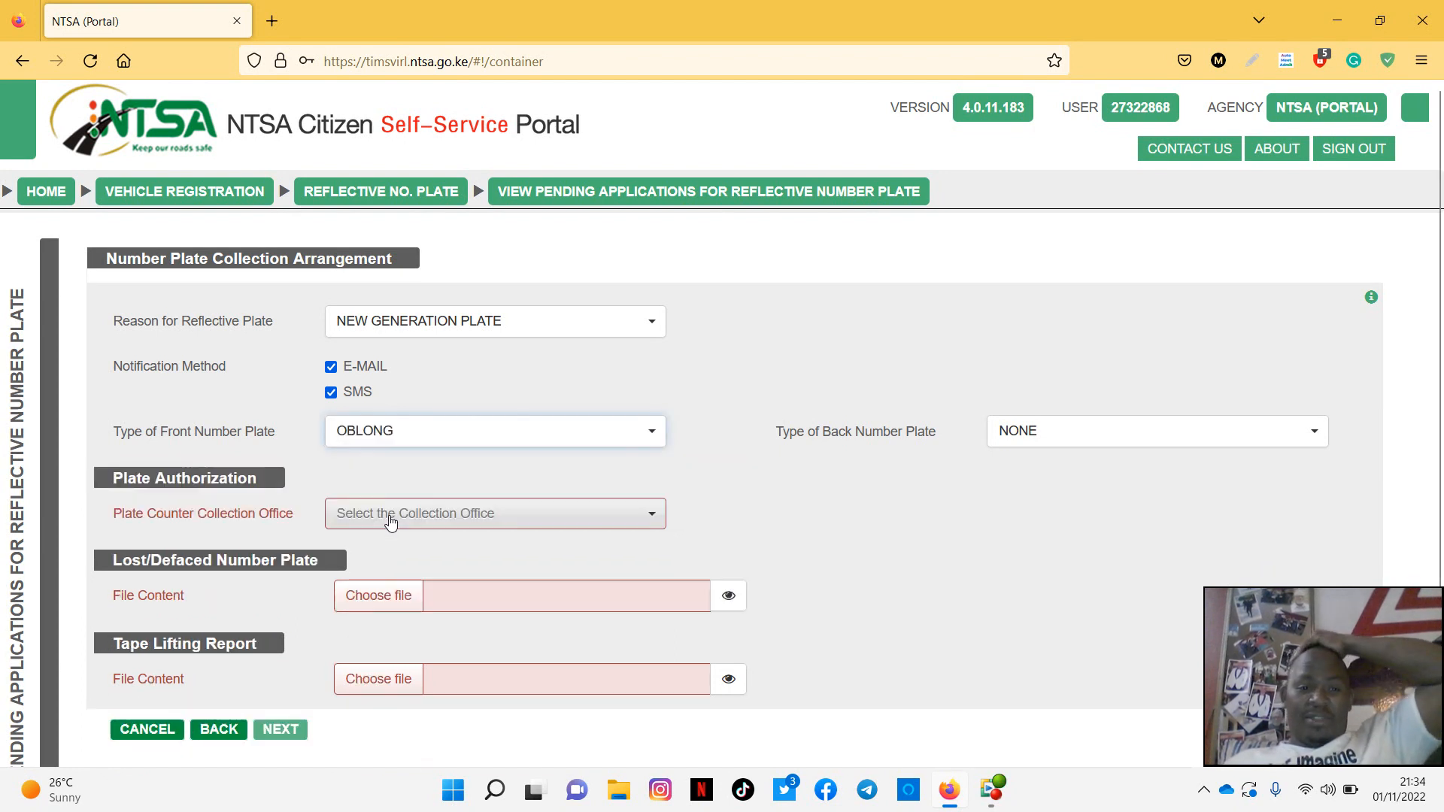
mouse_move(1083, 437)
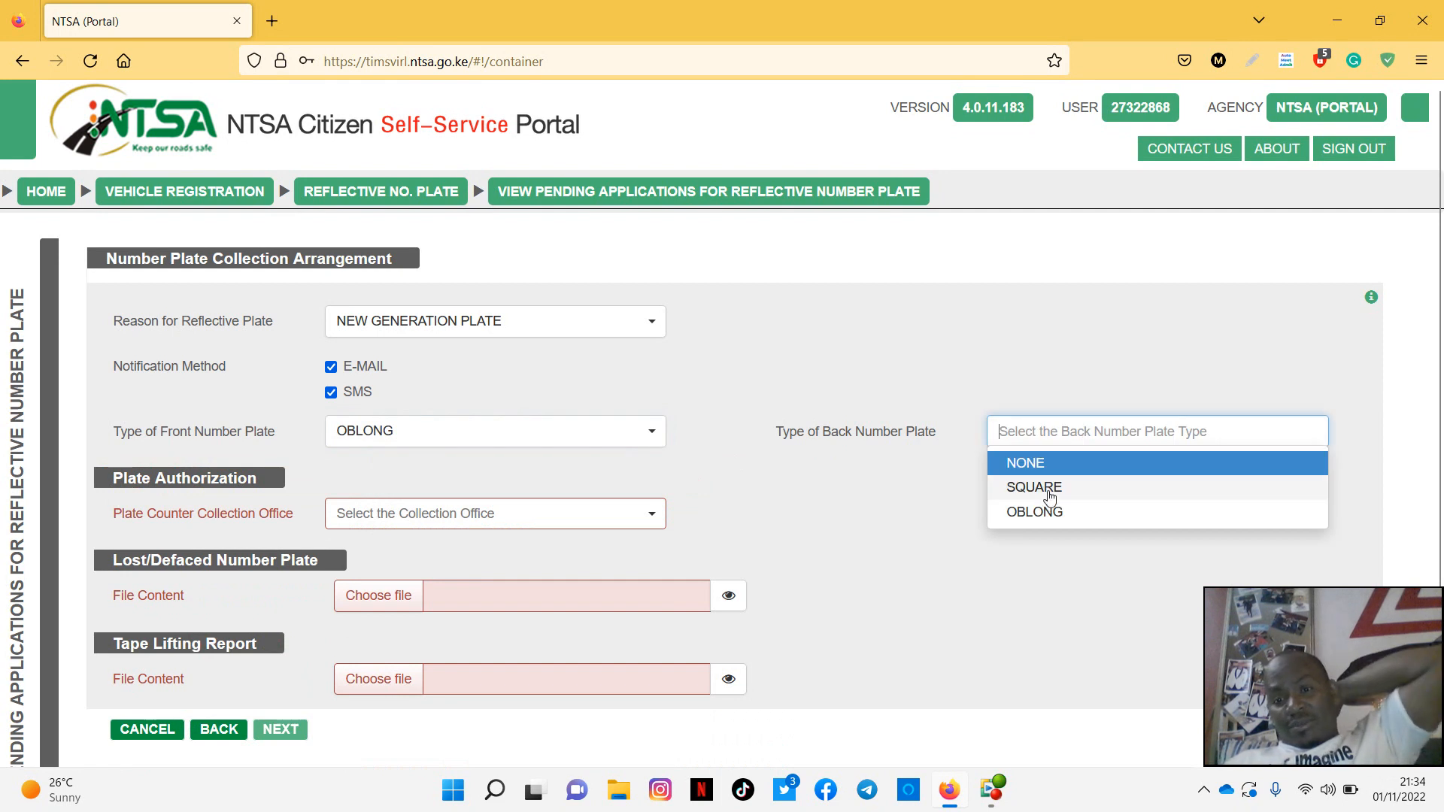
mouse_move(1100, 499)
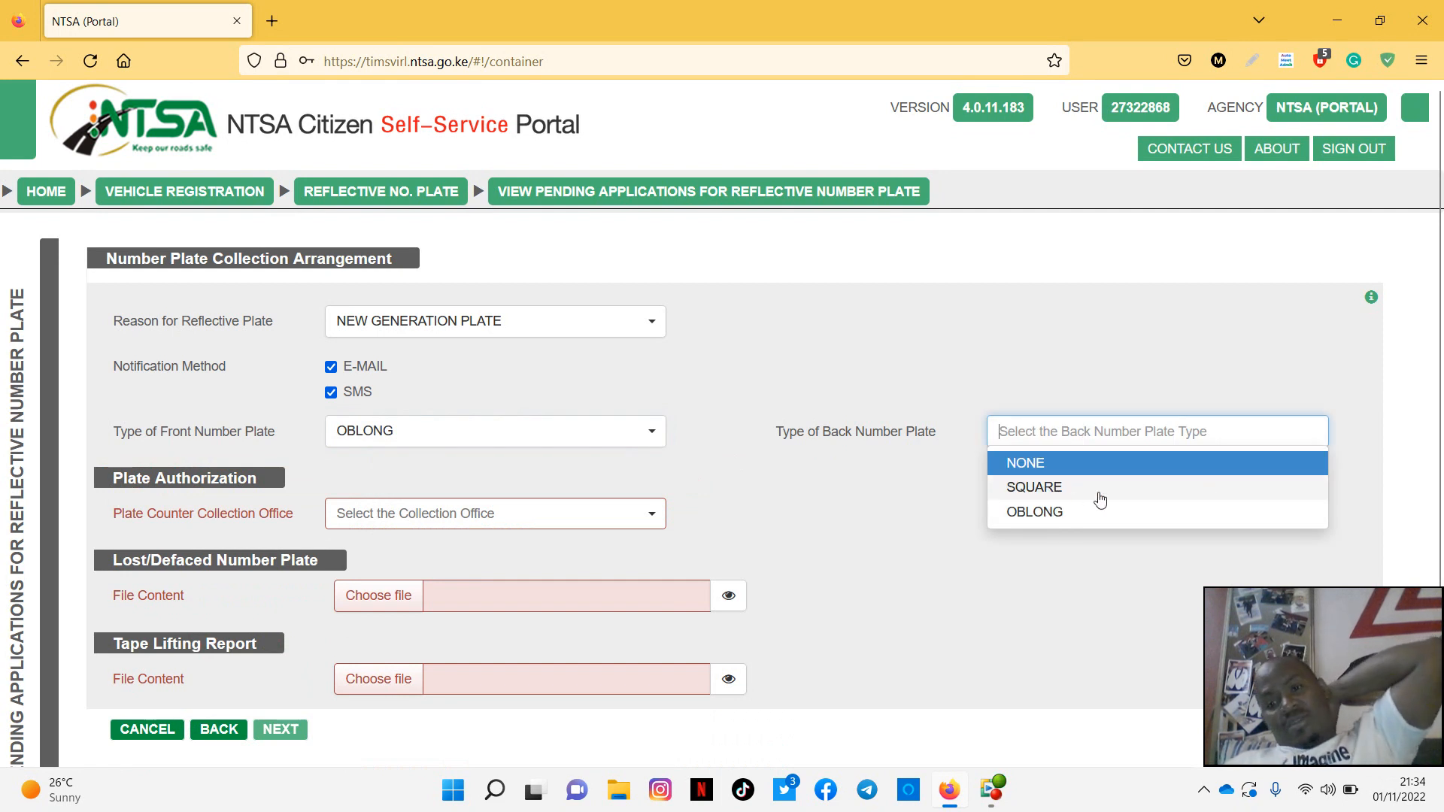
mouse_move(1058, 496)
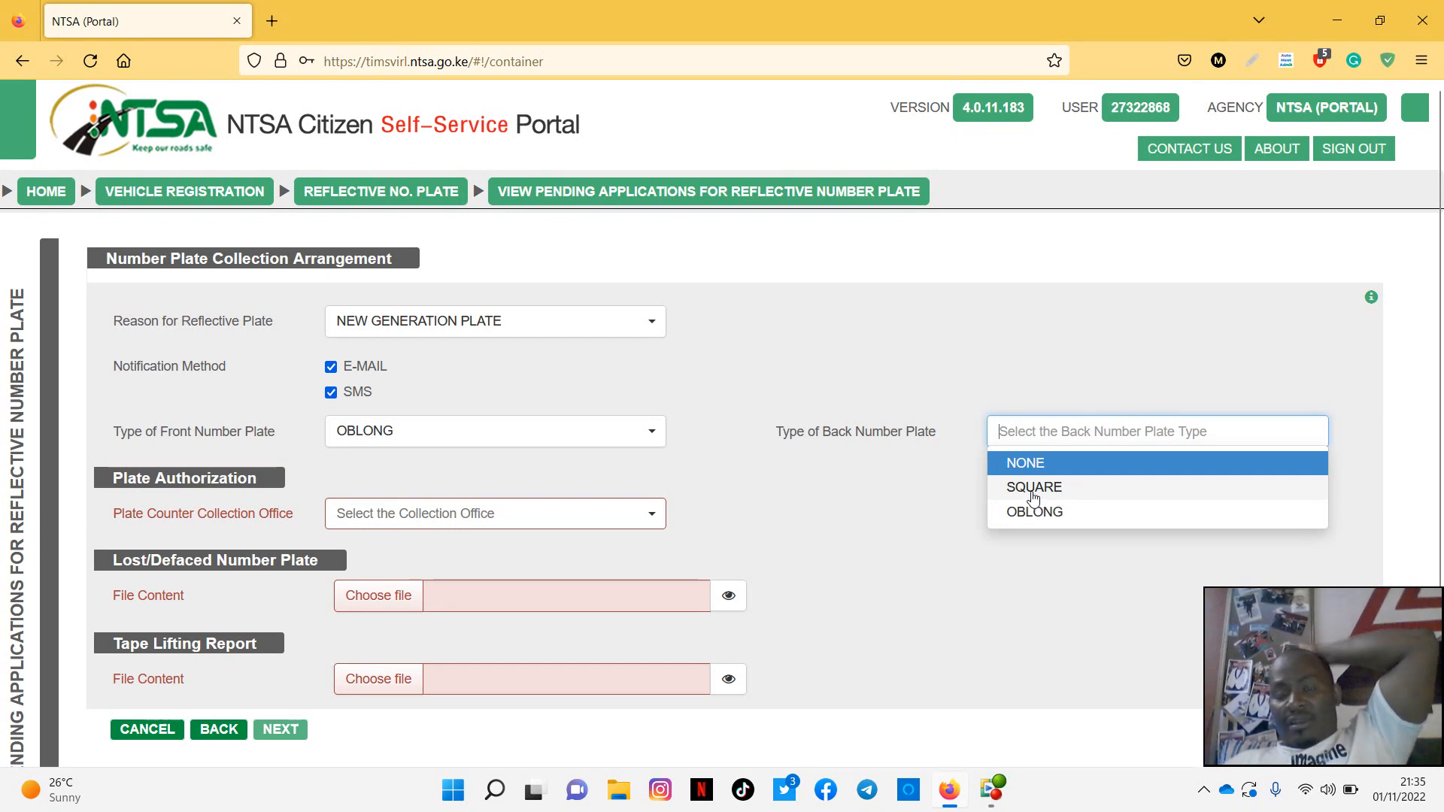
click(1032, 486)
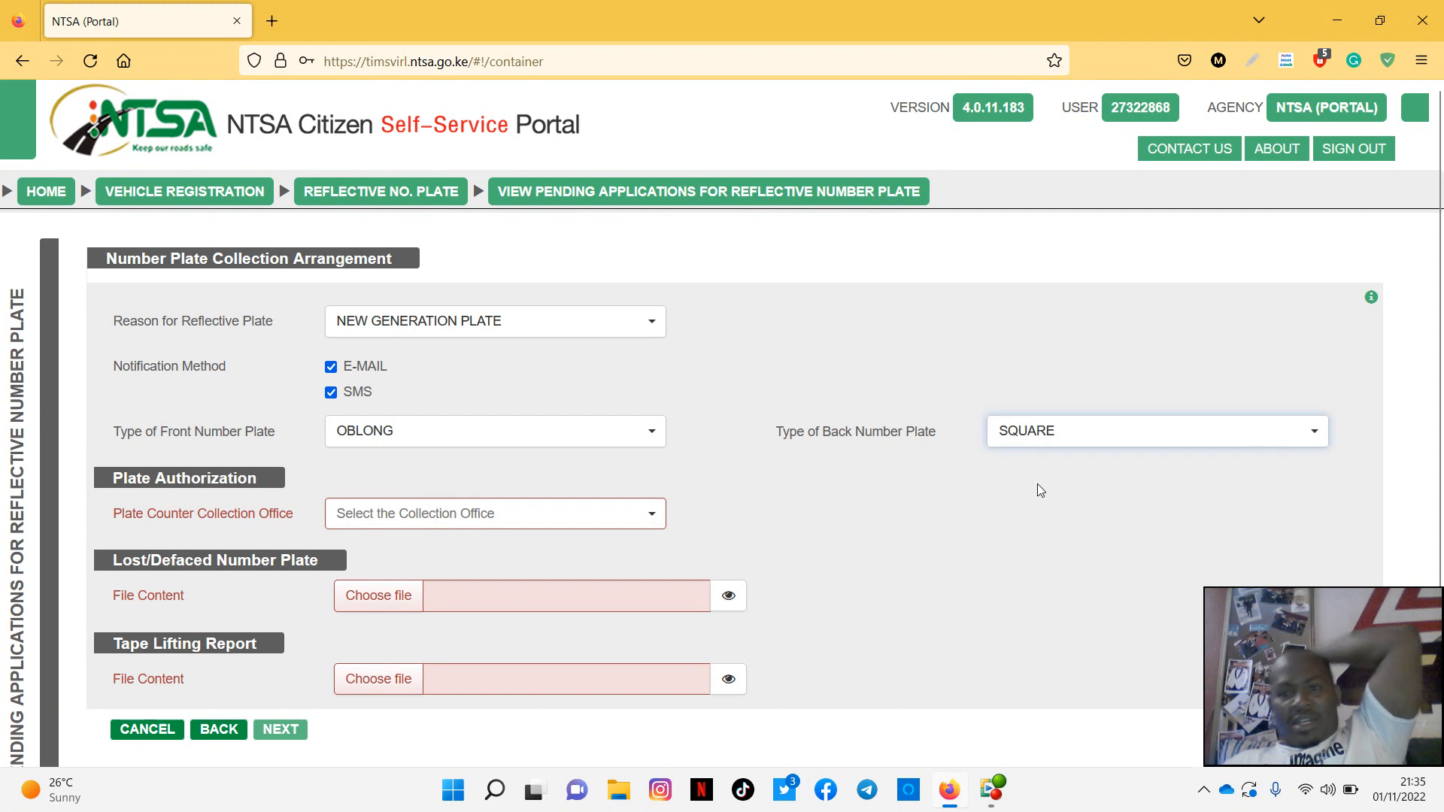
mouse_move(1009, 500)
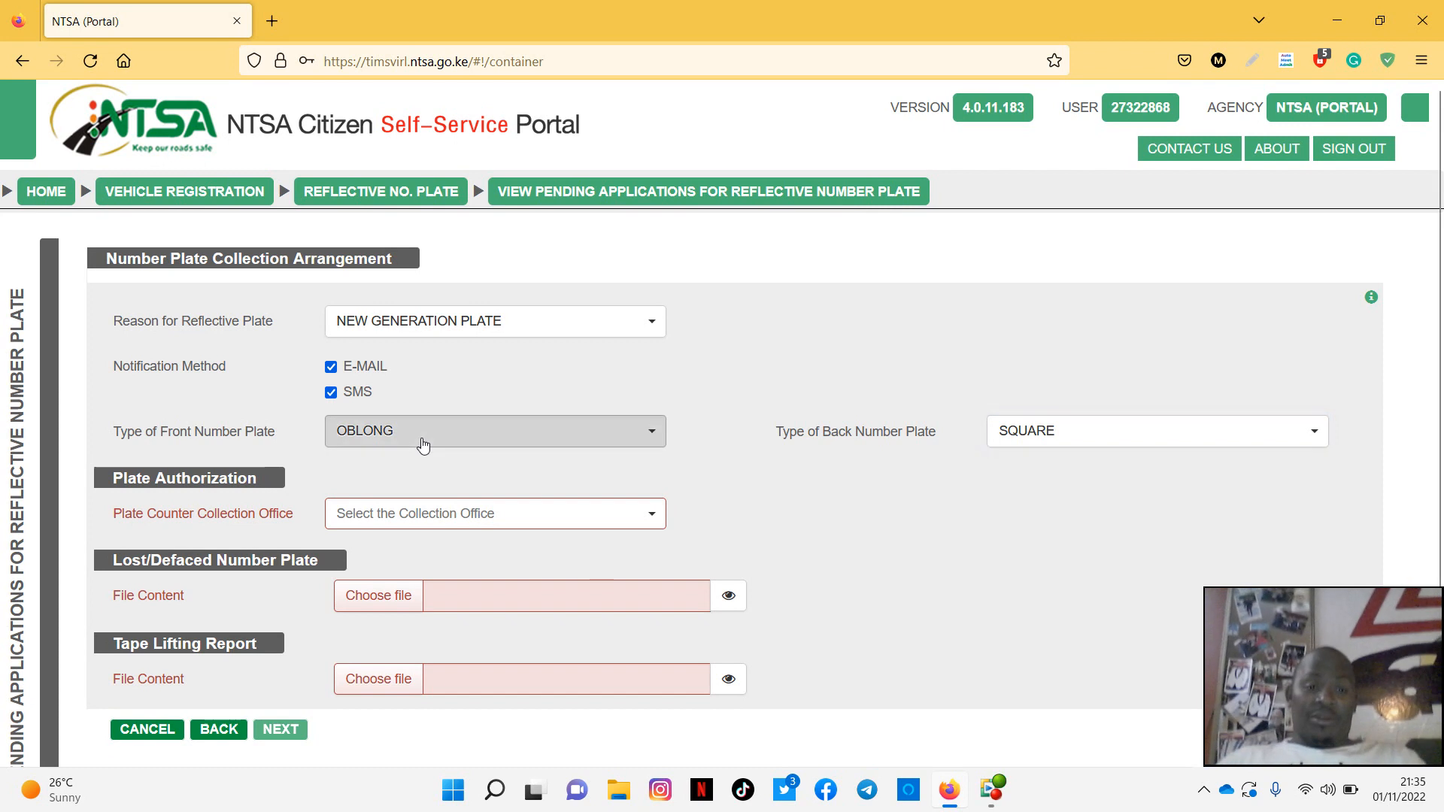
click(495, 431)
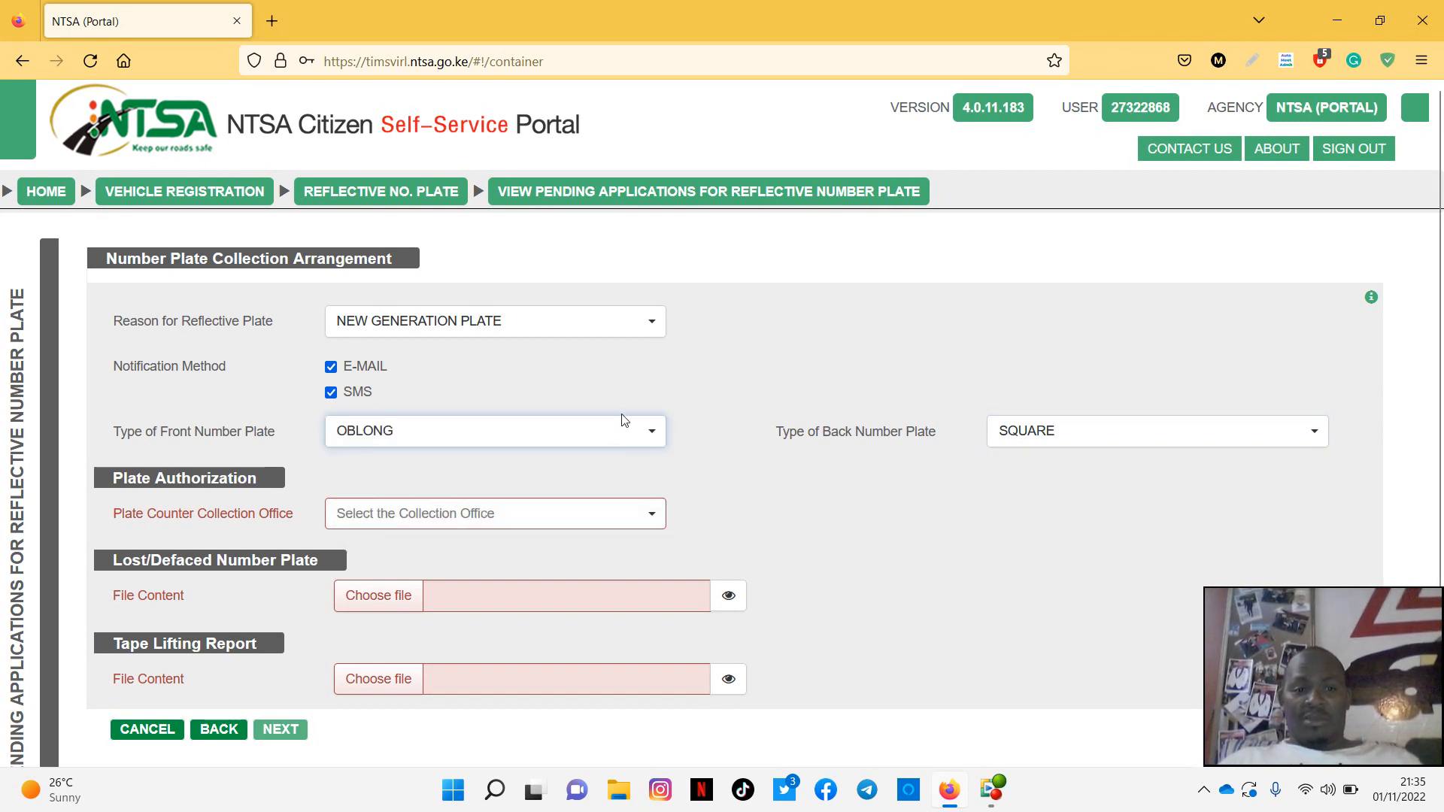
mouse_move(670, 550)
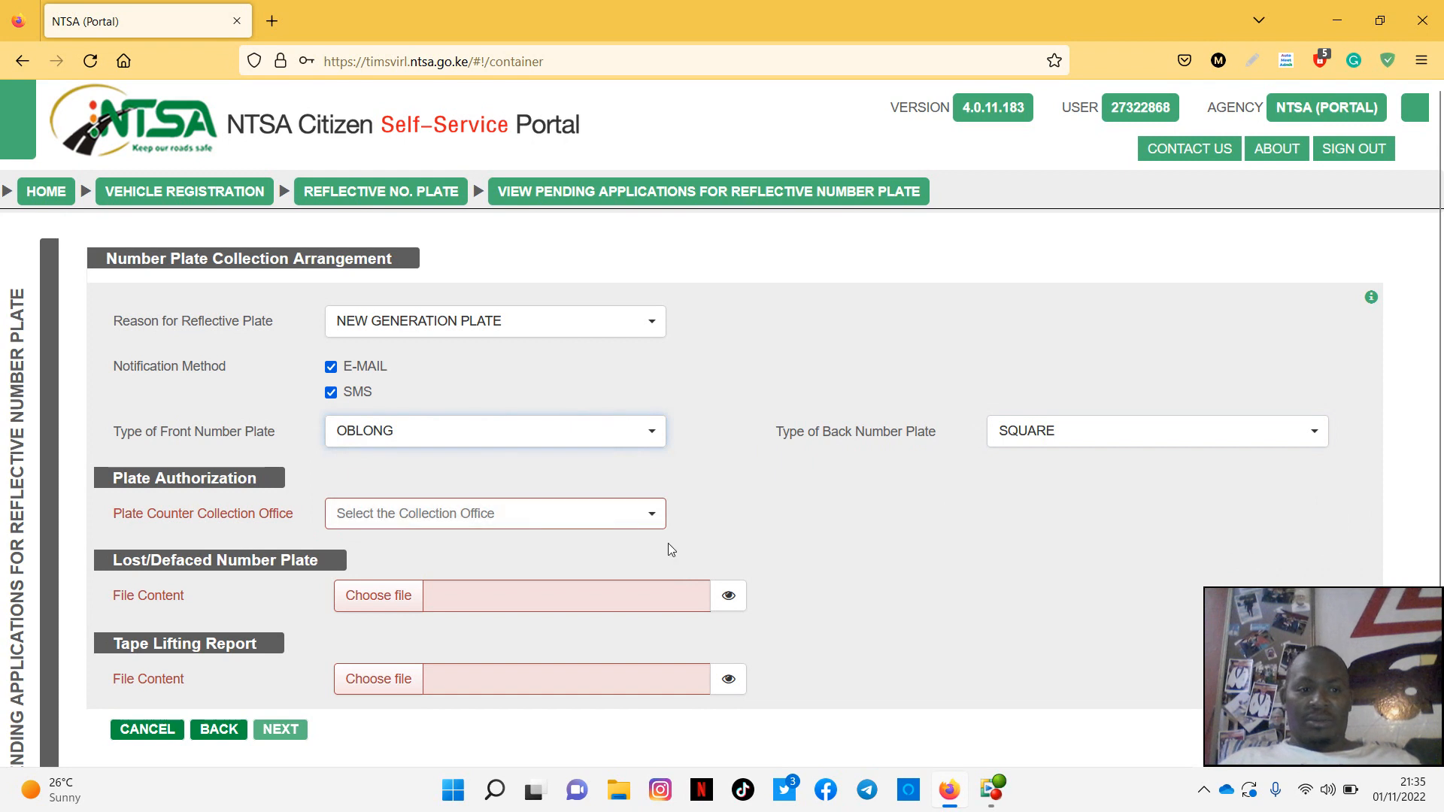
mouse_move(160, 524)
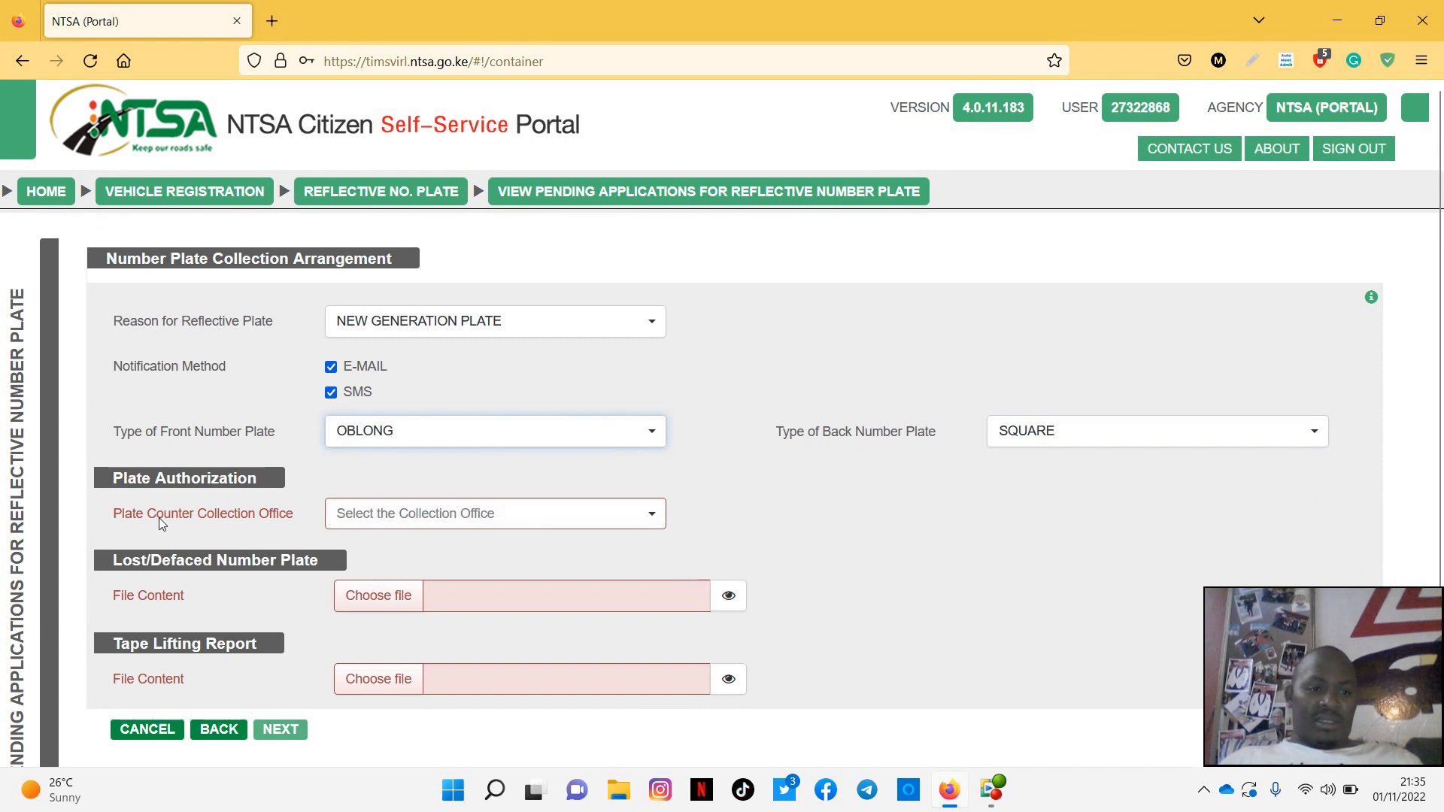
click(495, 513)
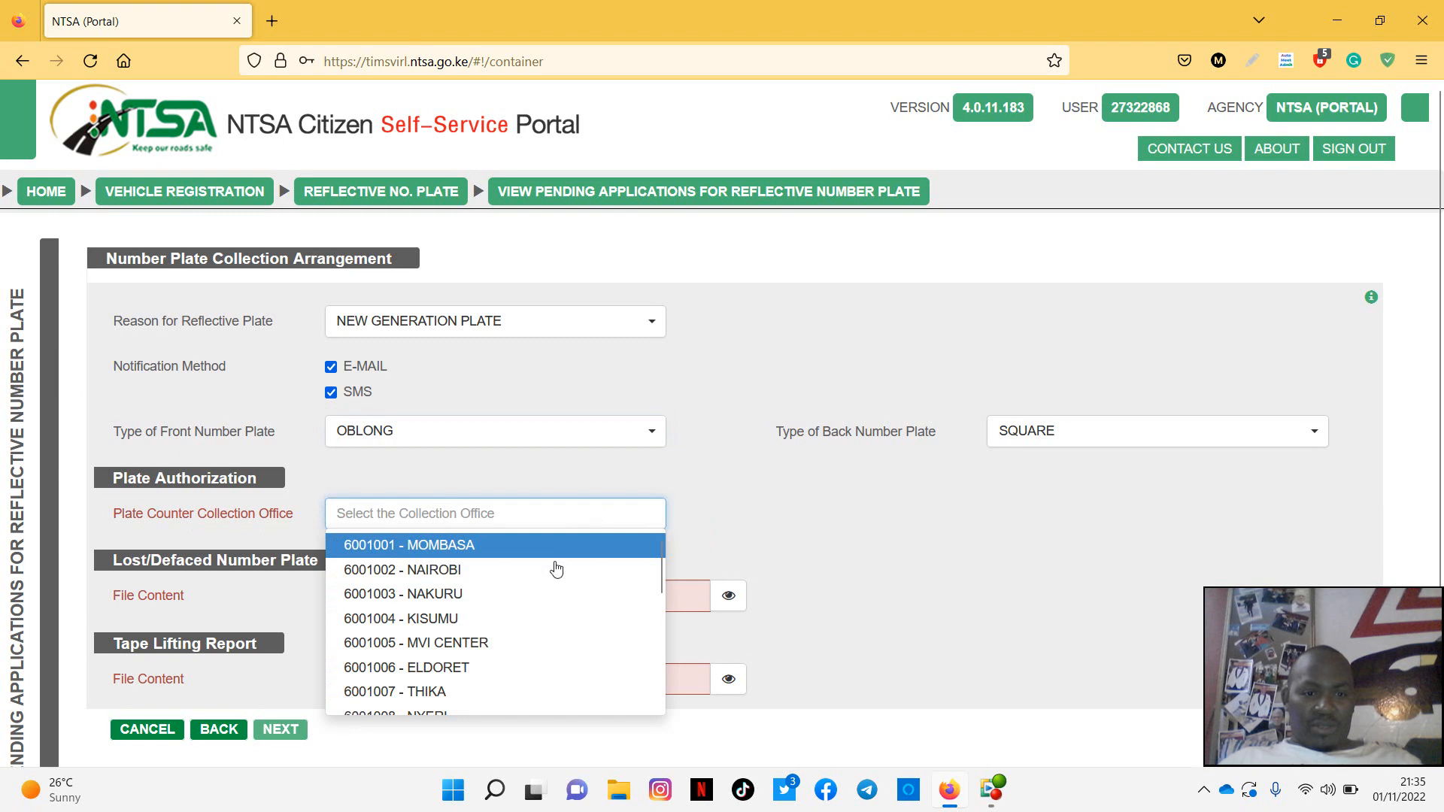
mouse_move(442, 569)
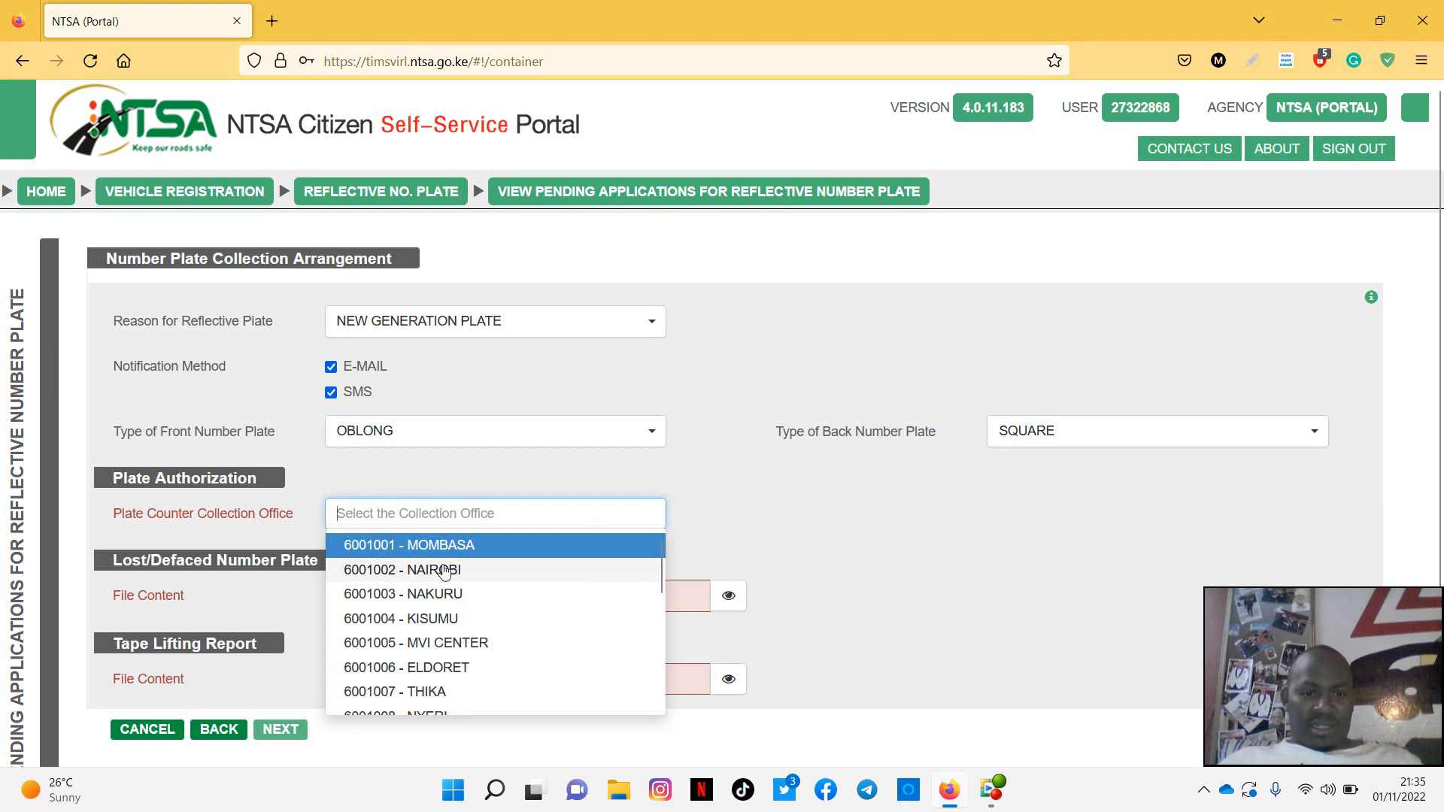
click(401, 569)
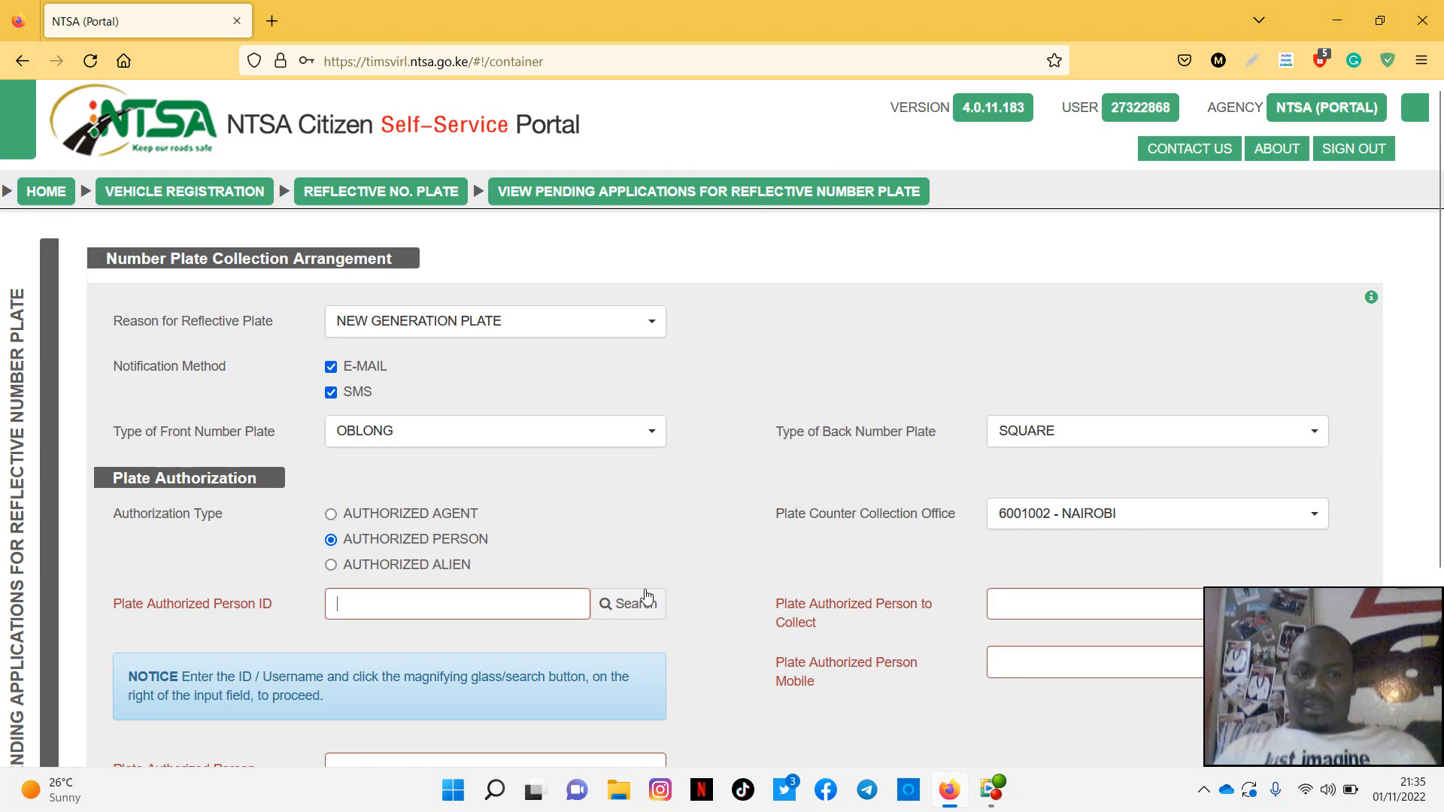
text(27)
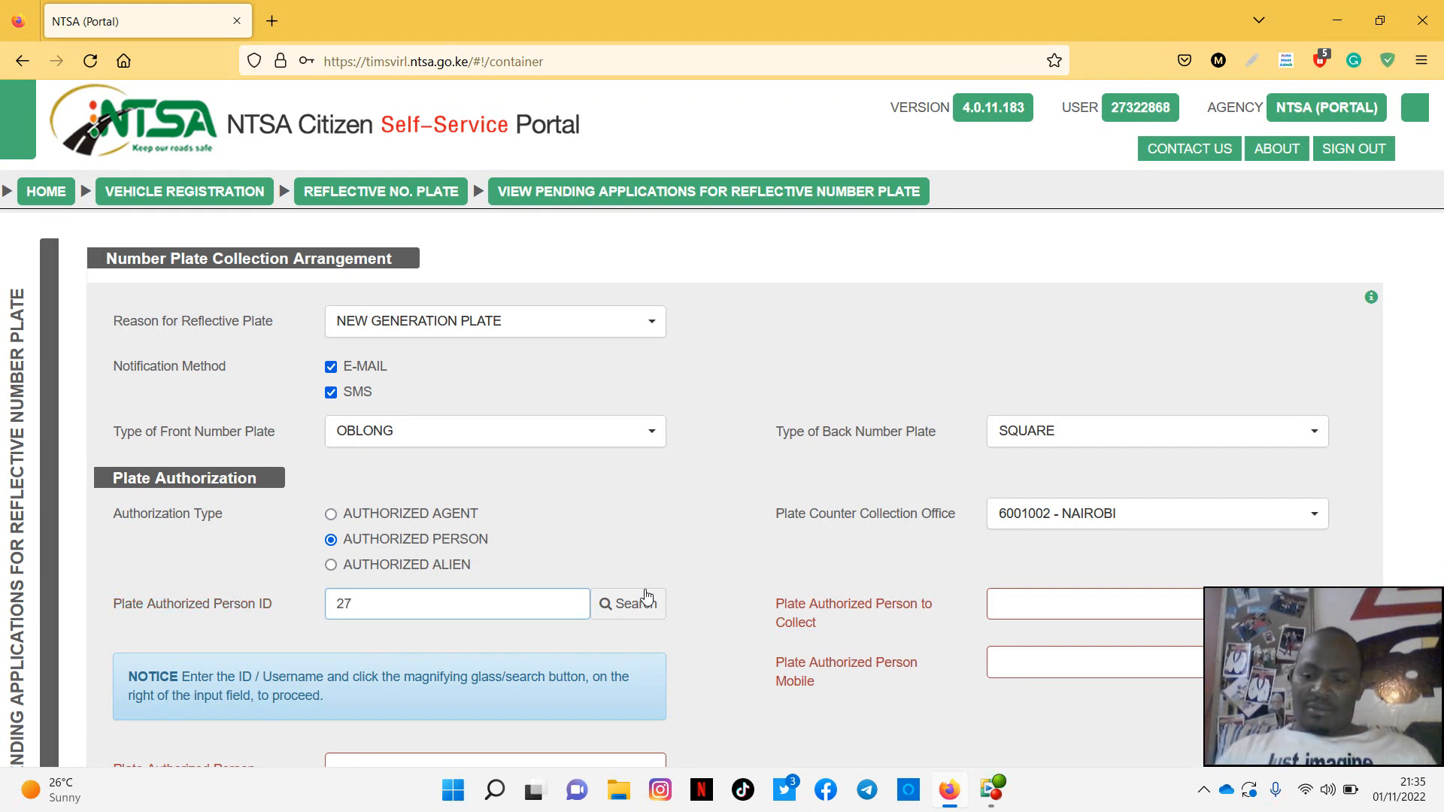
text(322868)
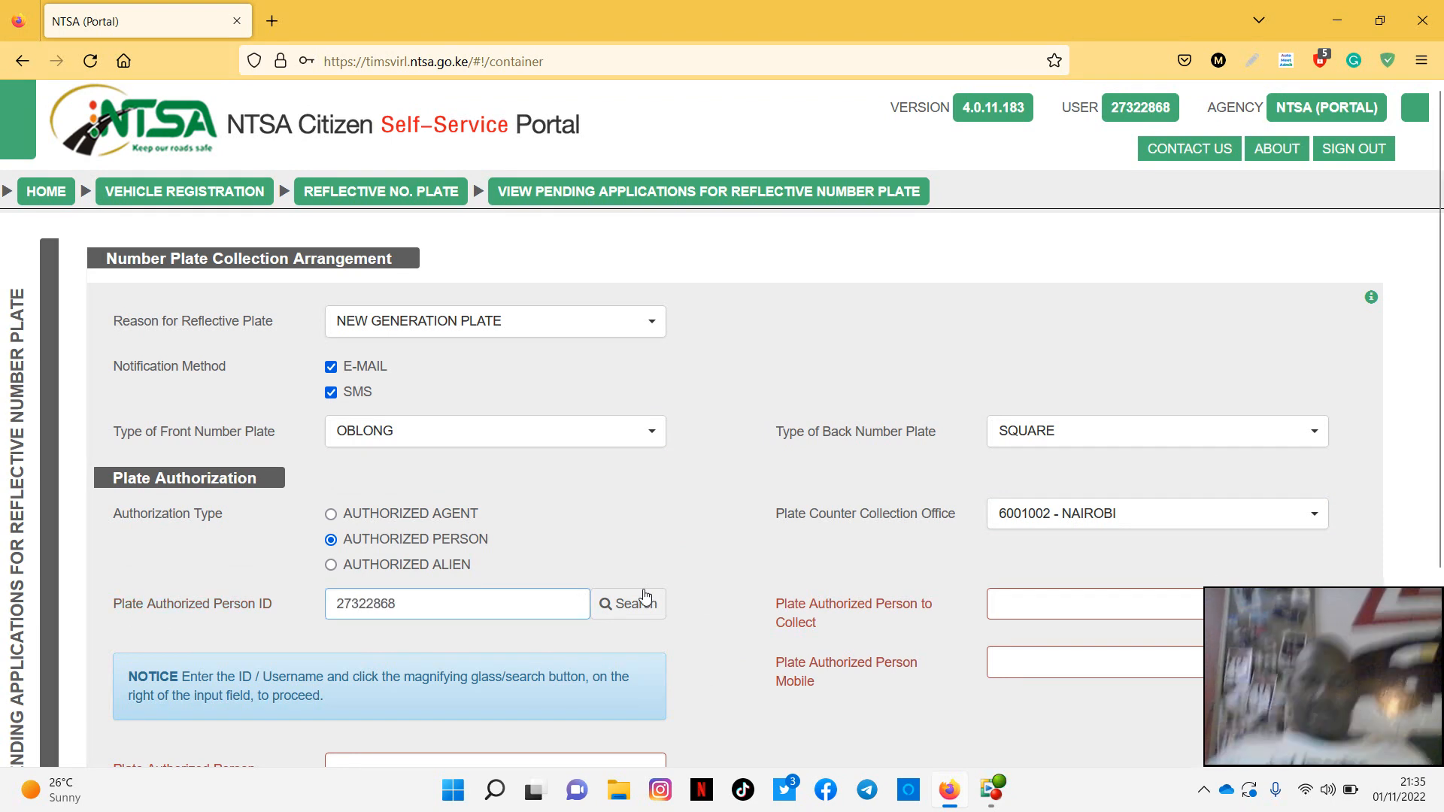
click(628, 603)
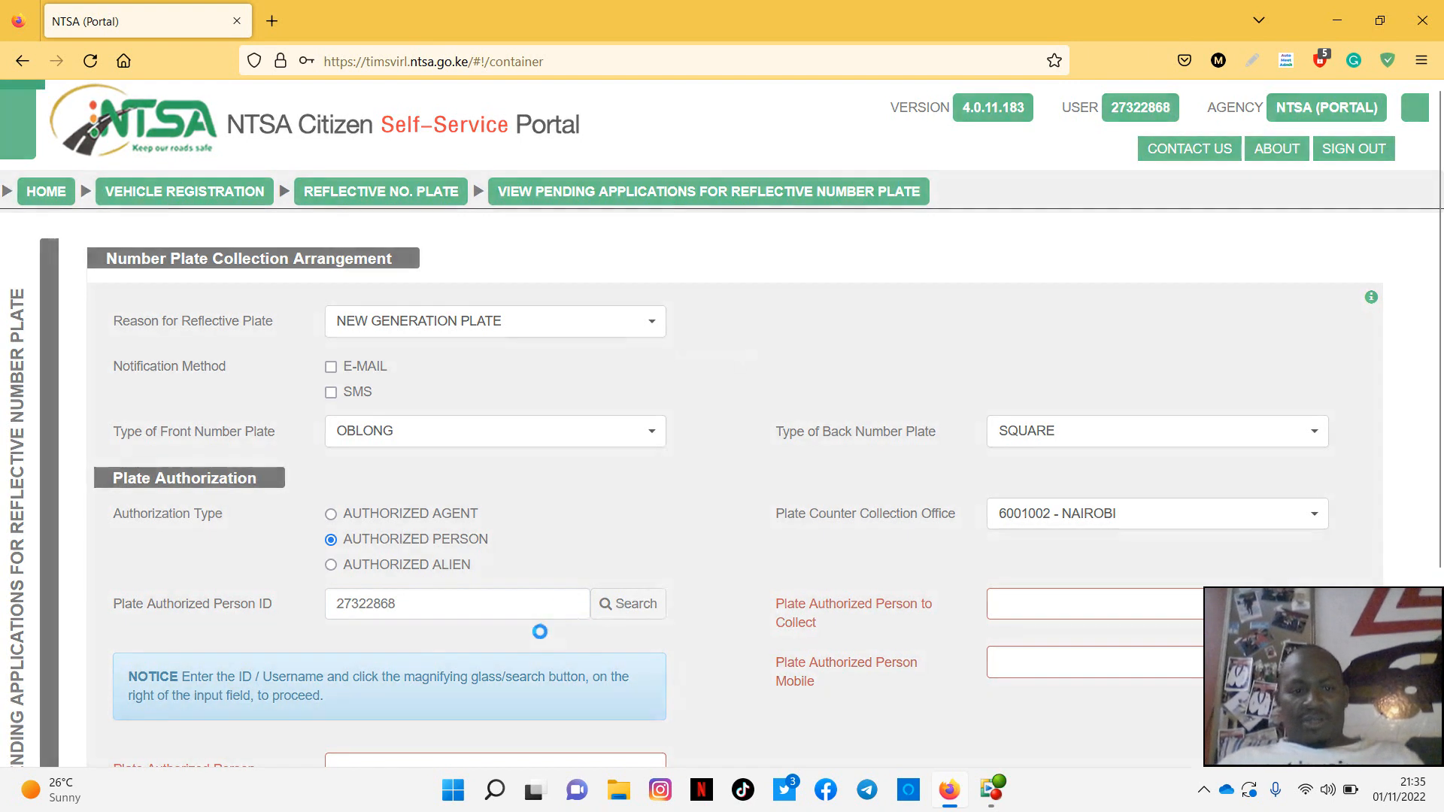
scroll(down, 3)
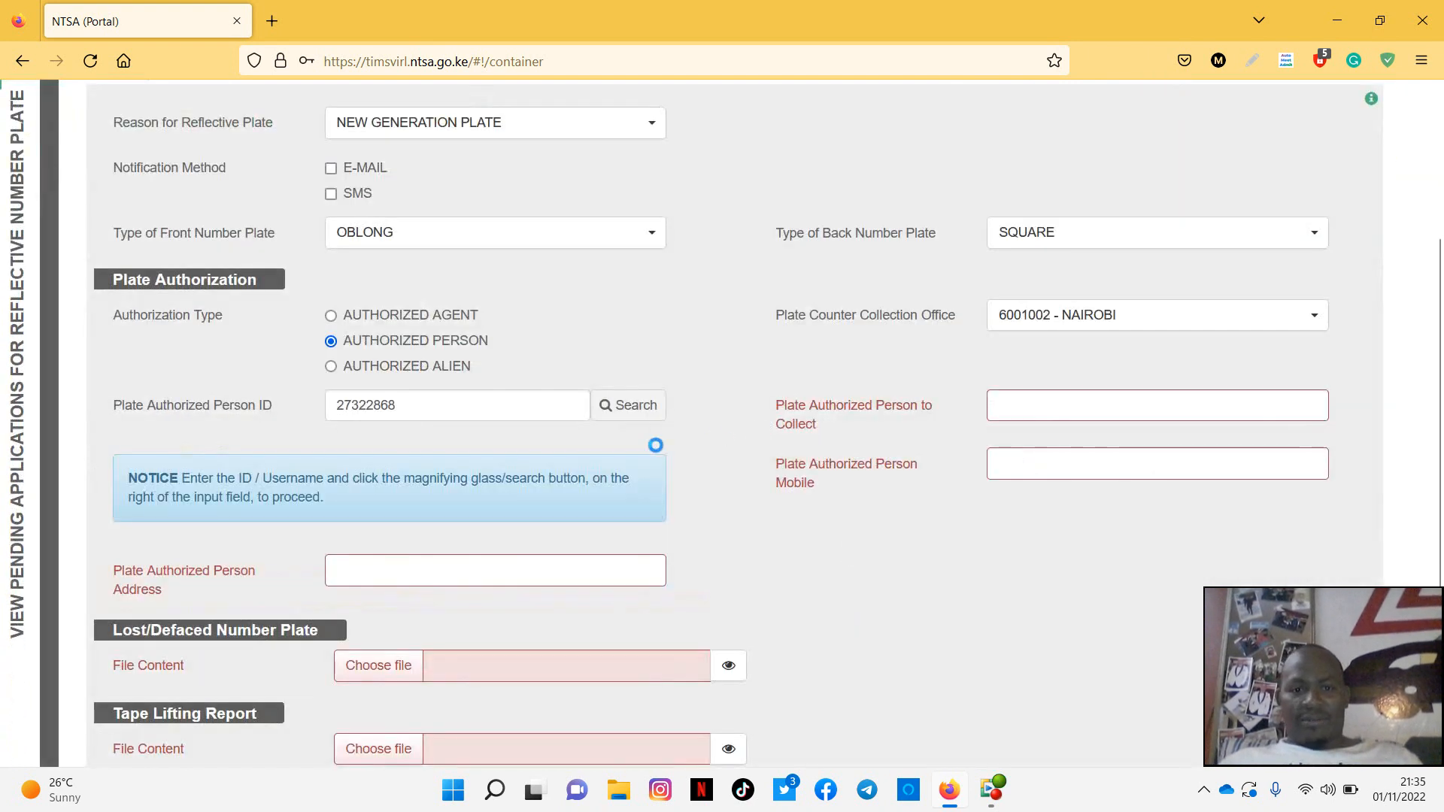
click(628, 405)
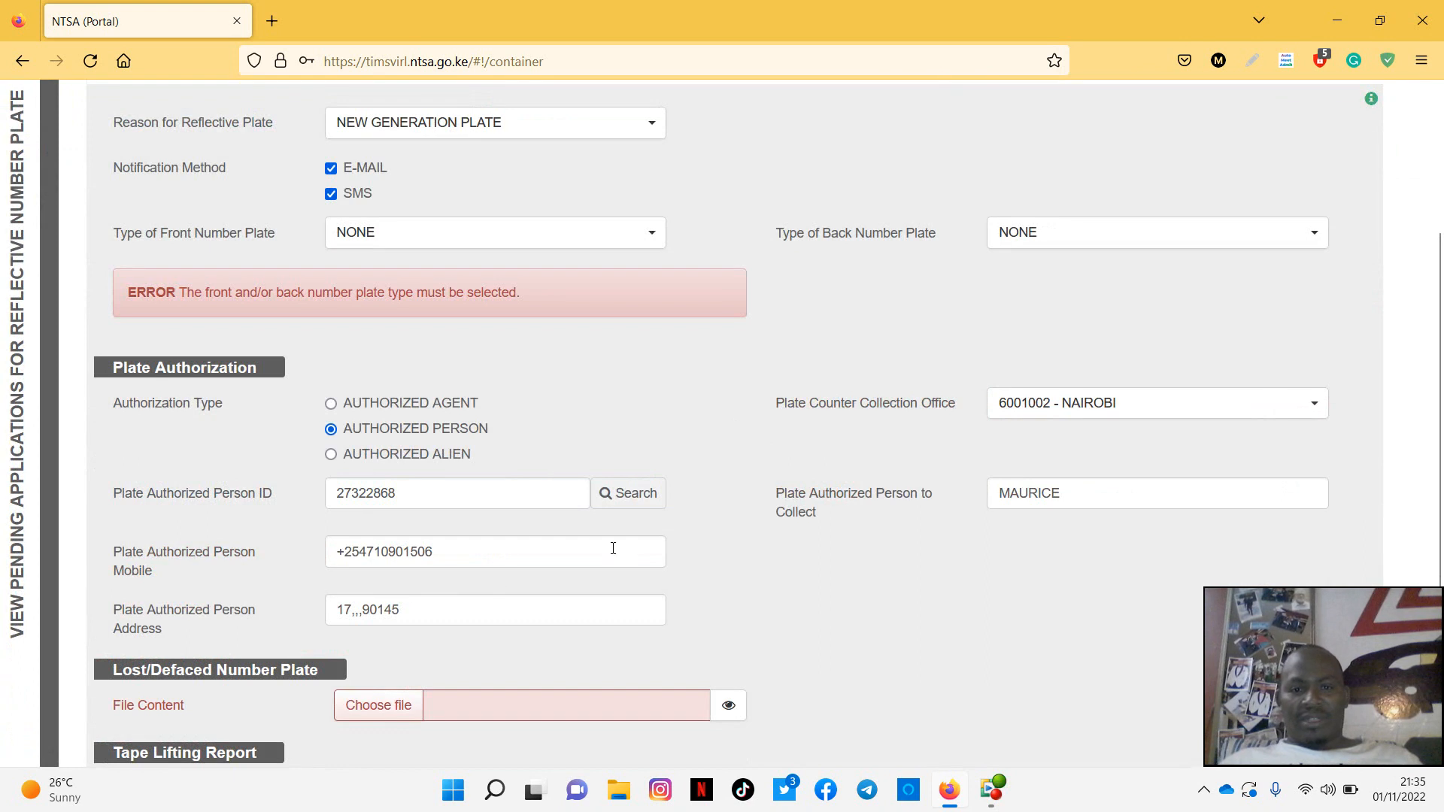
scroll(down, 3)
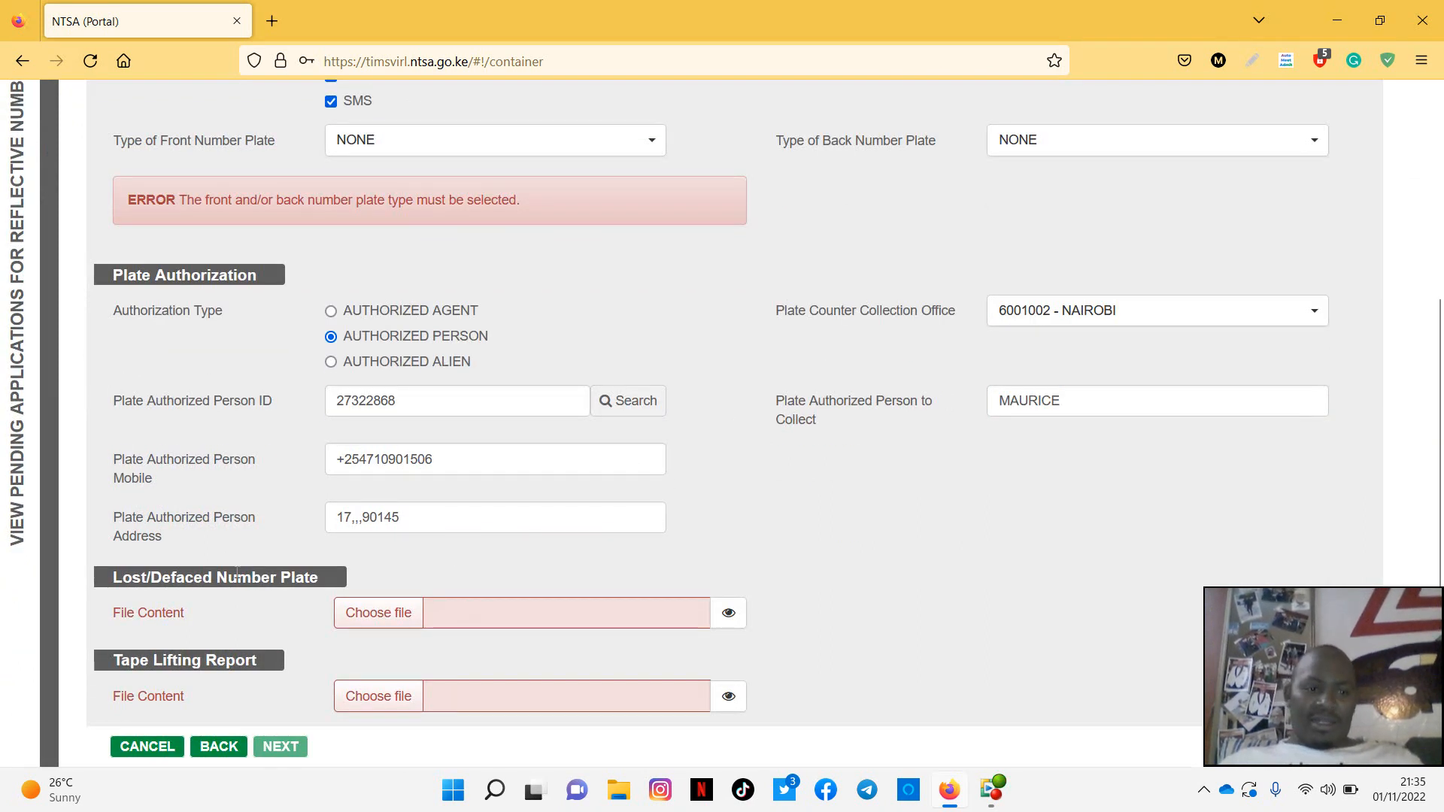
mouse_move(267, 615)
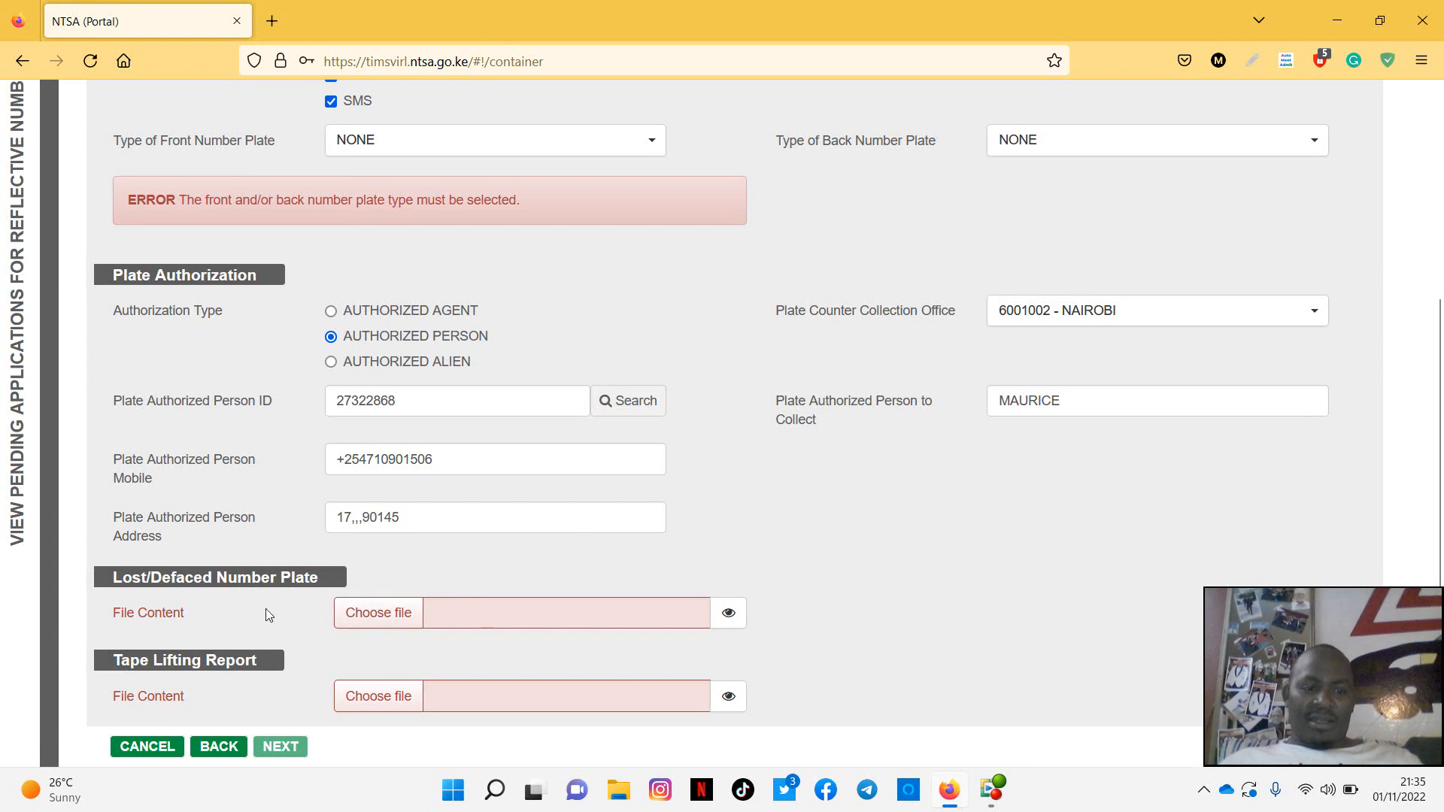
mouse_move(139, 678)
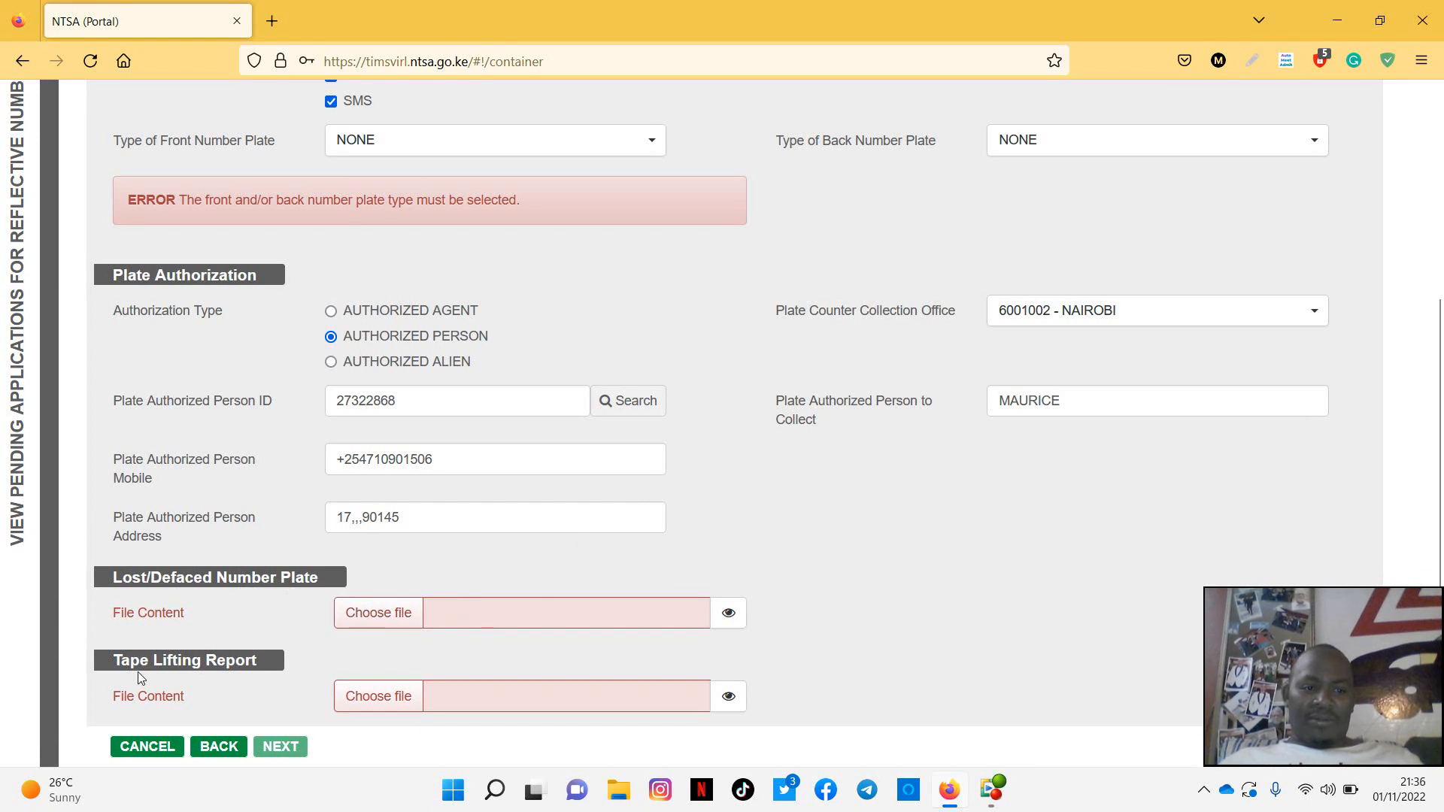
mouse_move(190, 569)
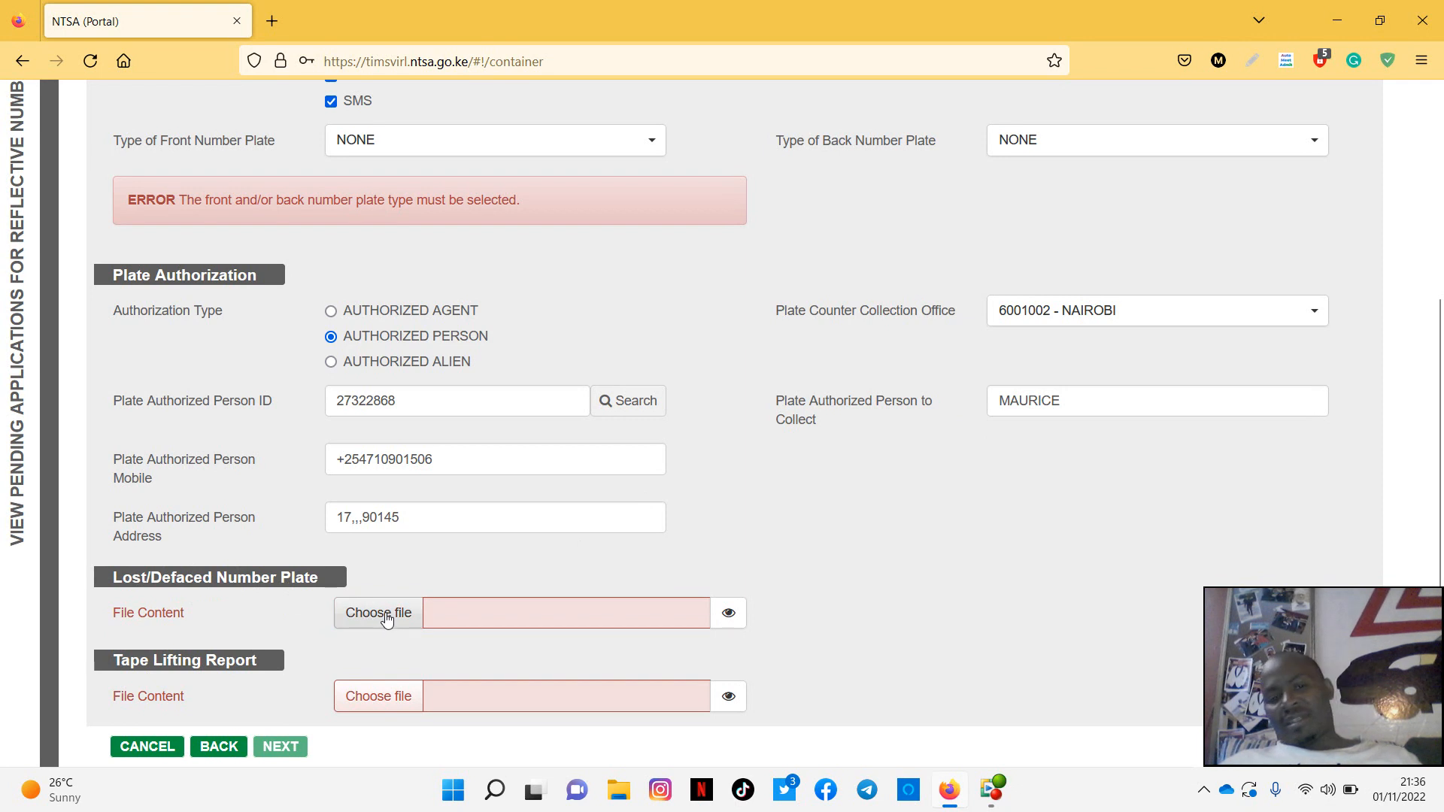
mouse_move(285, 676)
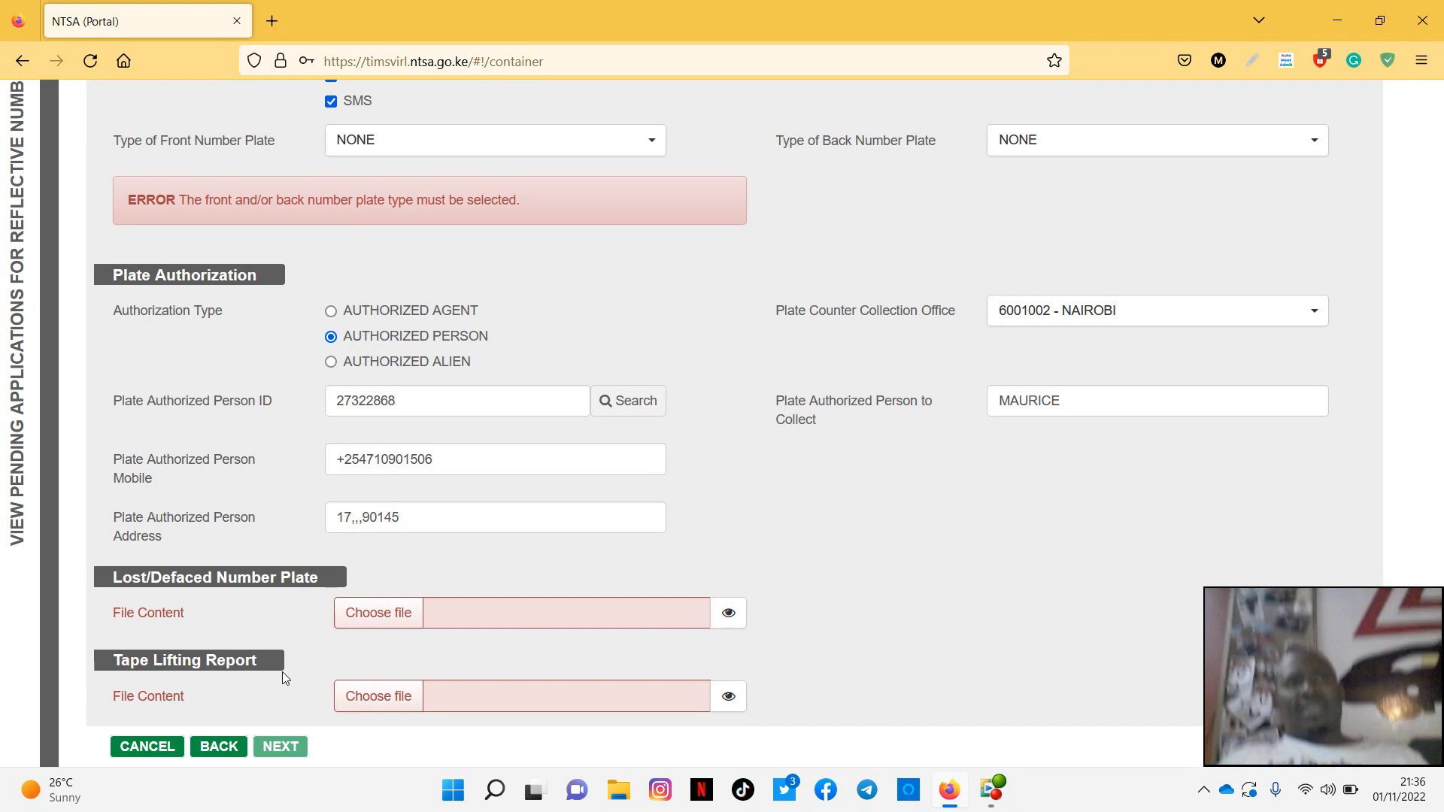
mouse_move(504, 662)
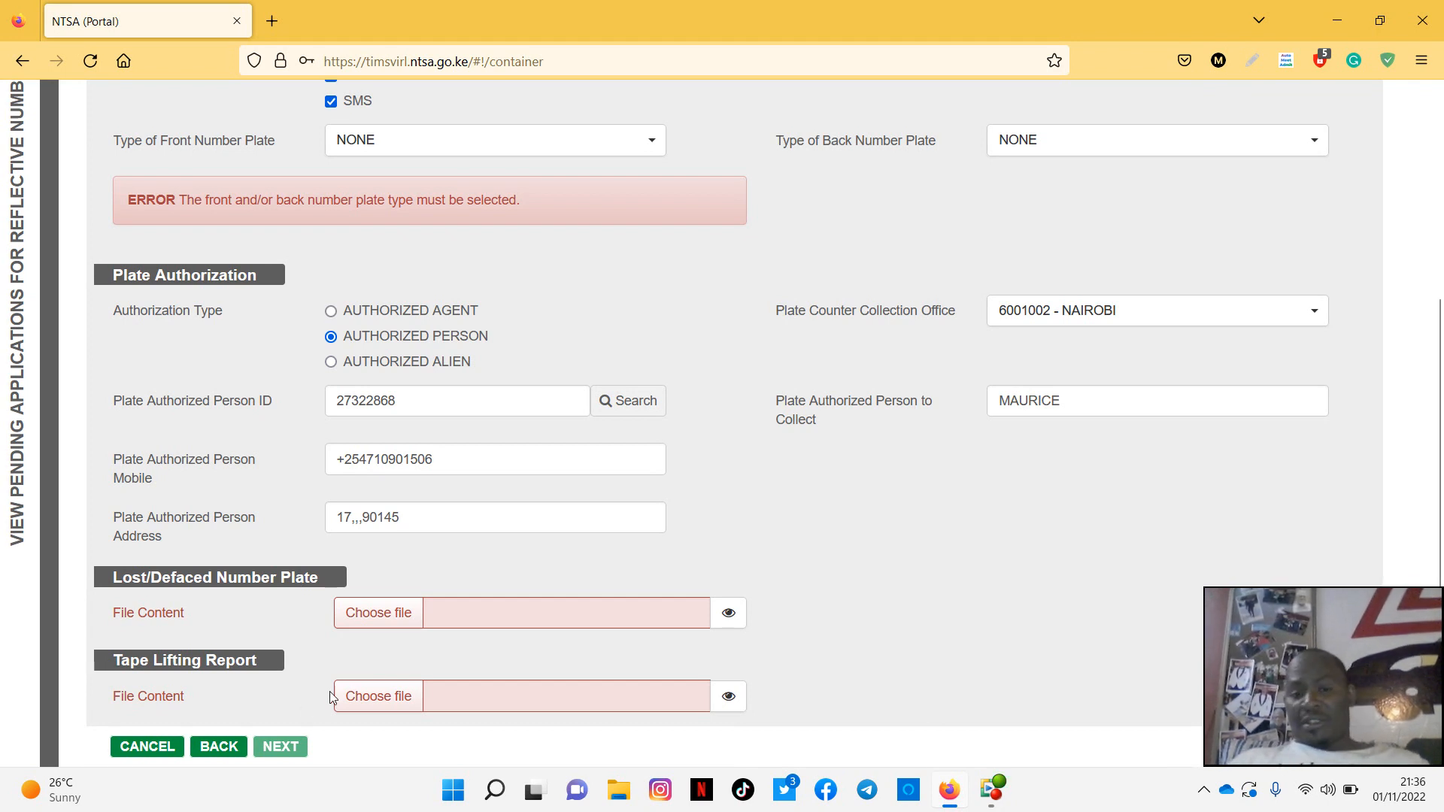
- Upload Number Plates.pdf from the ZZZ folder under Lost/Defaced Number Plate and preview the plate photo
click(378, 612)
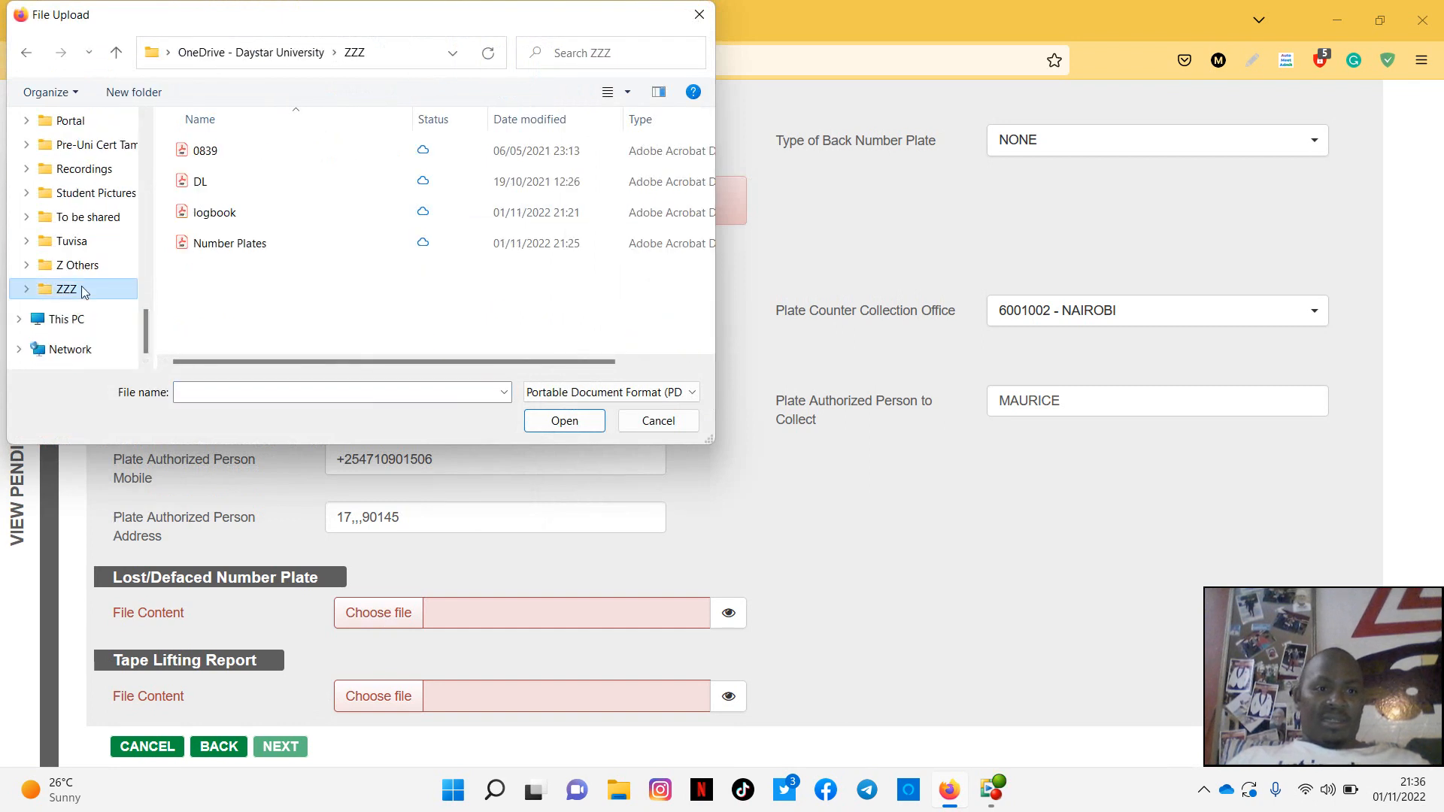
click(229, 242)
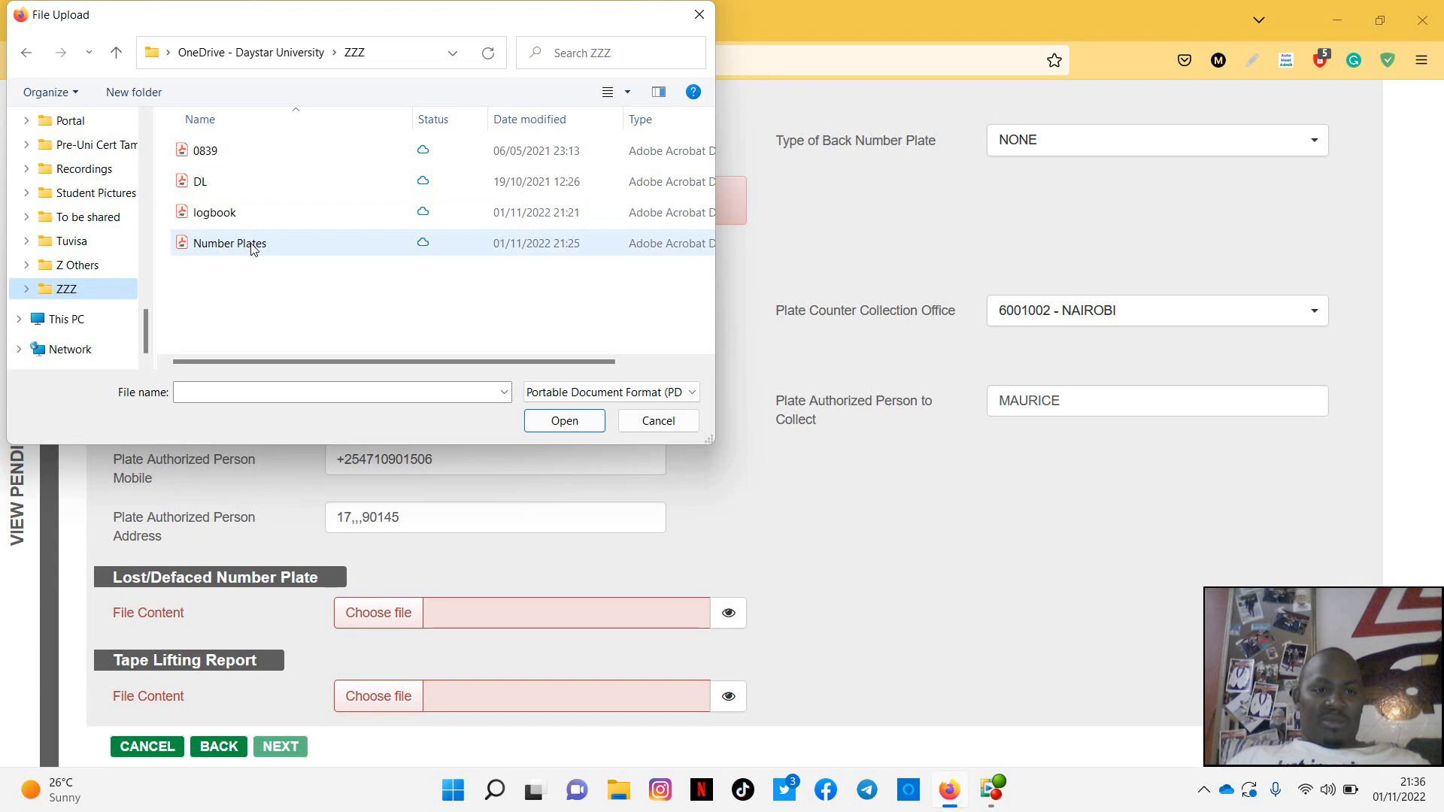
right_click(228, 242)
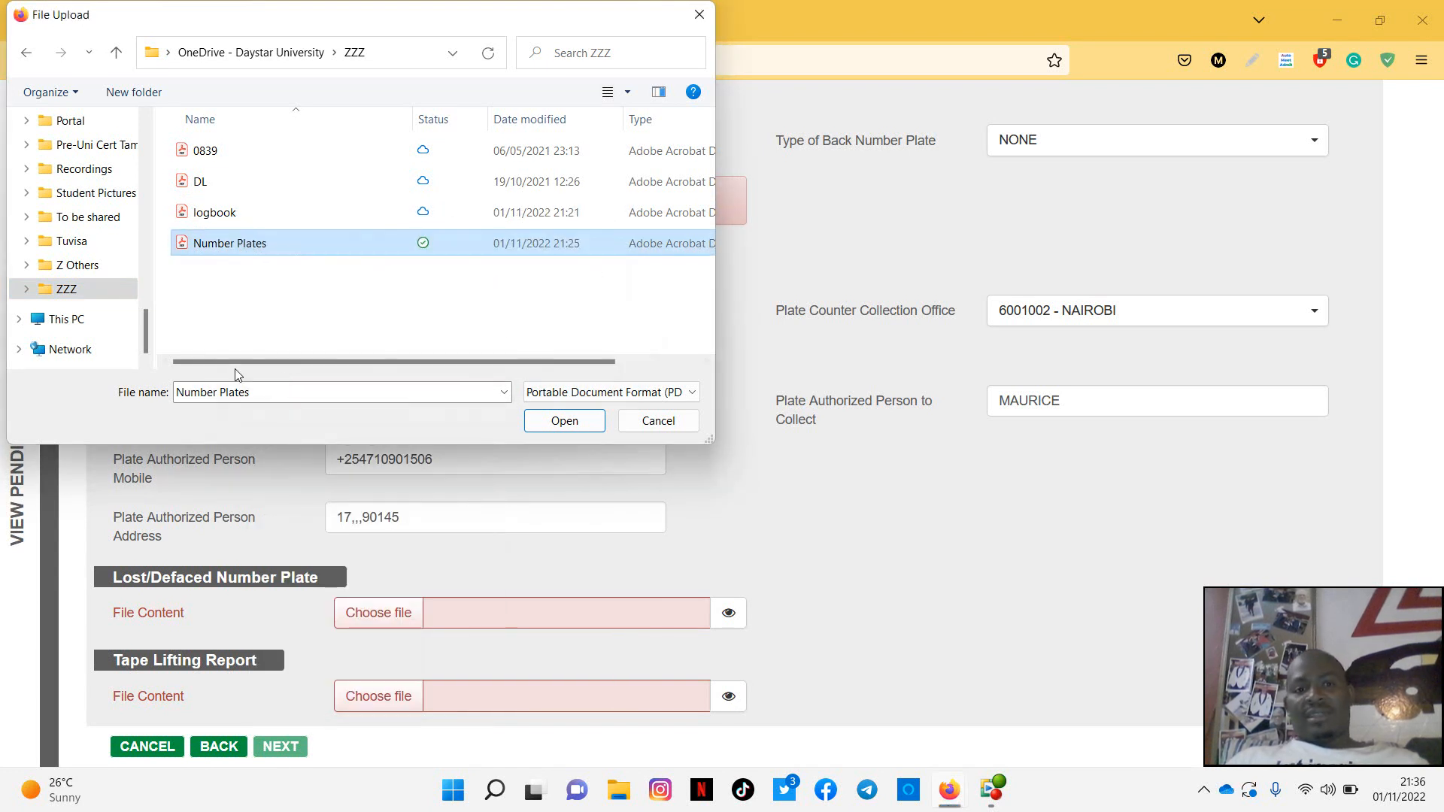
double_click(230, 242)
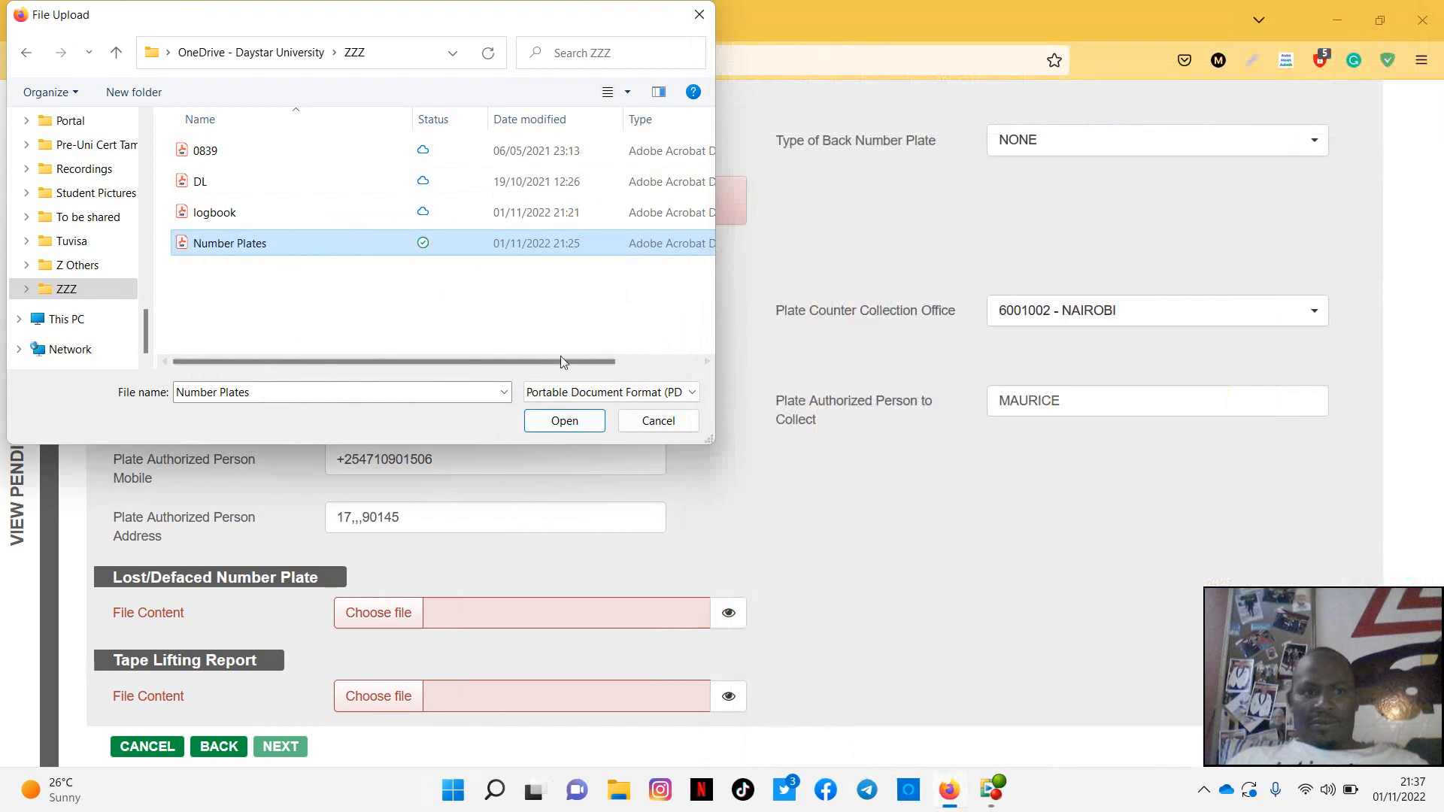
click(563, 421)
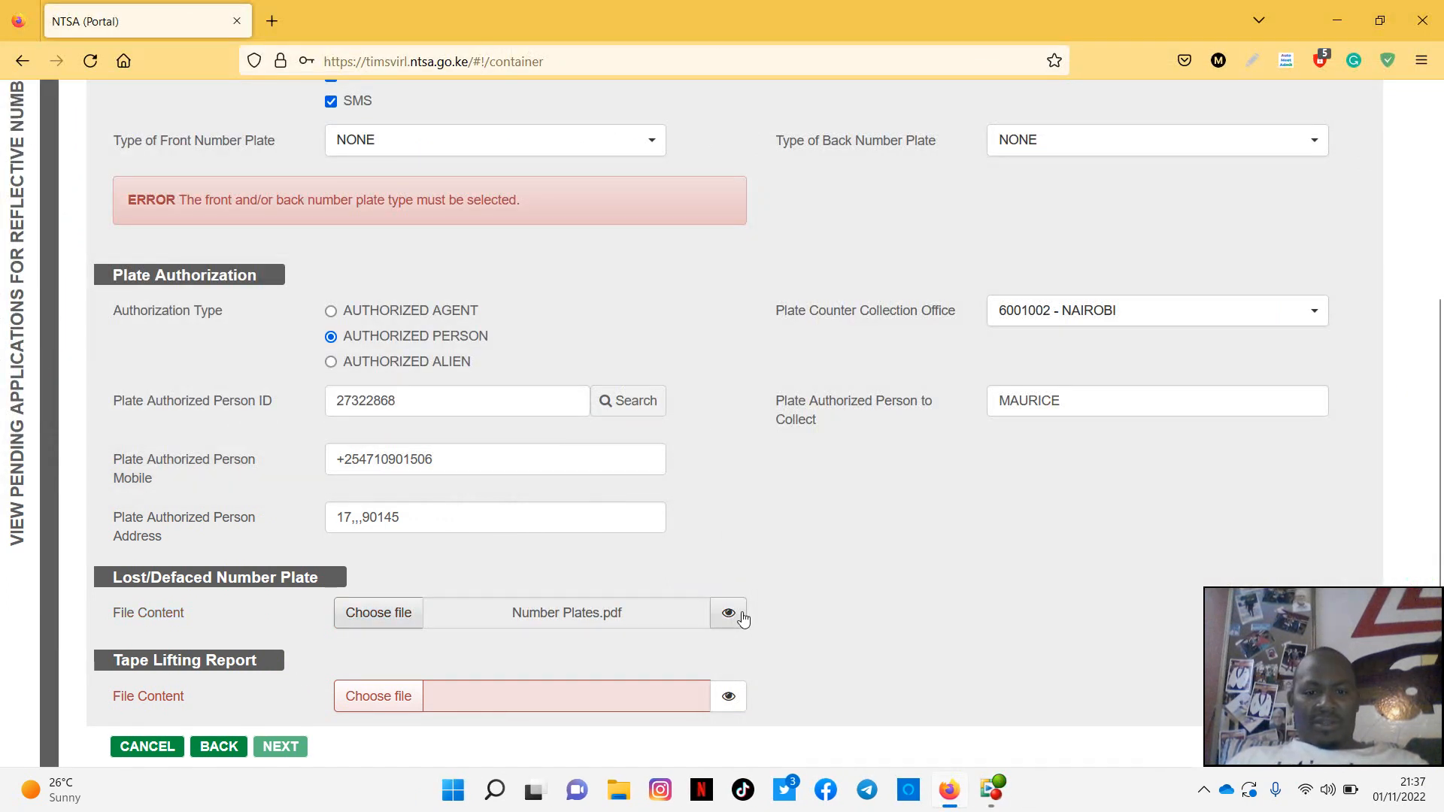
click(727, 613)
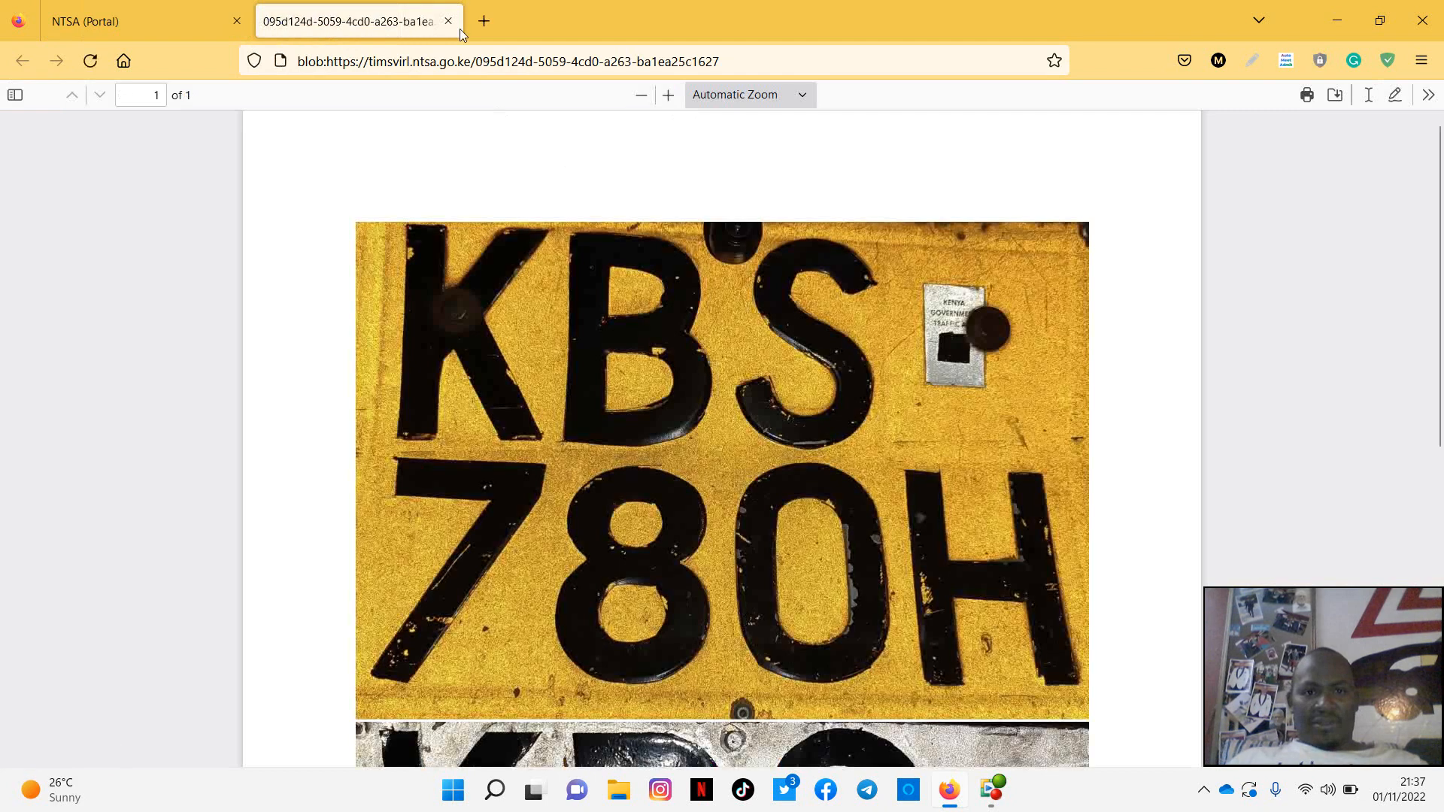
click(448, 20)
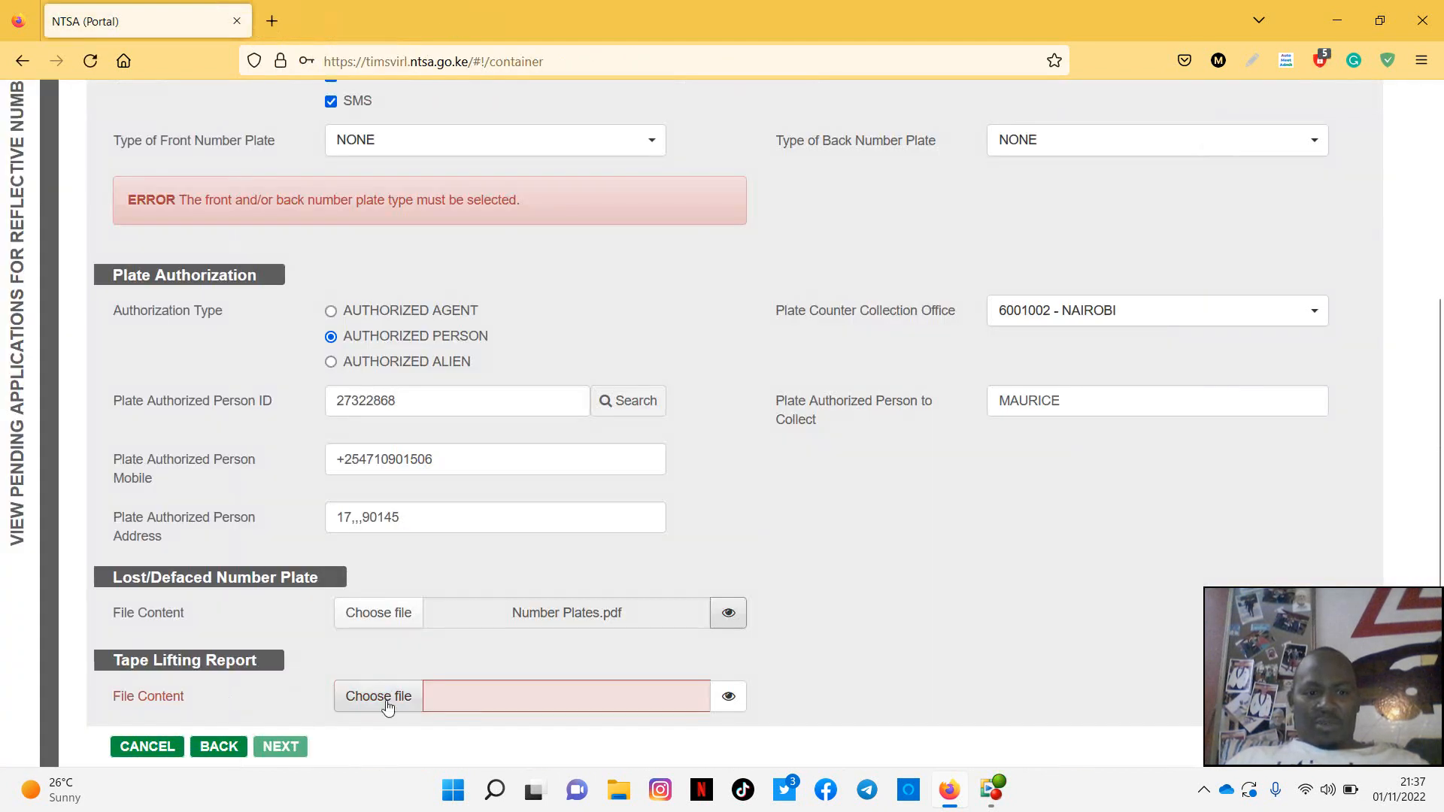
- Upload logbook.pdf as the Tape Lifting Report and preview the registration certificate
click(378, 696)
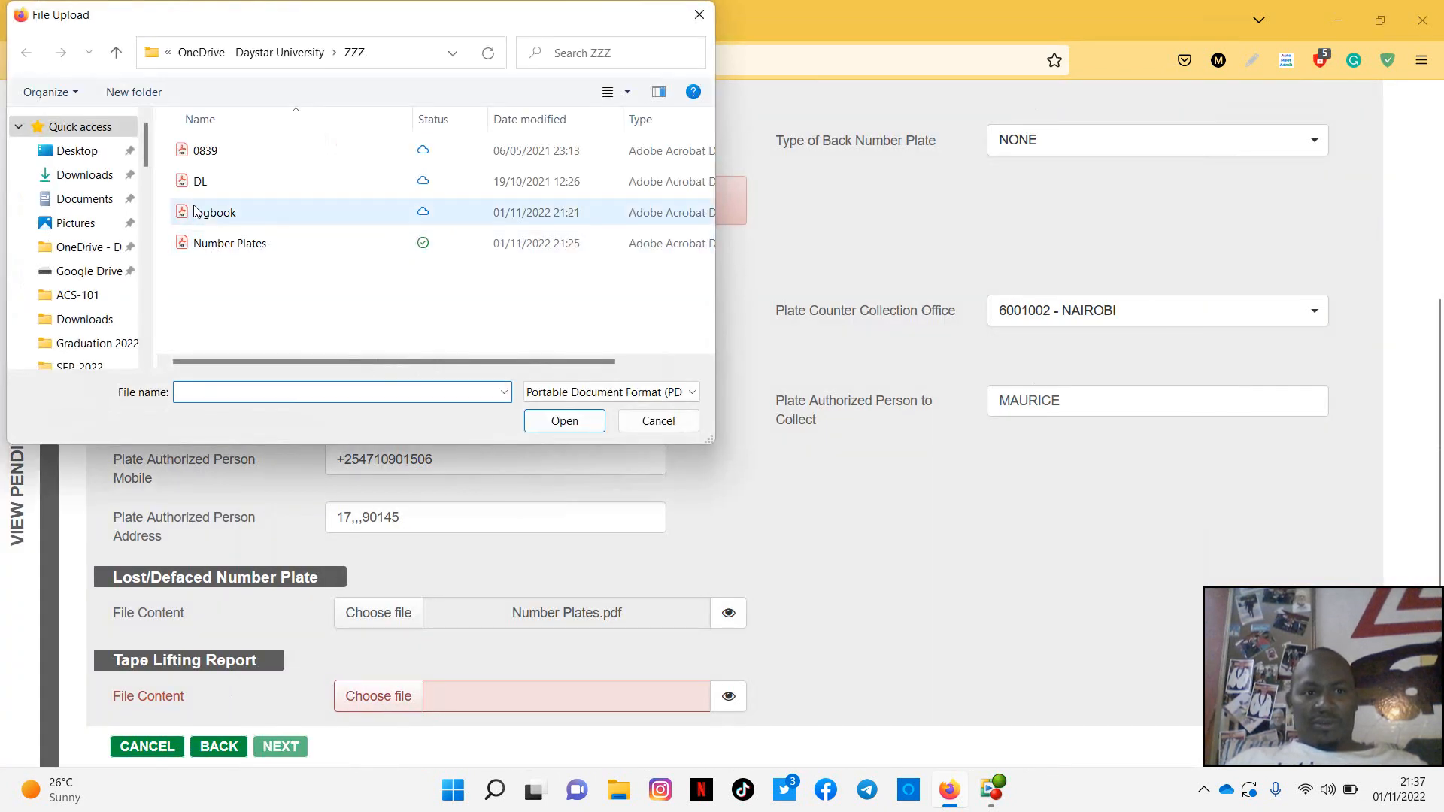
click(214, 212)
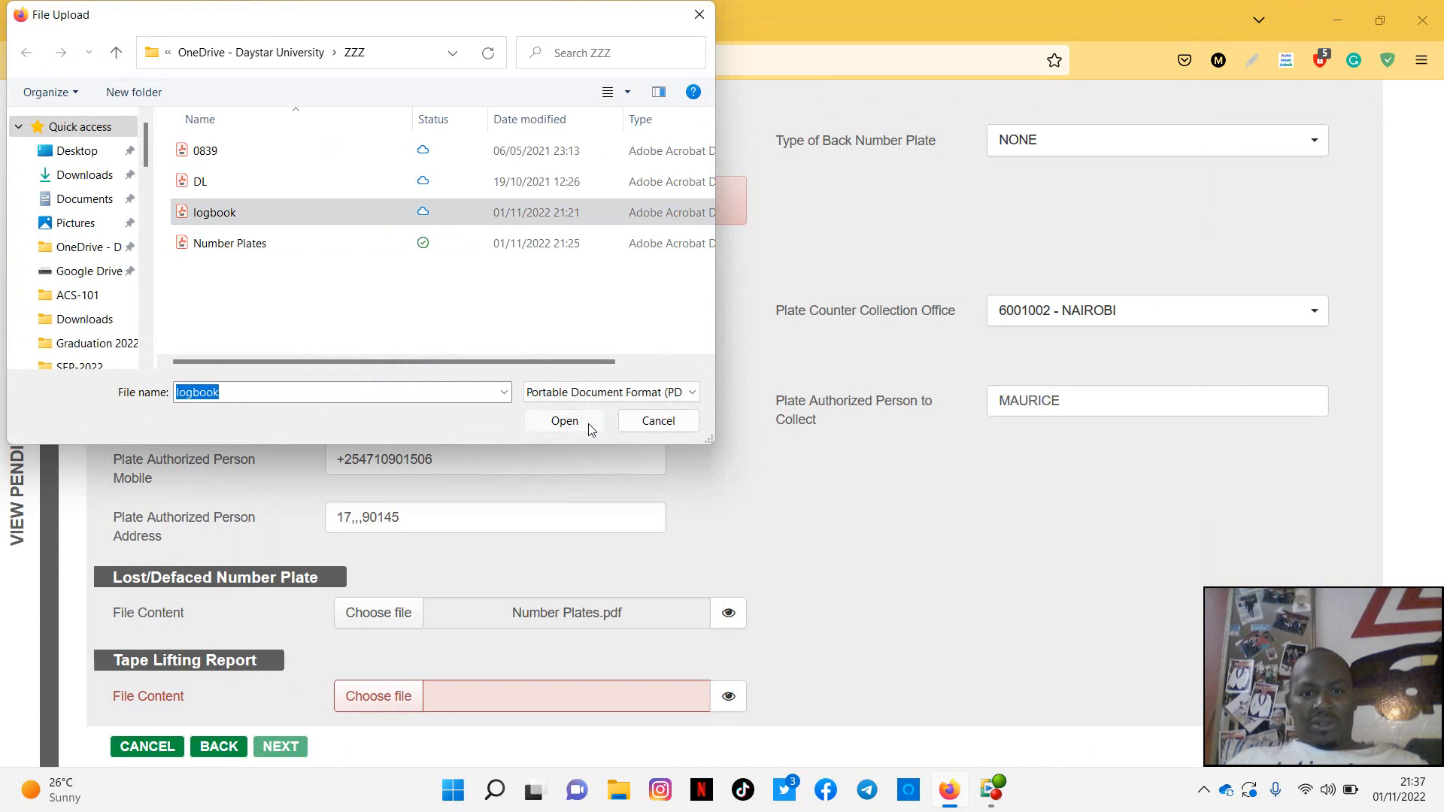
click(563, 421)
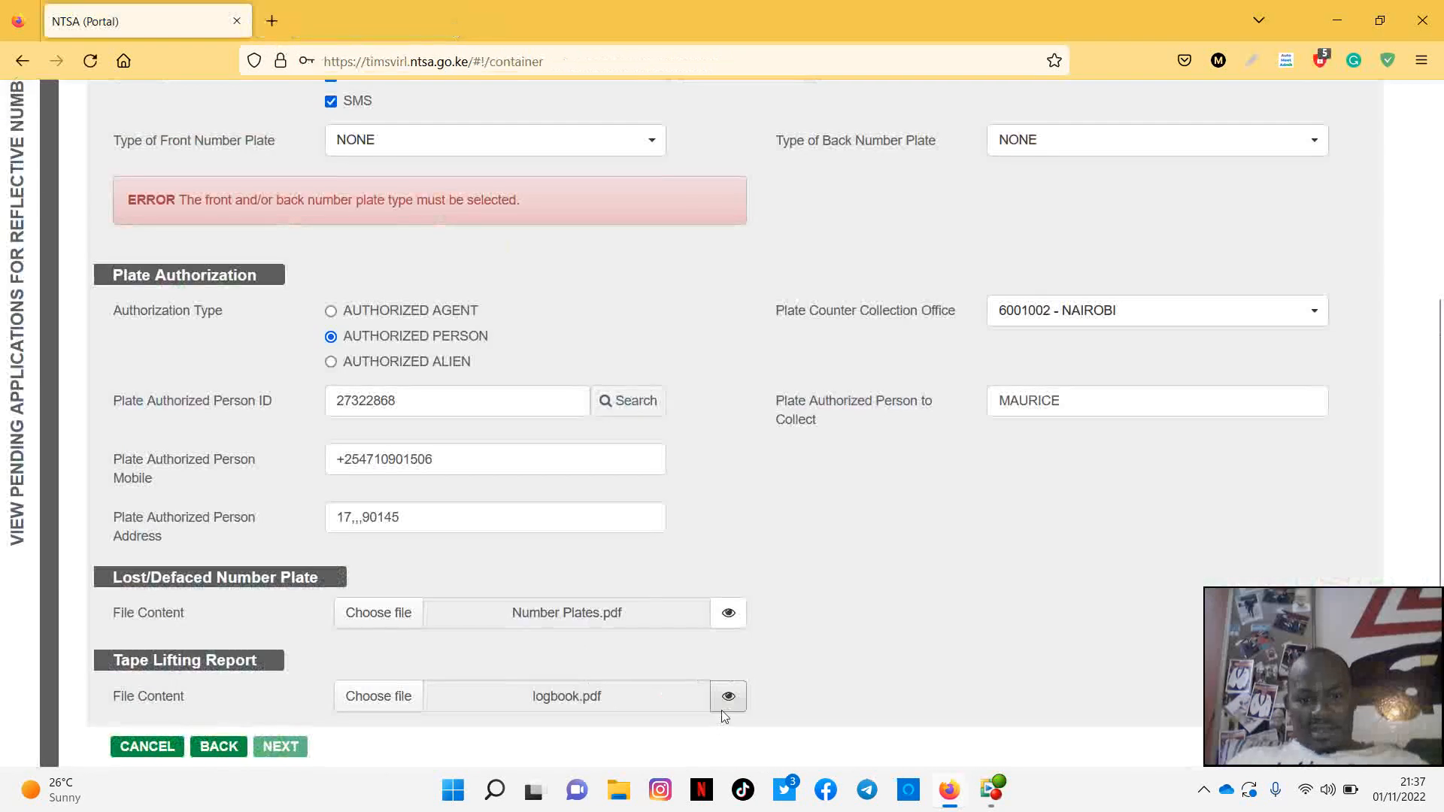
click(727, 696)
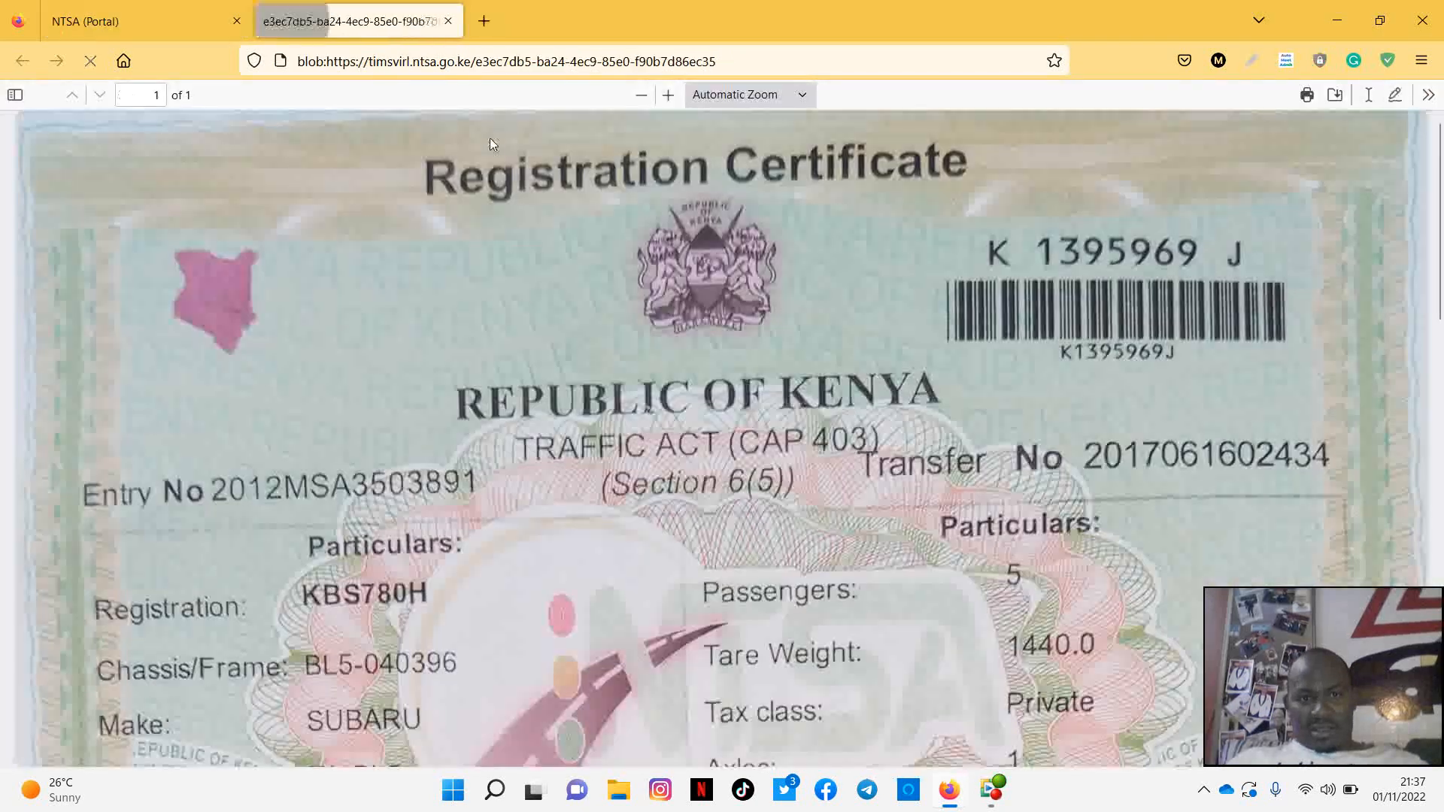
click(447, 20)
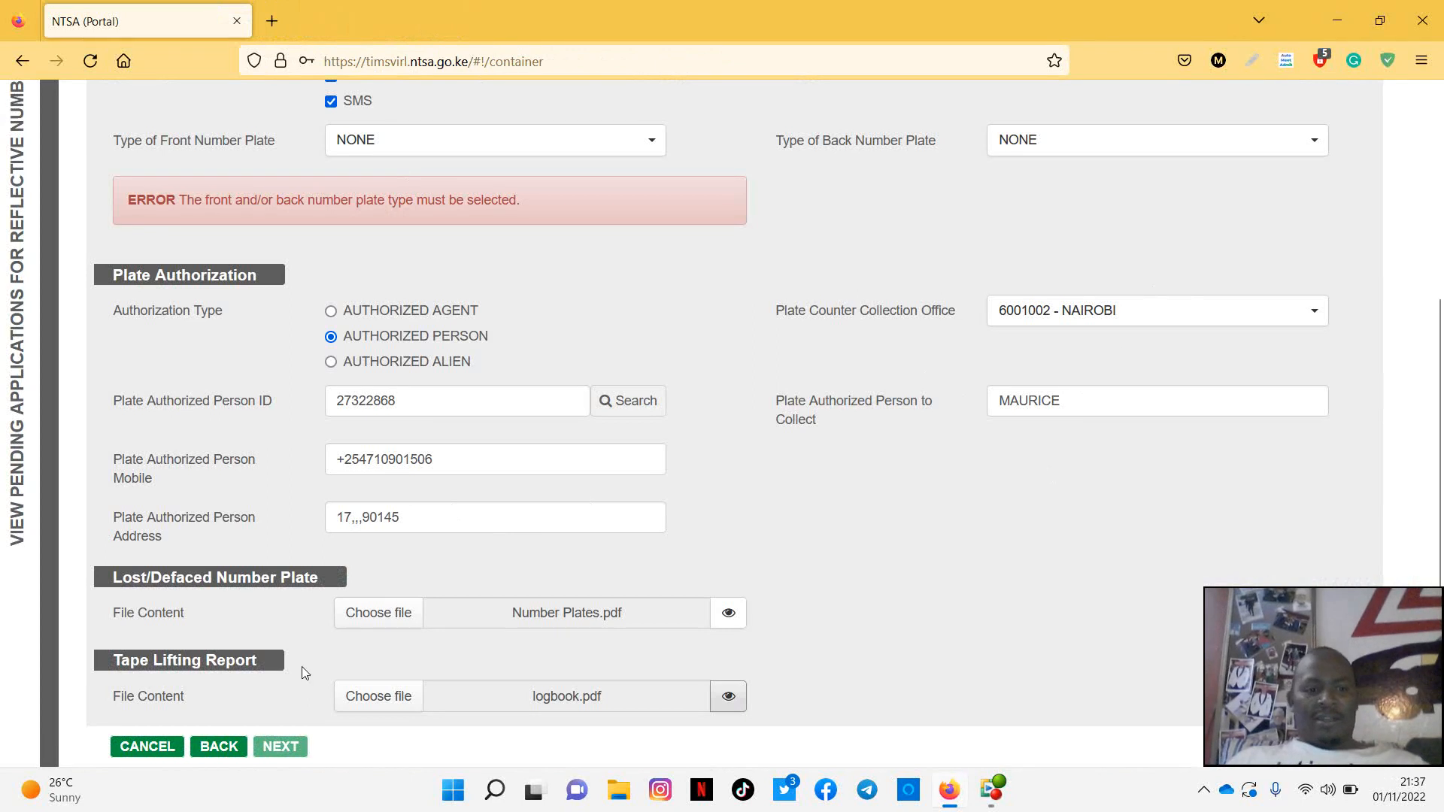
- Set the back number plate type to SQUARE and submit the collection arrangement form
scroll(up, 3)
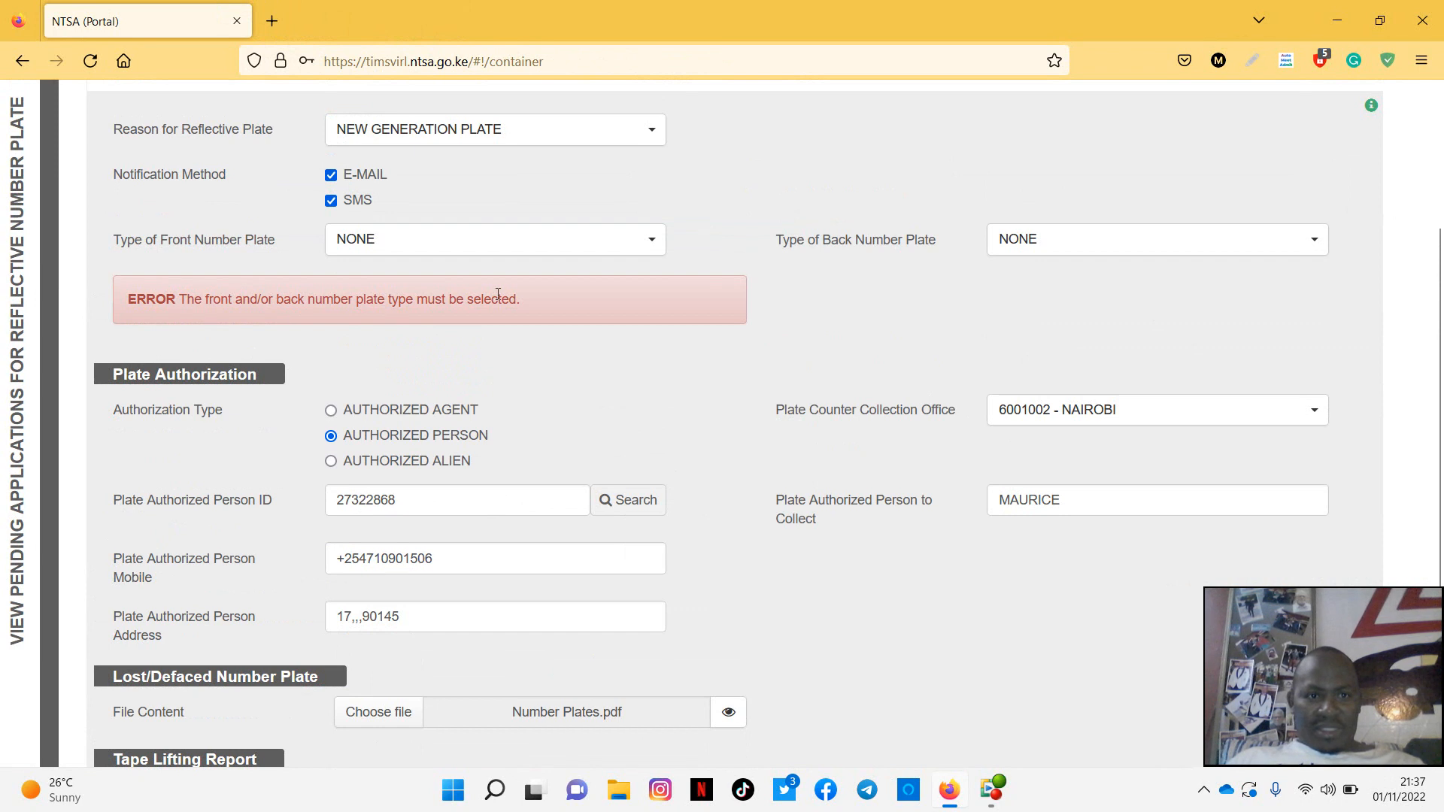
scroll(up, 3)
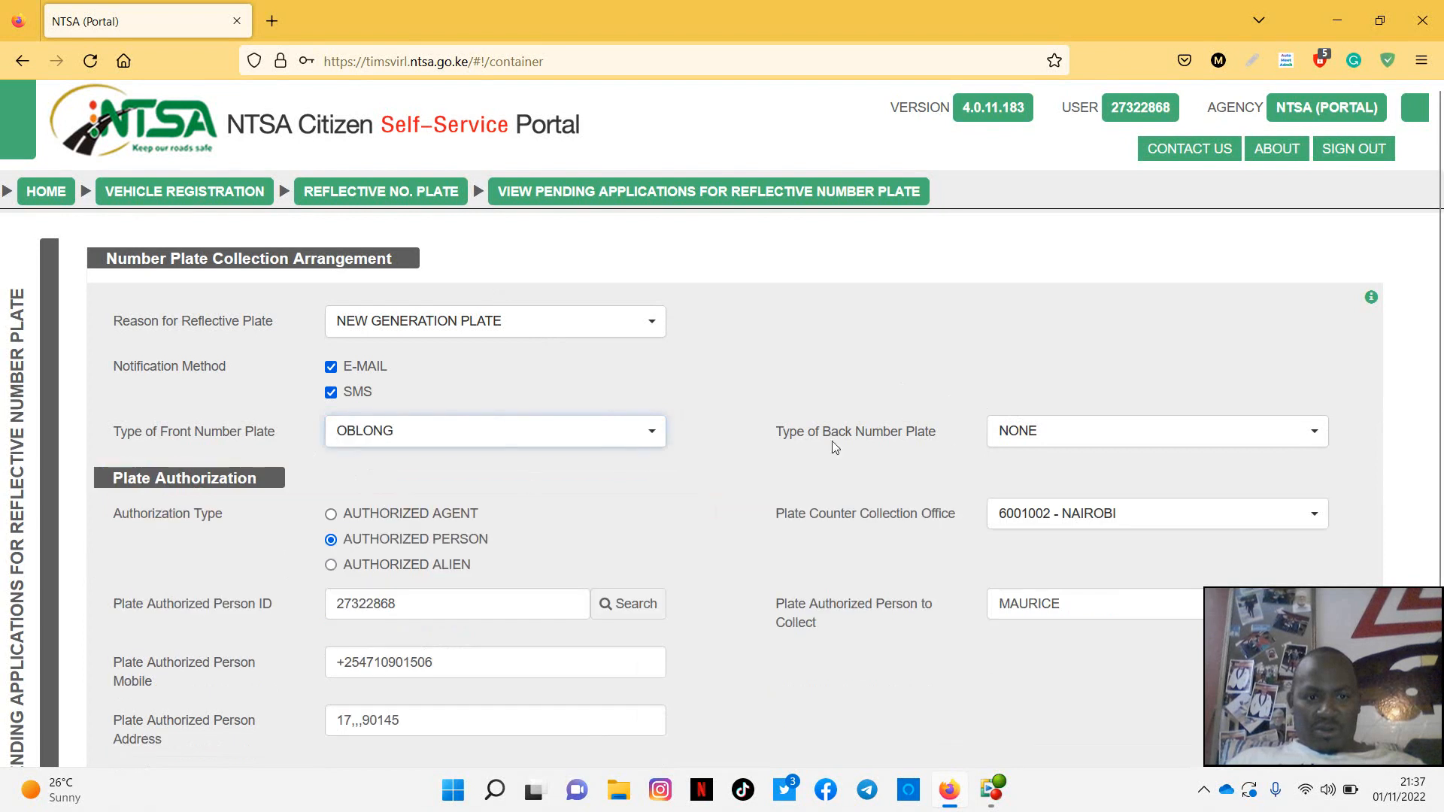
click(1156, 431)
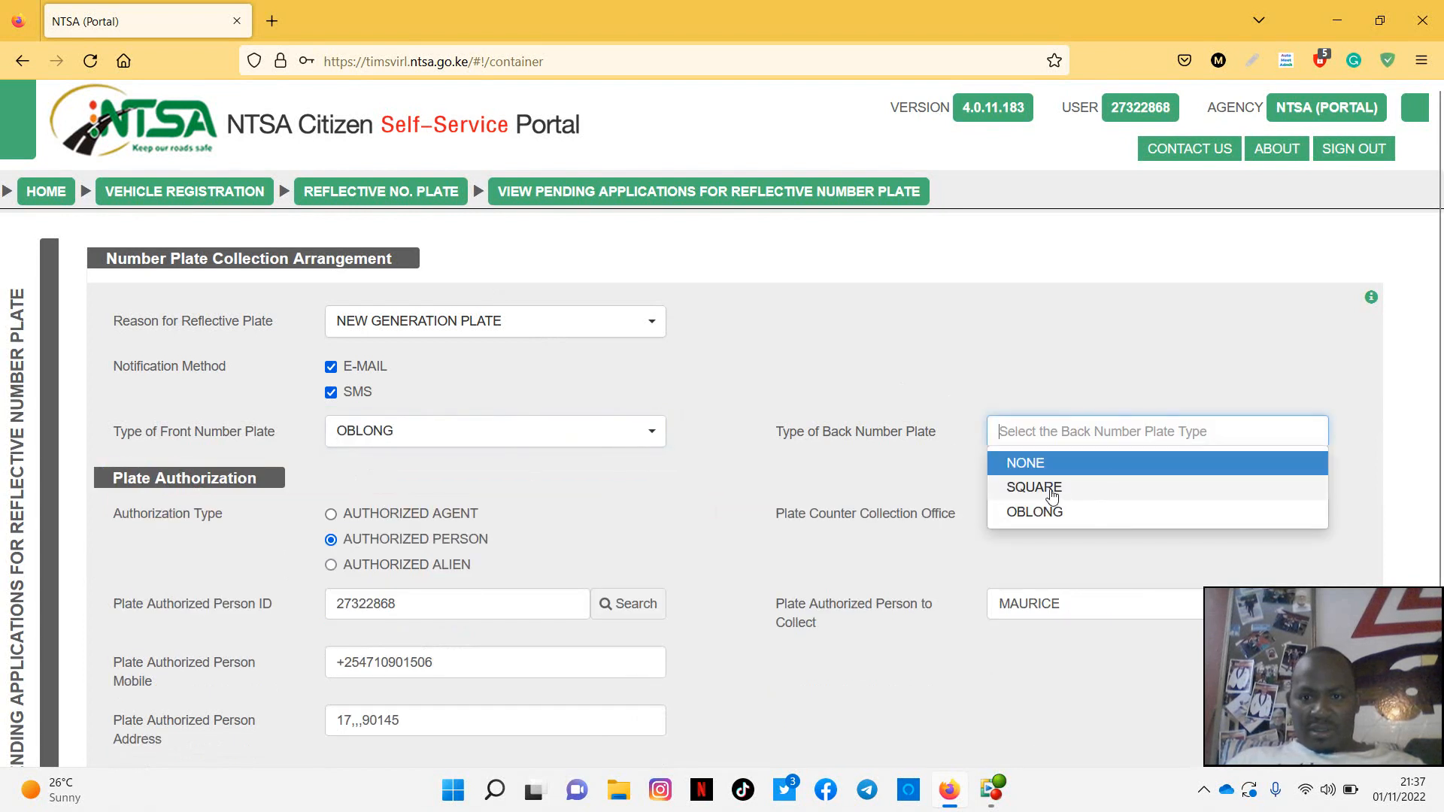
click(1032, 486)
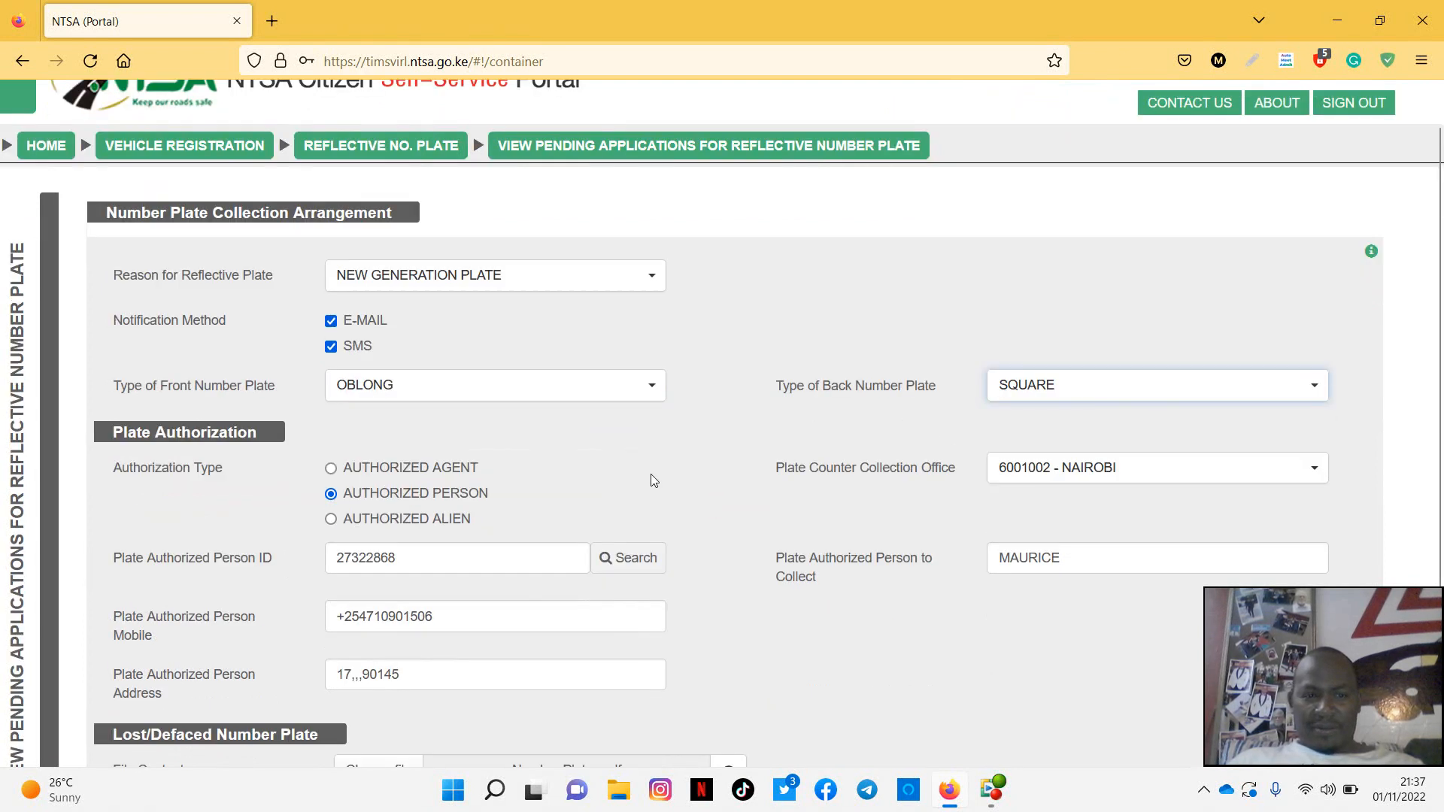
scroll(down, 3)
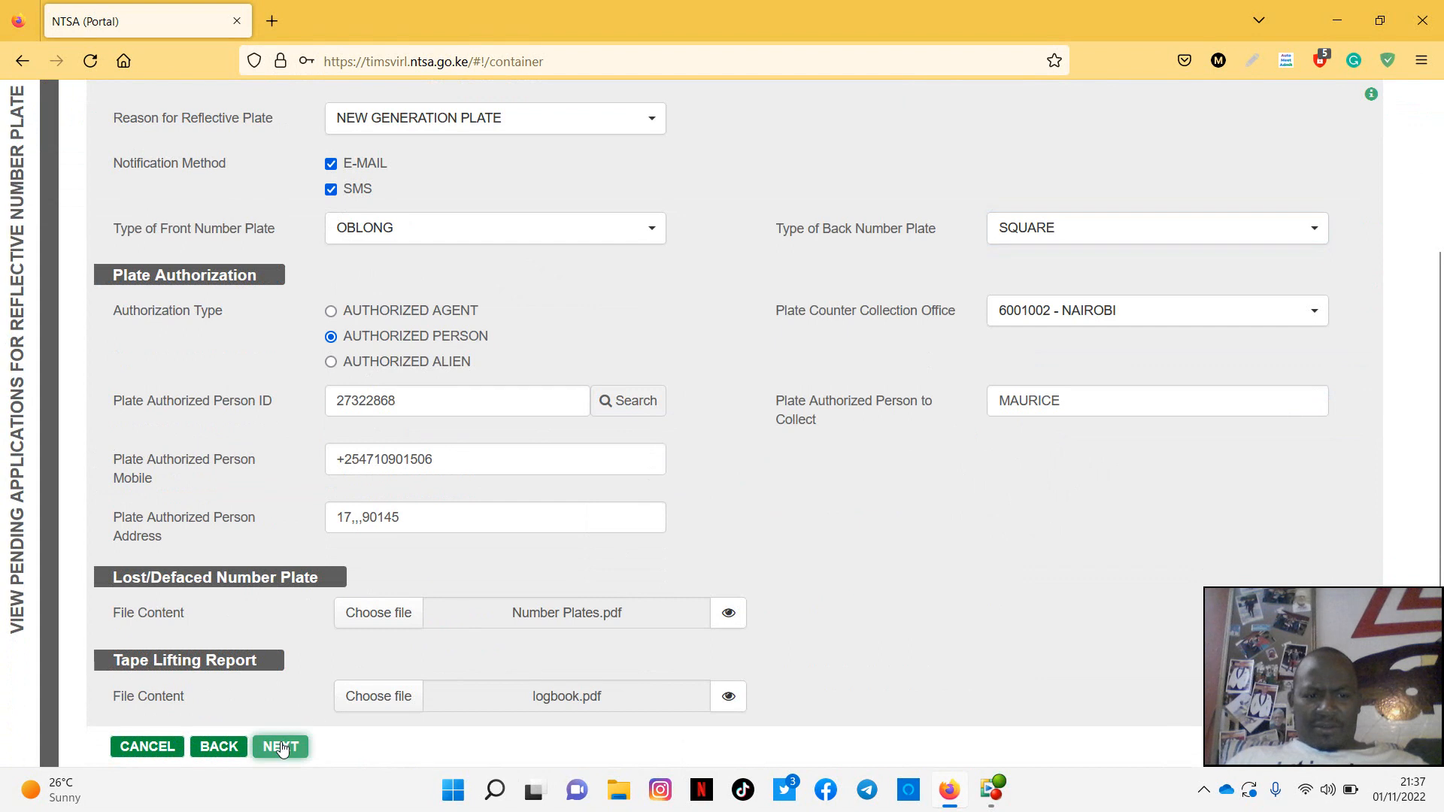
click(279, 746)
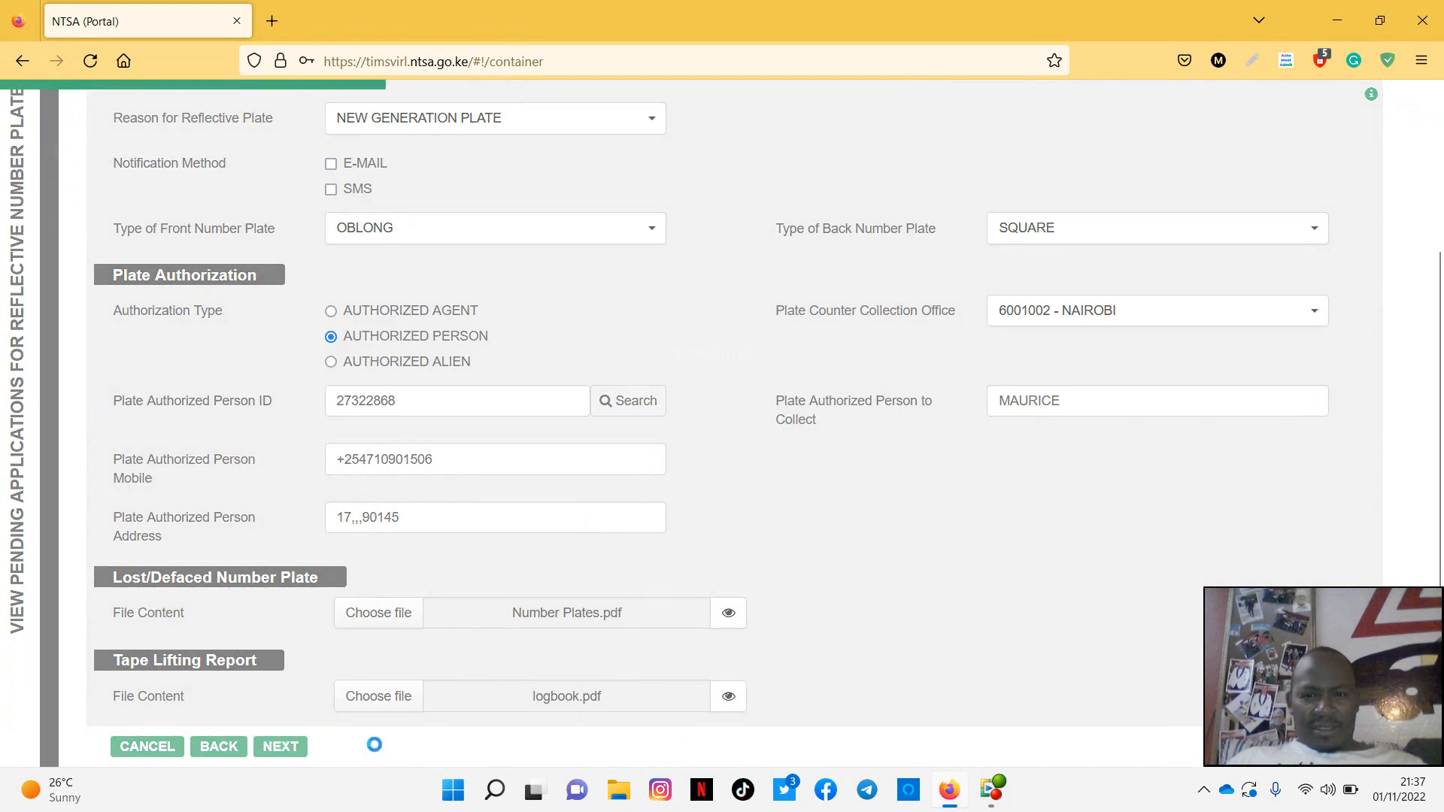
- Dismiss the Error dialog to reach the KBS780H vehicle particulars confirmation page
click(280, 746)
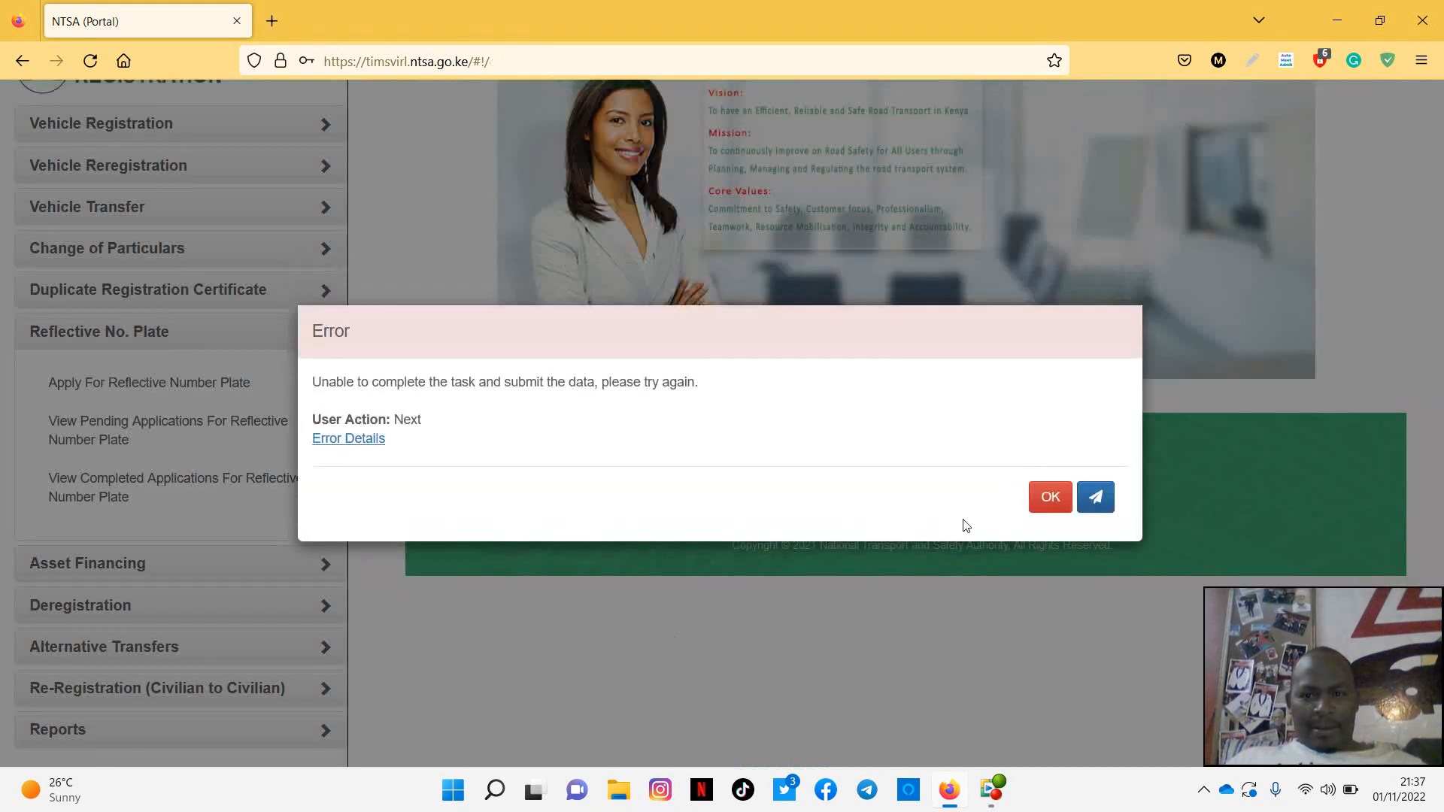
mouse_move(1049, 497)
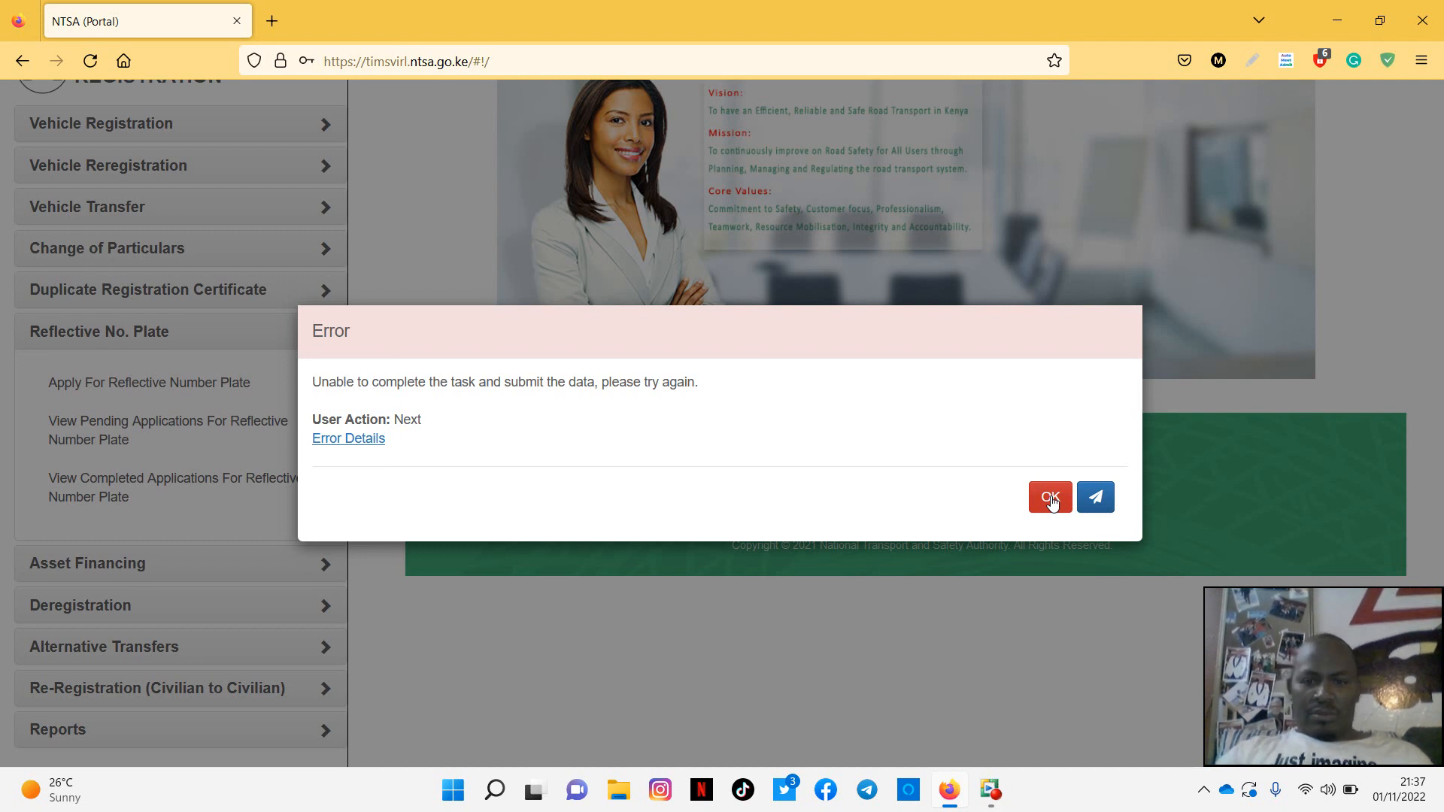
click(1049, 497)
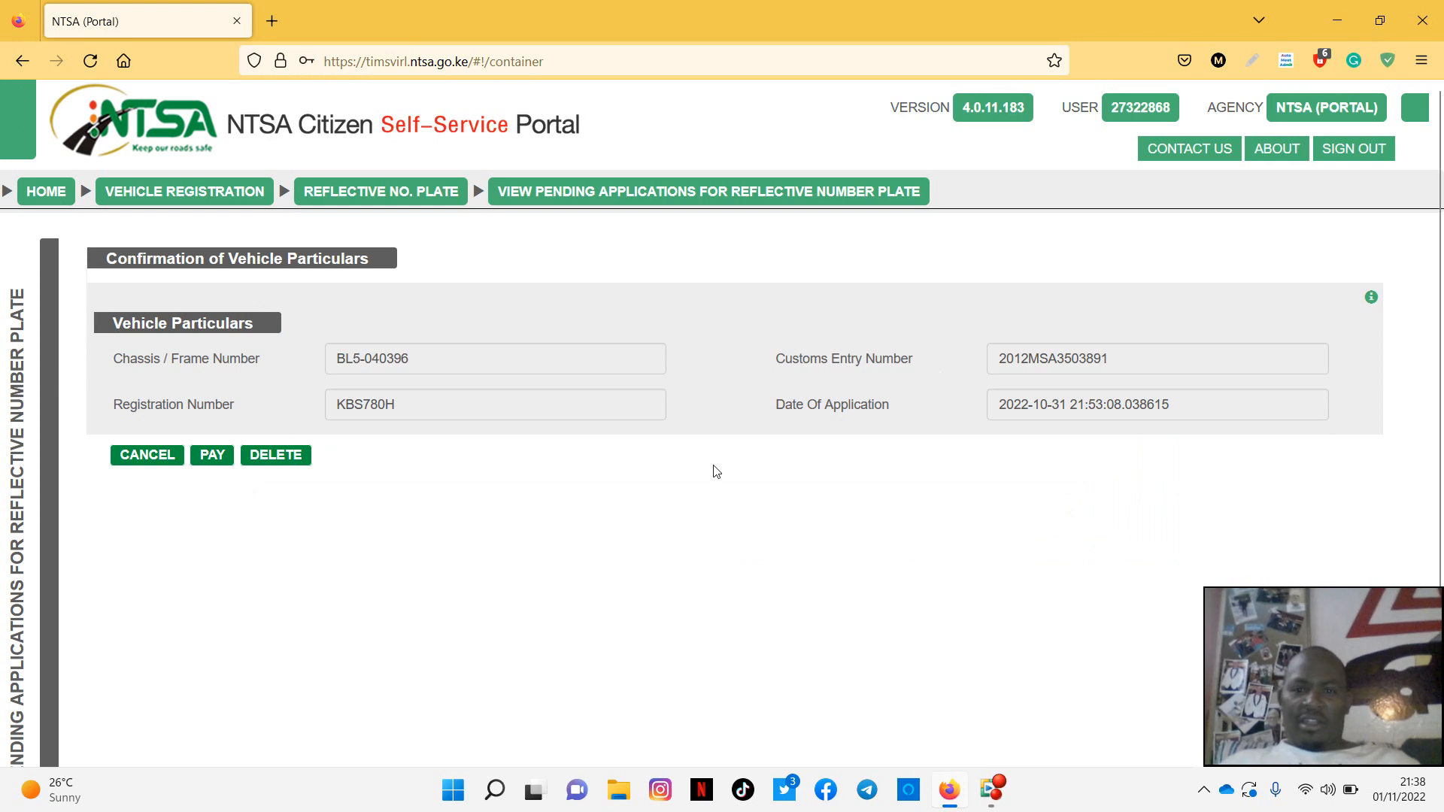
mouse_move(709, 357)
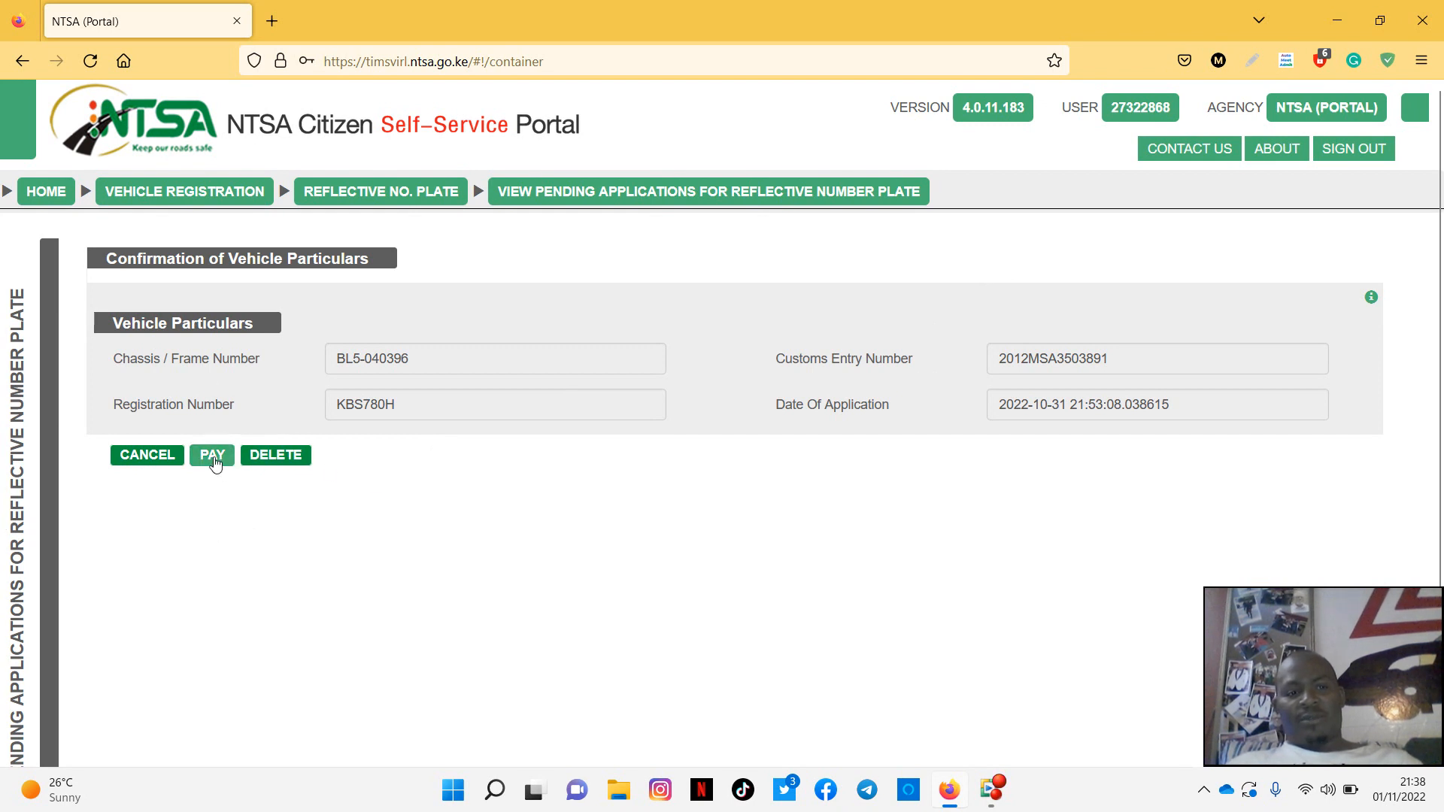
click(210, 454)
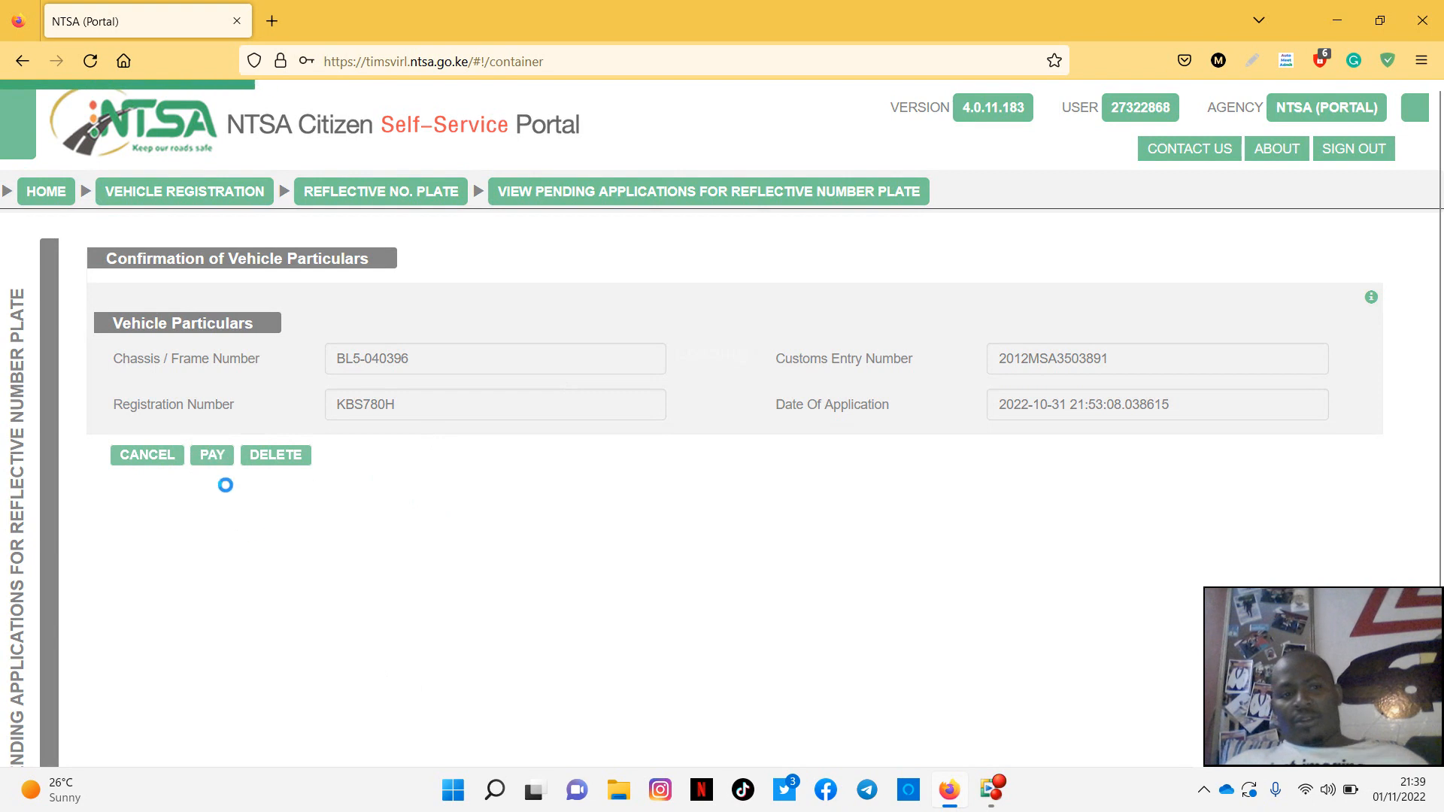
click(211, 454)
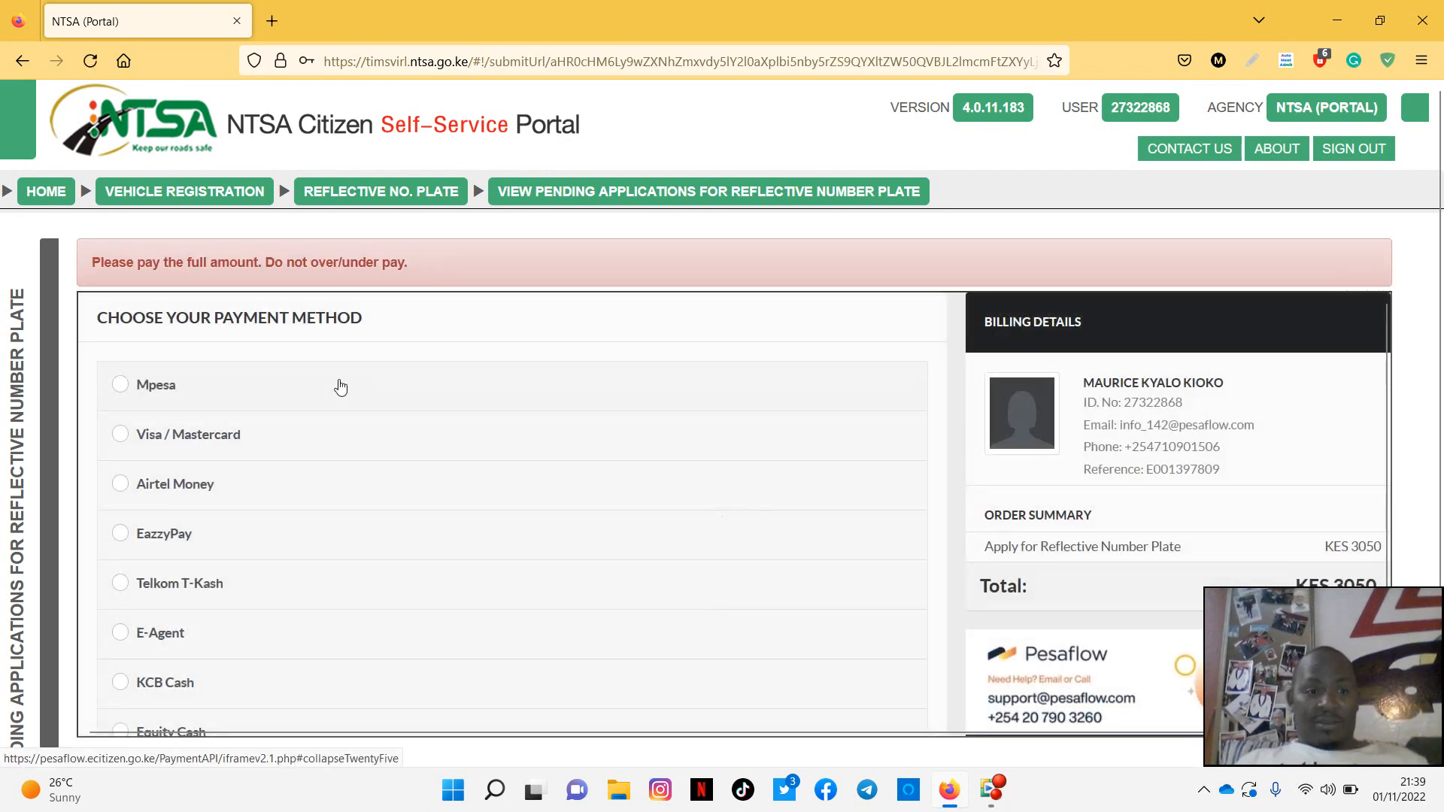
- Pay the KES 3050 via Mpesa using the displayed phone number
scroll(down, 3)
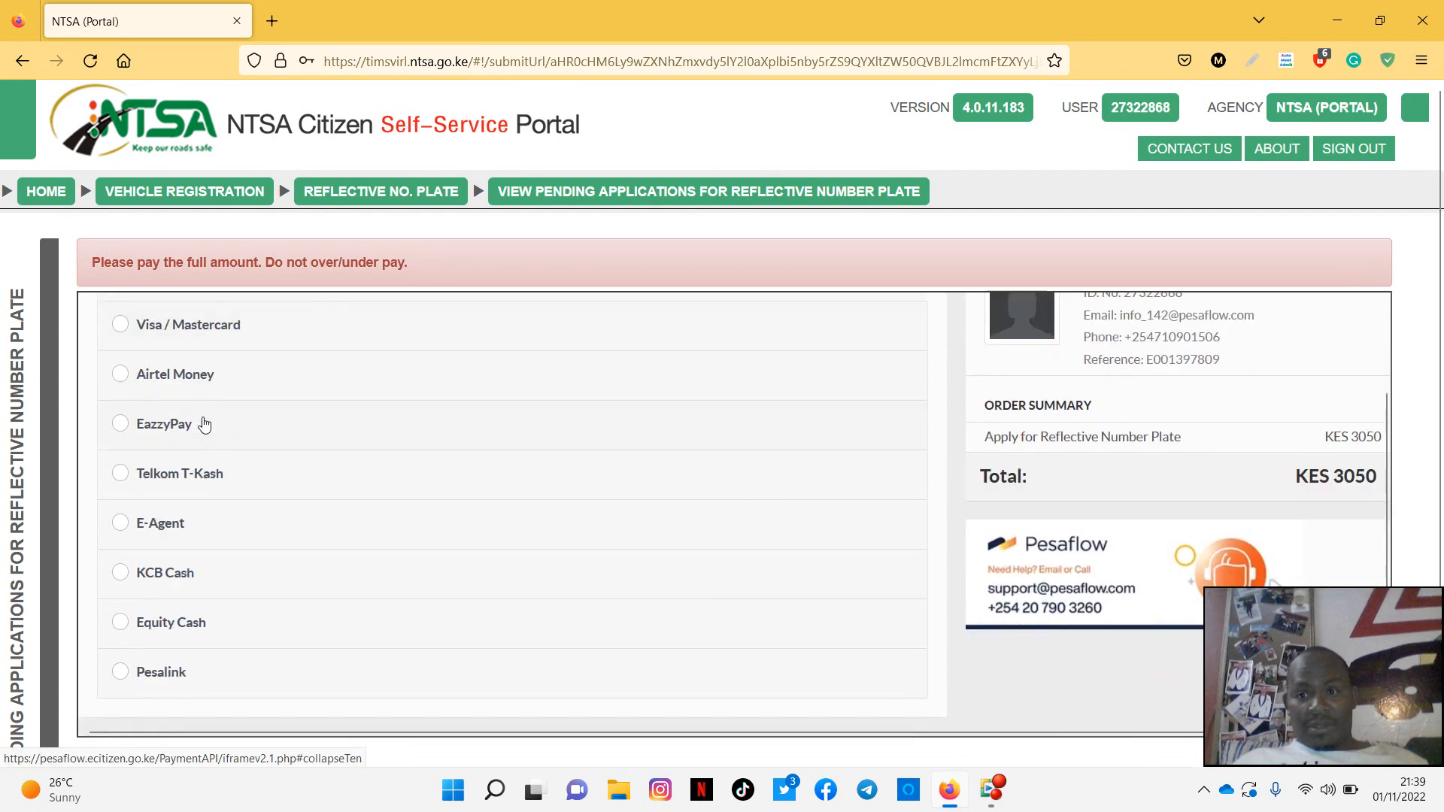
scroll(up, 3)
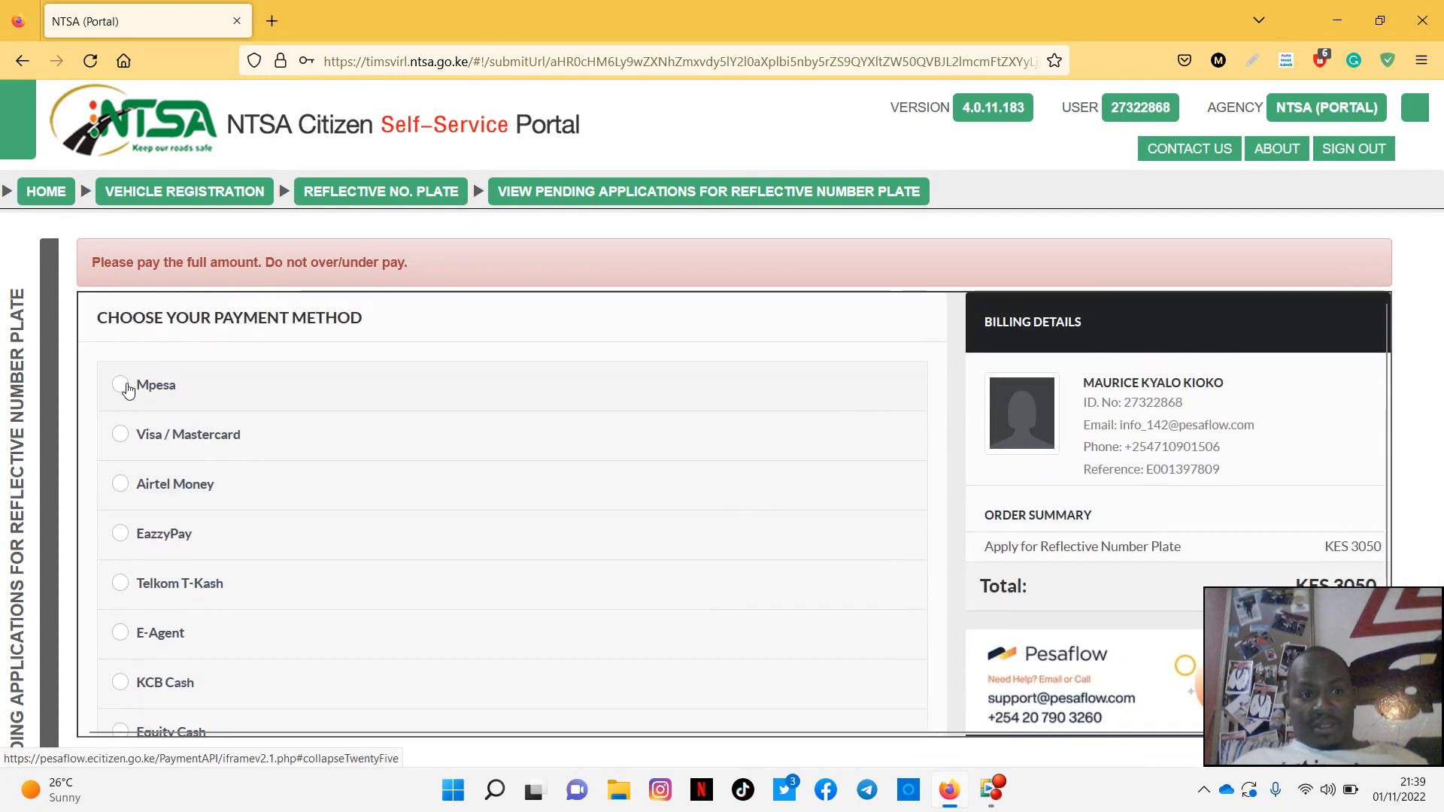
click(121, 385)
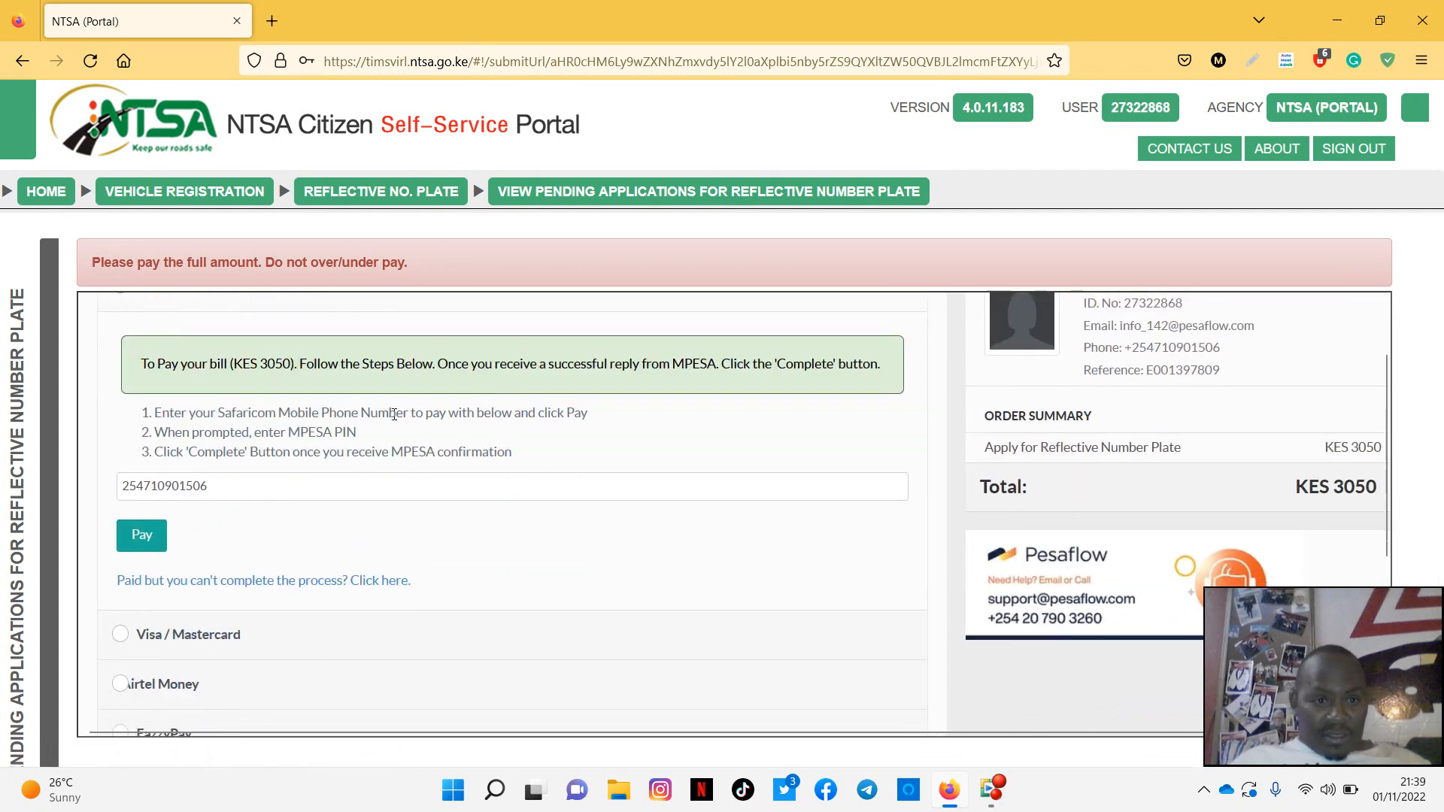
mouse_move(187, 380)
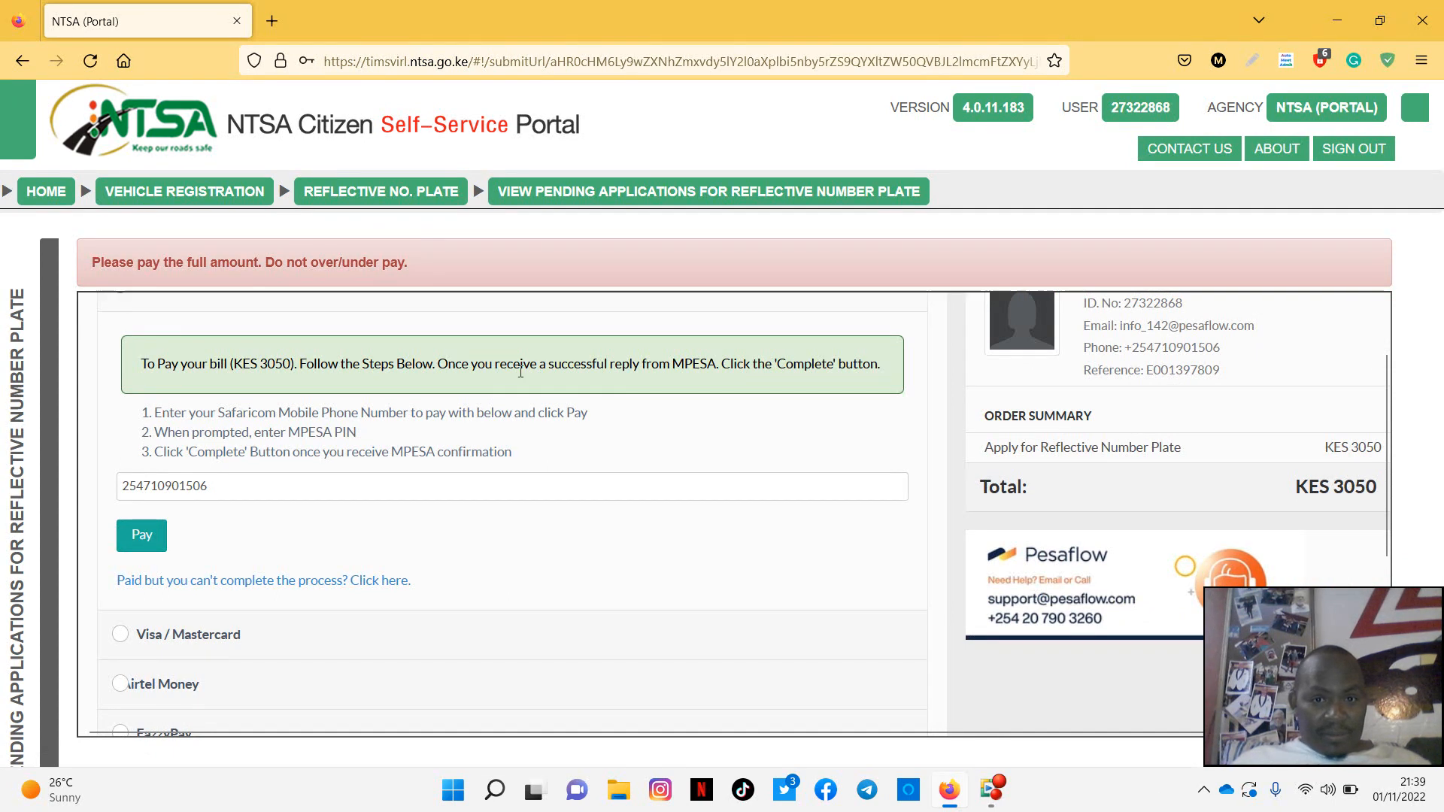
mouse_move(401, 362)
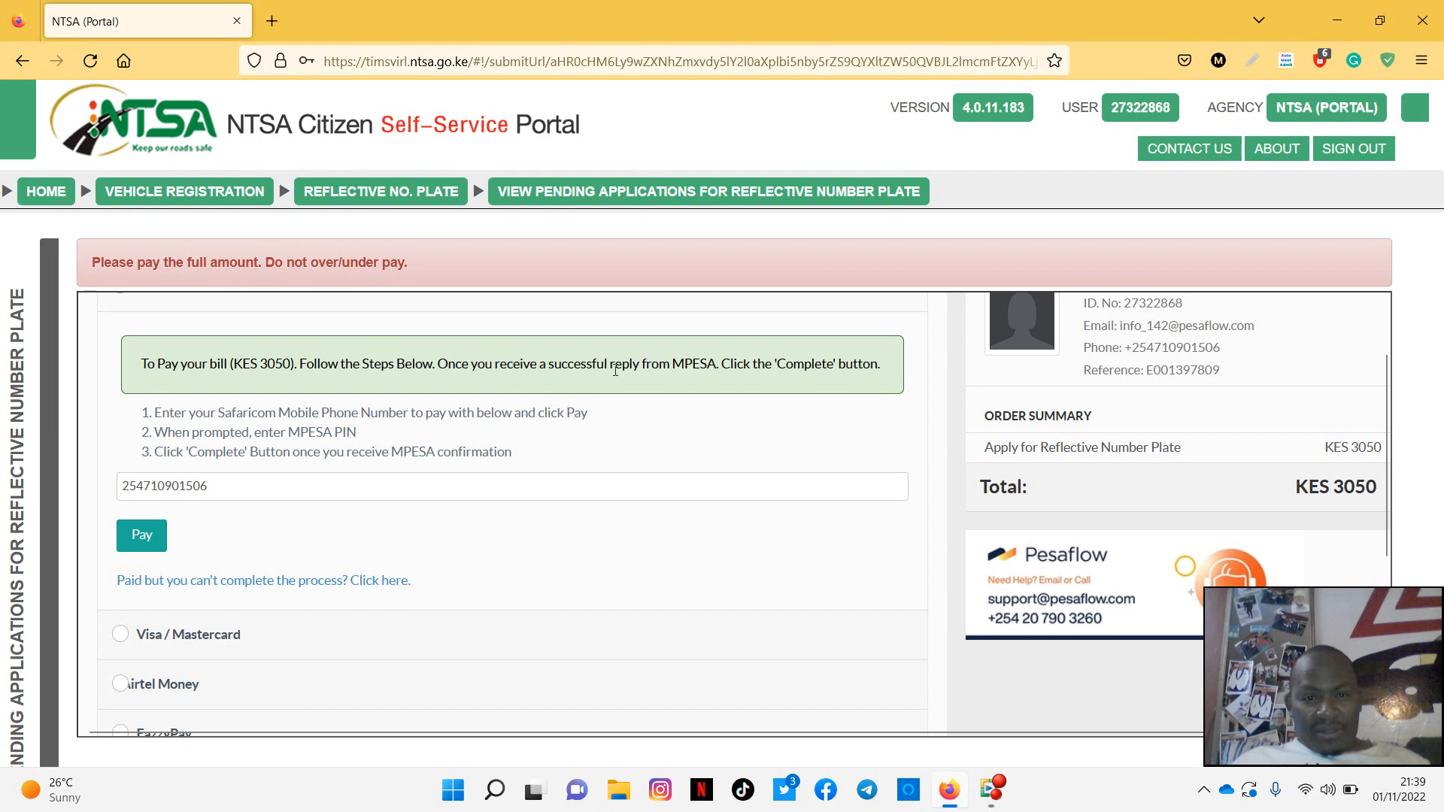
mouse_move(168, 393)
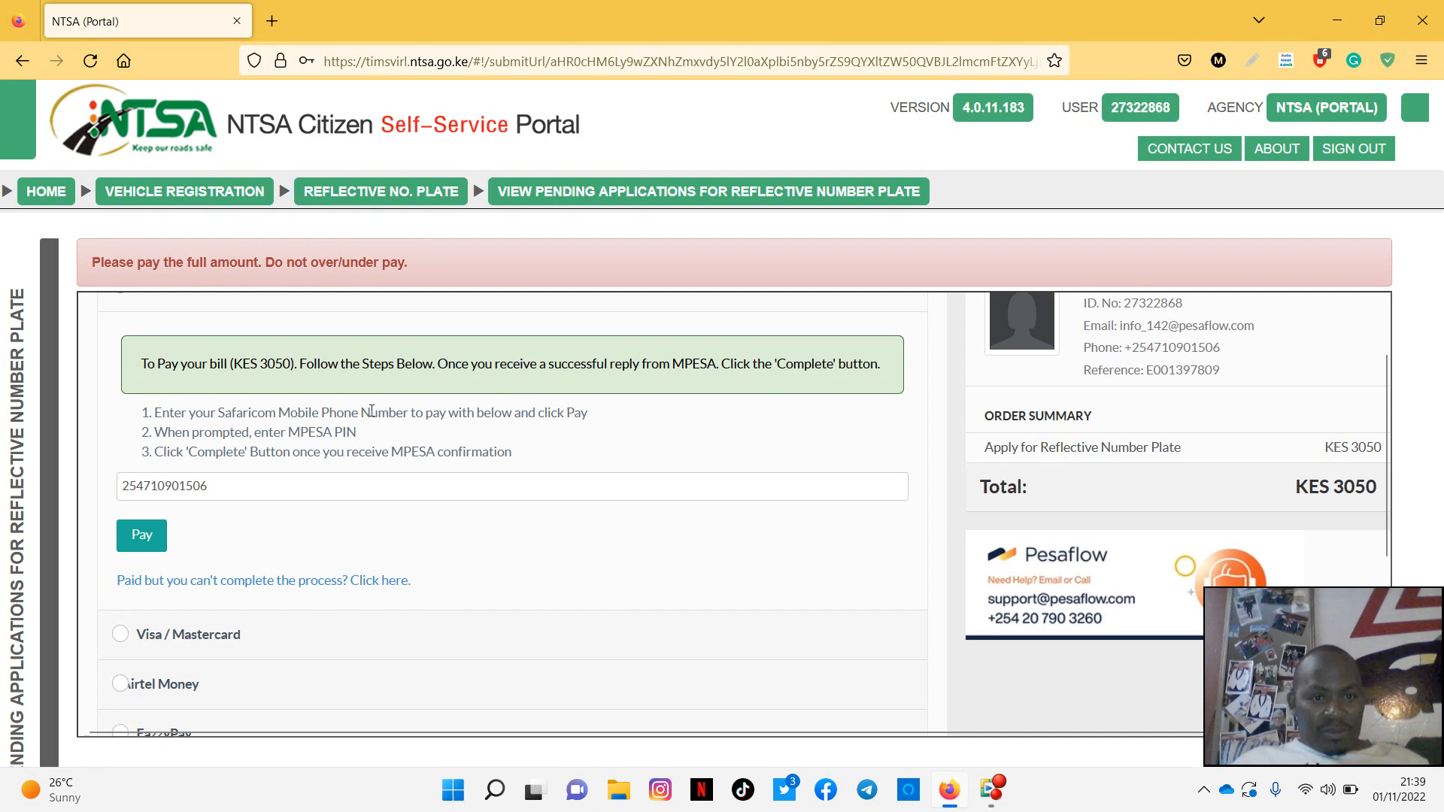
mouse_move(207, 516)
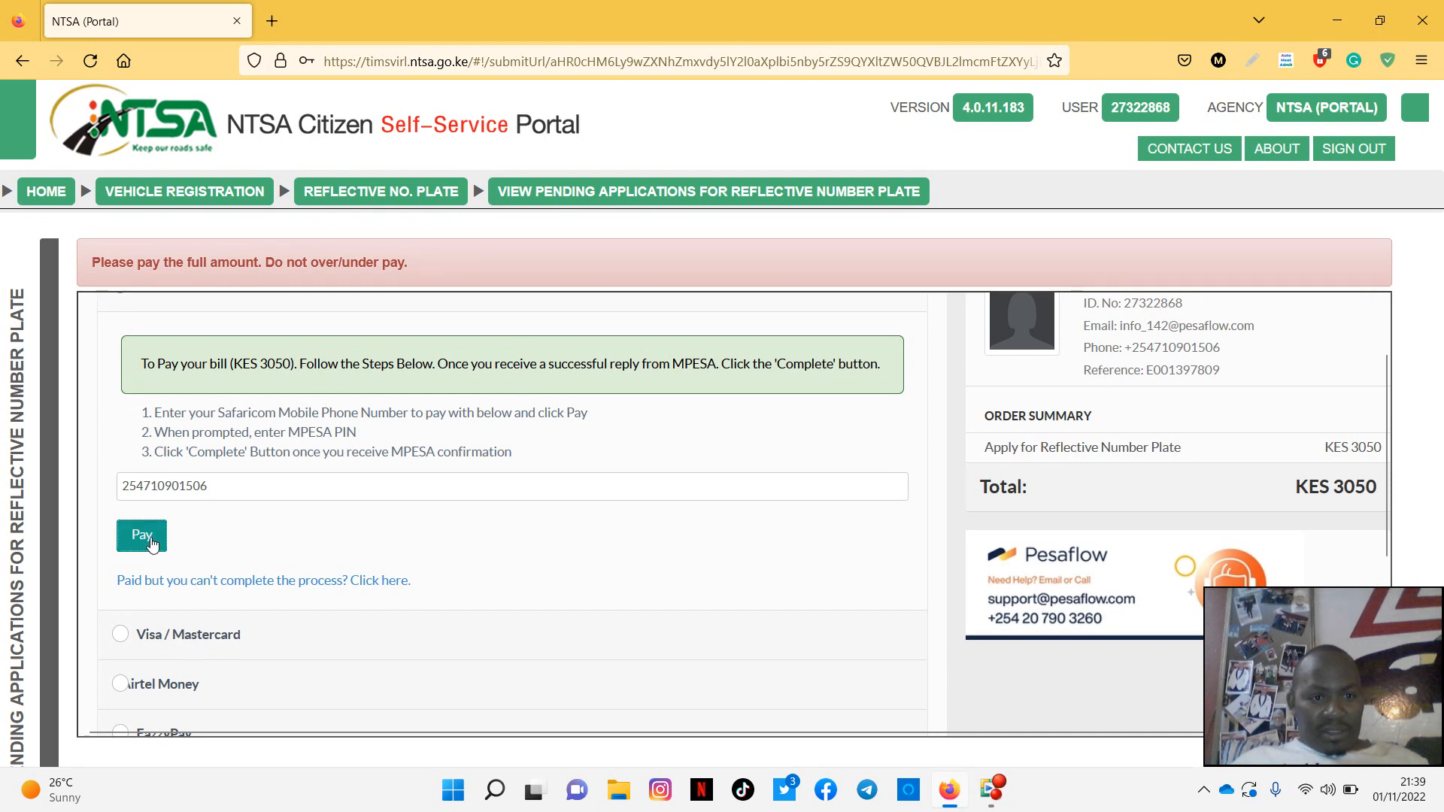
click(141, 534)
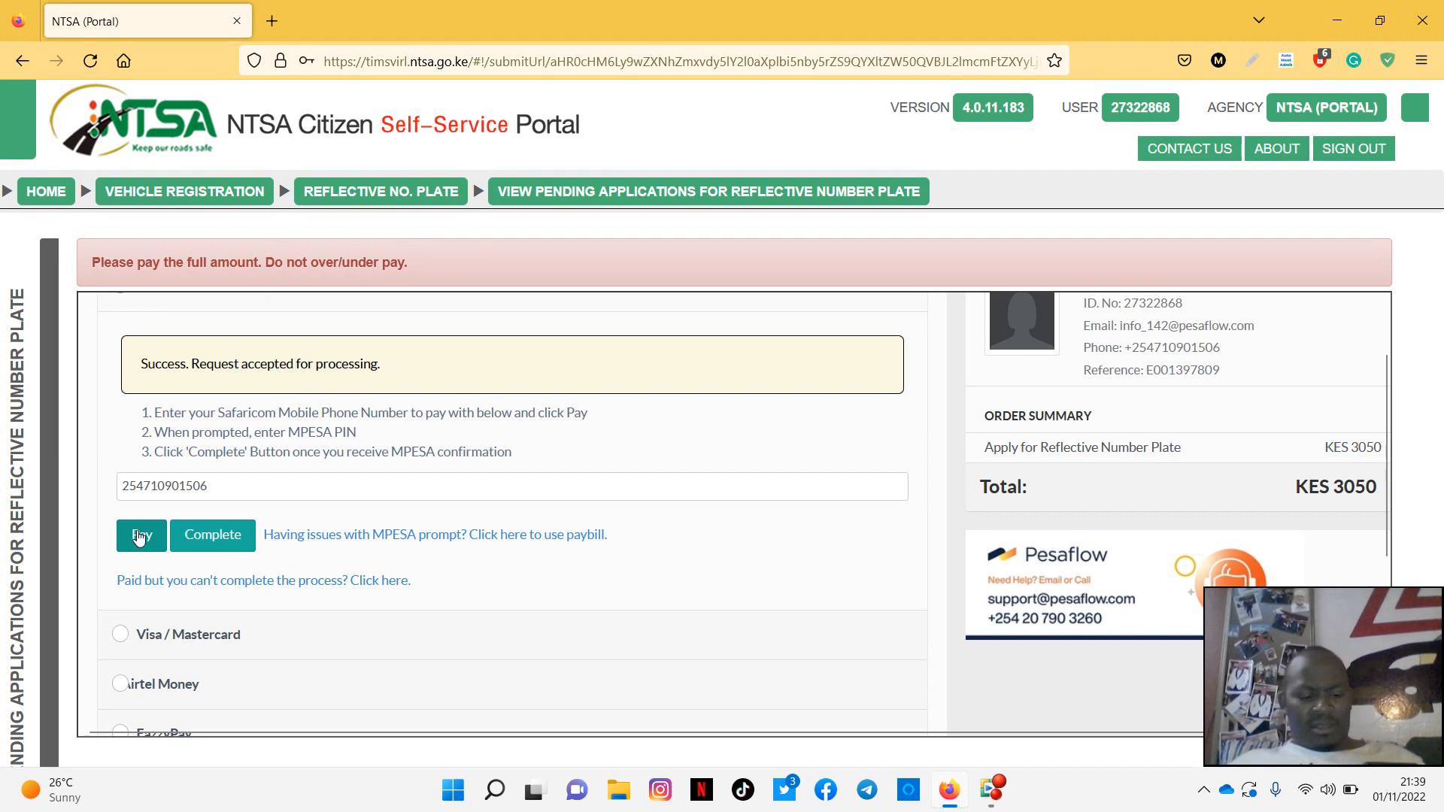
mouse_move(139, 561)
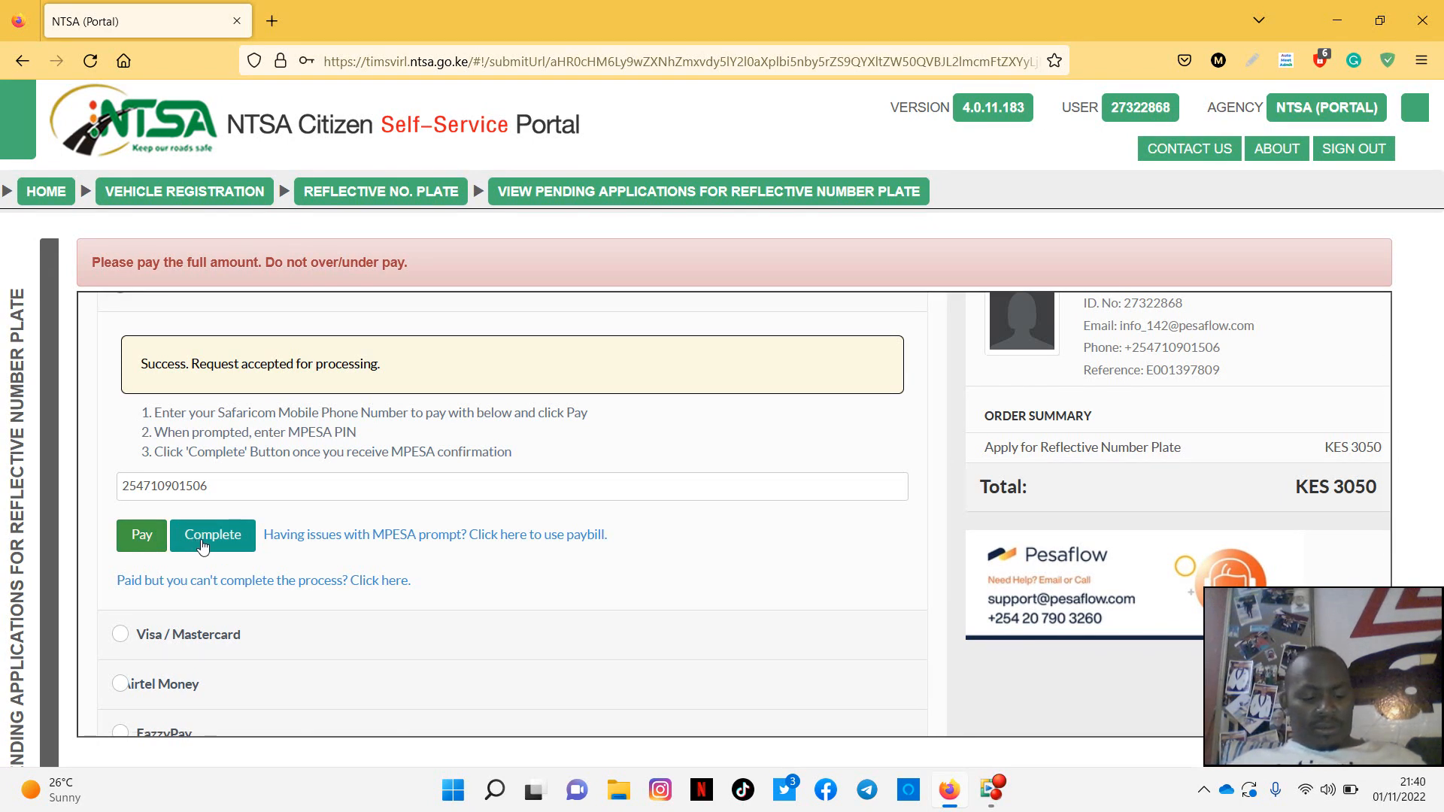
- Complete the M-Pesa payment and download the KES 3050 Invoice Paid receipt PDF
click(213, 534)
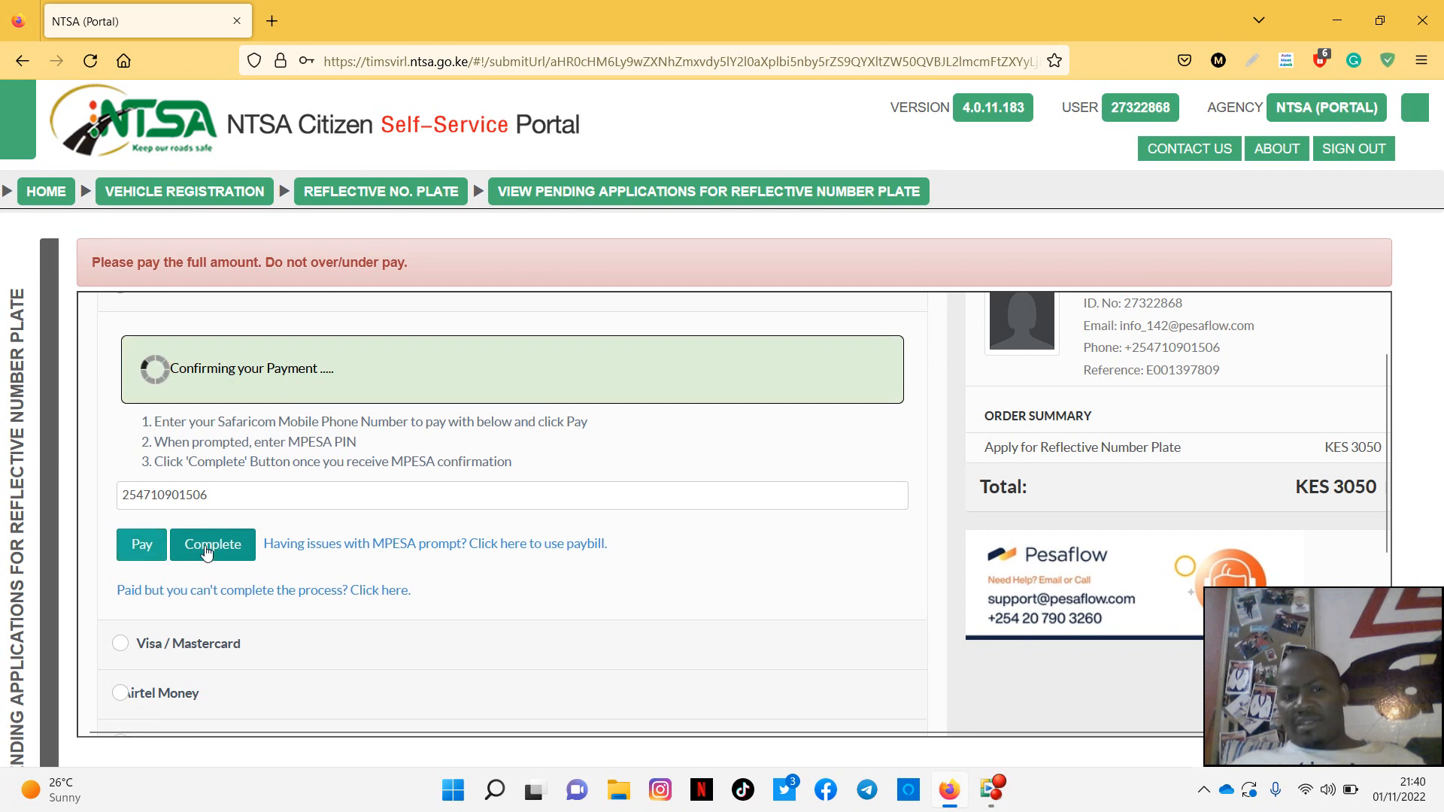
click(212, 544)
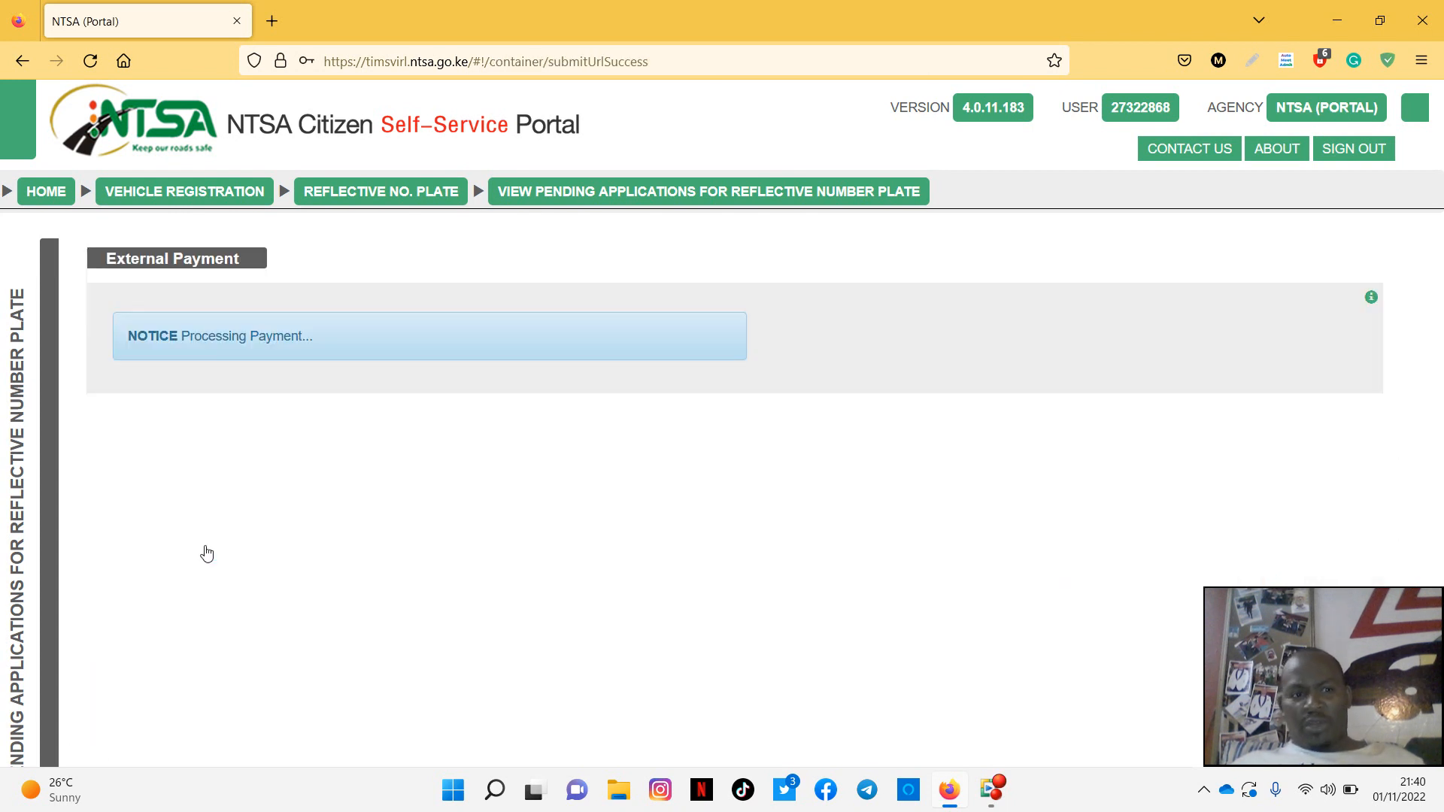
mouse_move(213, 366)
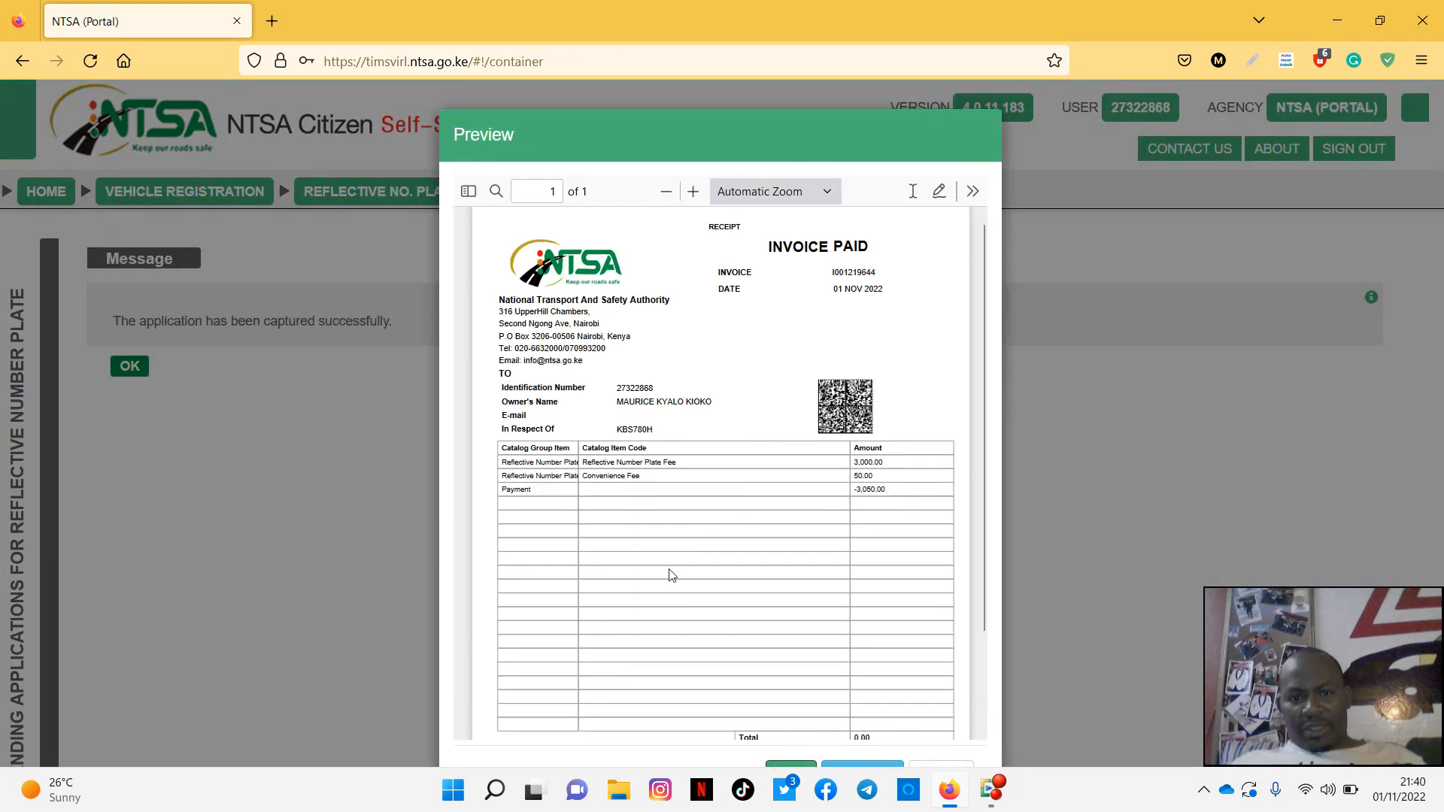
scroll(down, 3)
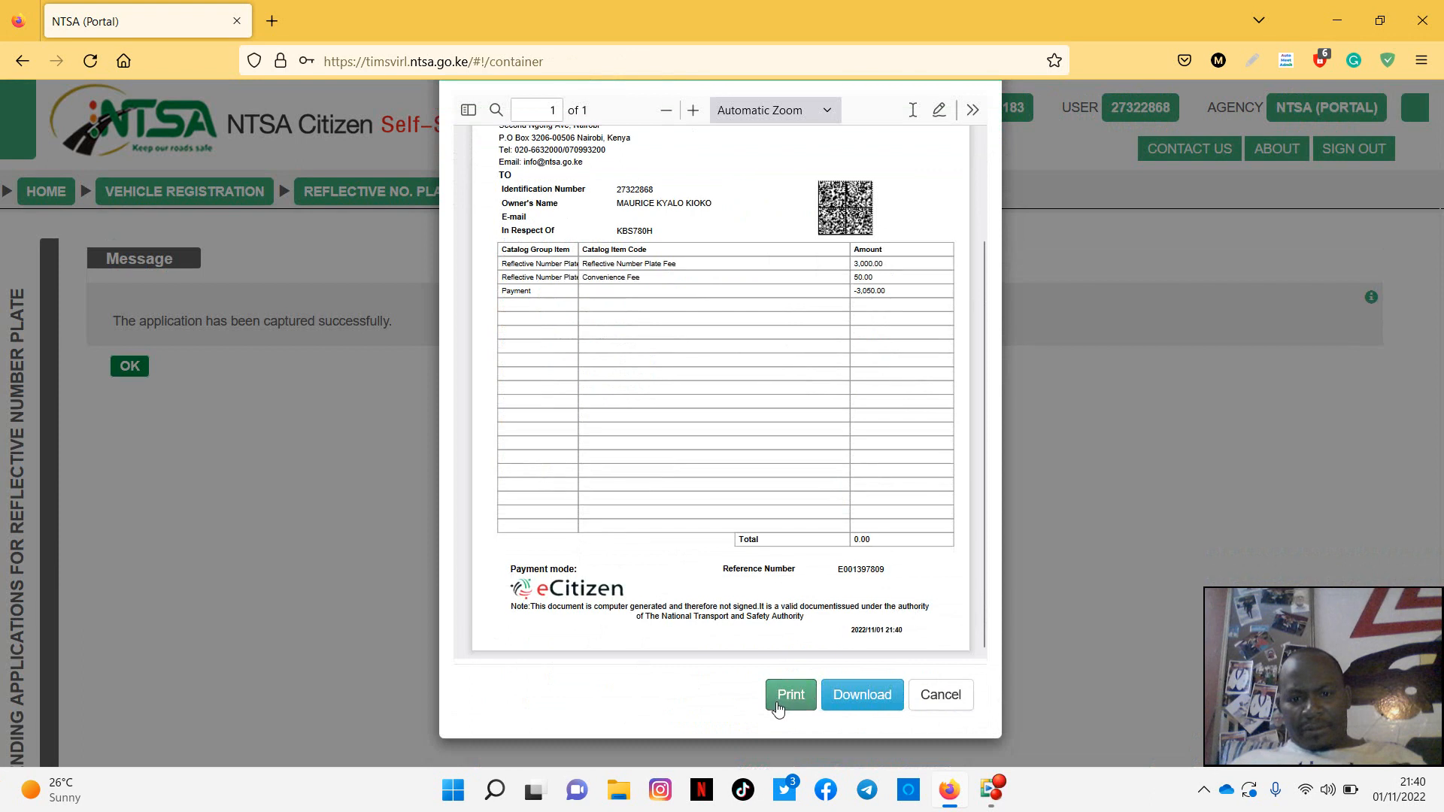
click(939, 694)
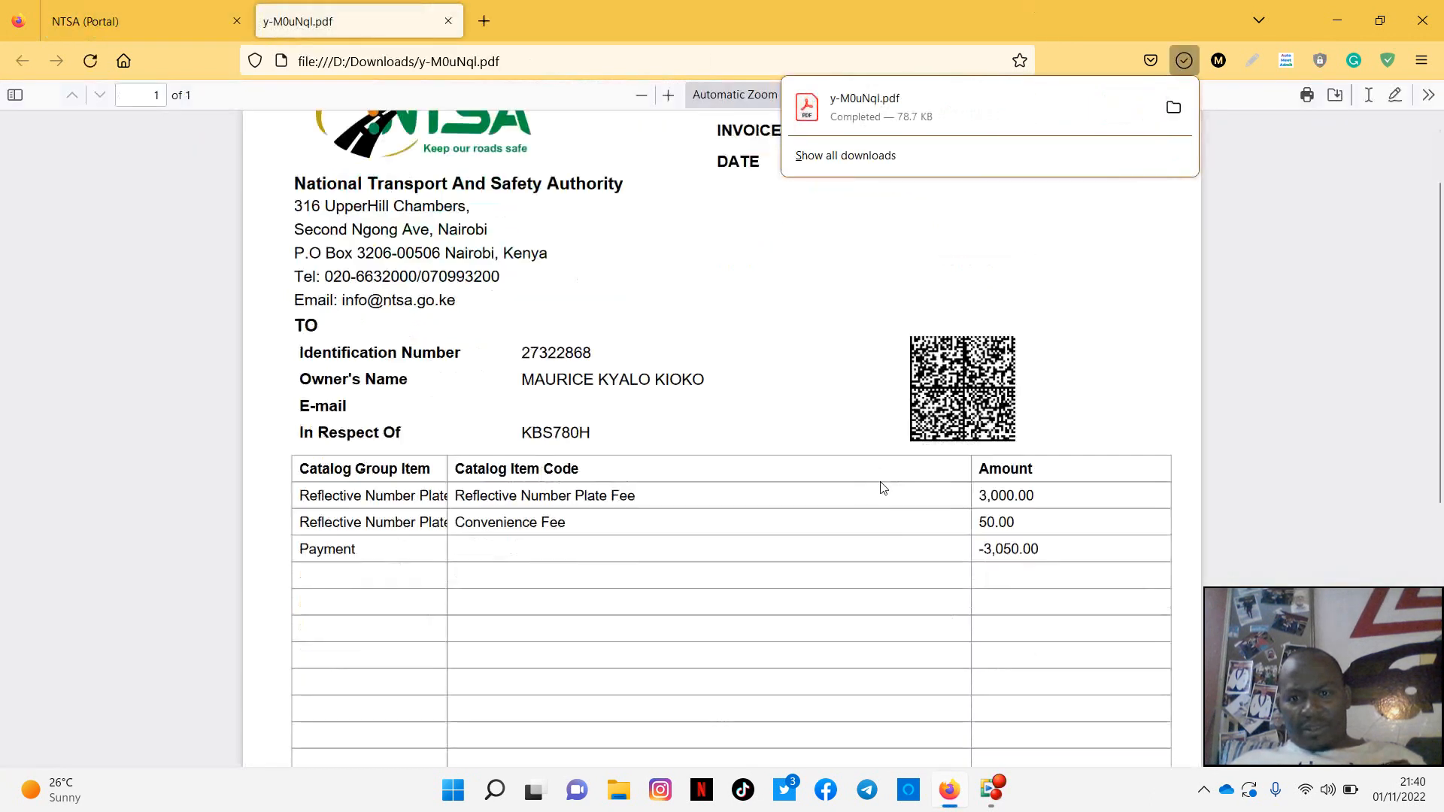
scroll(down, 3)
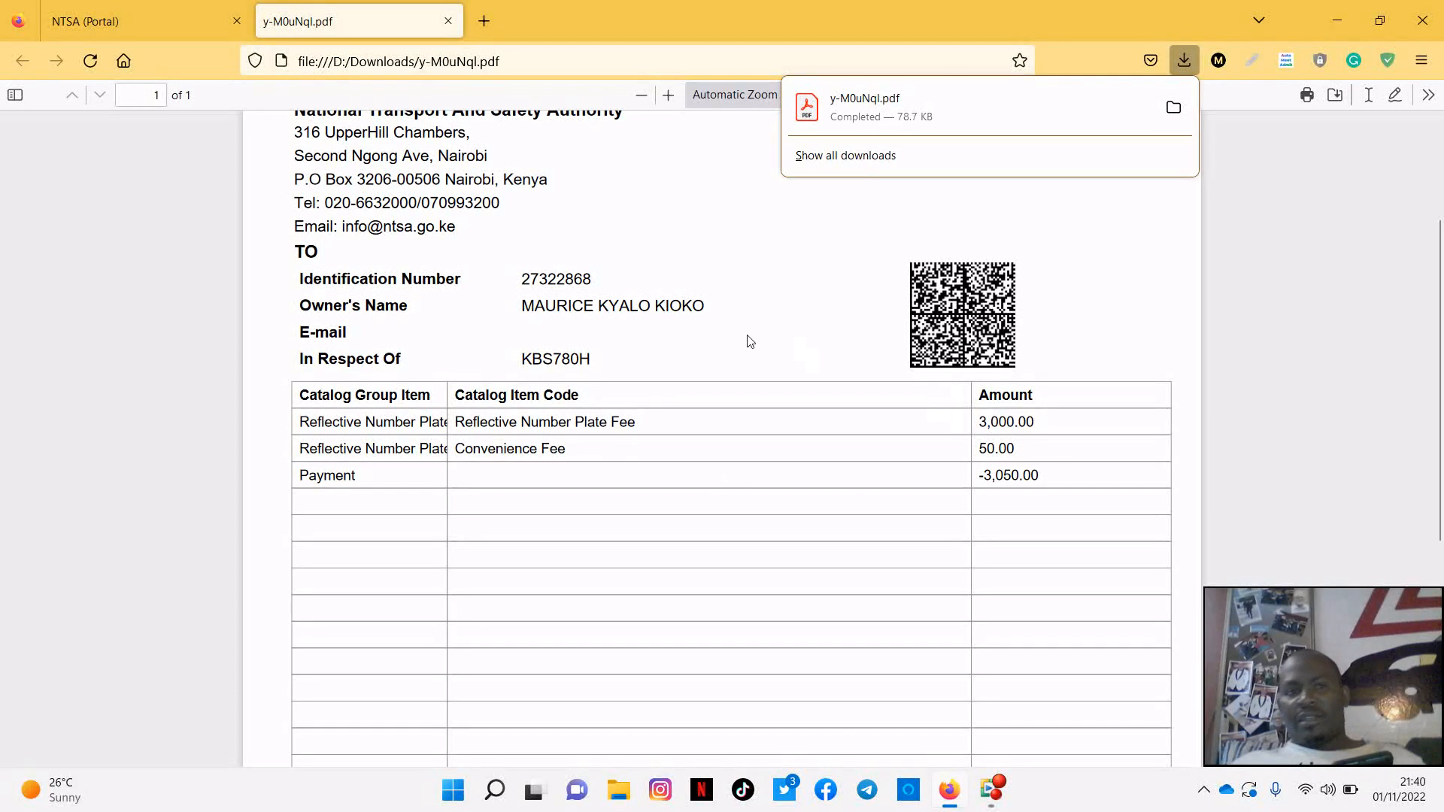
mouse_move(938, 254)
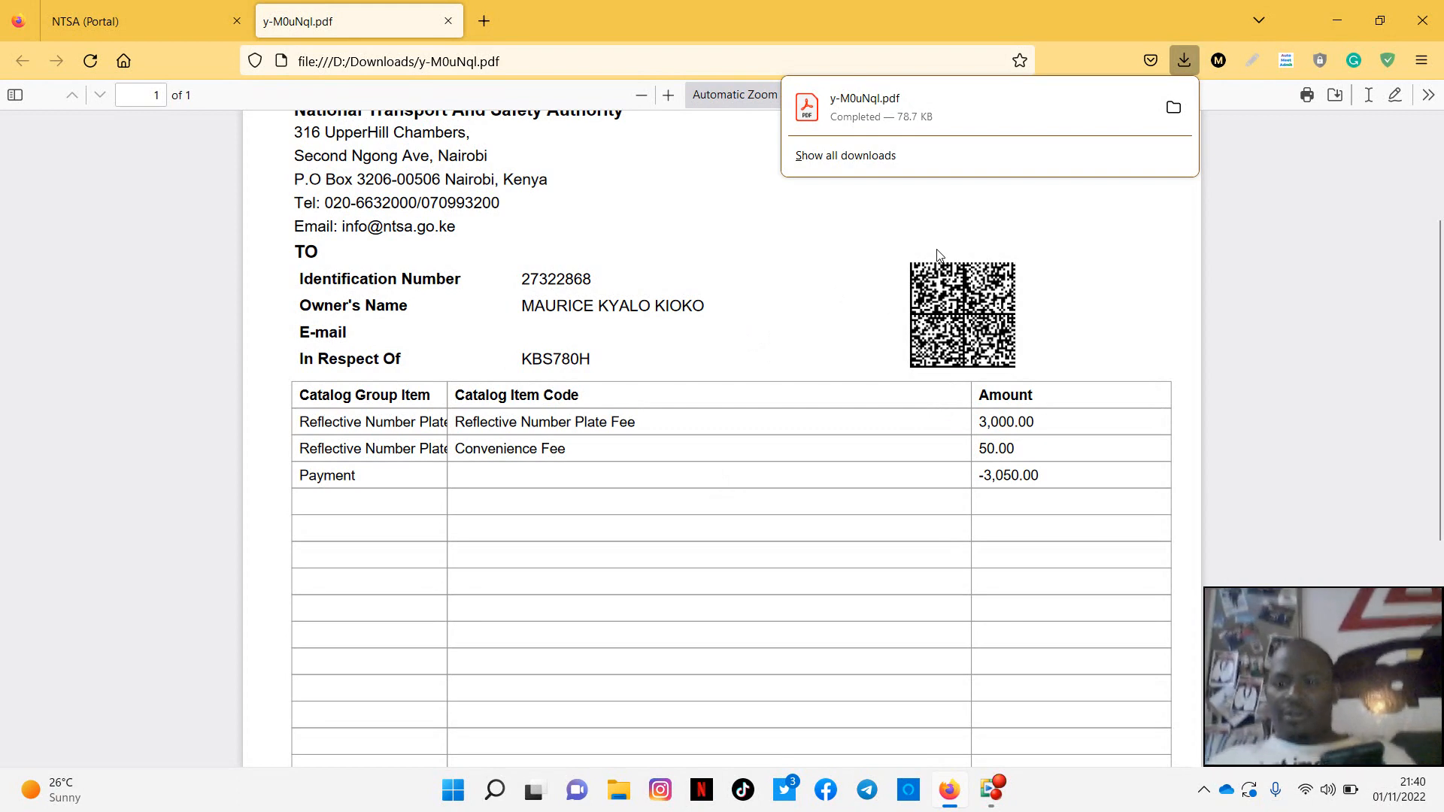
mouse_move(695, 370)
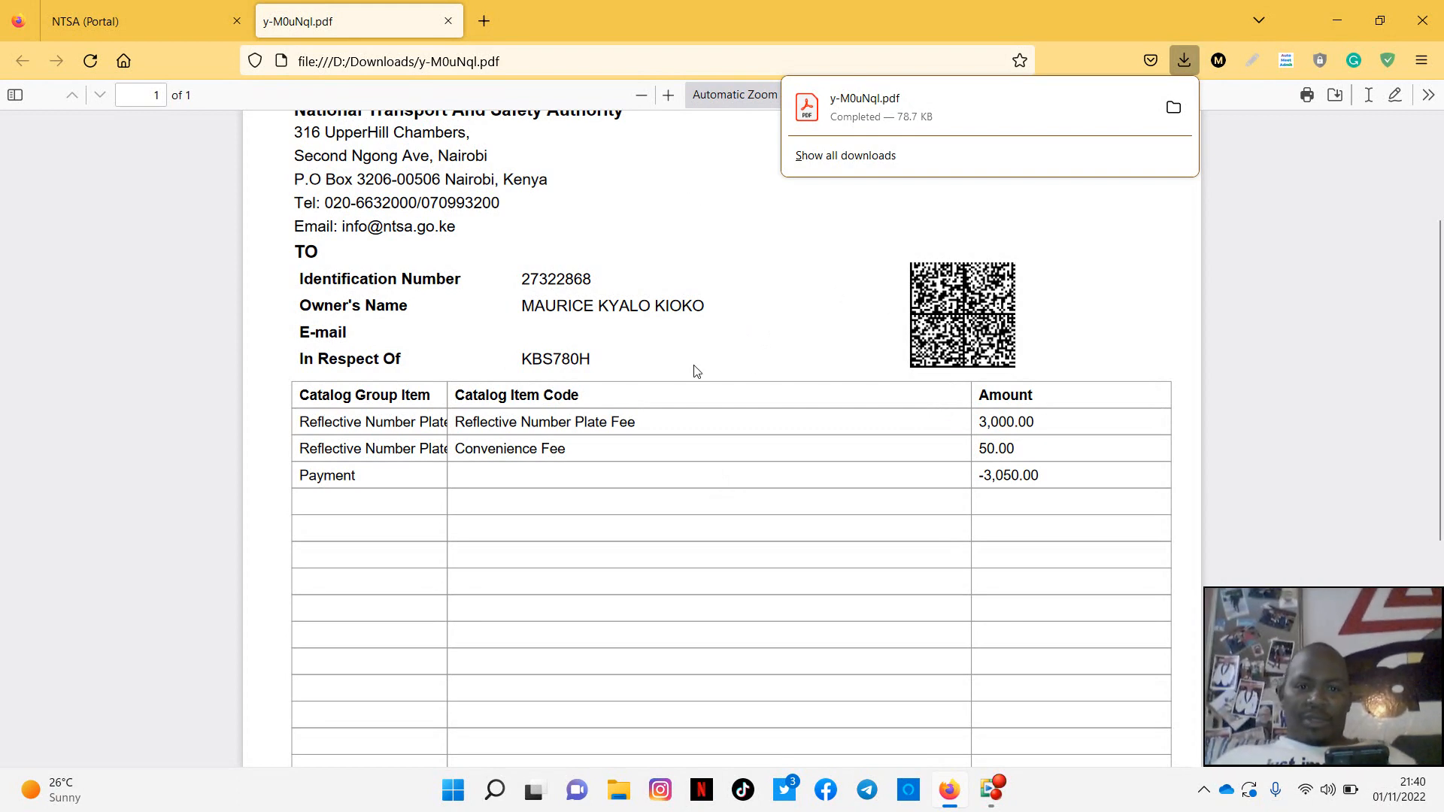
scroll(down, 3)
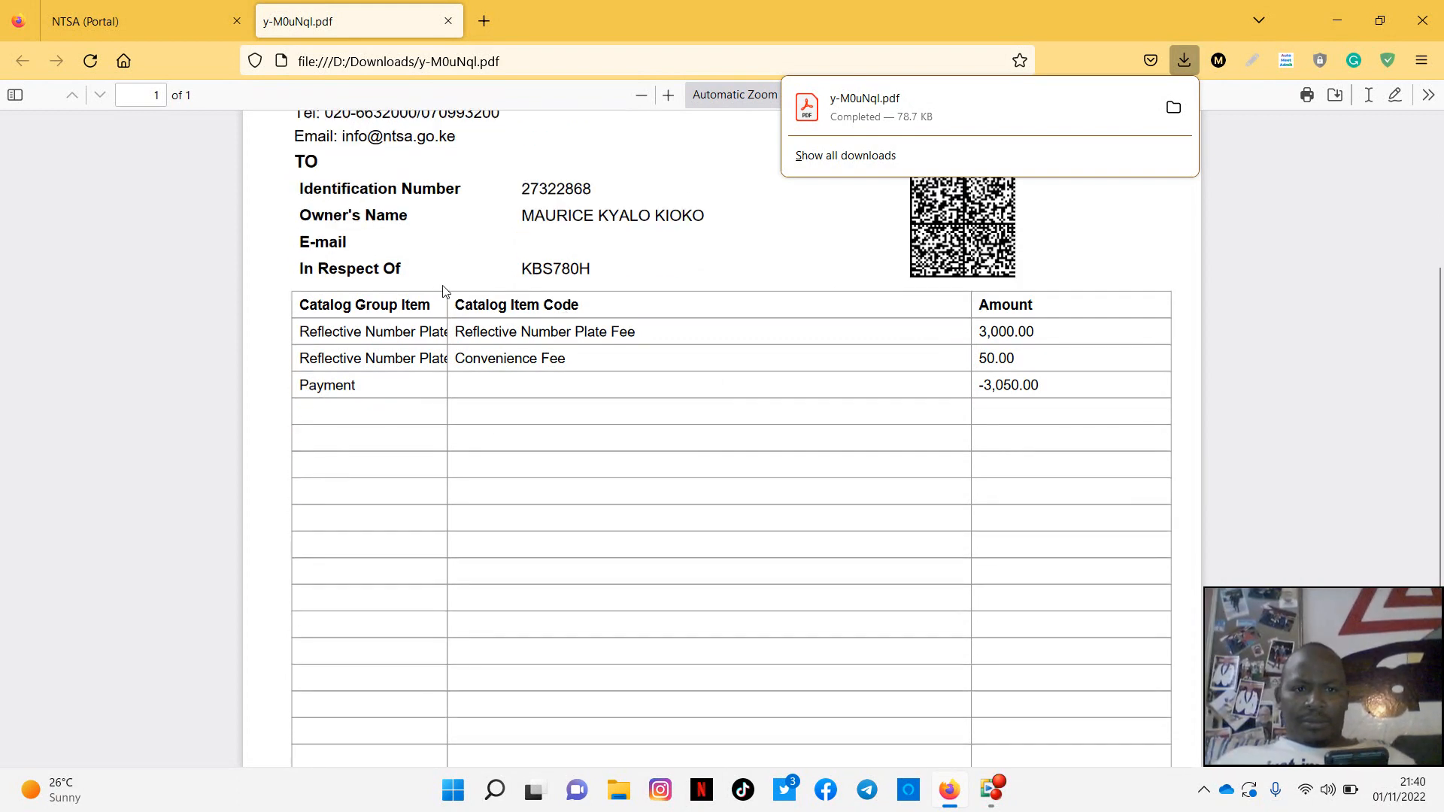
scroll(up, 3)
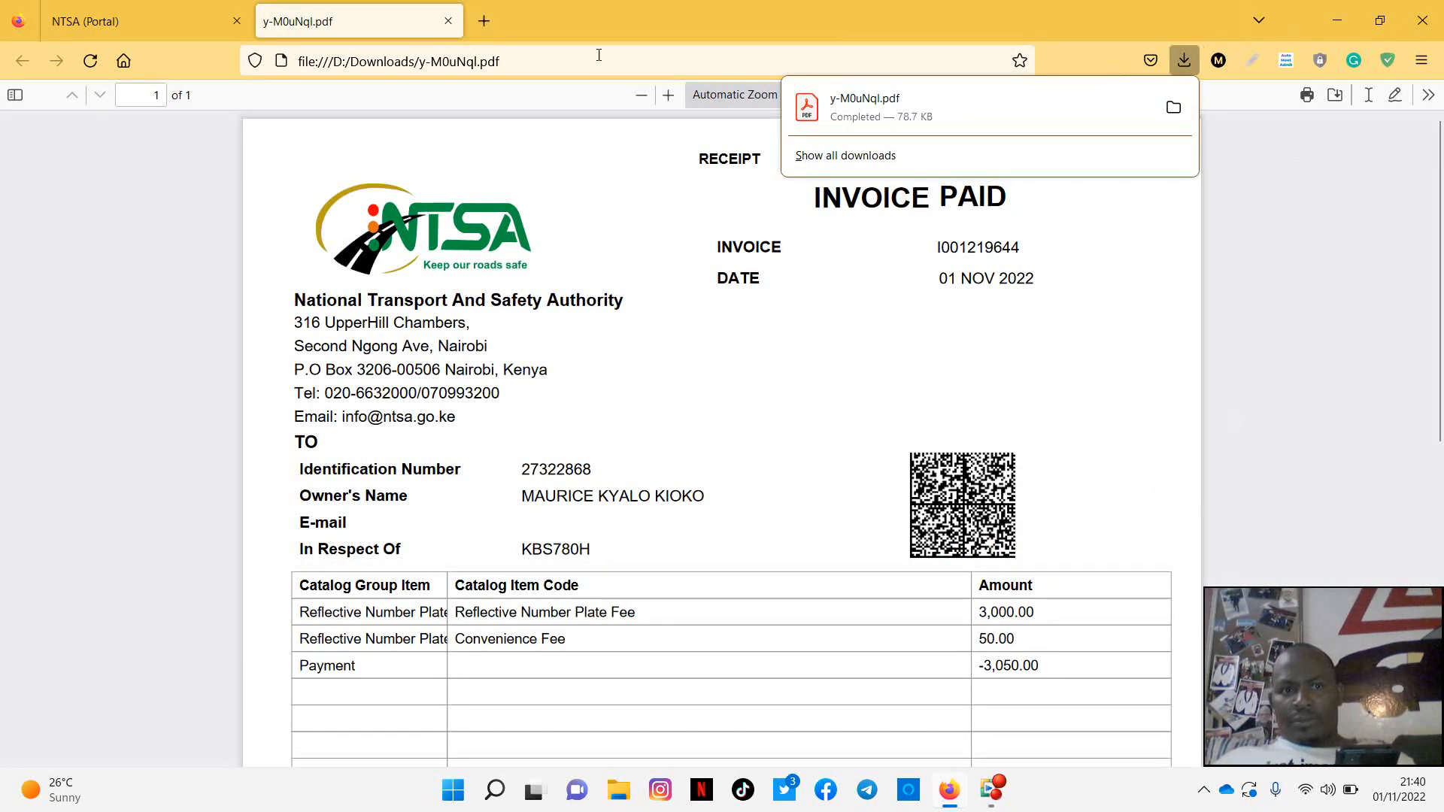
mouse_move(988, 389)
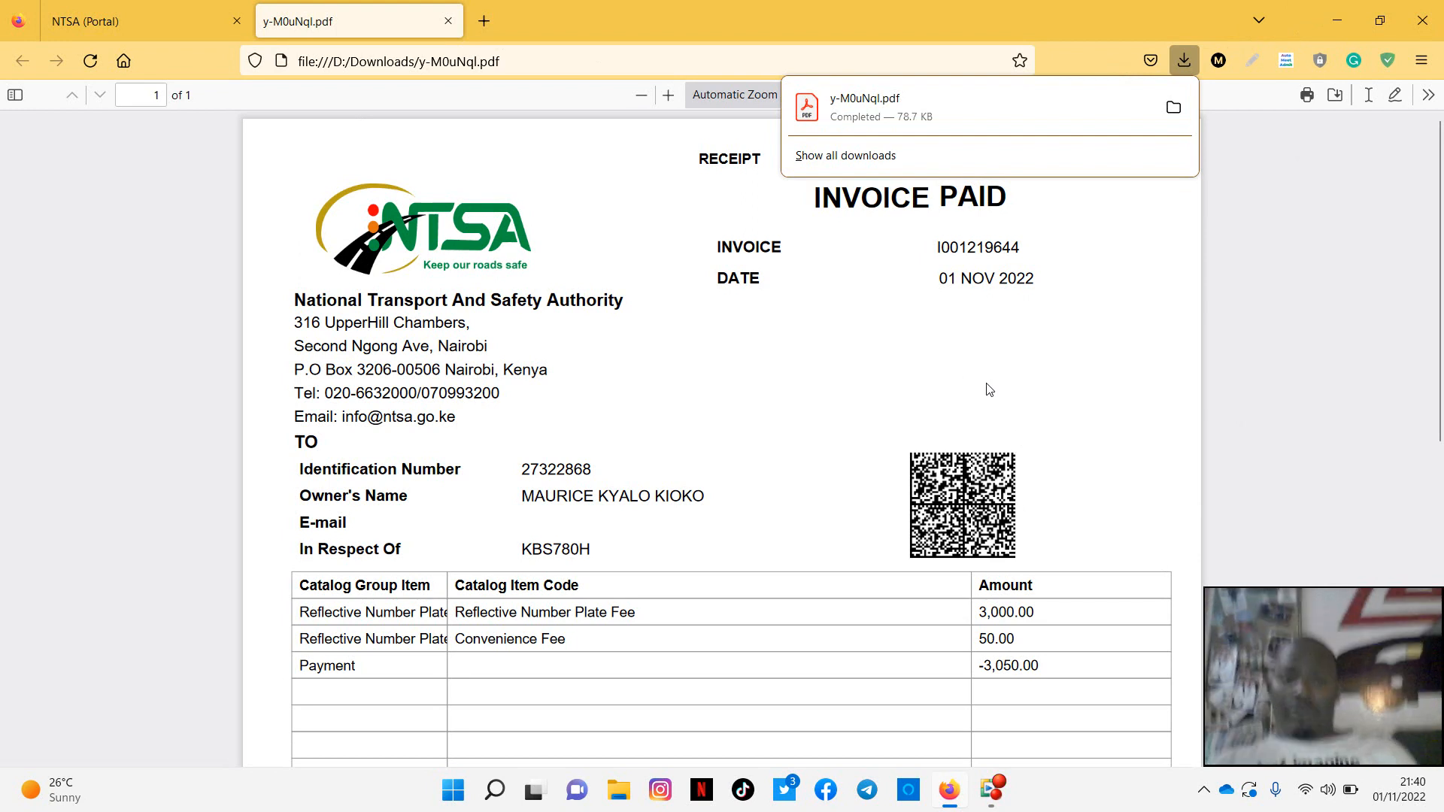
mouse_move(974, 403)
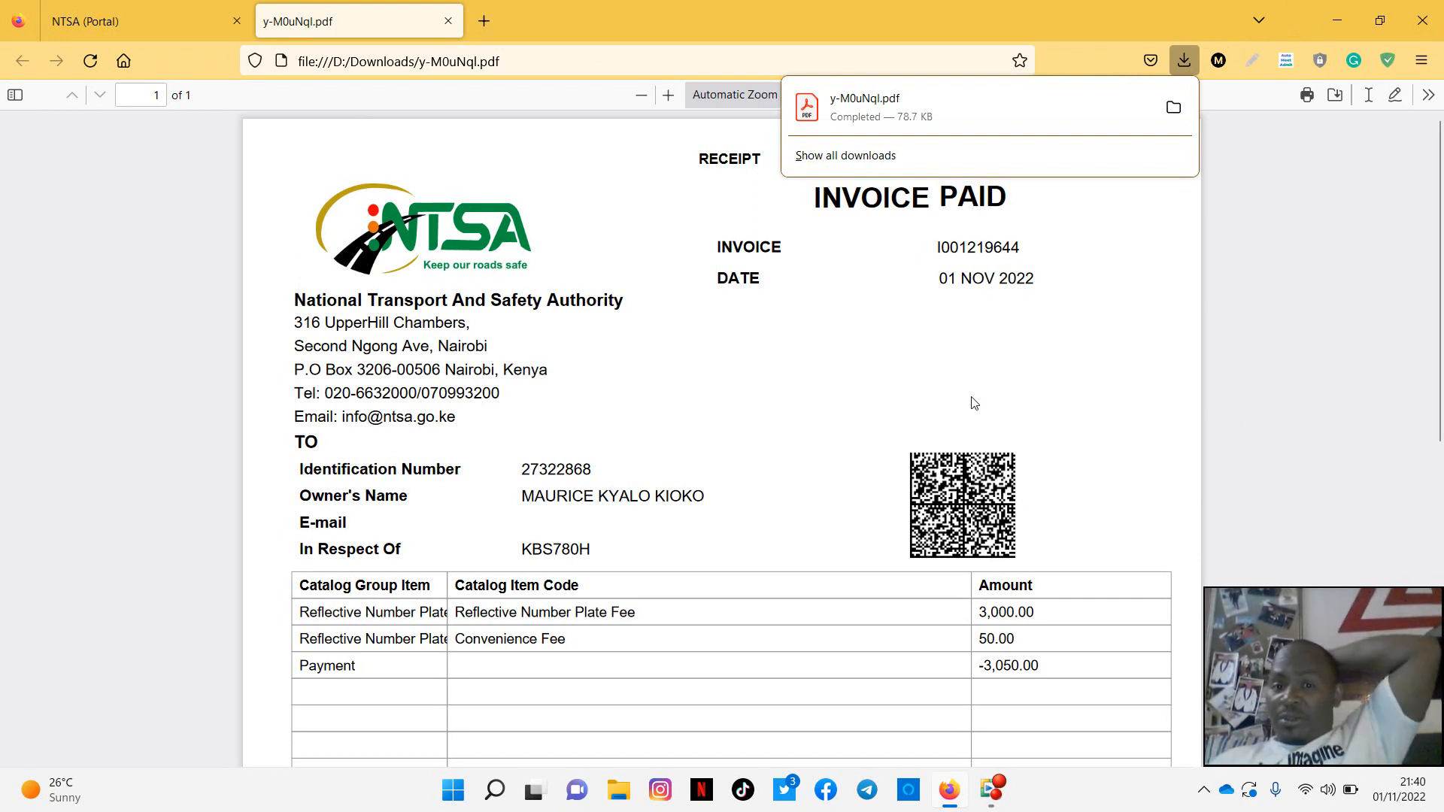